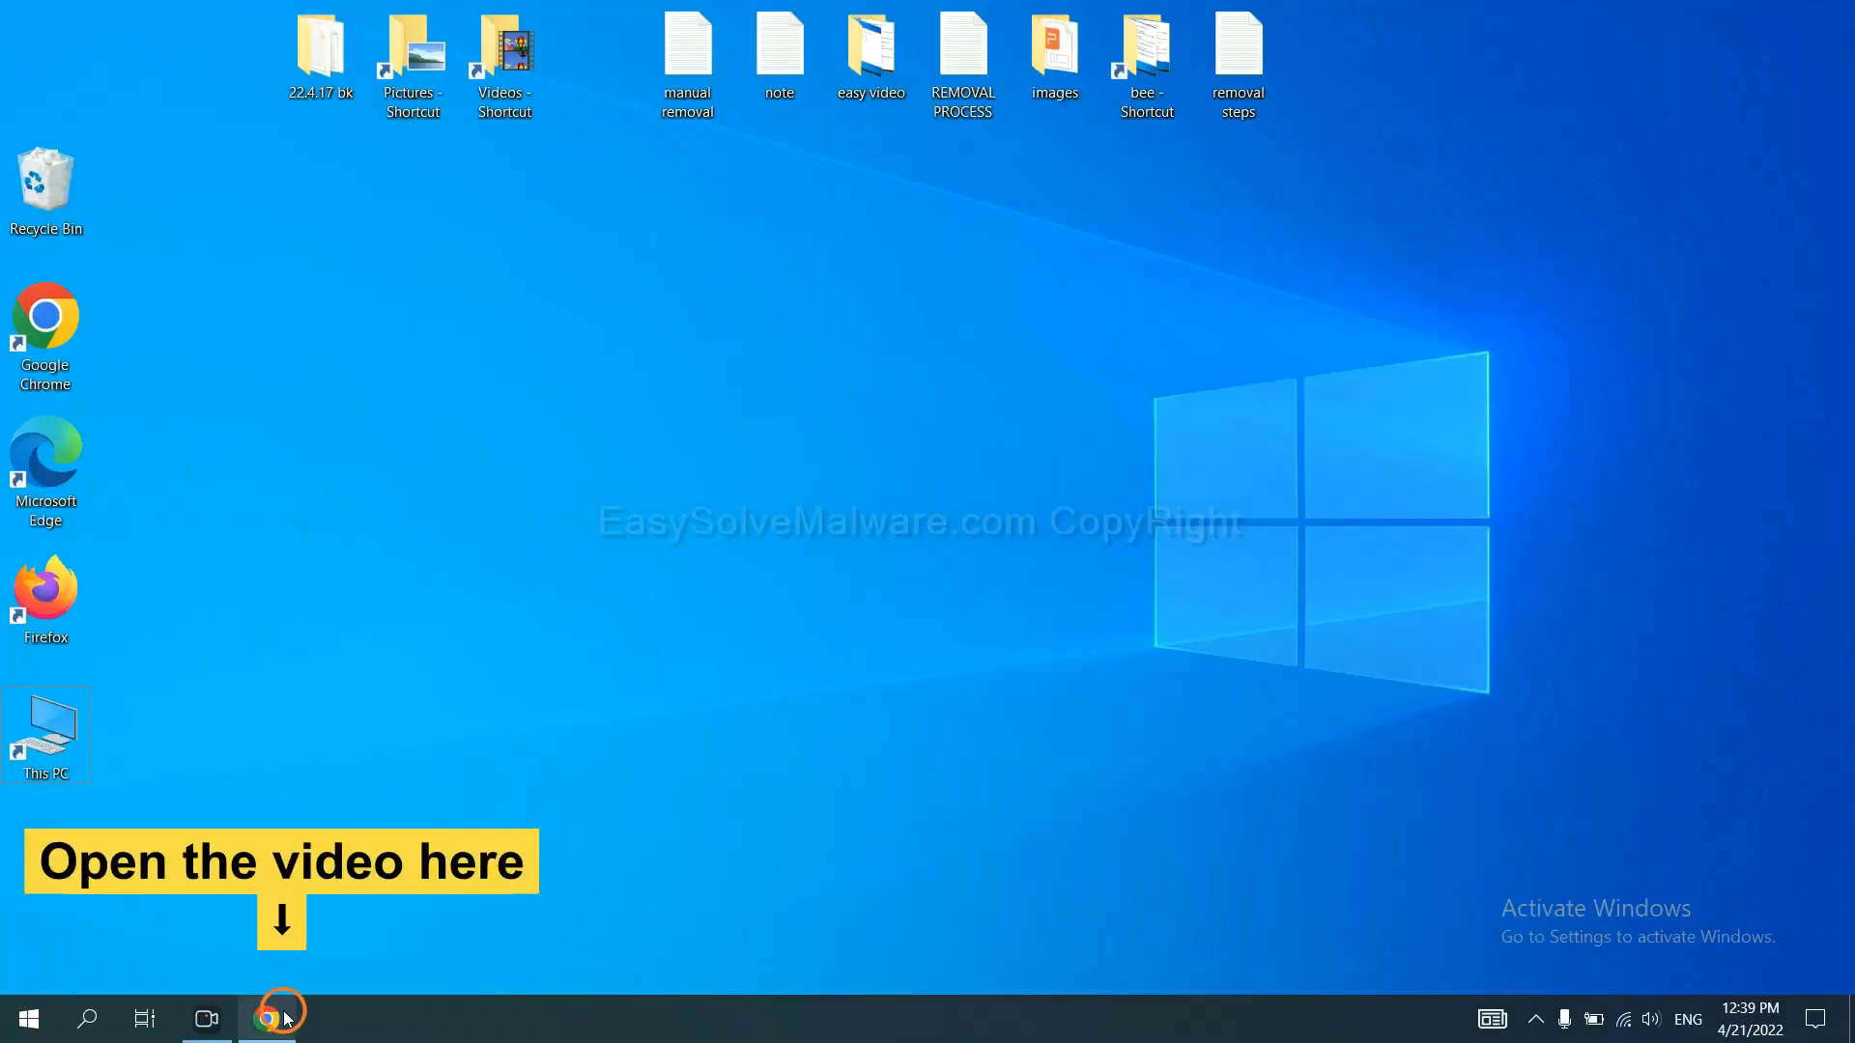
Download SpyHunter for Windows from the removal guide and return to the guide page
left_click(267, 1017)
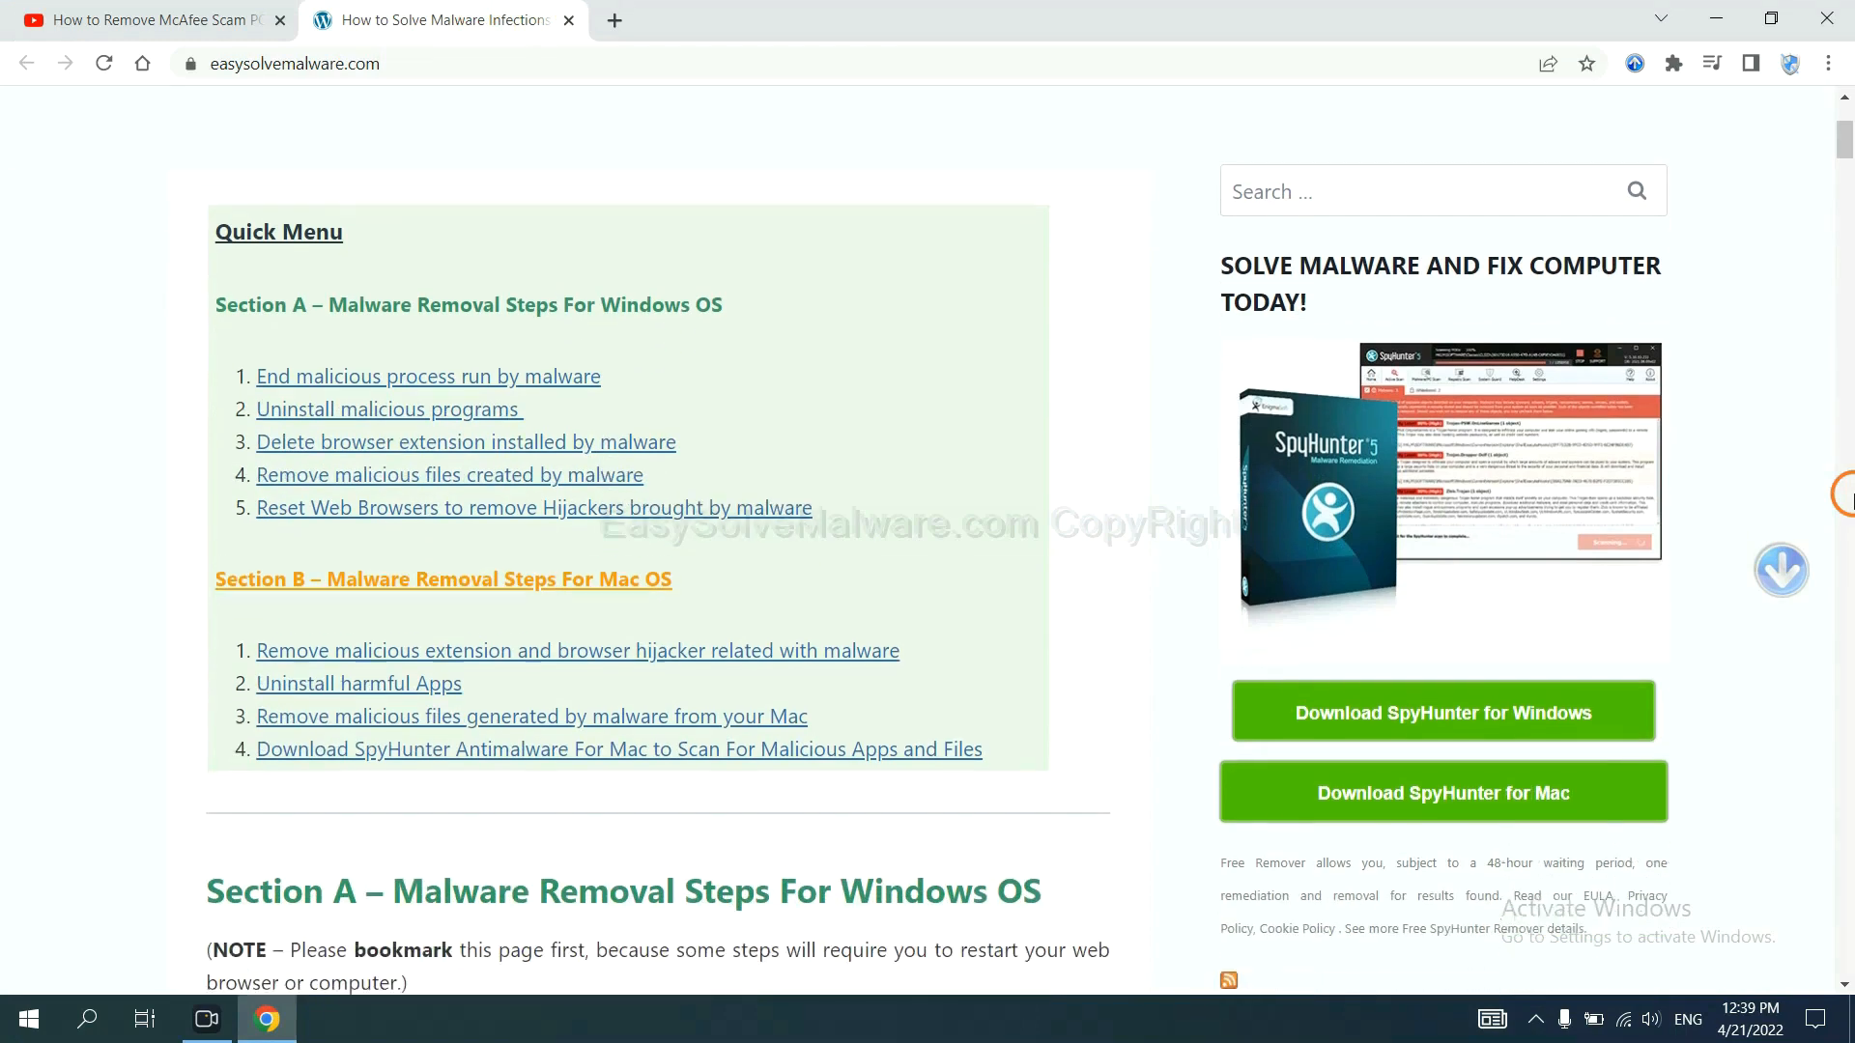
scroll("down", 3)
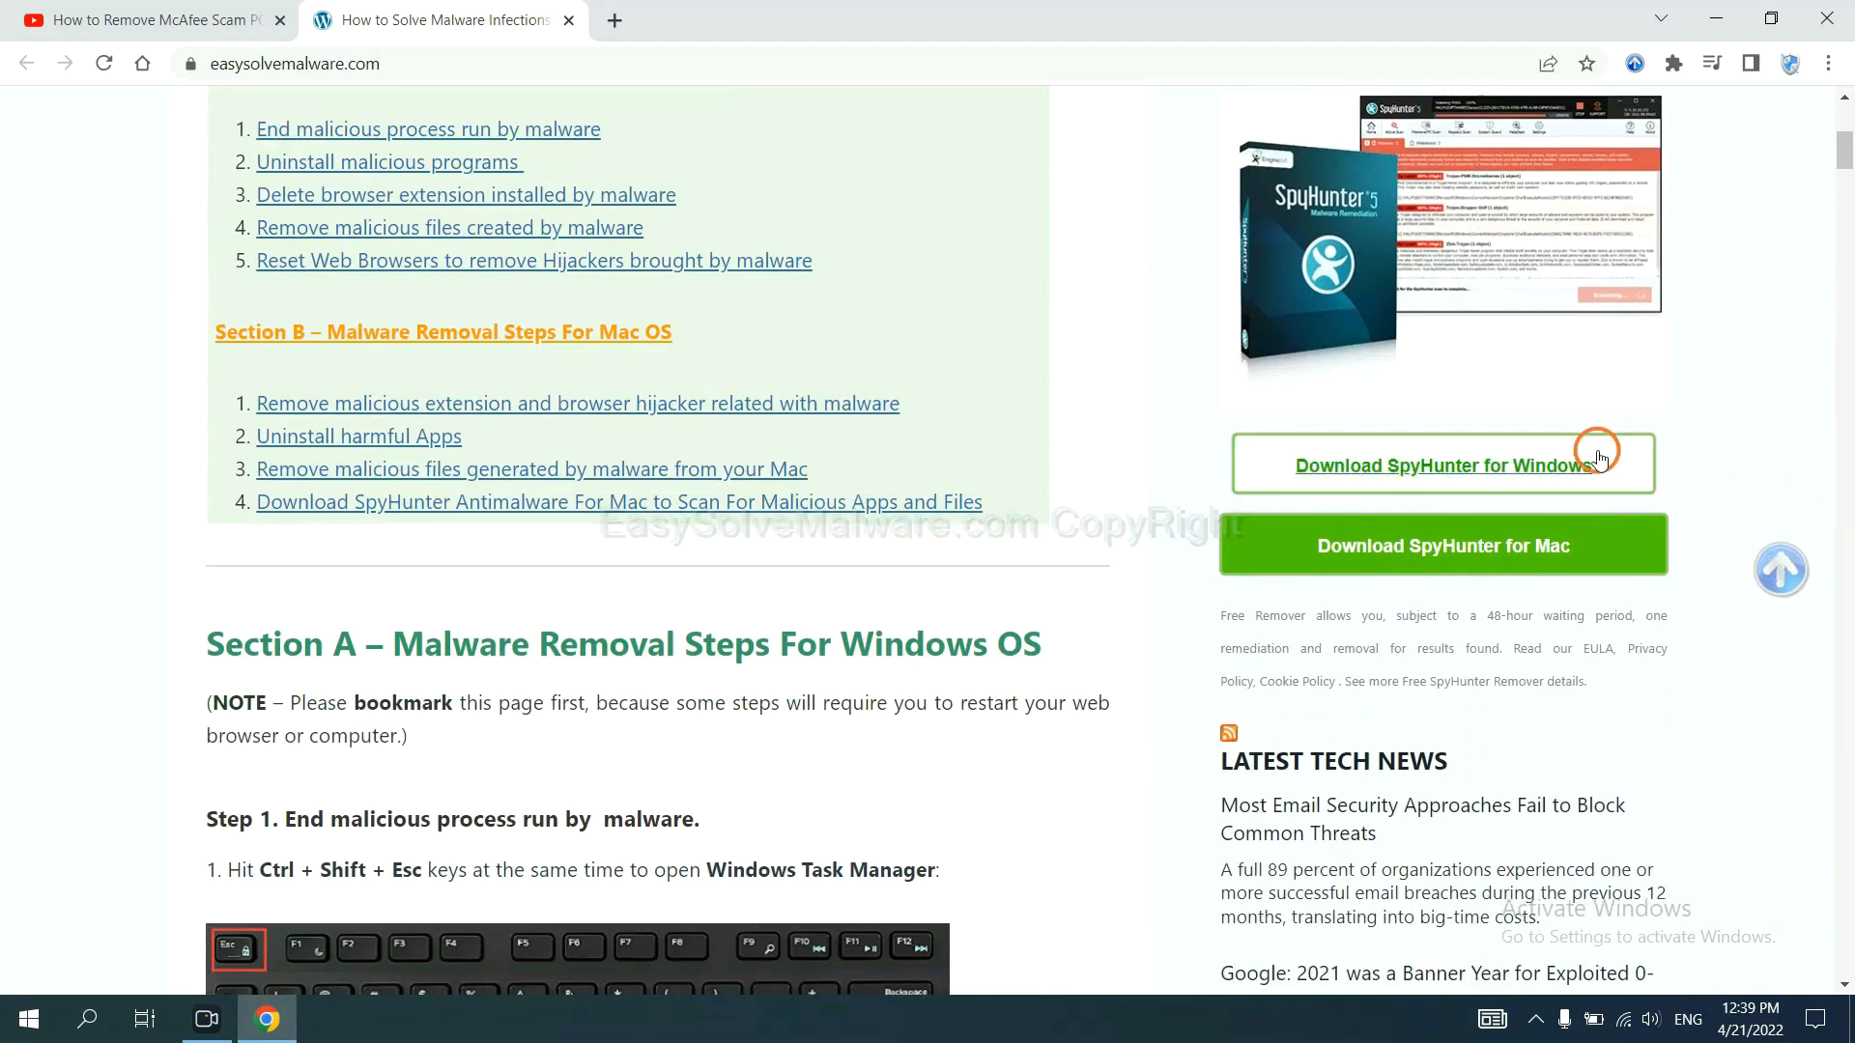
left_click(1442, 464)
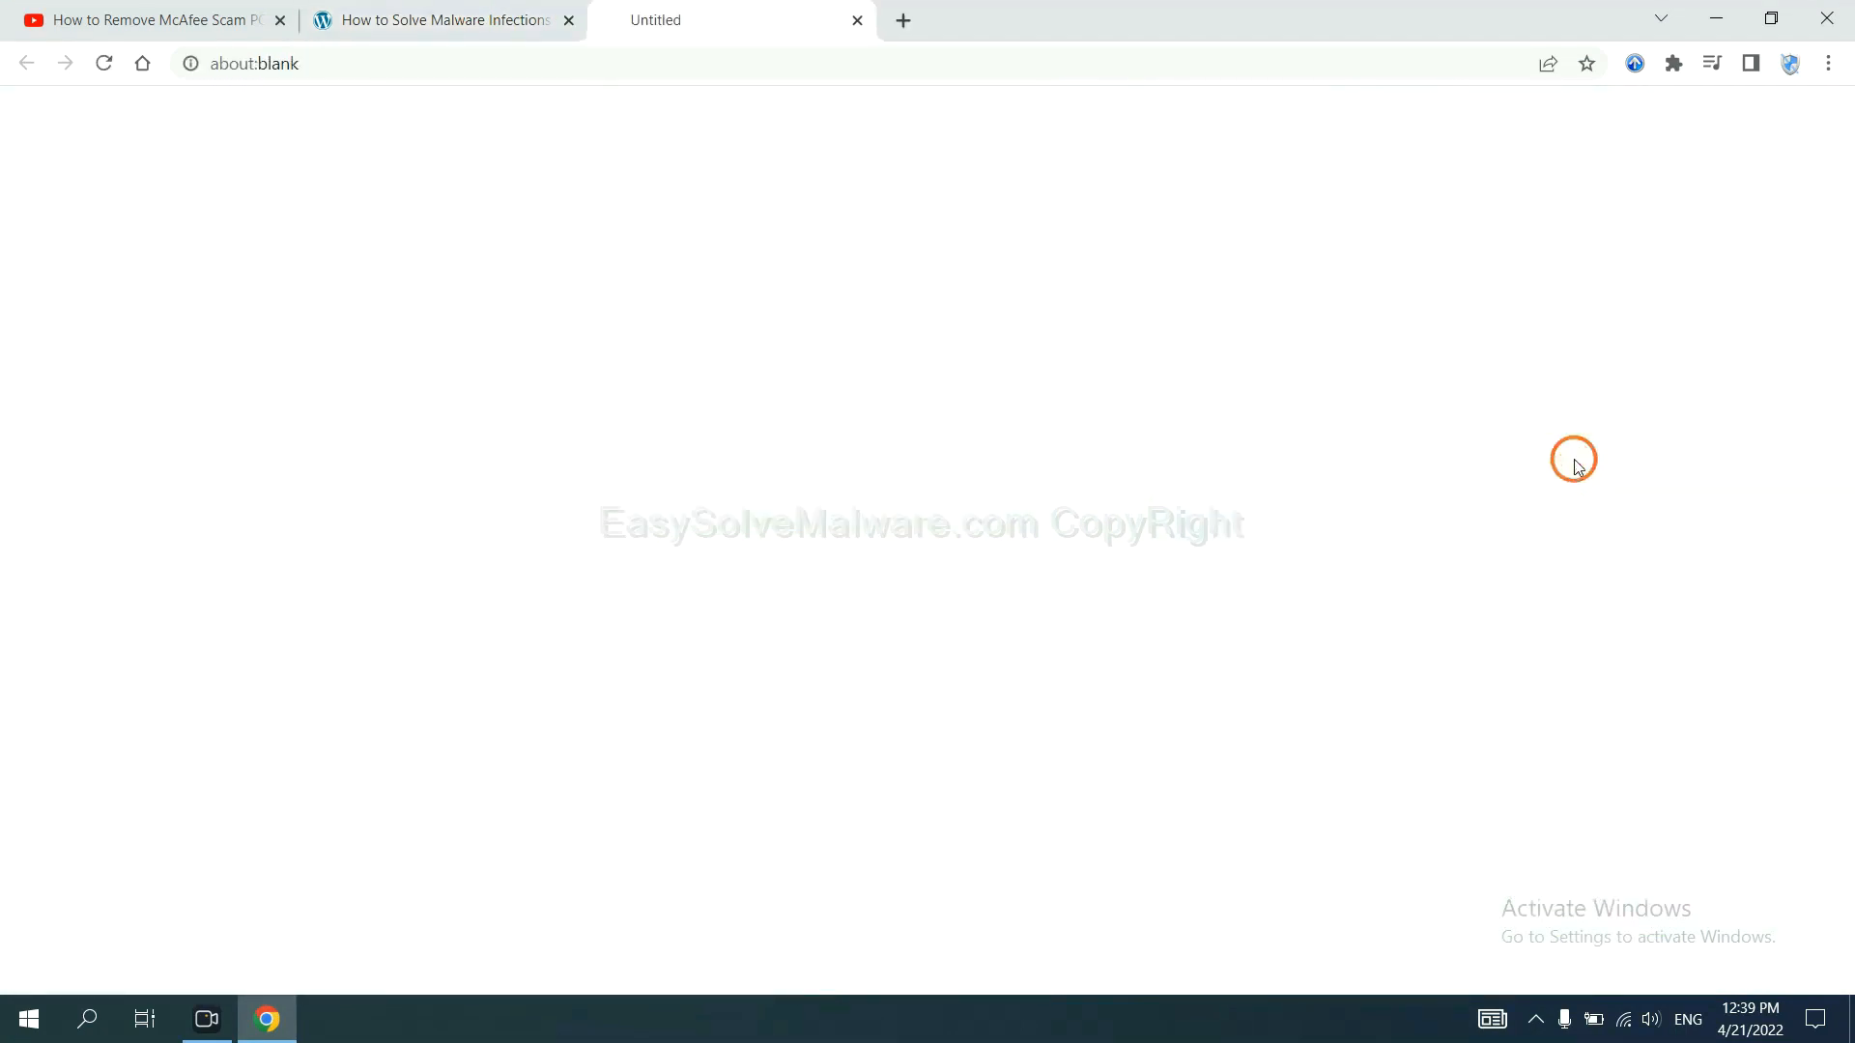
left_click(1428, 464)
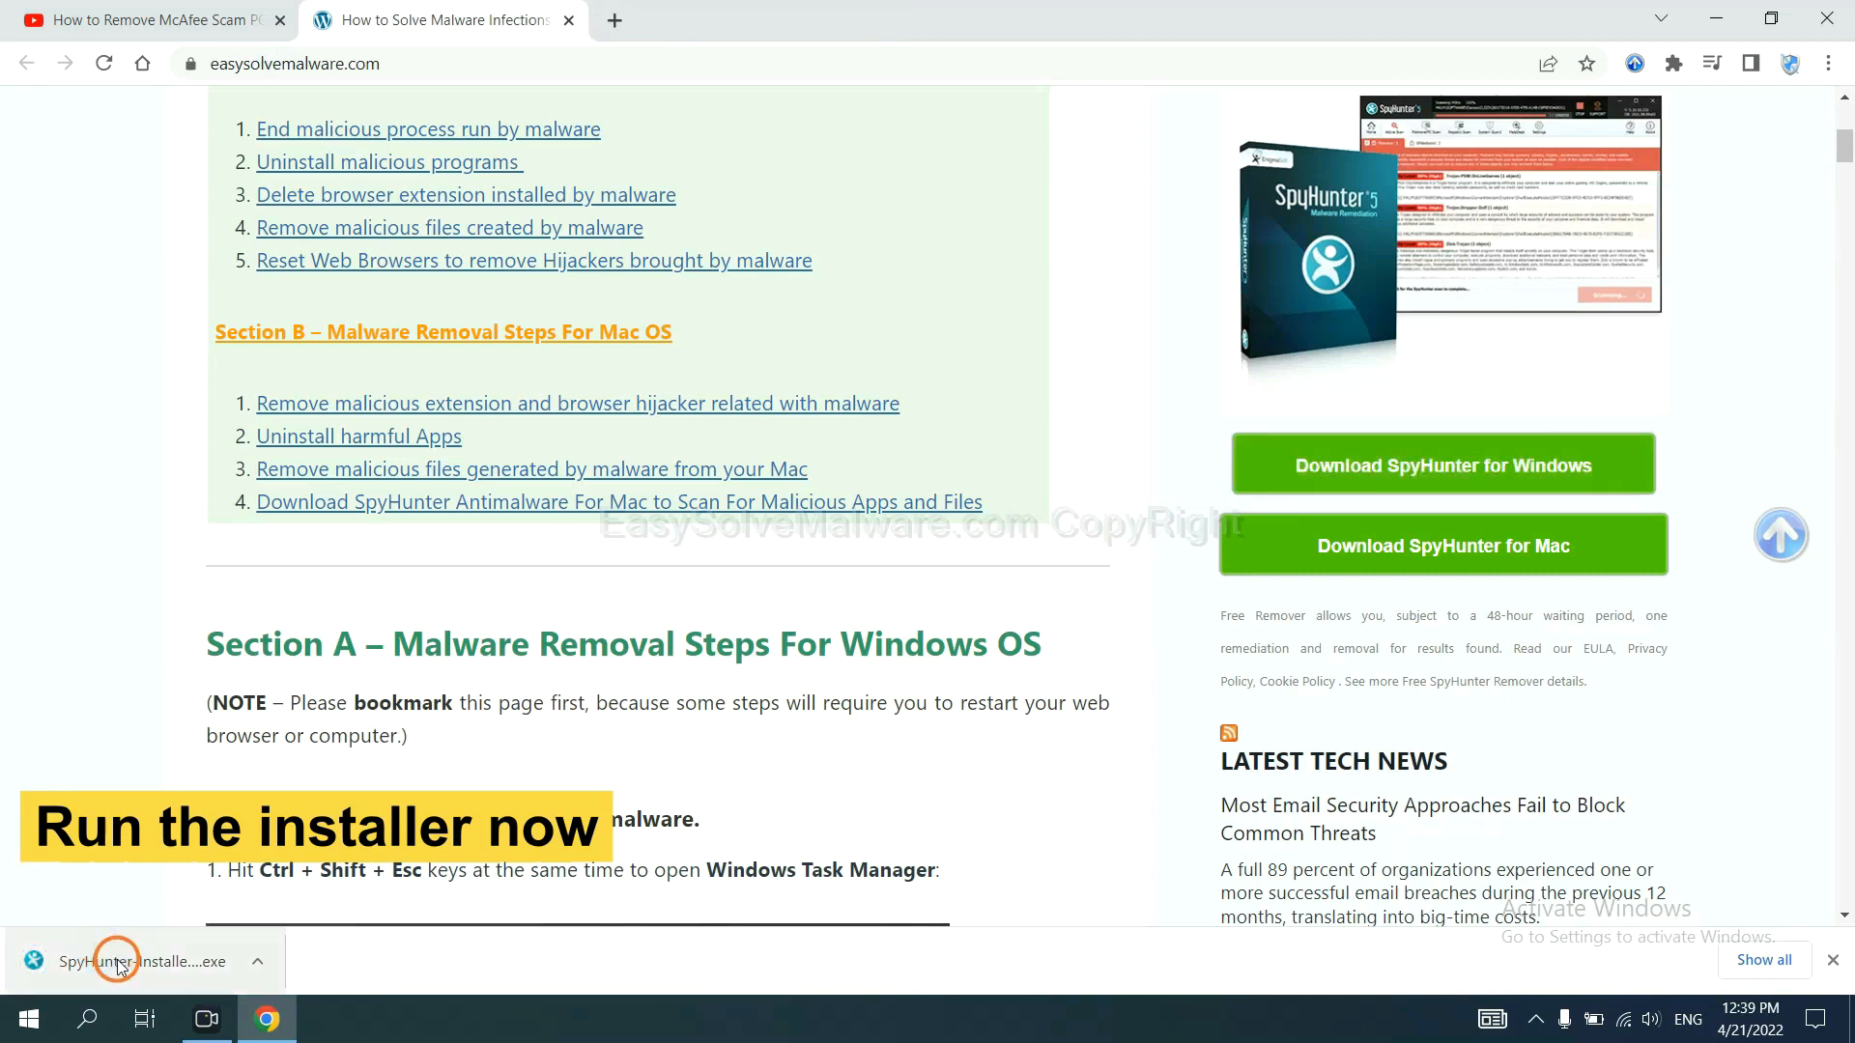
Run the SpyHunter 5 installer in English, accept the EULA and choose Accept & Install
left_click(118, 960)
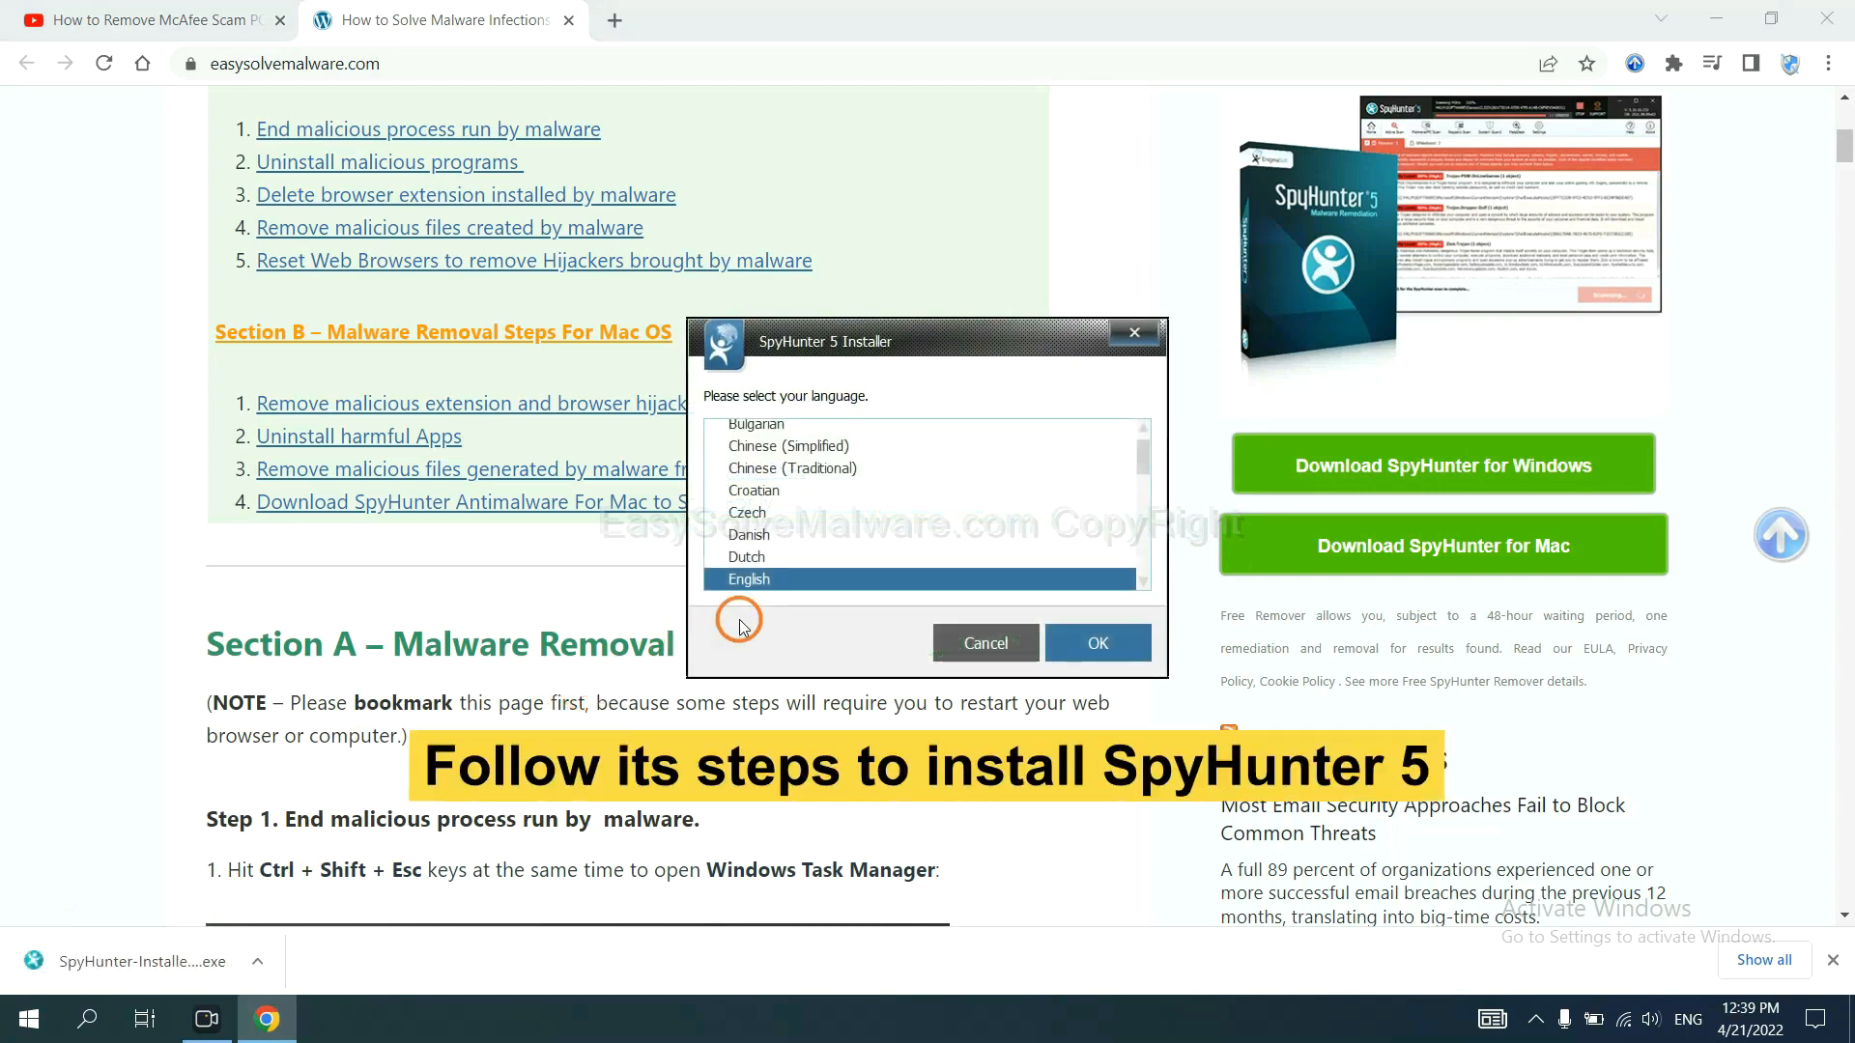
scroll("down", 3)
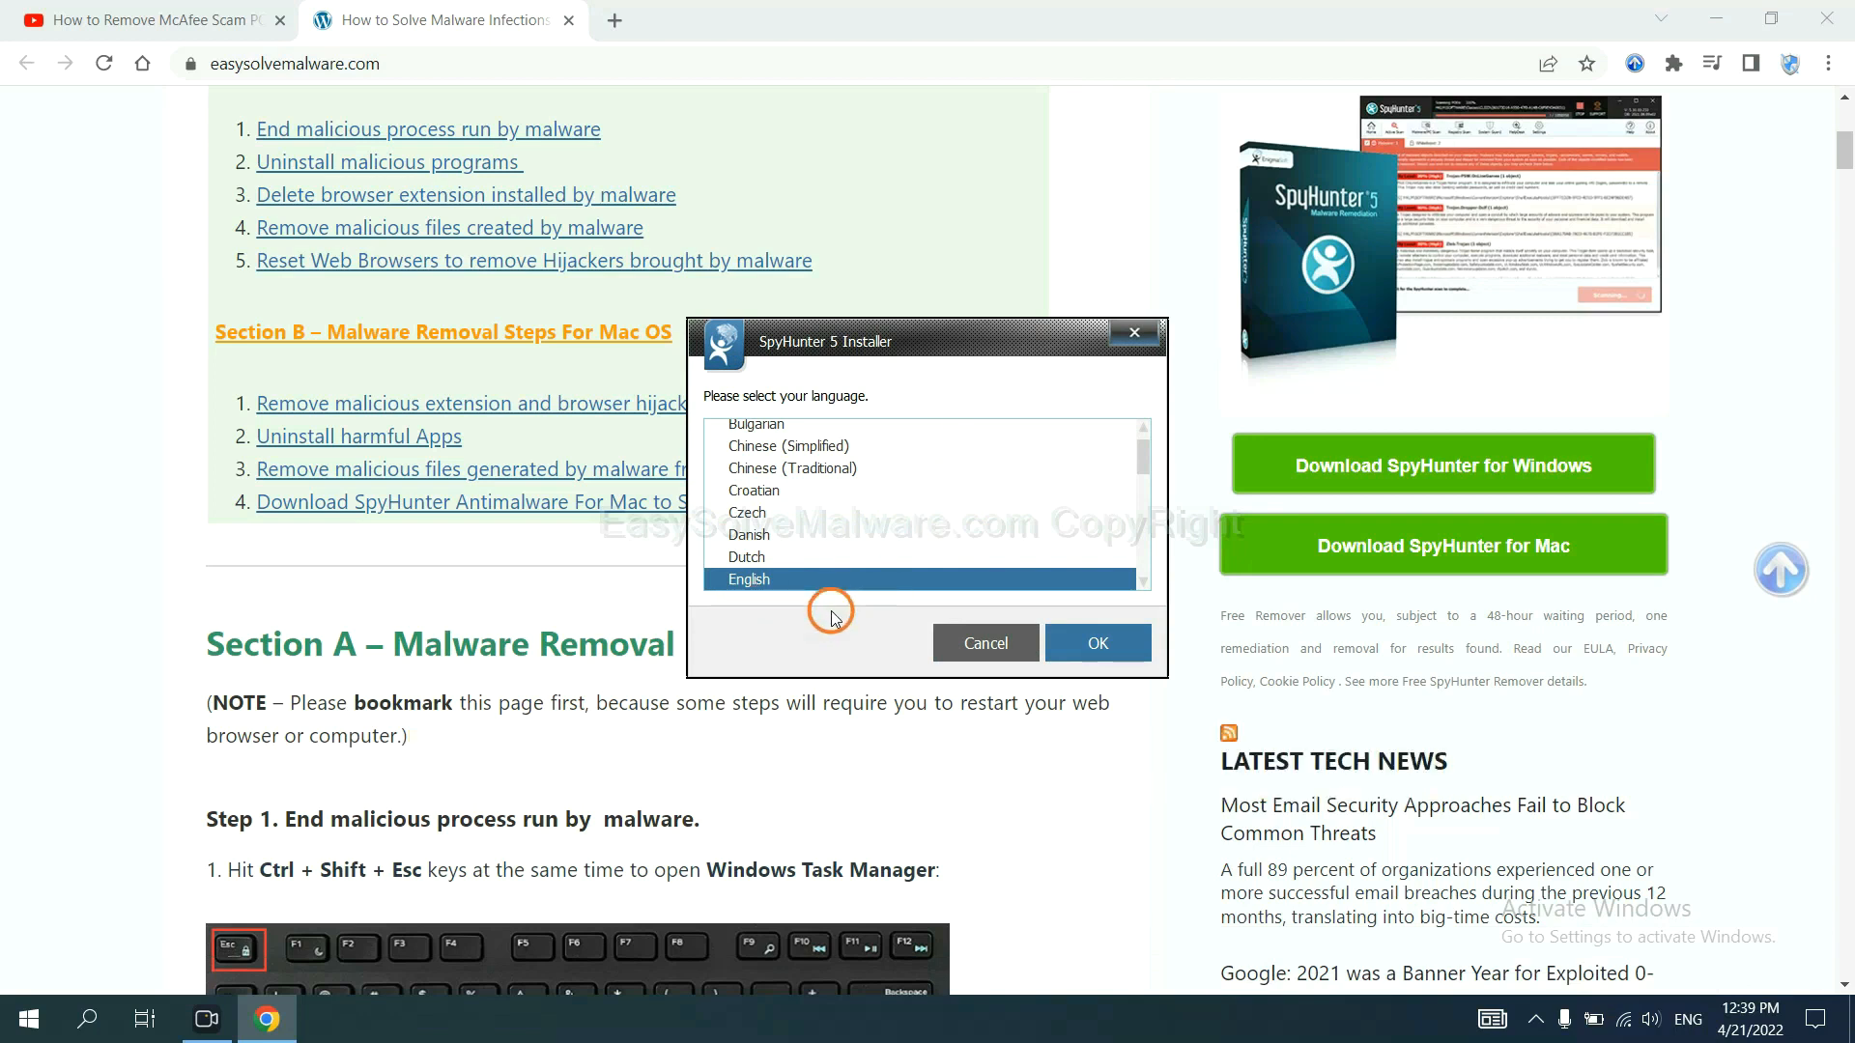
left_click(1096, 642)
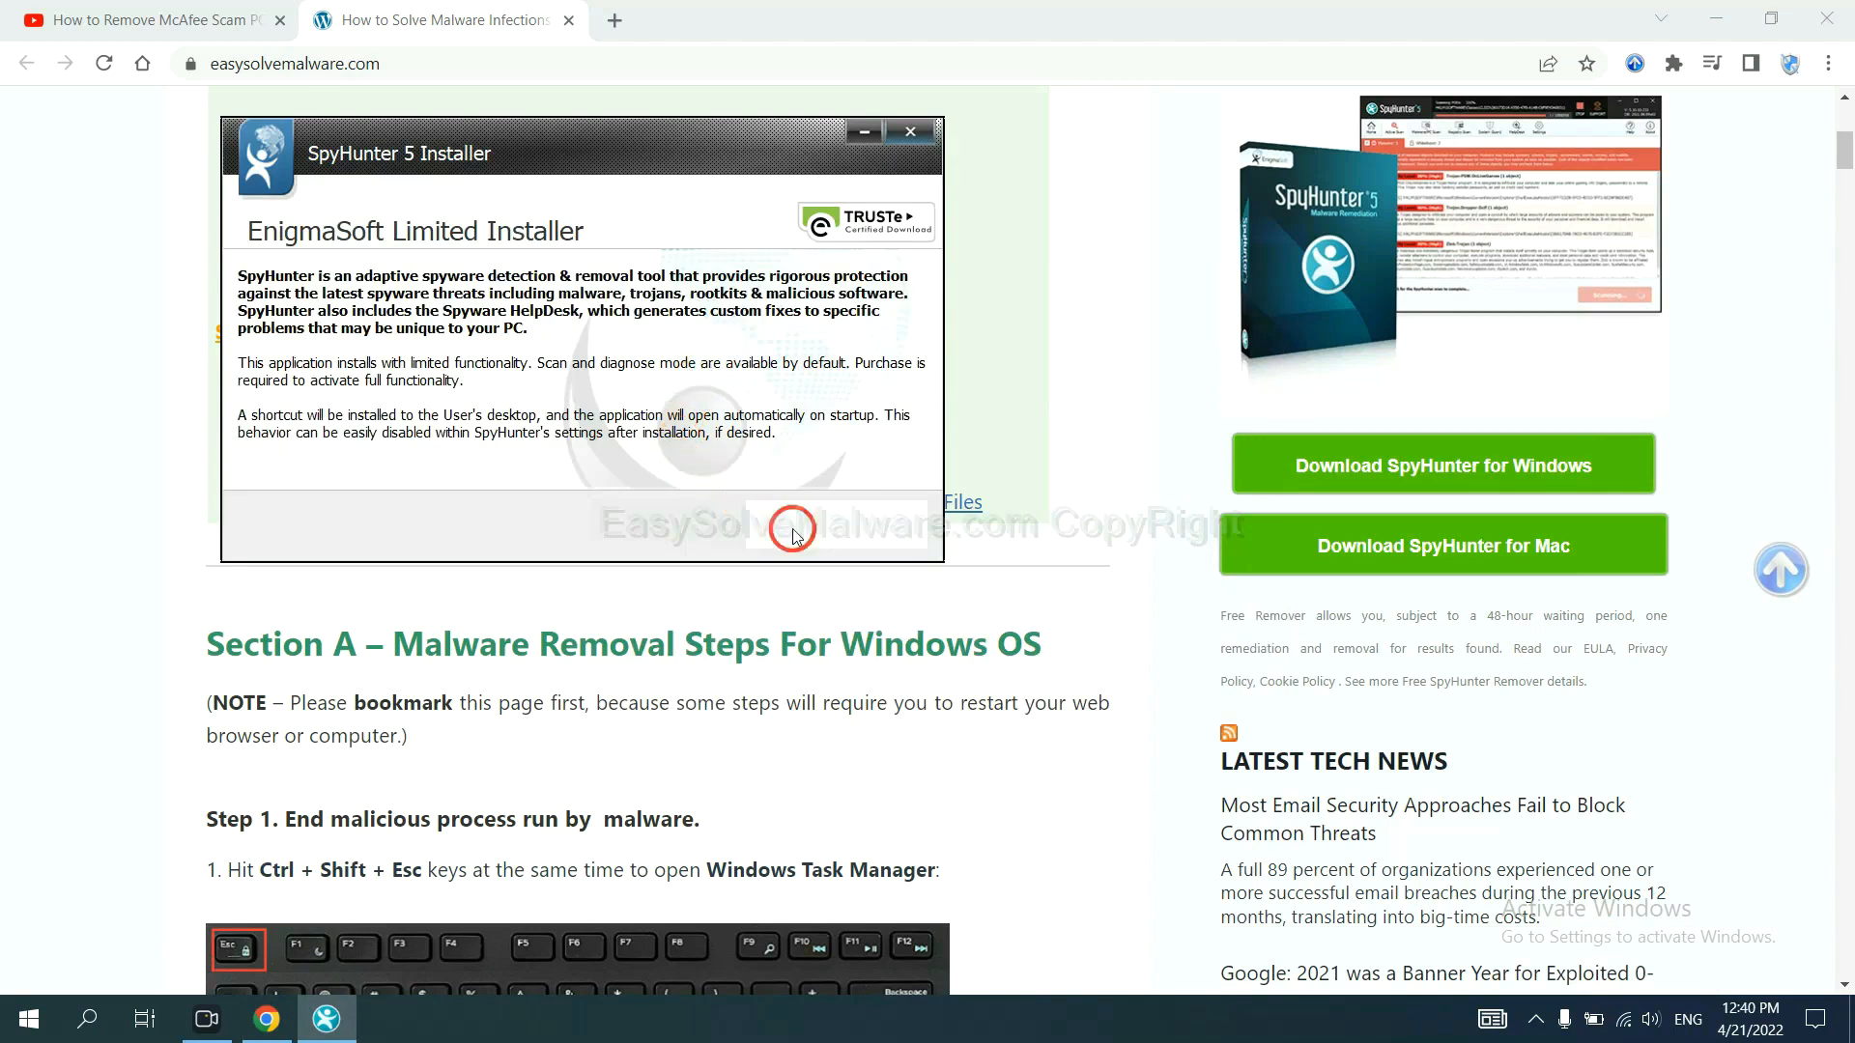
left_click(792, 529)
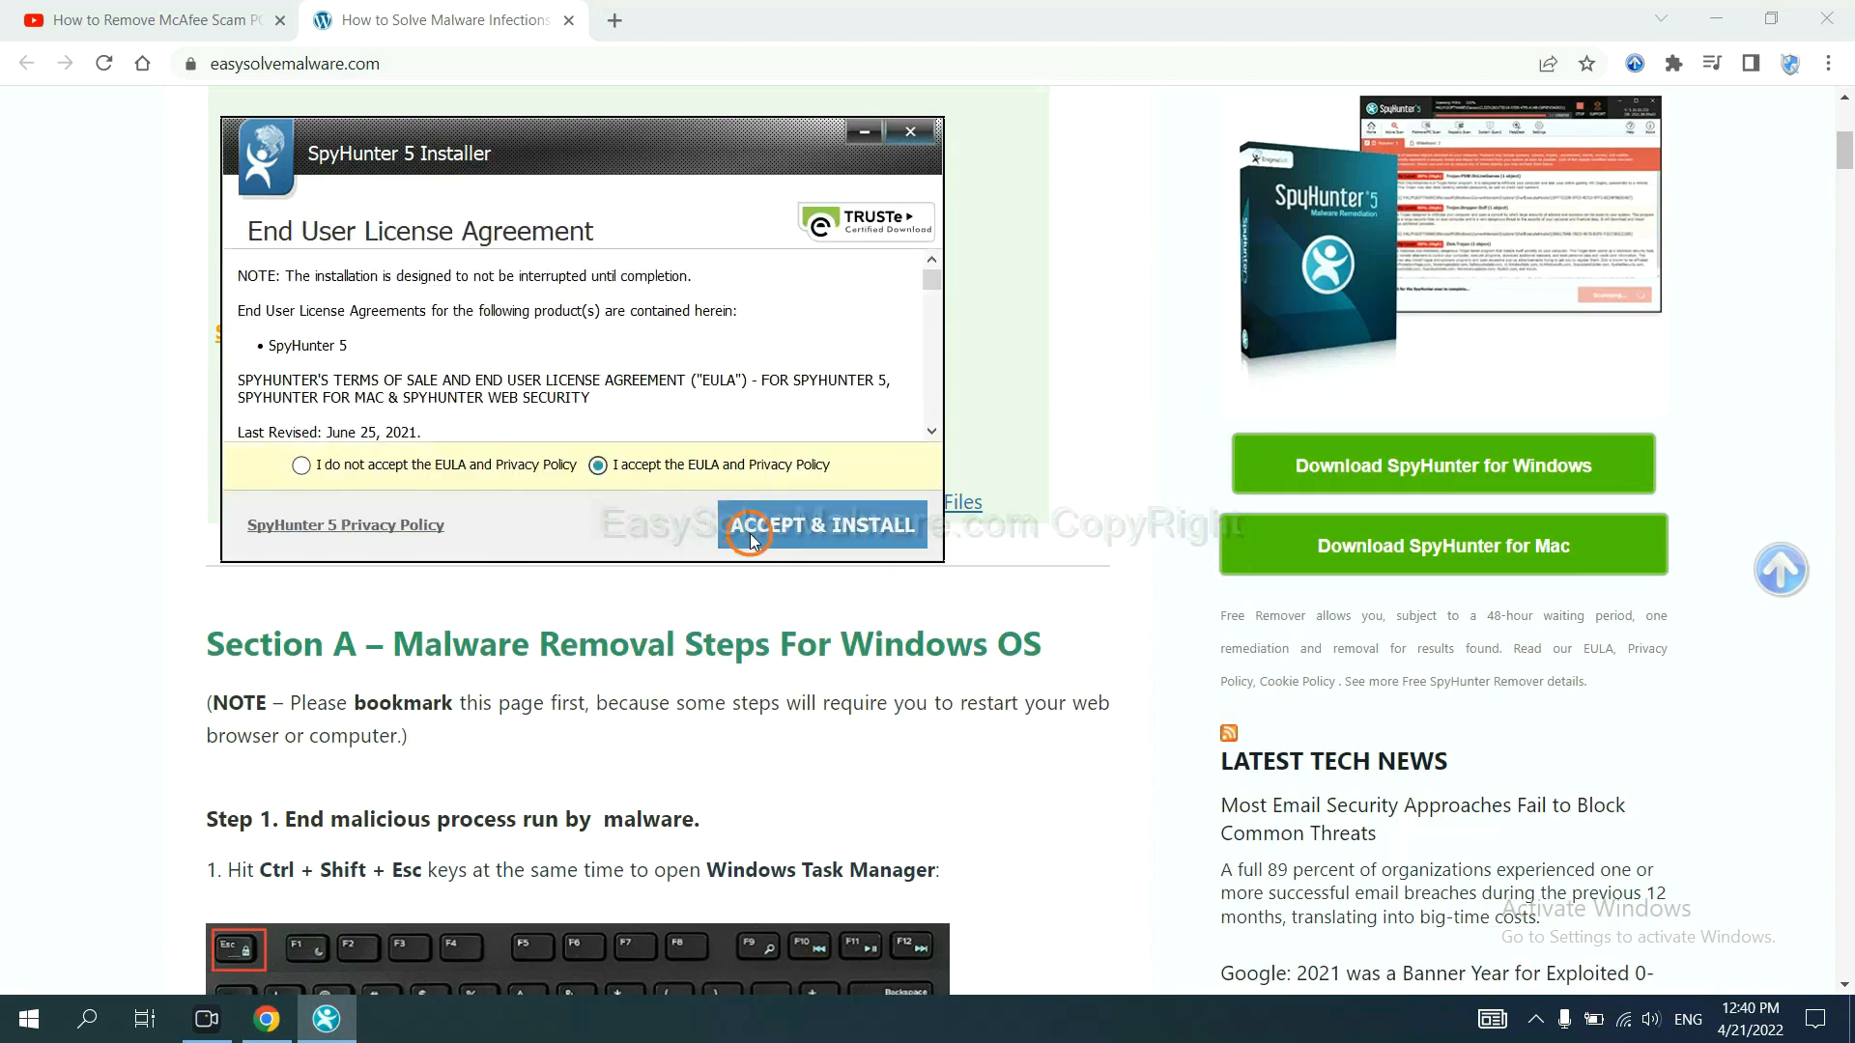
left_click(821, 524)
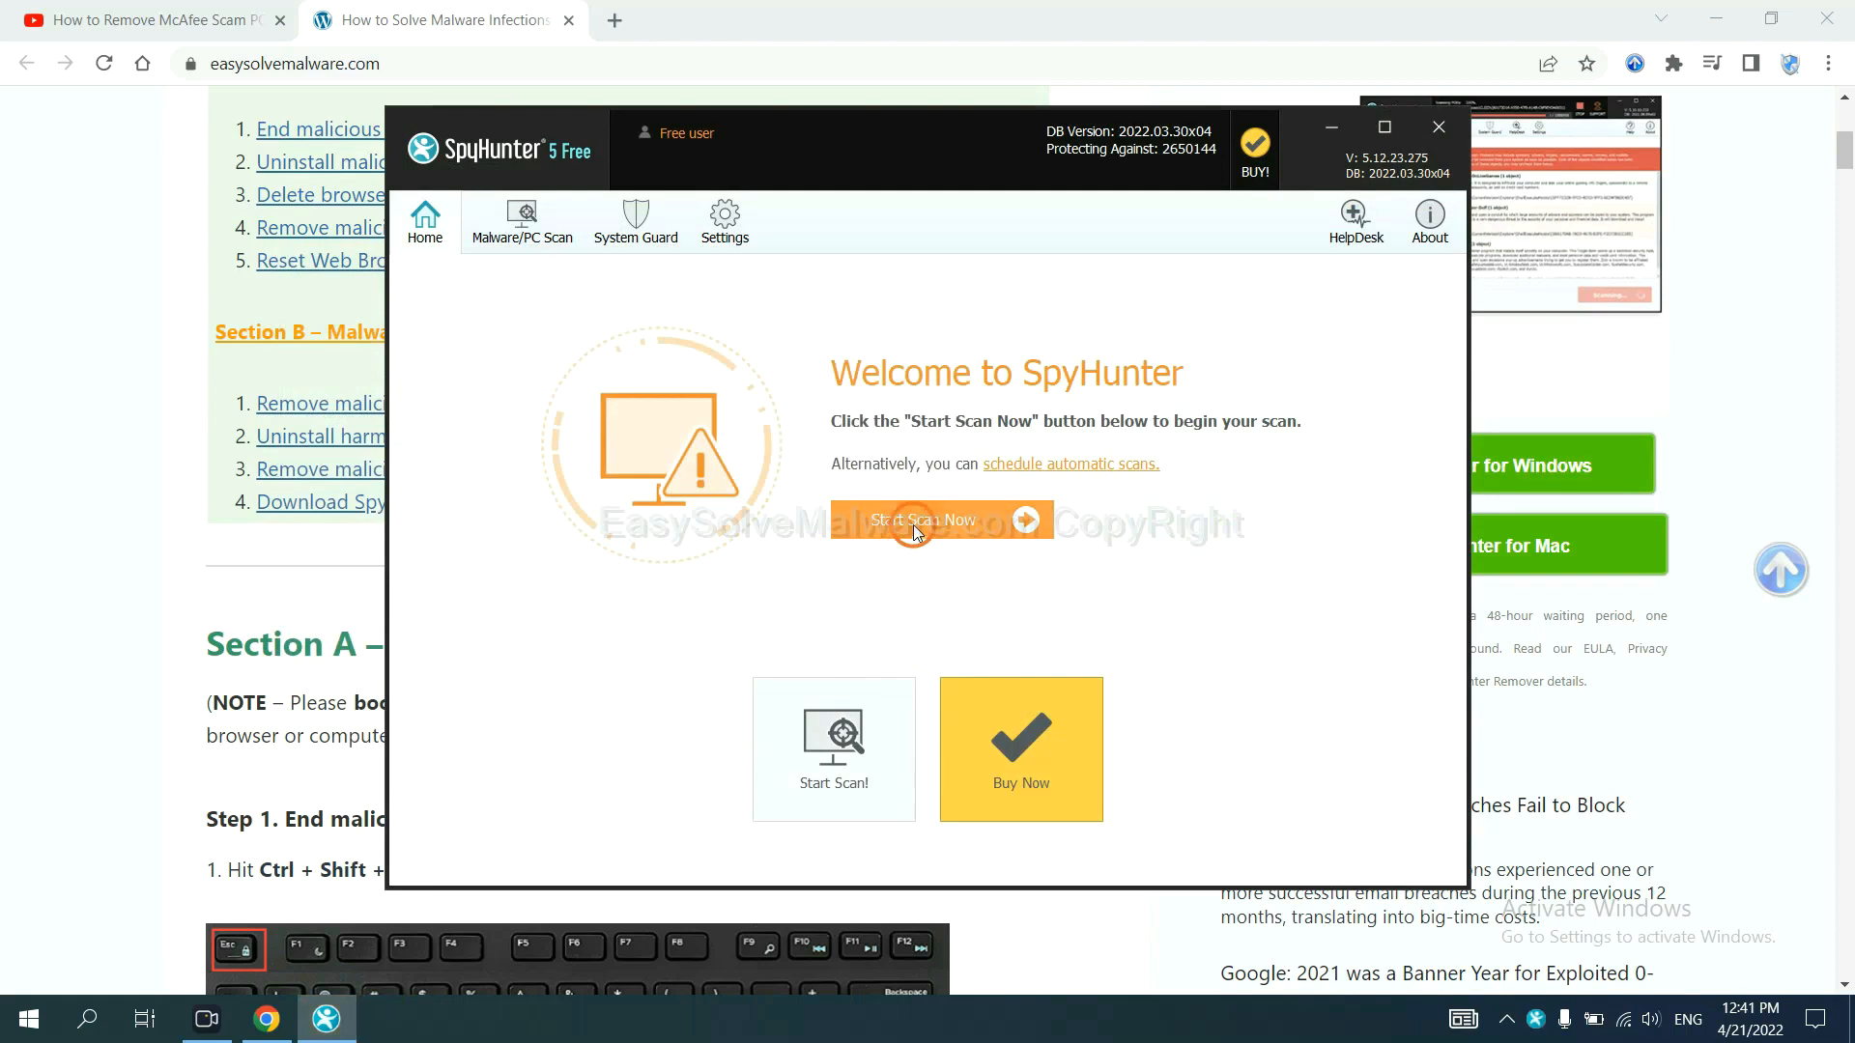
Start the scan and proceed with Disable chosen for the unknown startup object remove360.bat
left_click(929, 520)
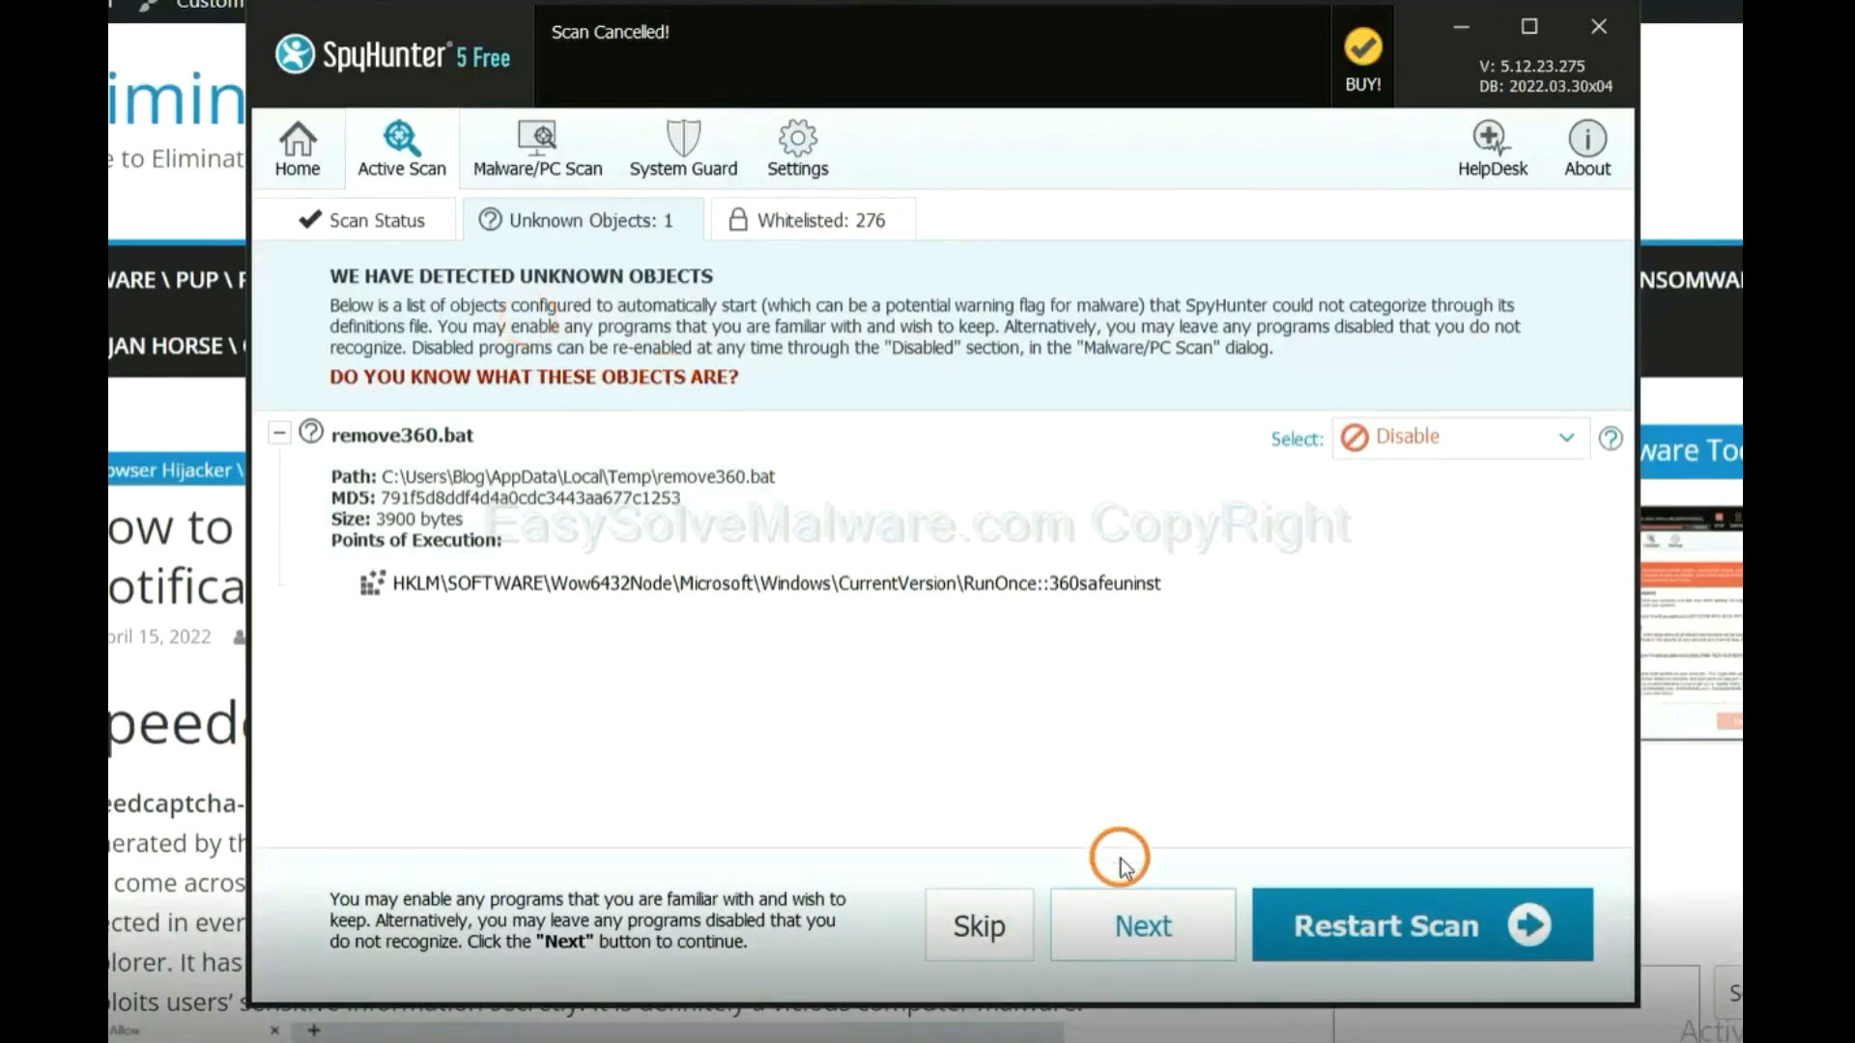
left_click(1140, 926)
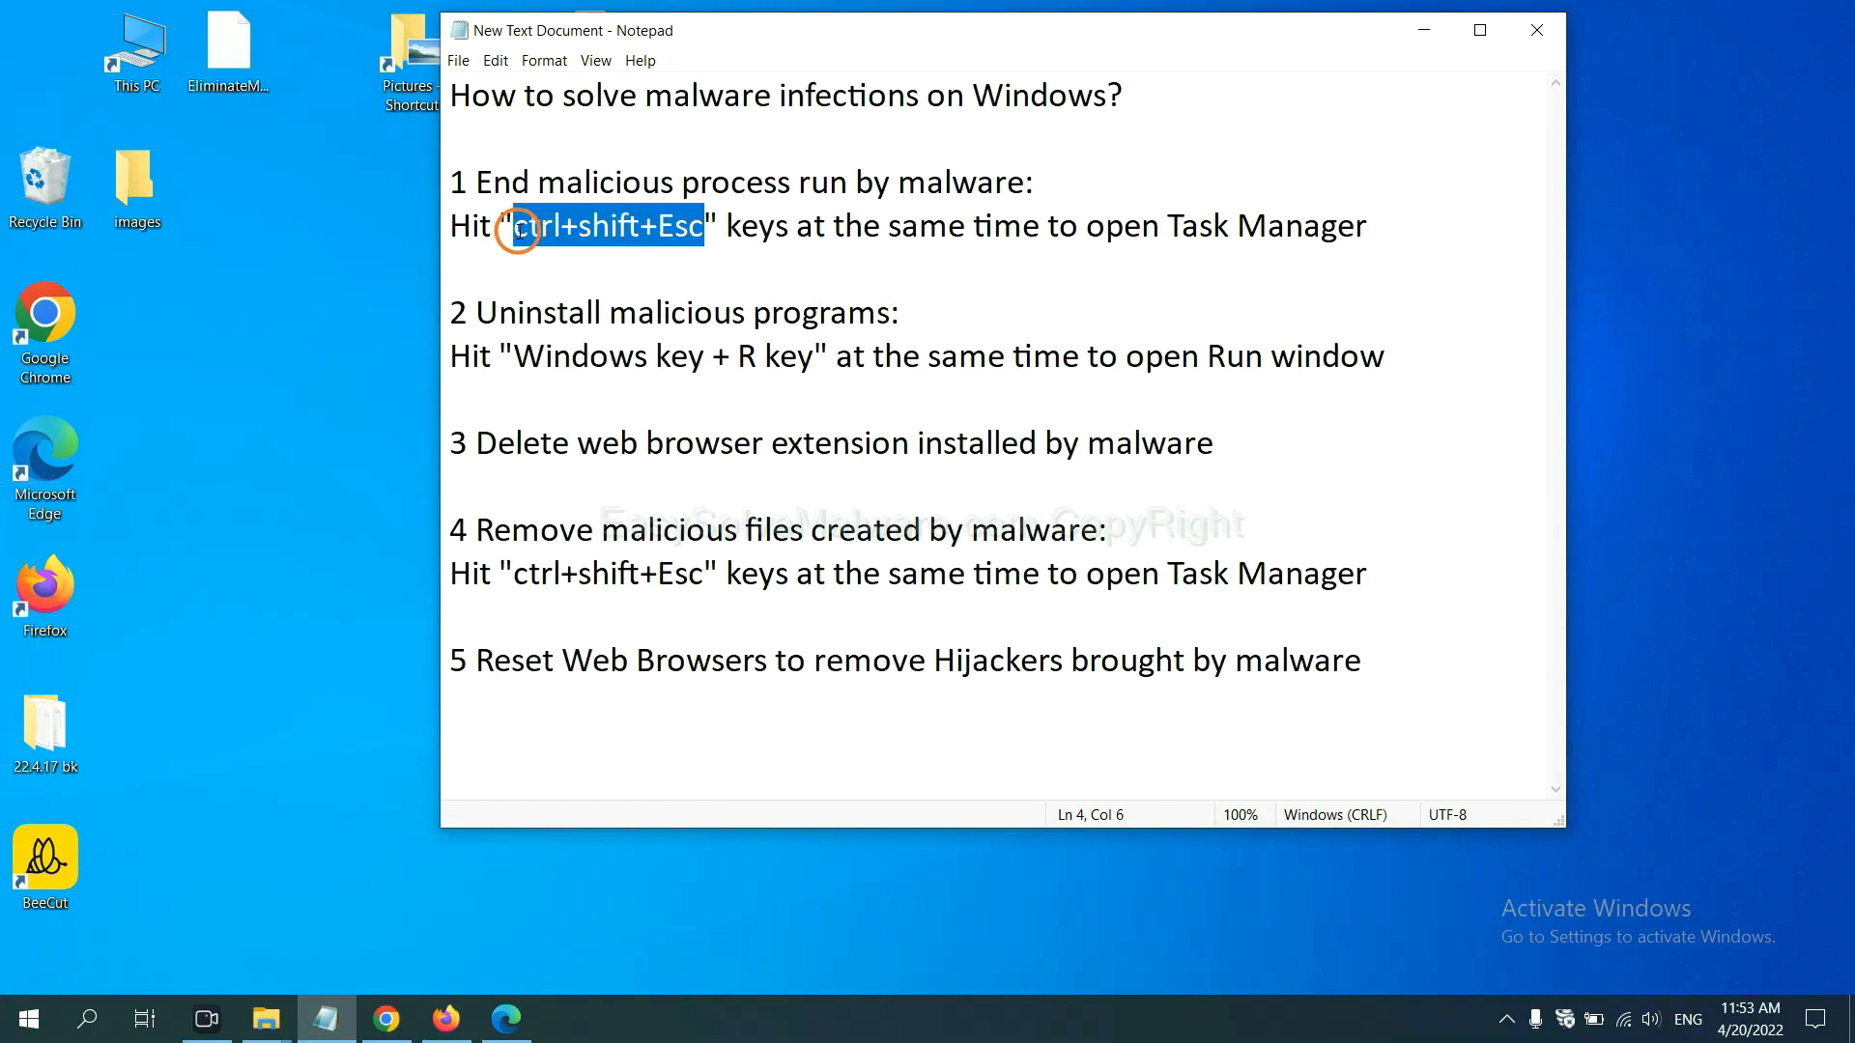
Show Task Manager's full process list and select Usermode Font Driver Host
key("ctrl+shift+esc")
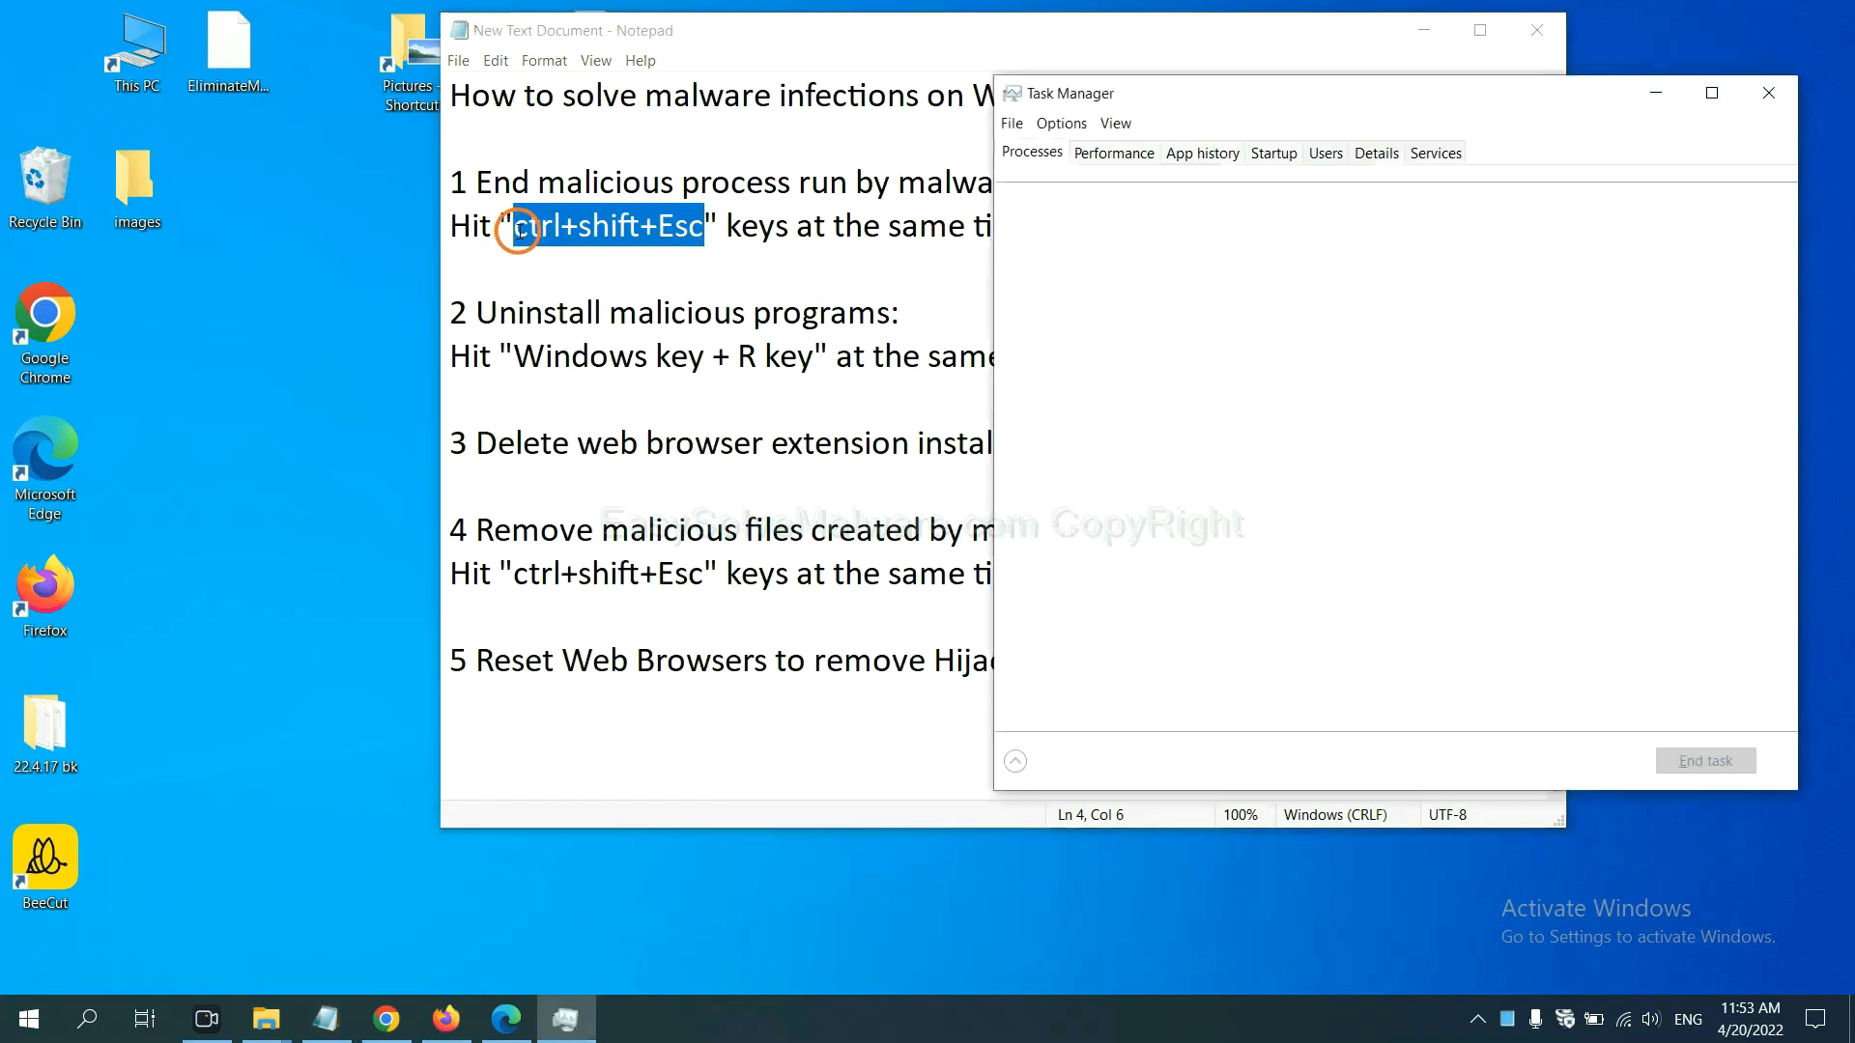
left_click(1061, 760)
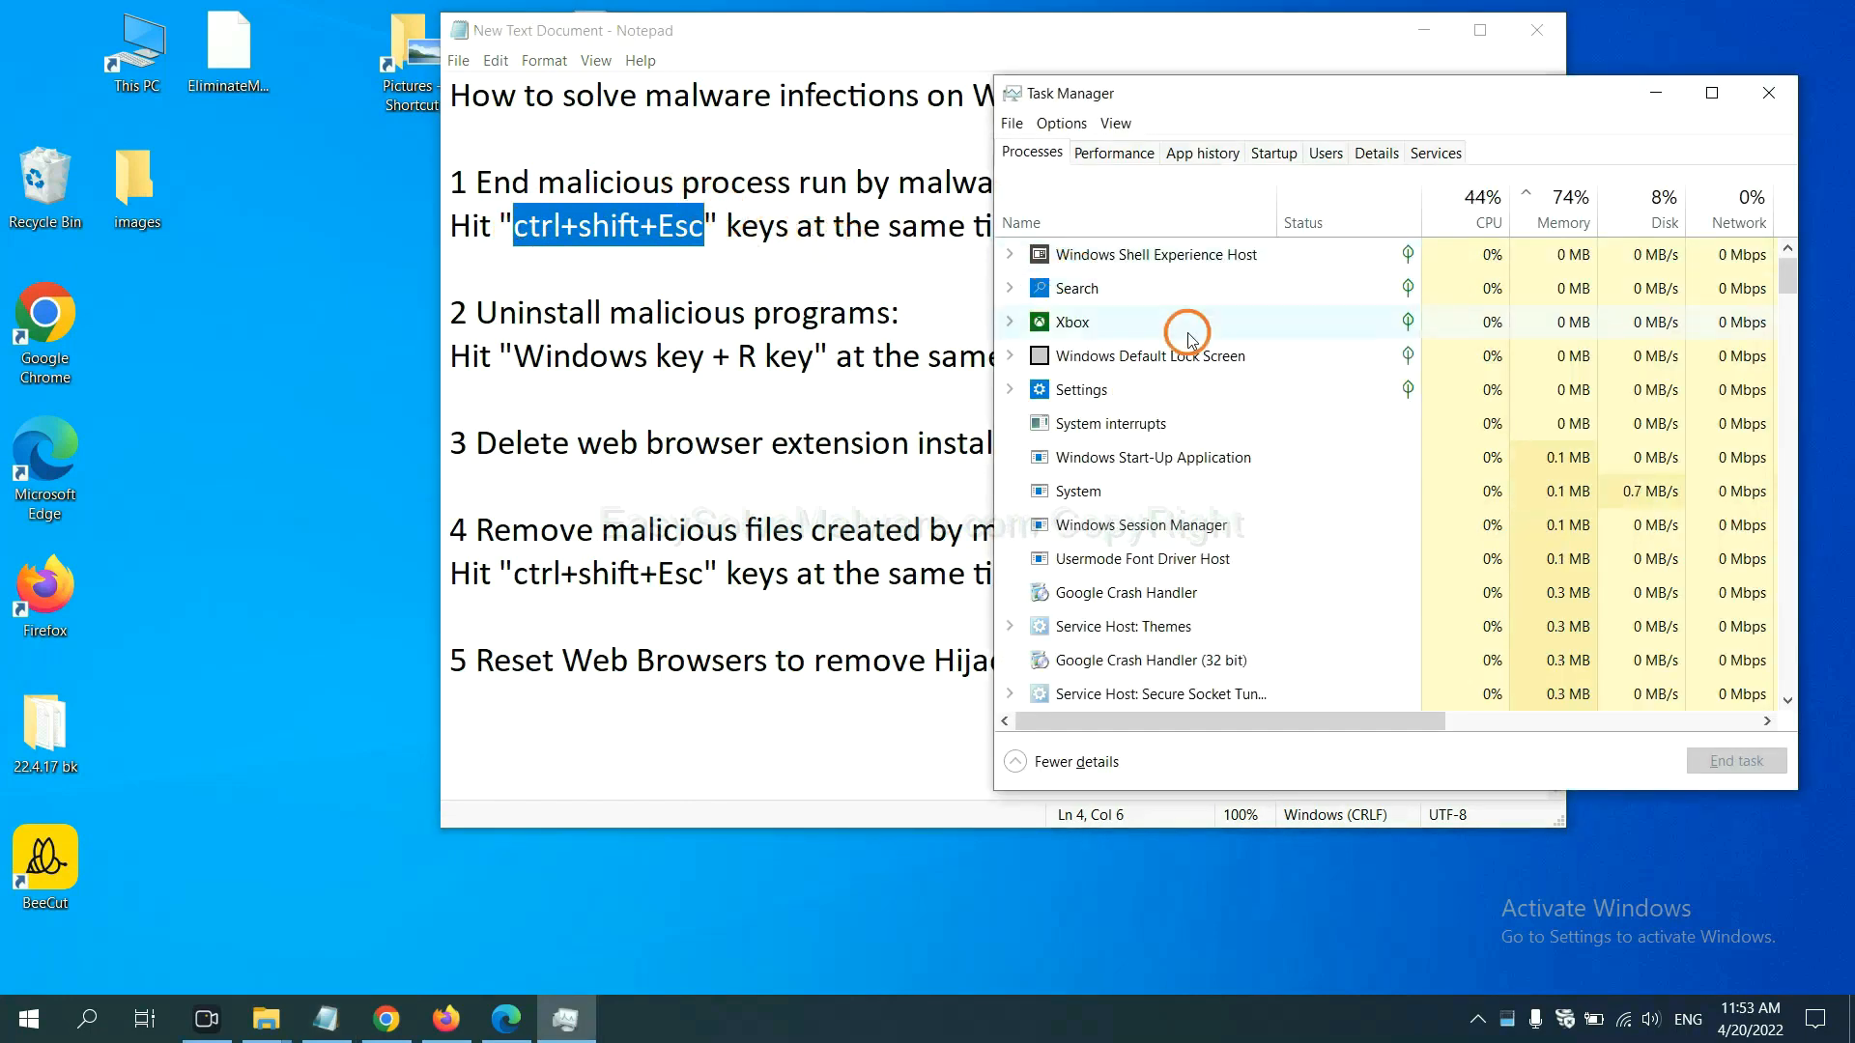
mouse_move(1165, 494)
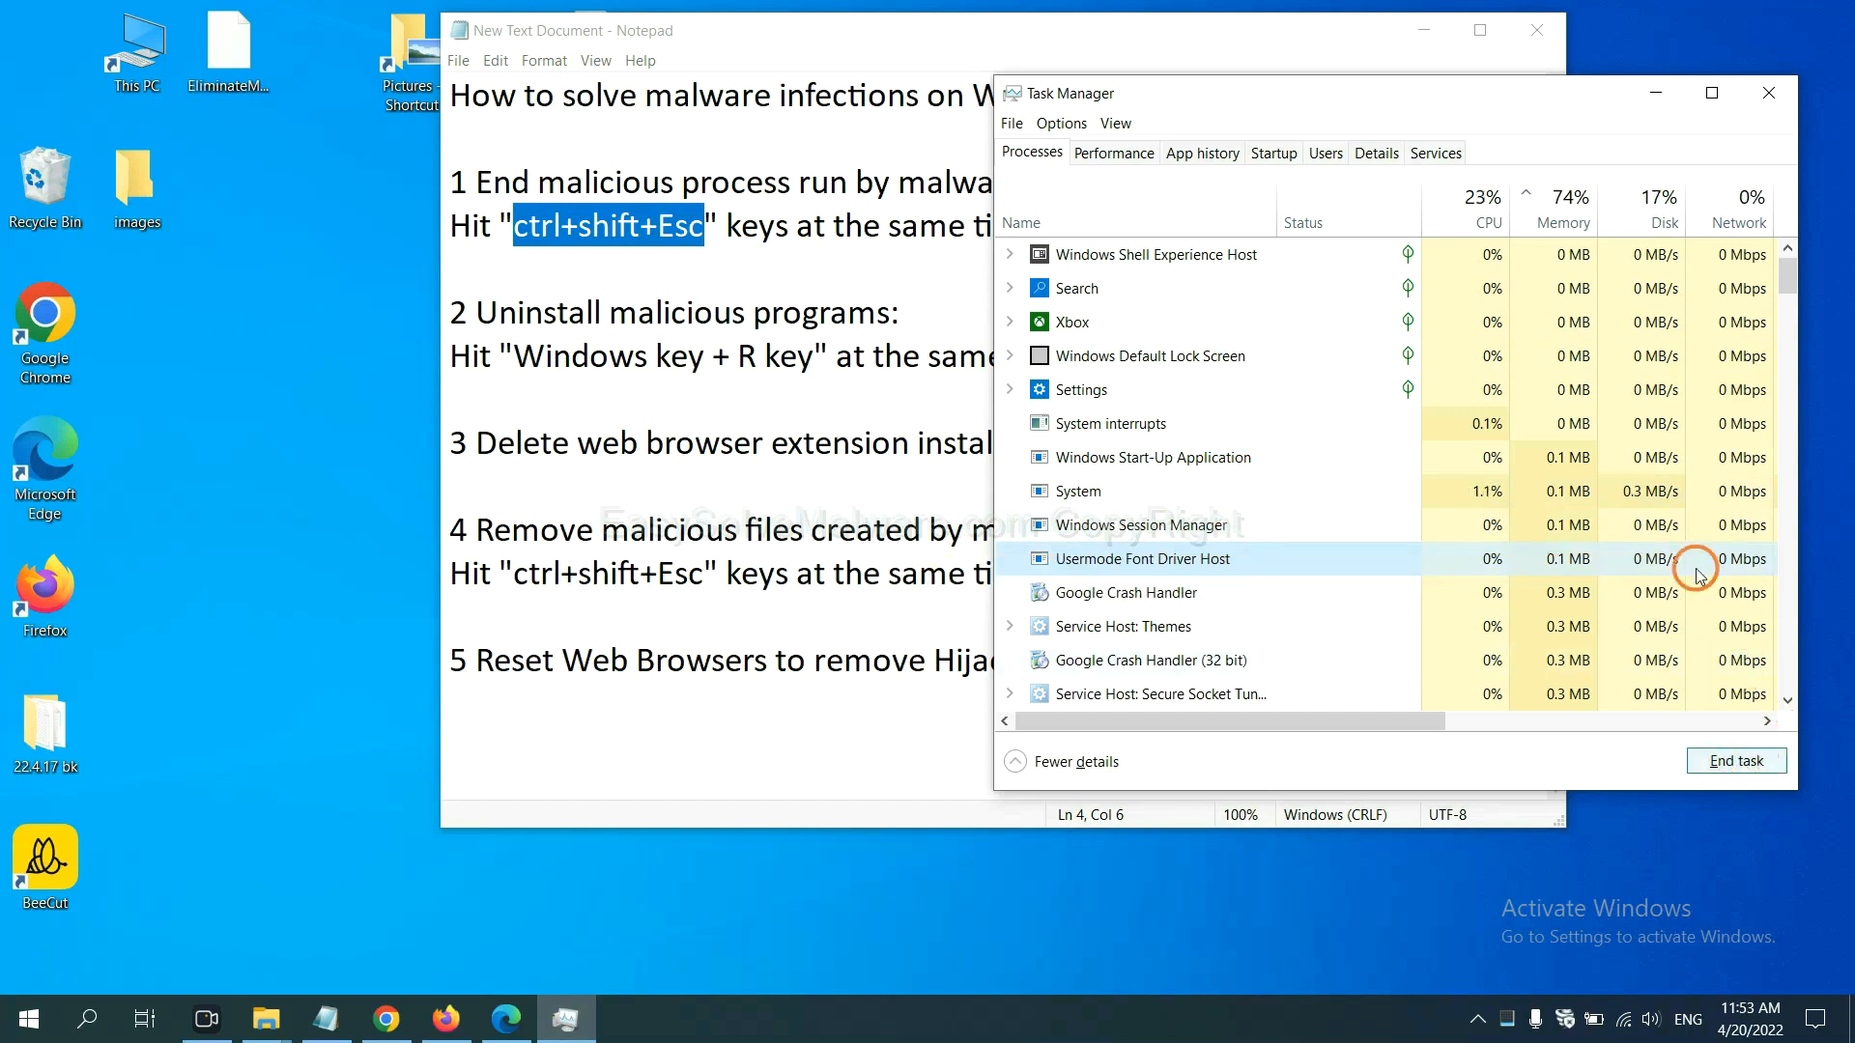
left_click(1769, 93)
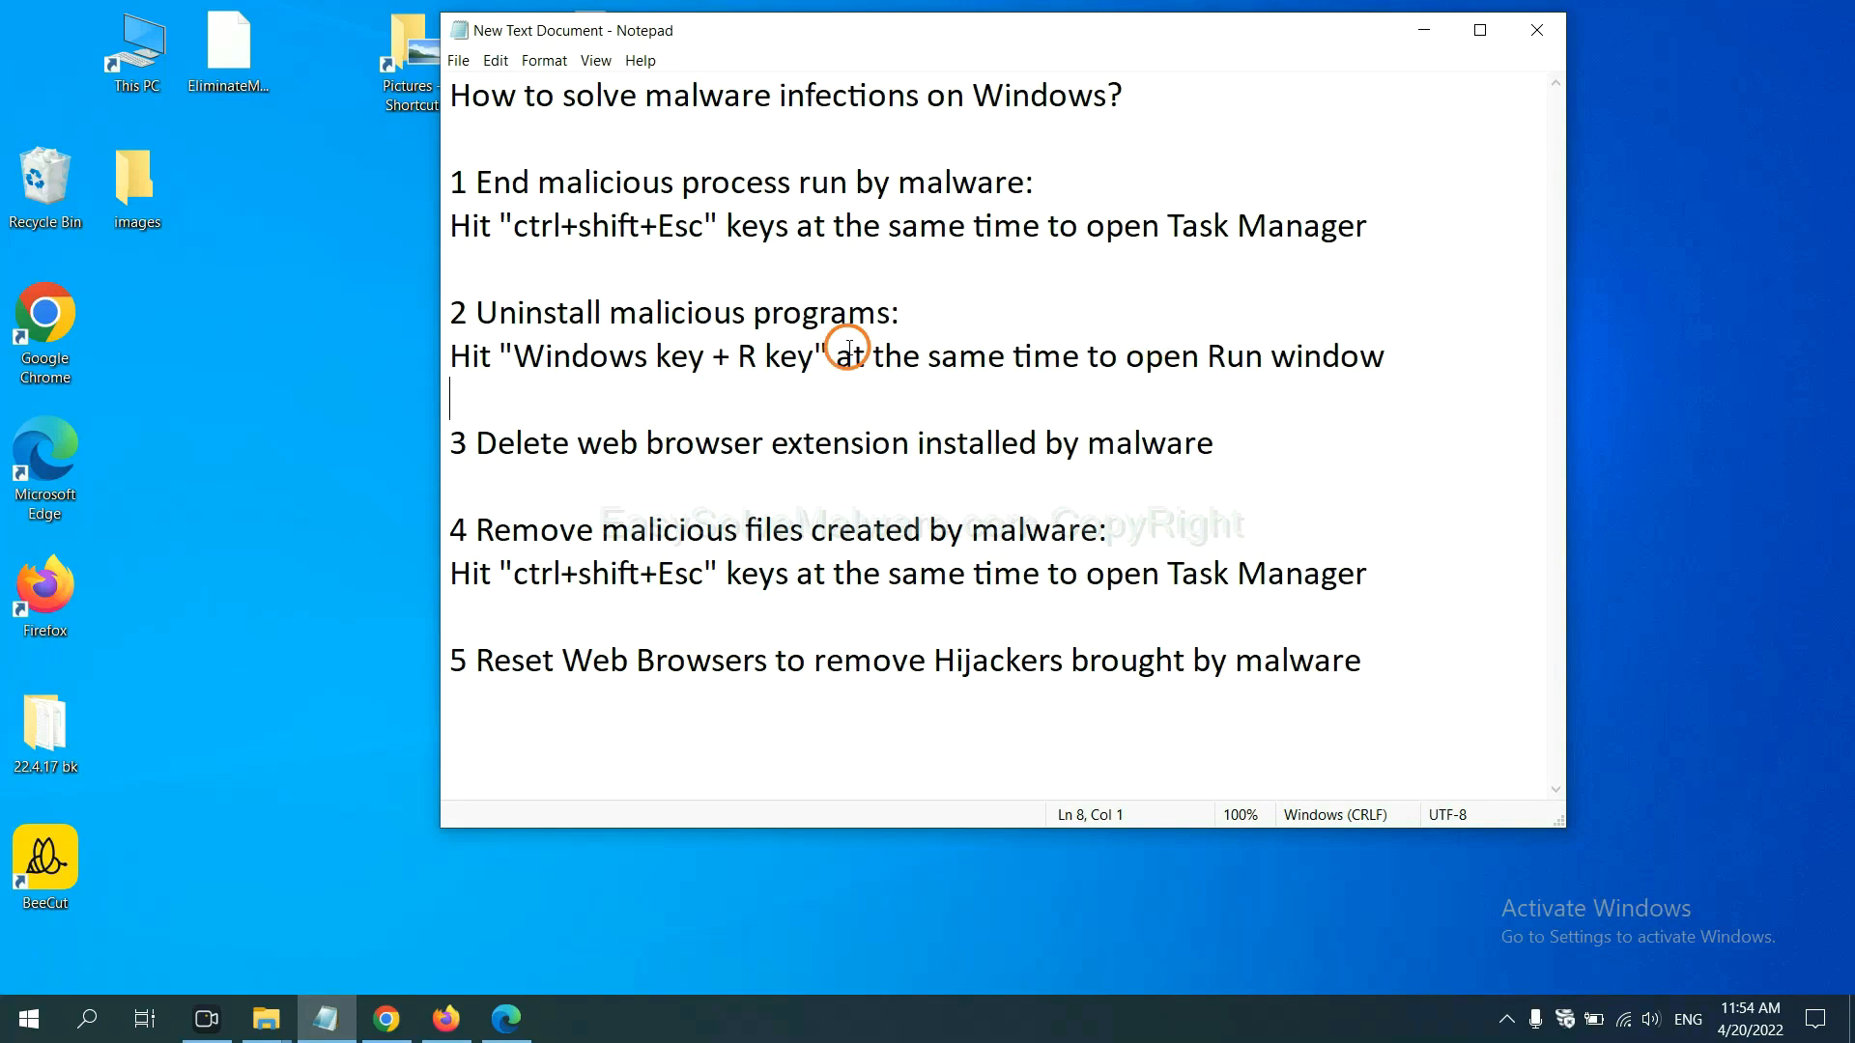
Launch Control Panel from the Run dialog with the command 'control panel'
double_click(556, 356)
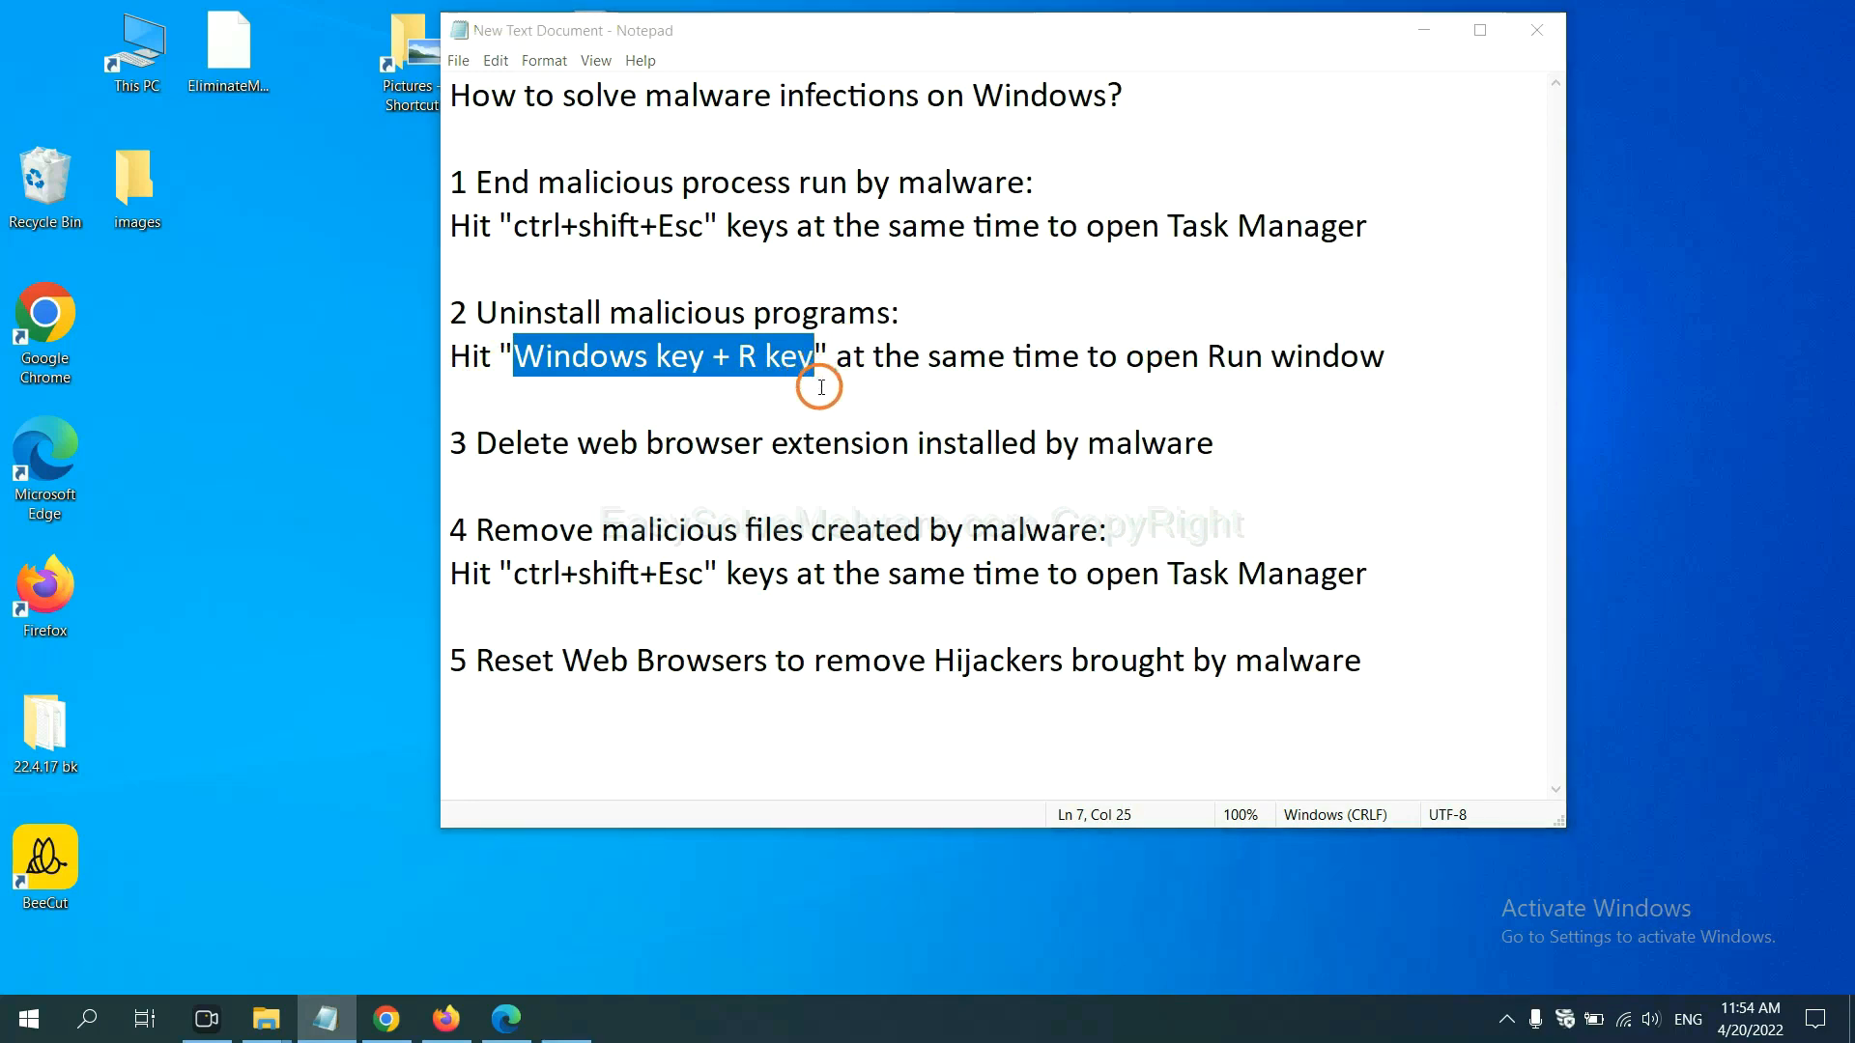
key("win+r")
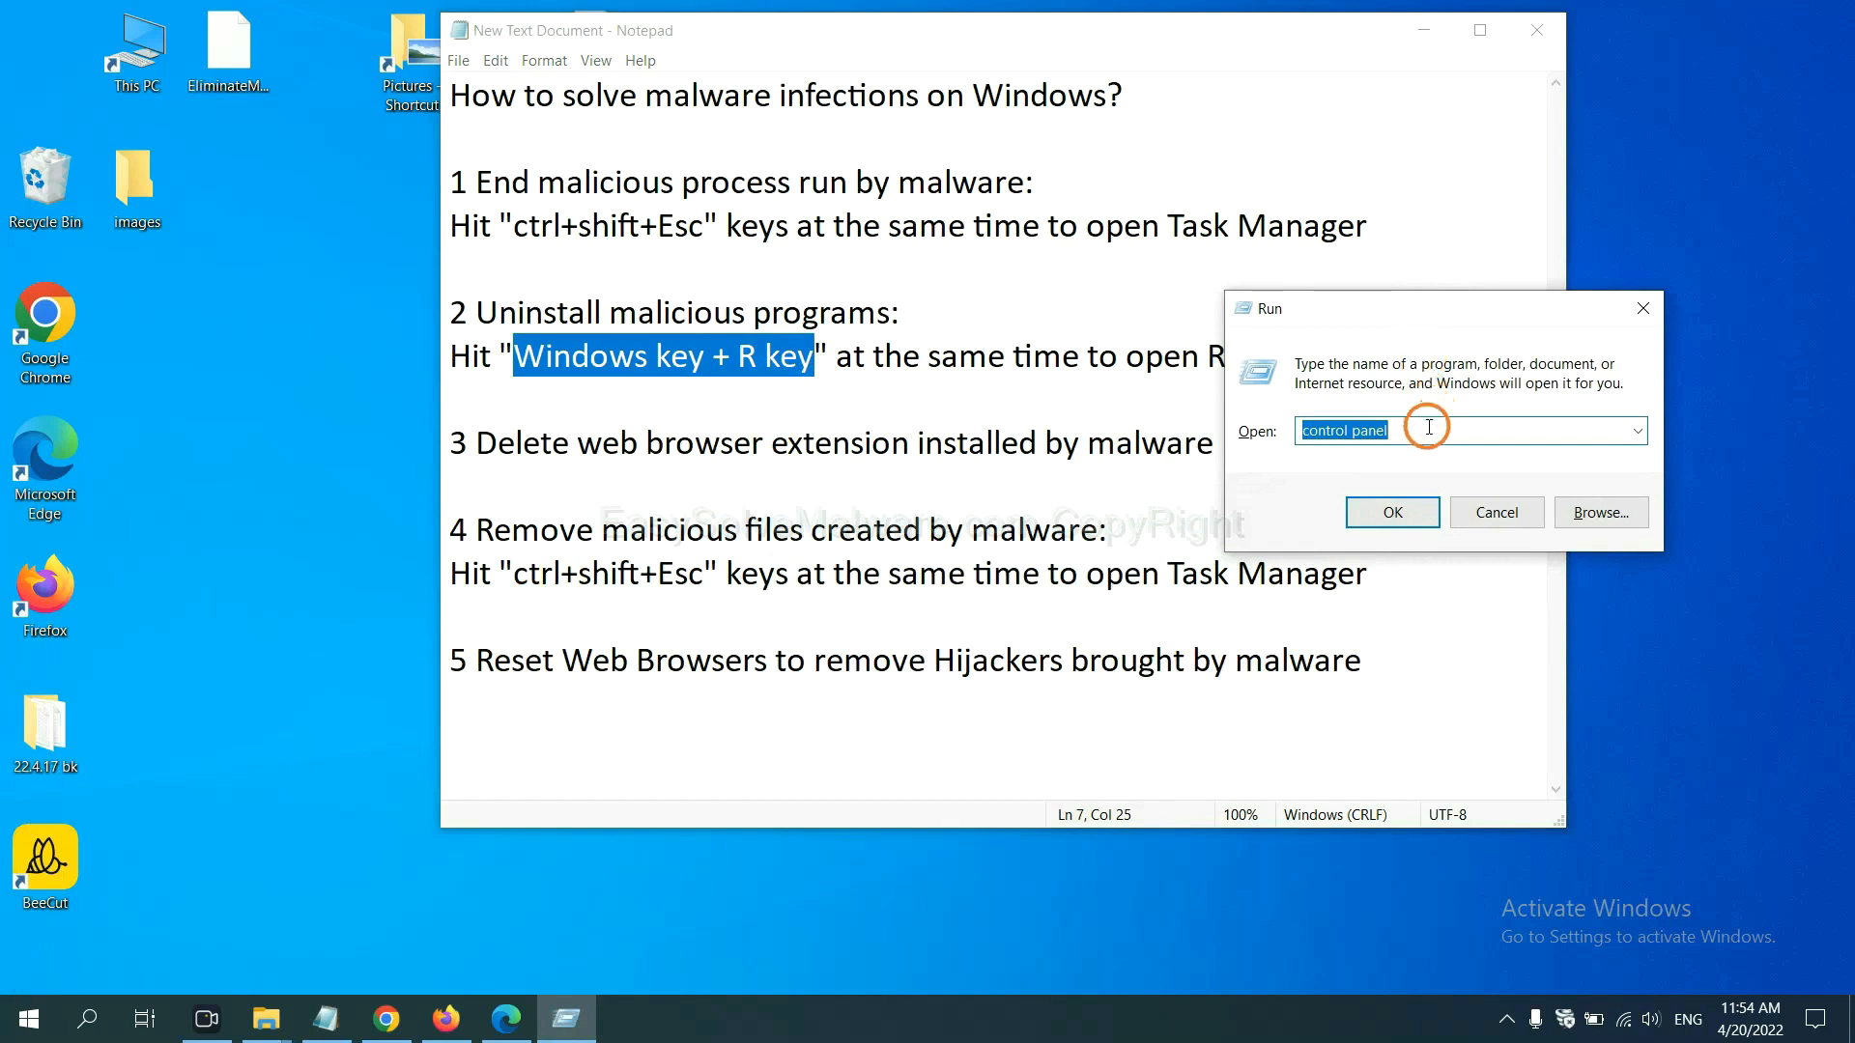
left_click(1467, 429)
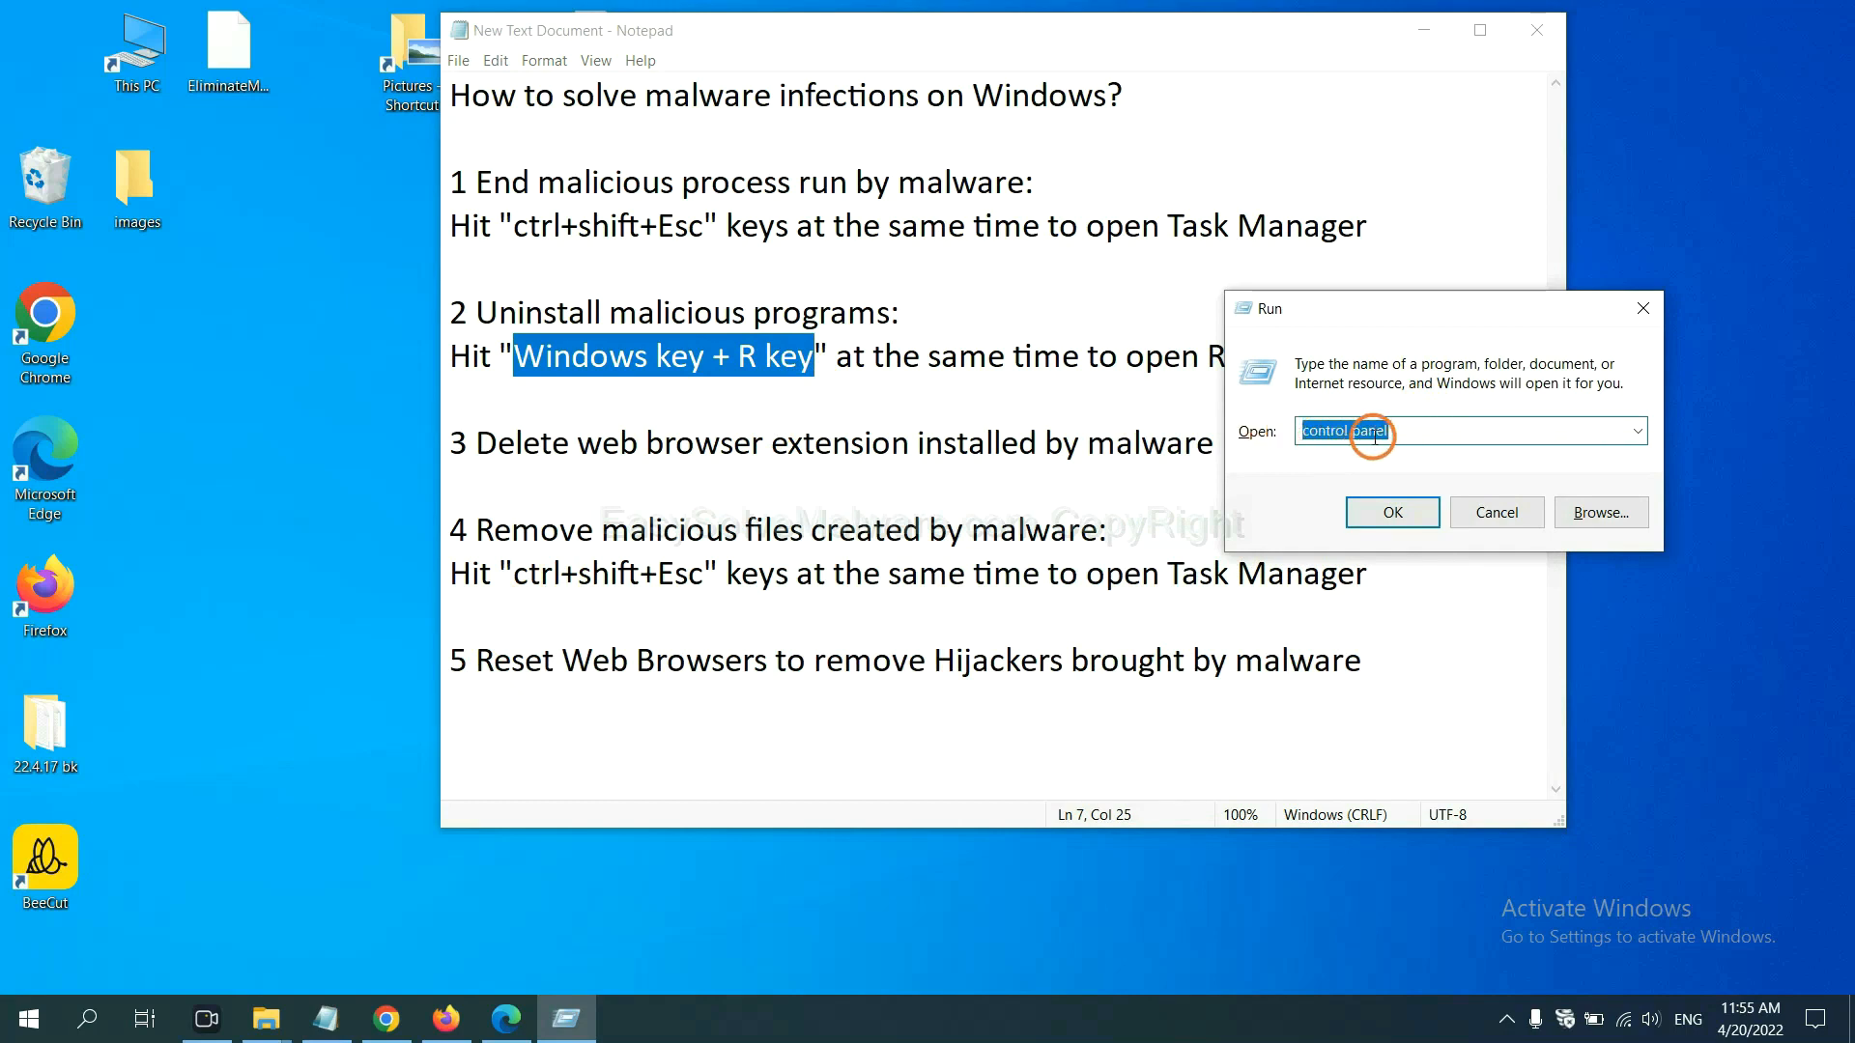
left_click(1391, 511)
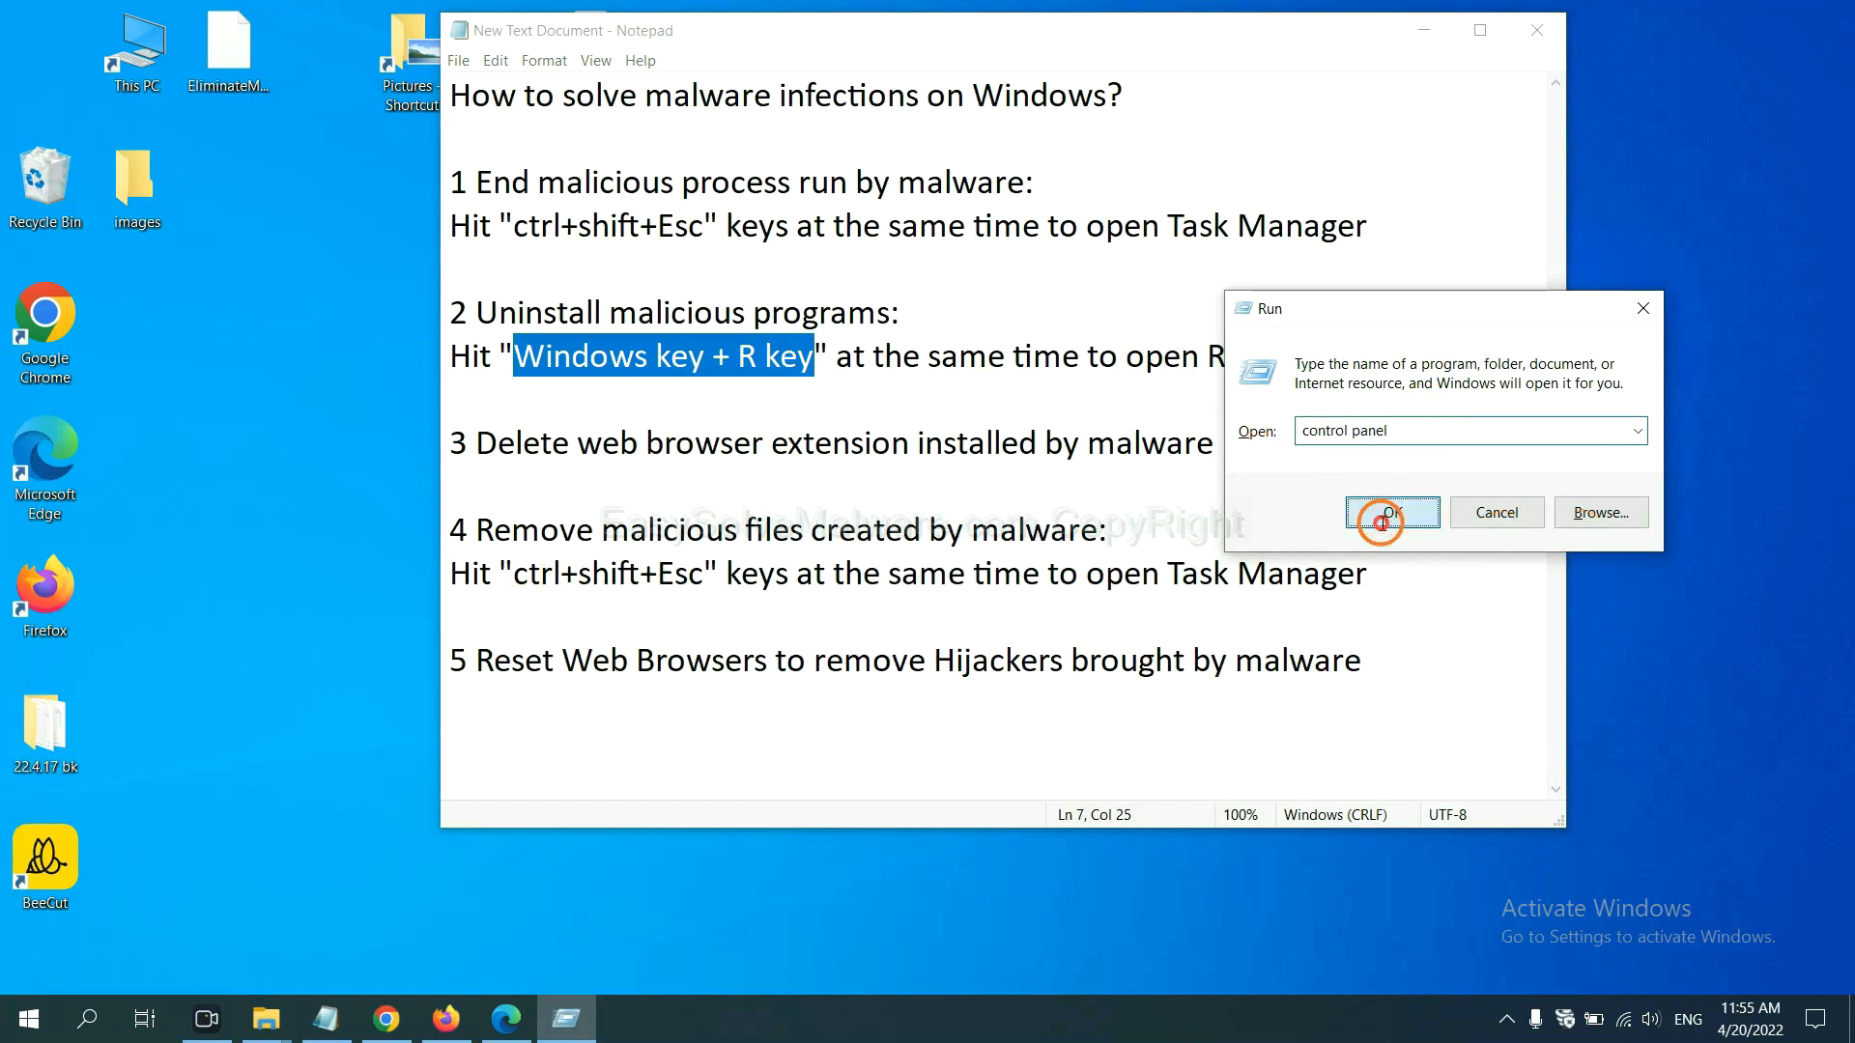
left_click(1389, 513)
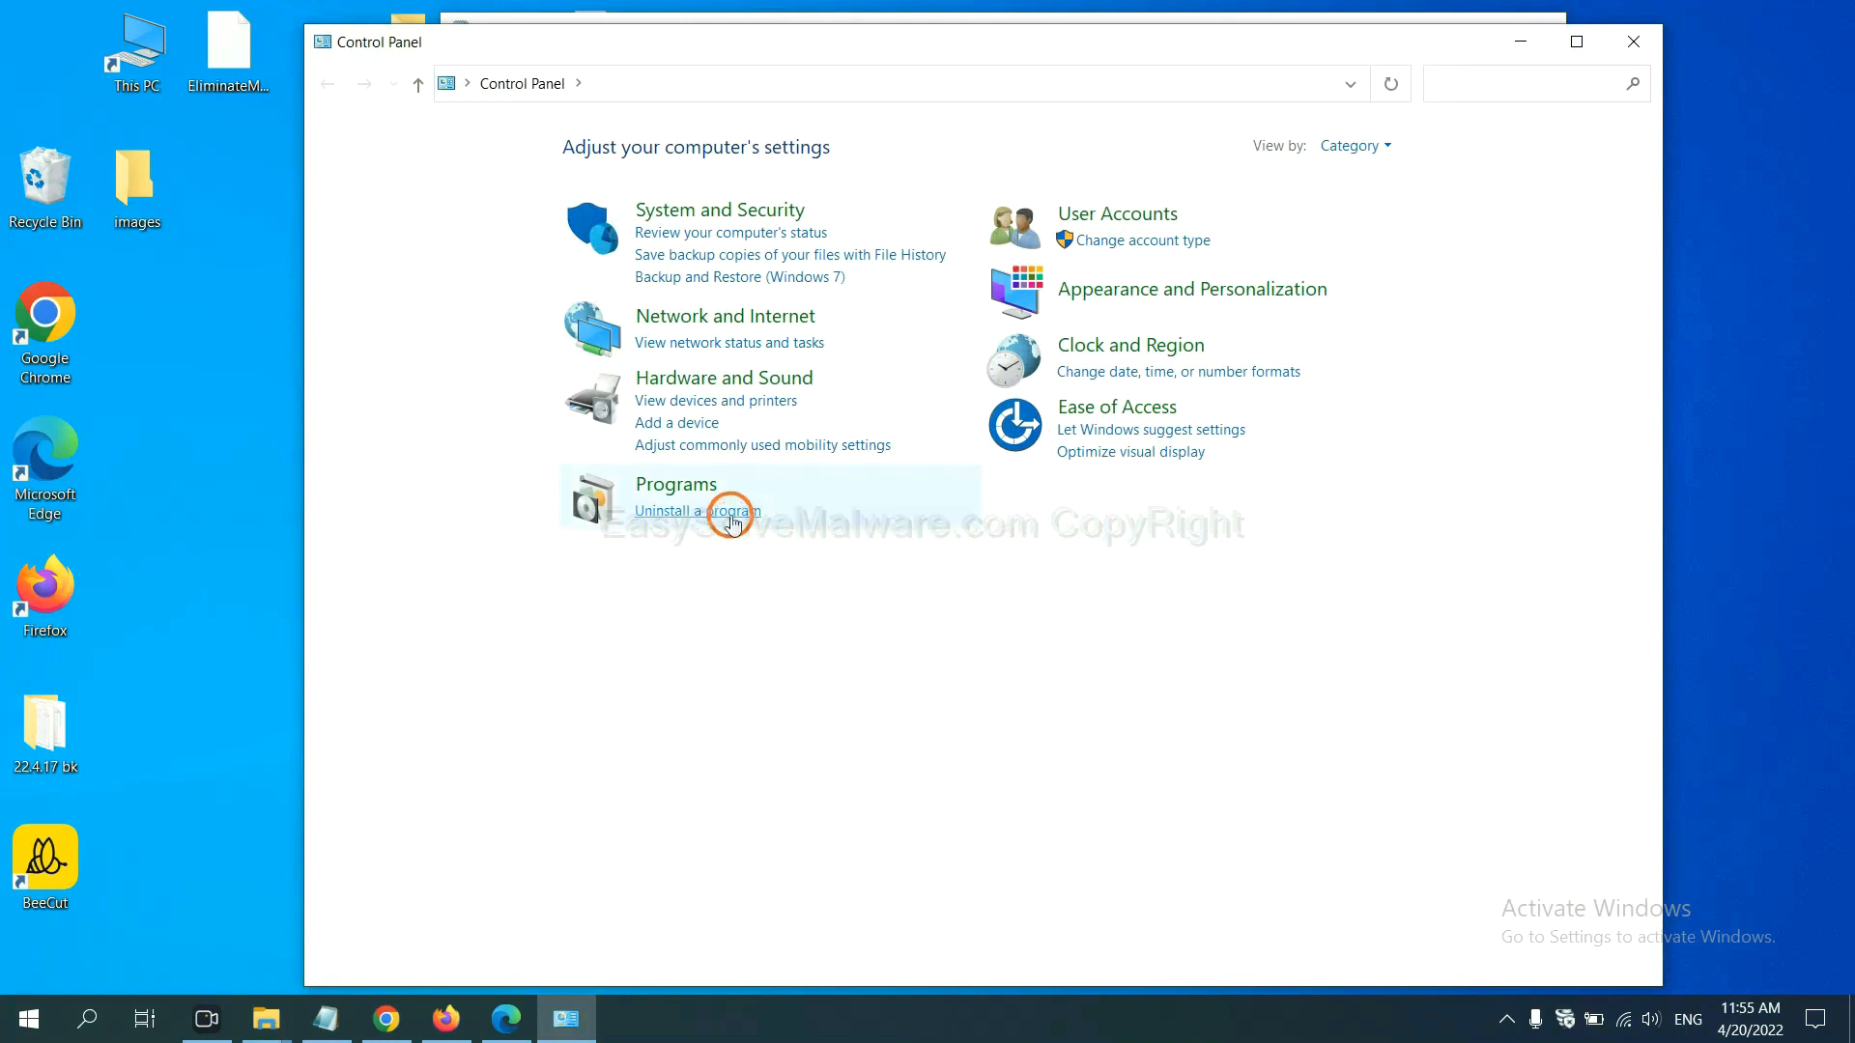
Review Uninstall a program's list, then reword Notepad step 3 with 'suspicious'
left_click(697, 511)
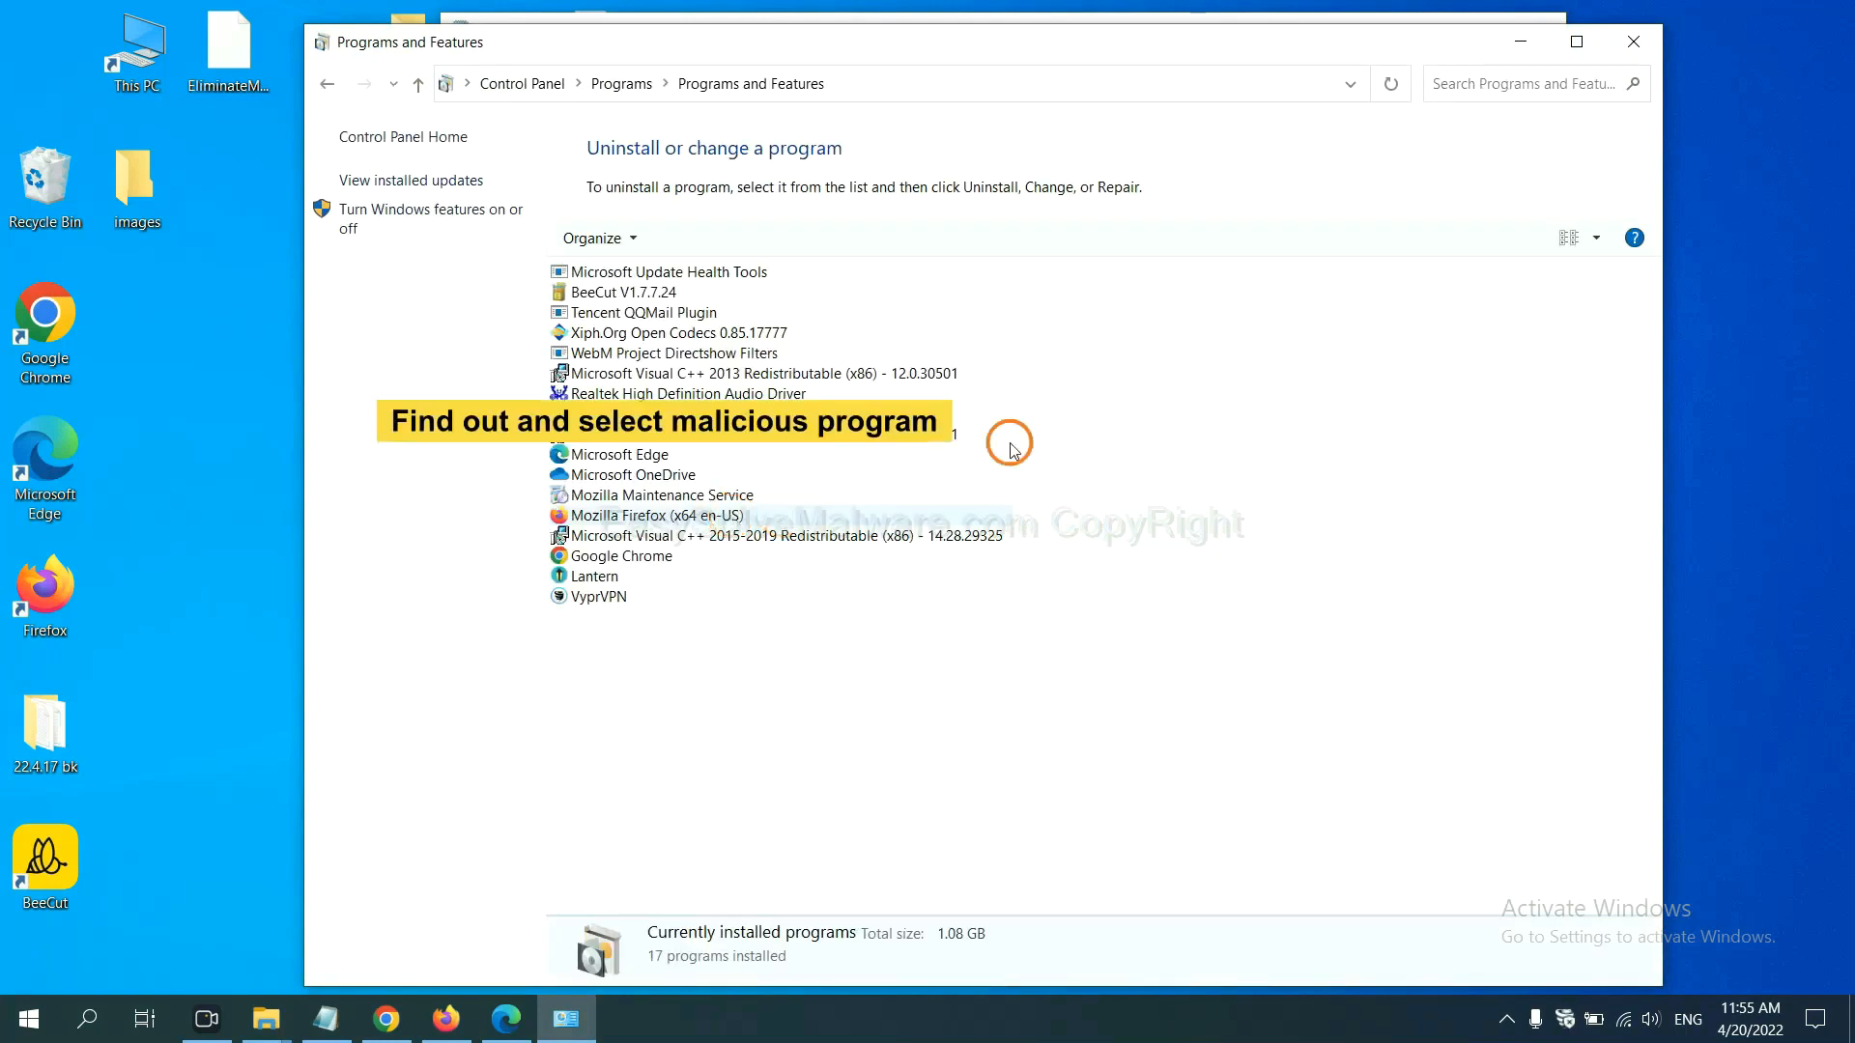
mouse_move(1098, 426)
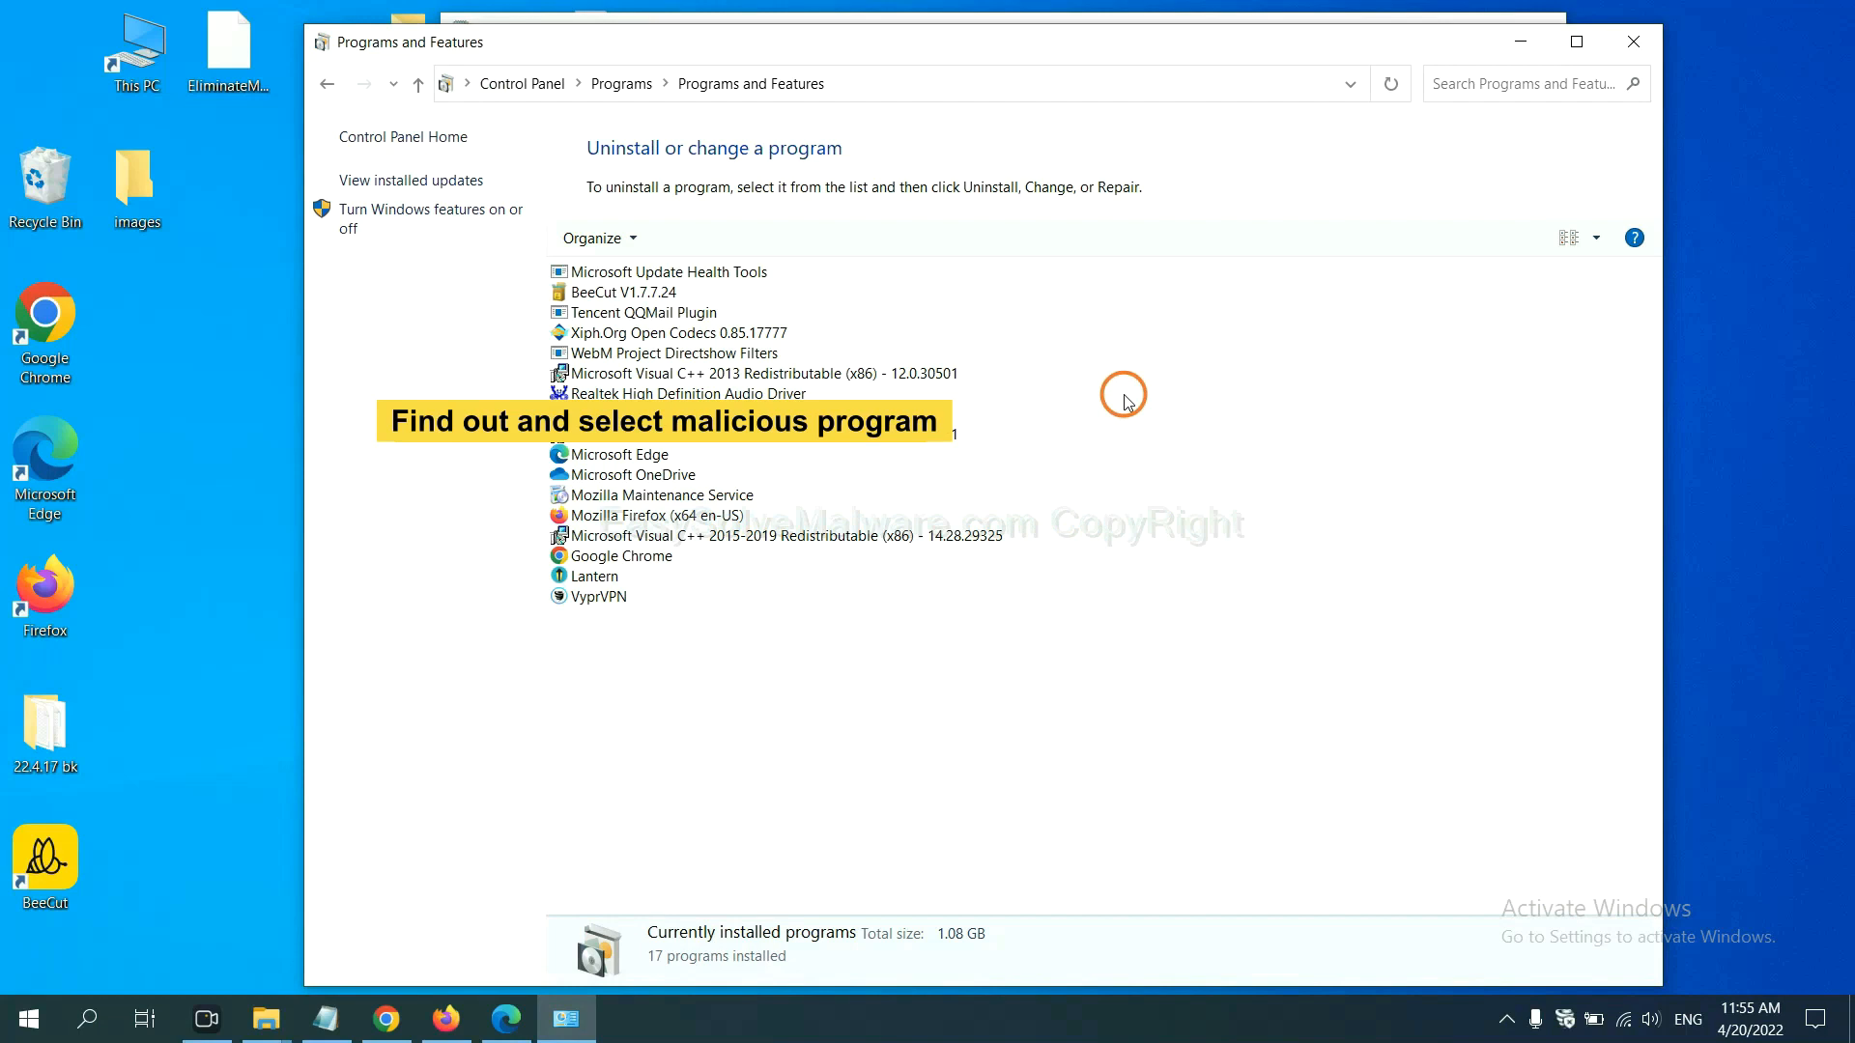
left_click(668, 333)
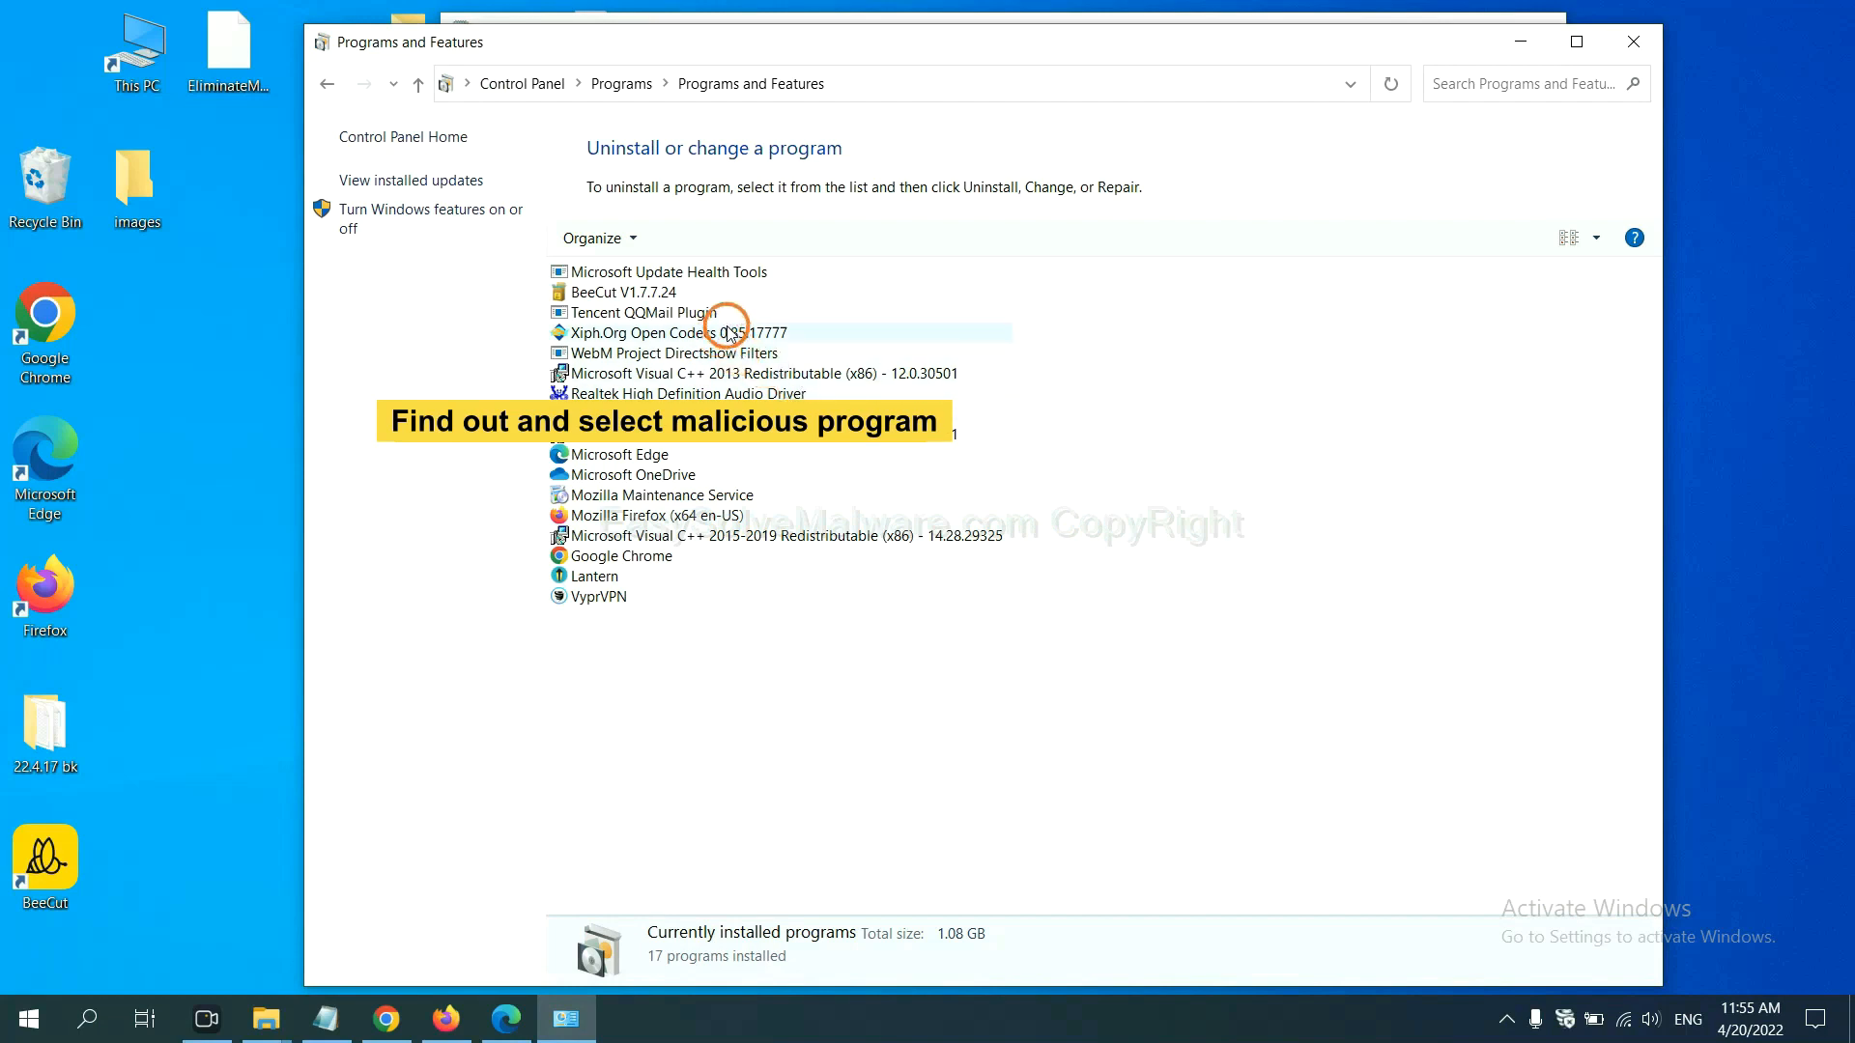
left_click(663, 332)
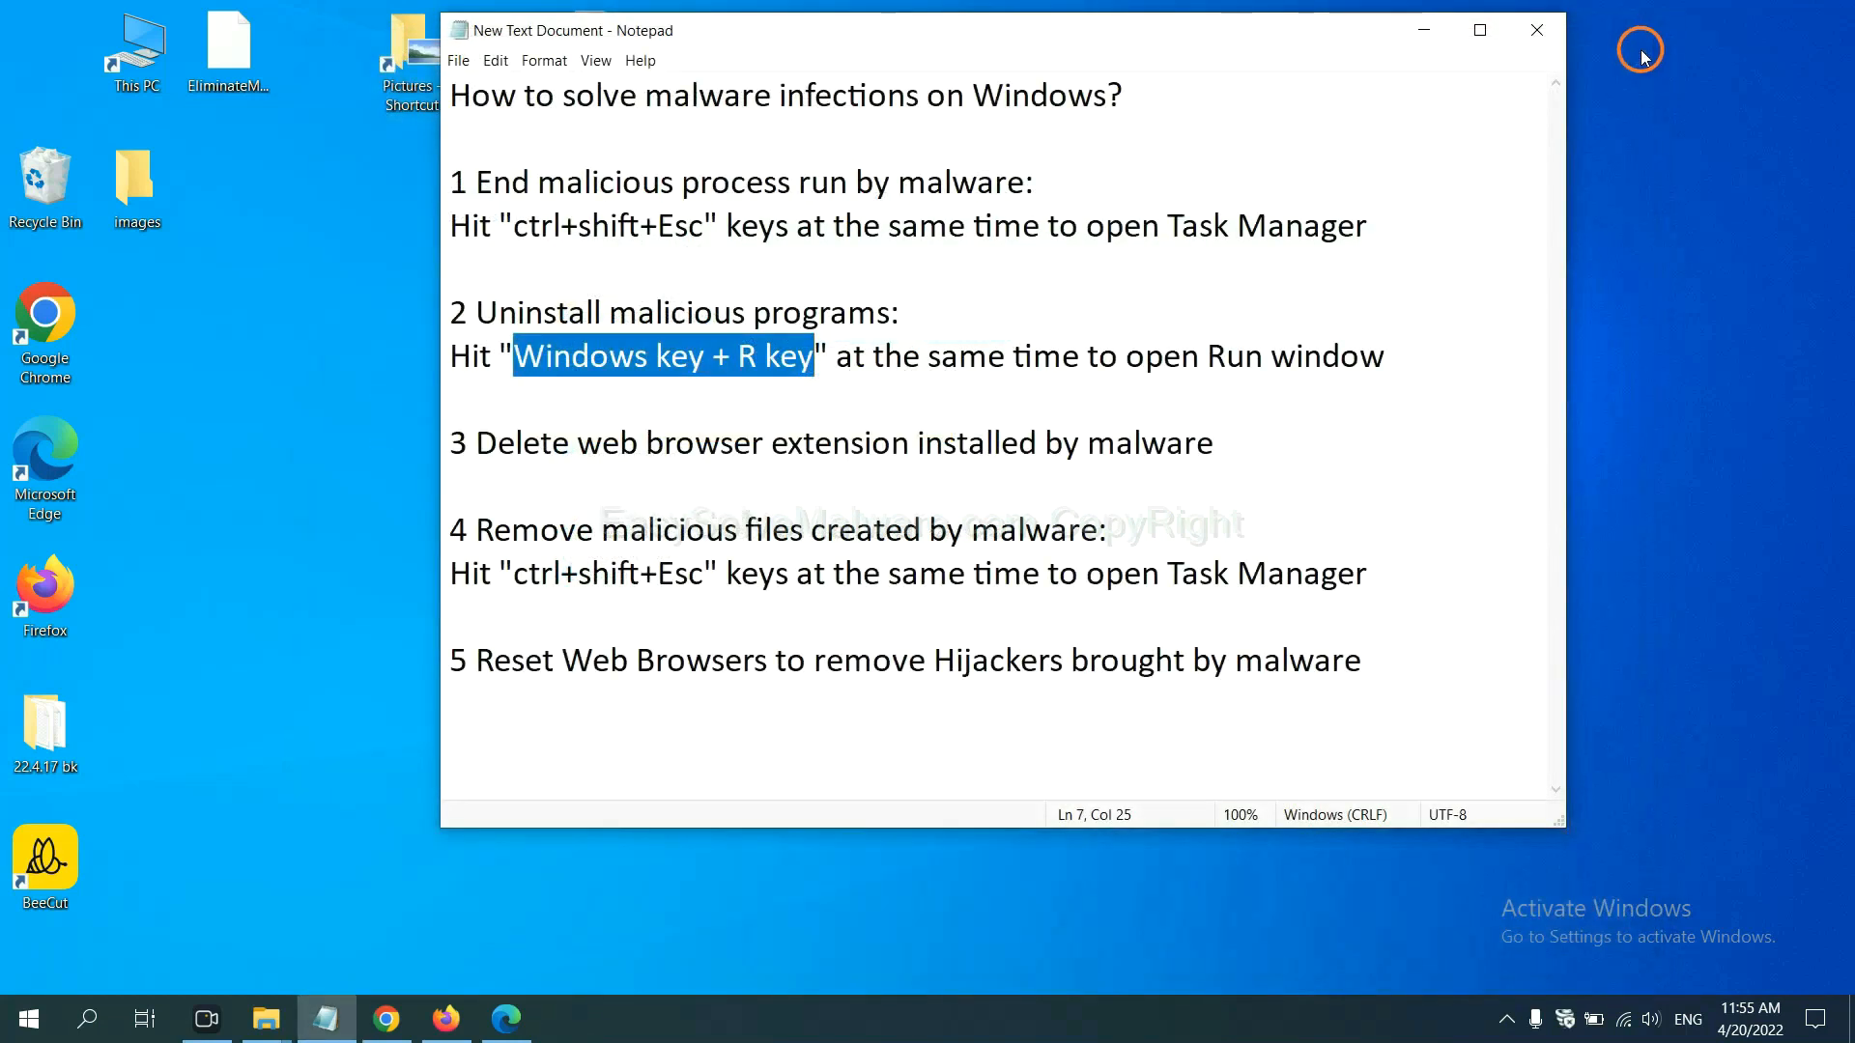
type("suspicious")
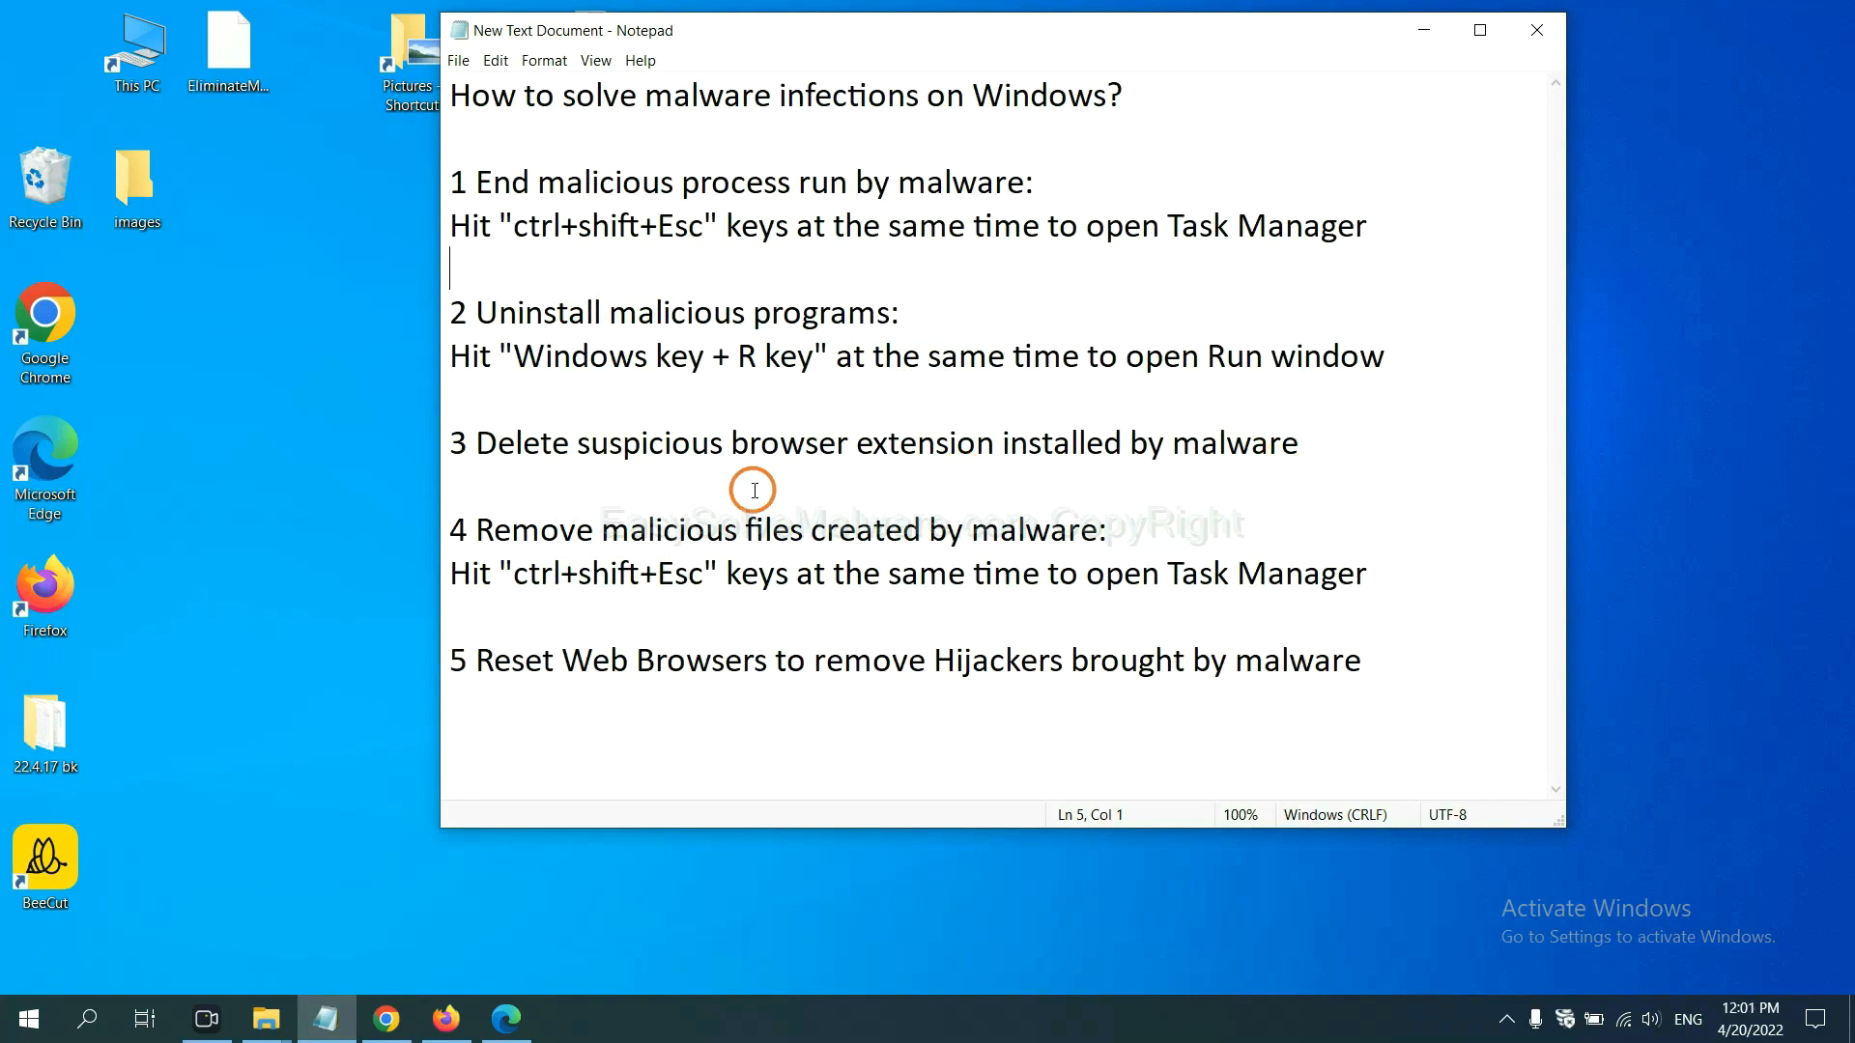
left_click(385, 1017)
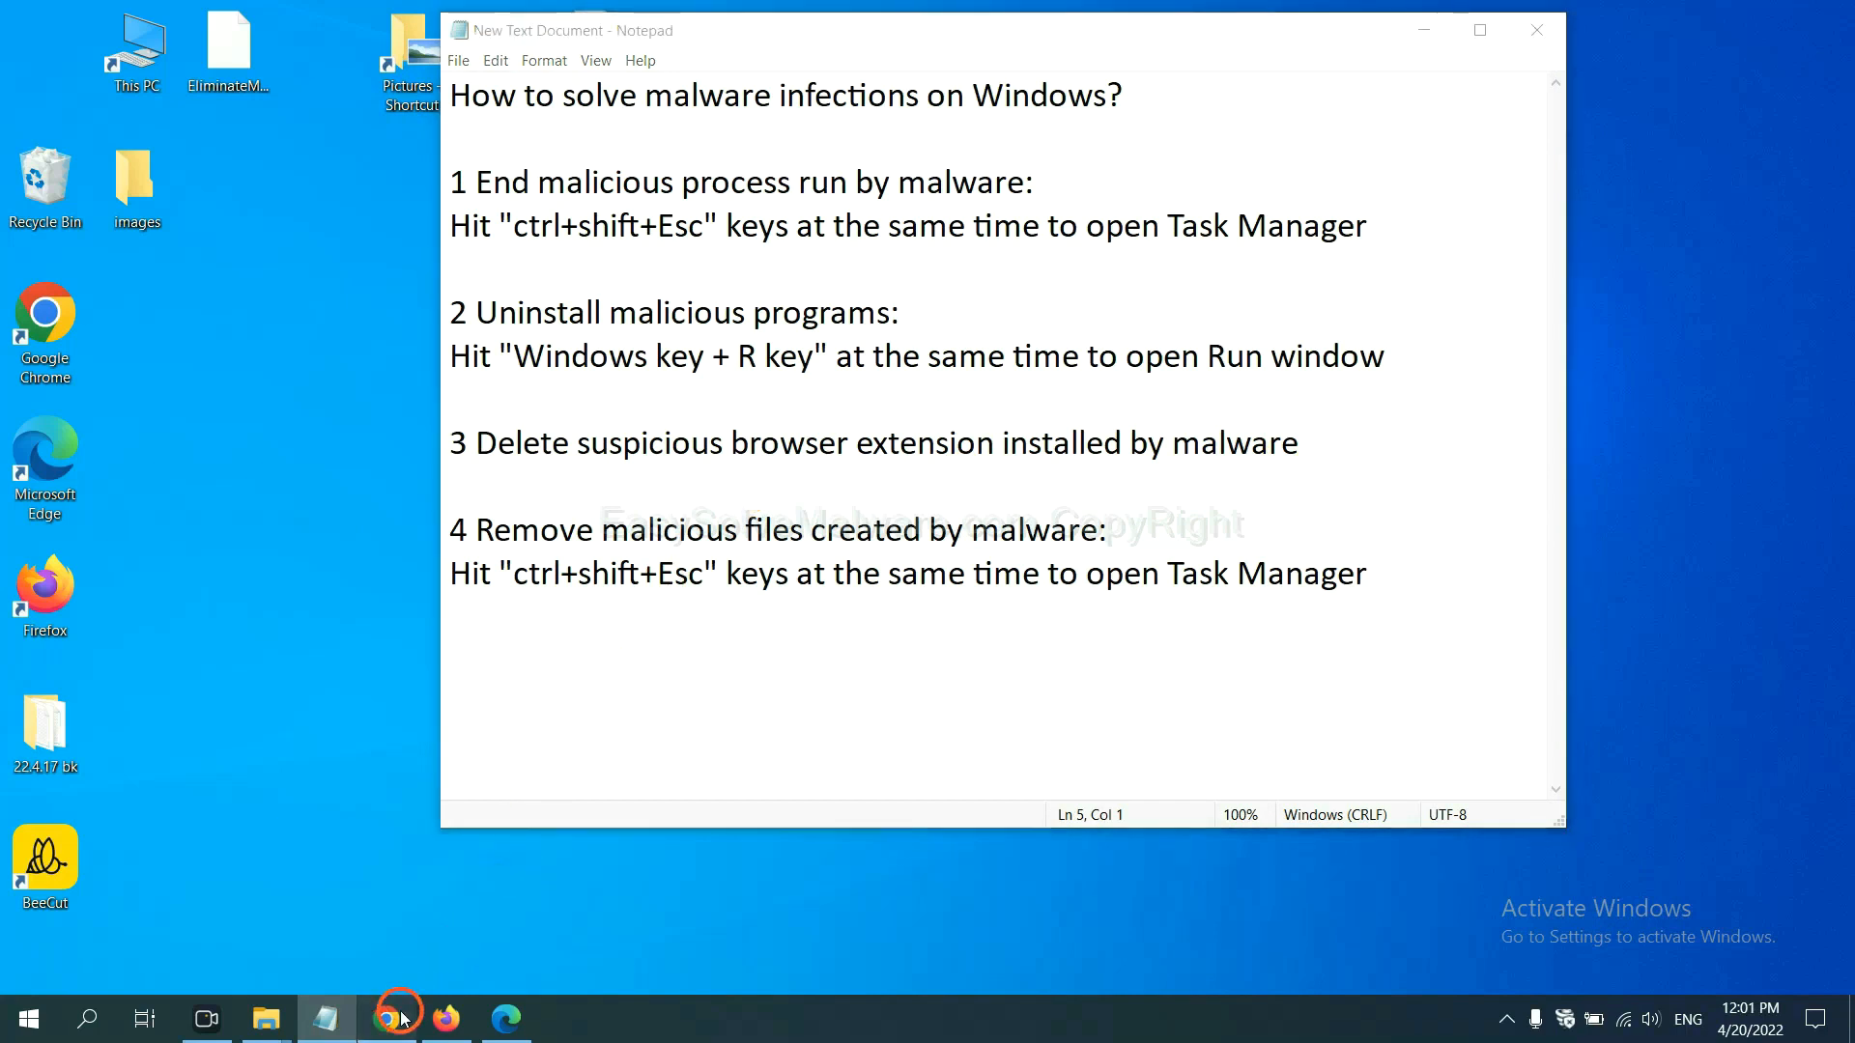
Check Chrome's Extensions page via More tools, listing only Scroll To Top, then move to Firefox
left_click(388, 1017)
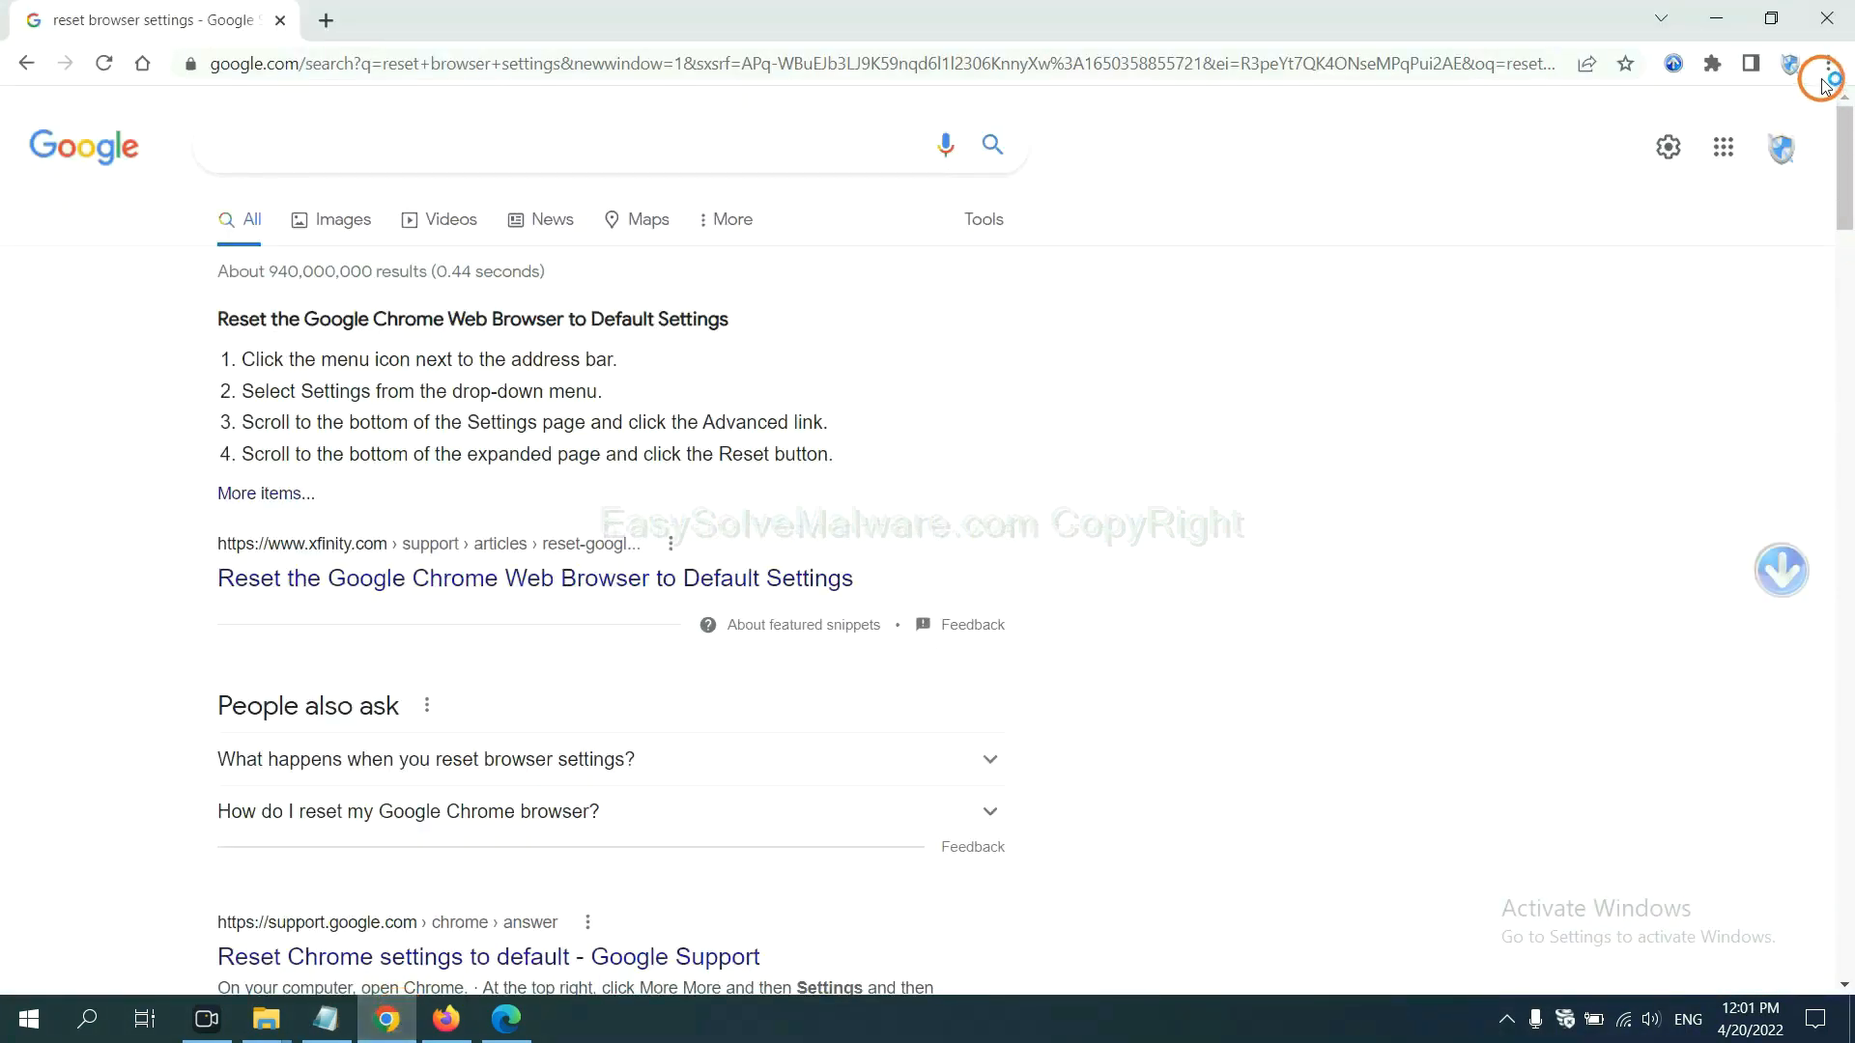
left_click(1820, 64)
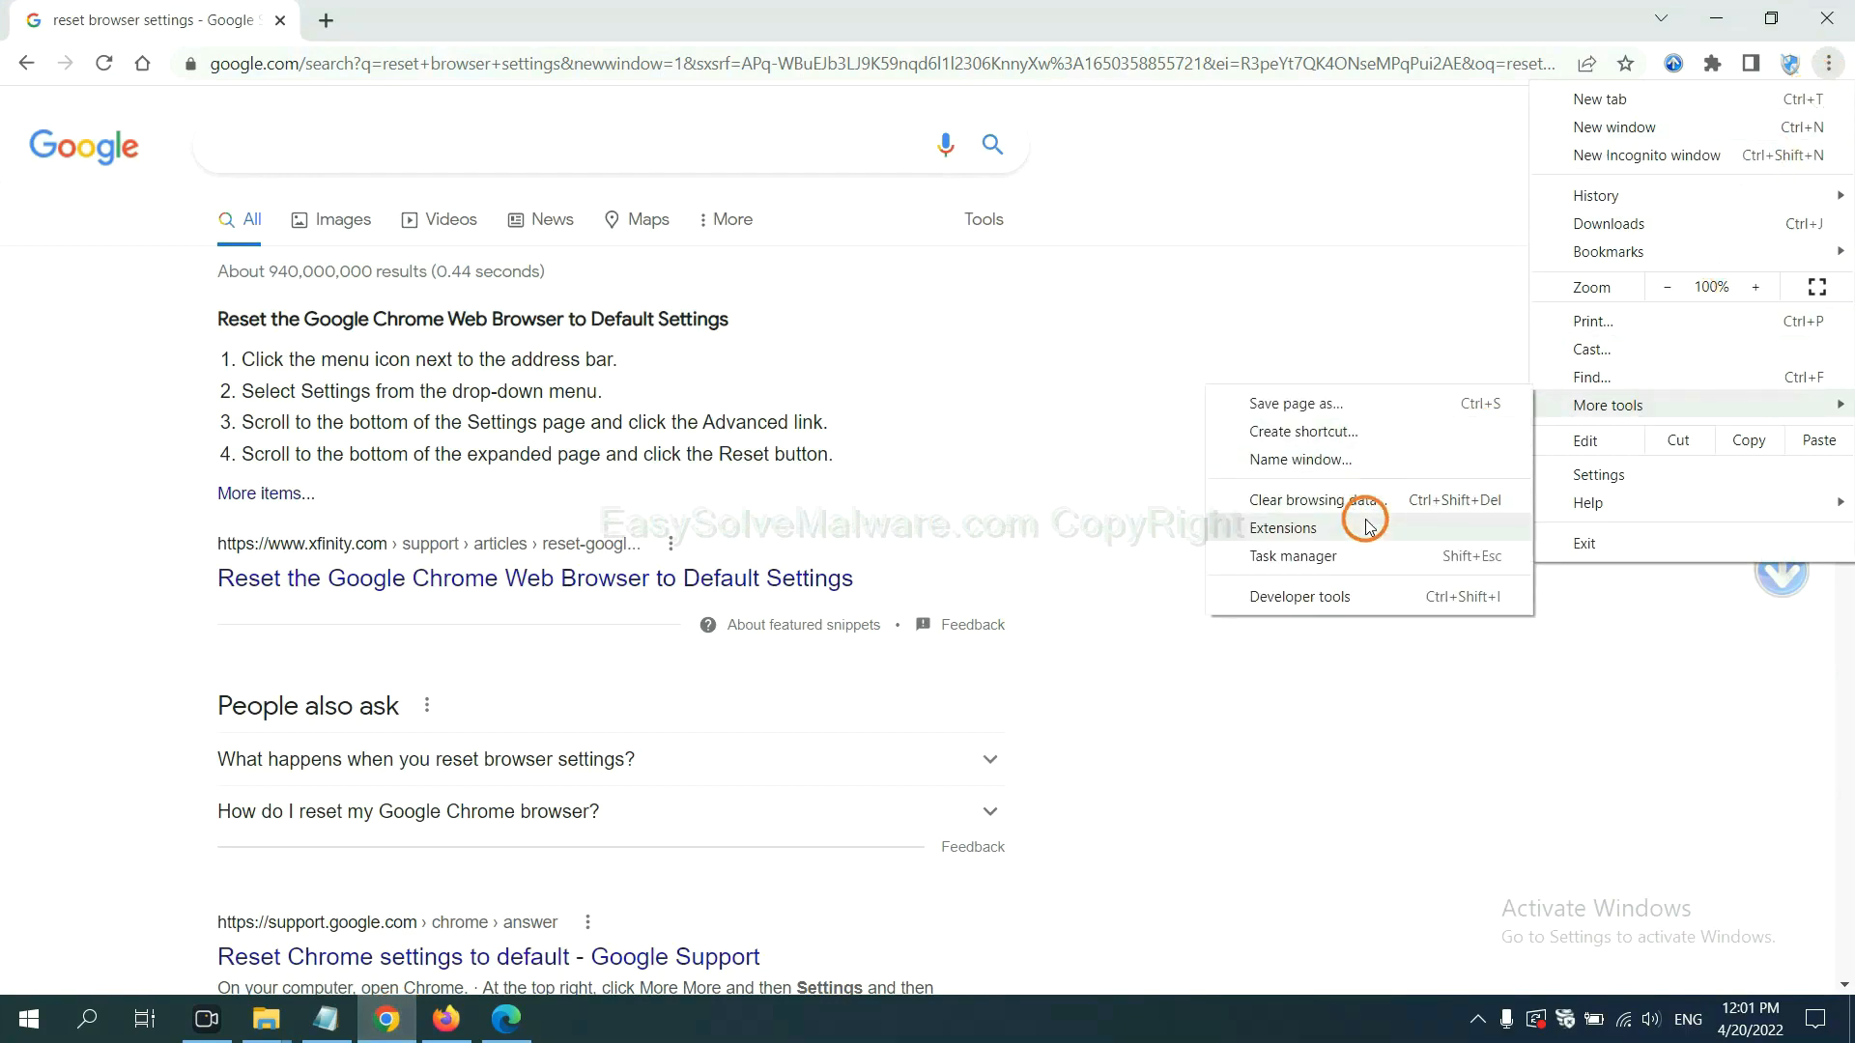
left_click(1282, 527)
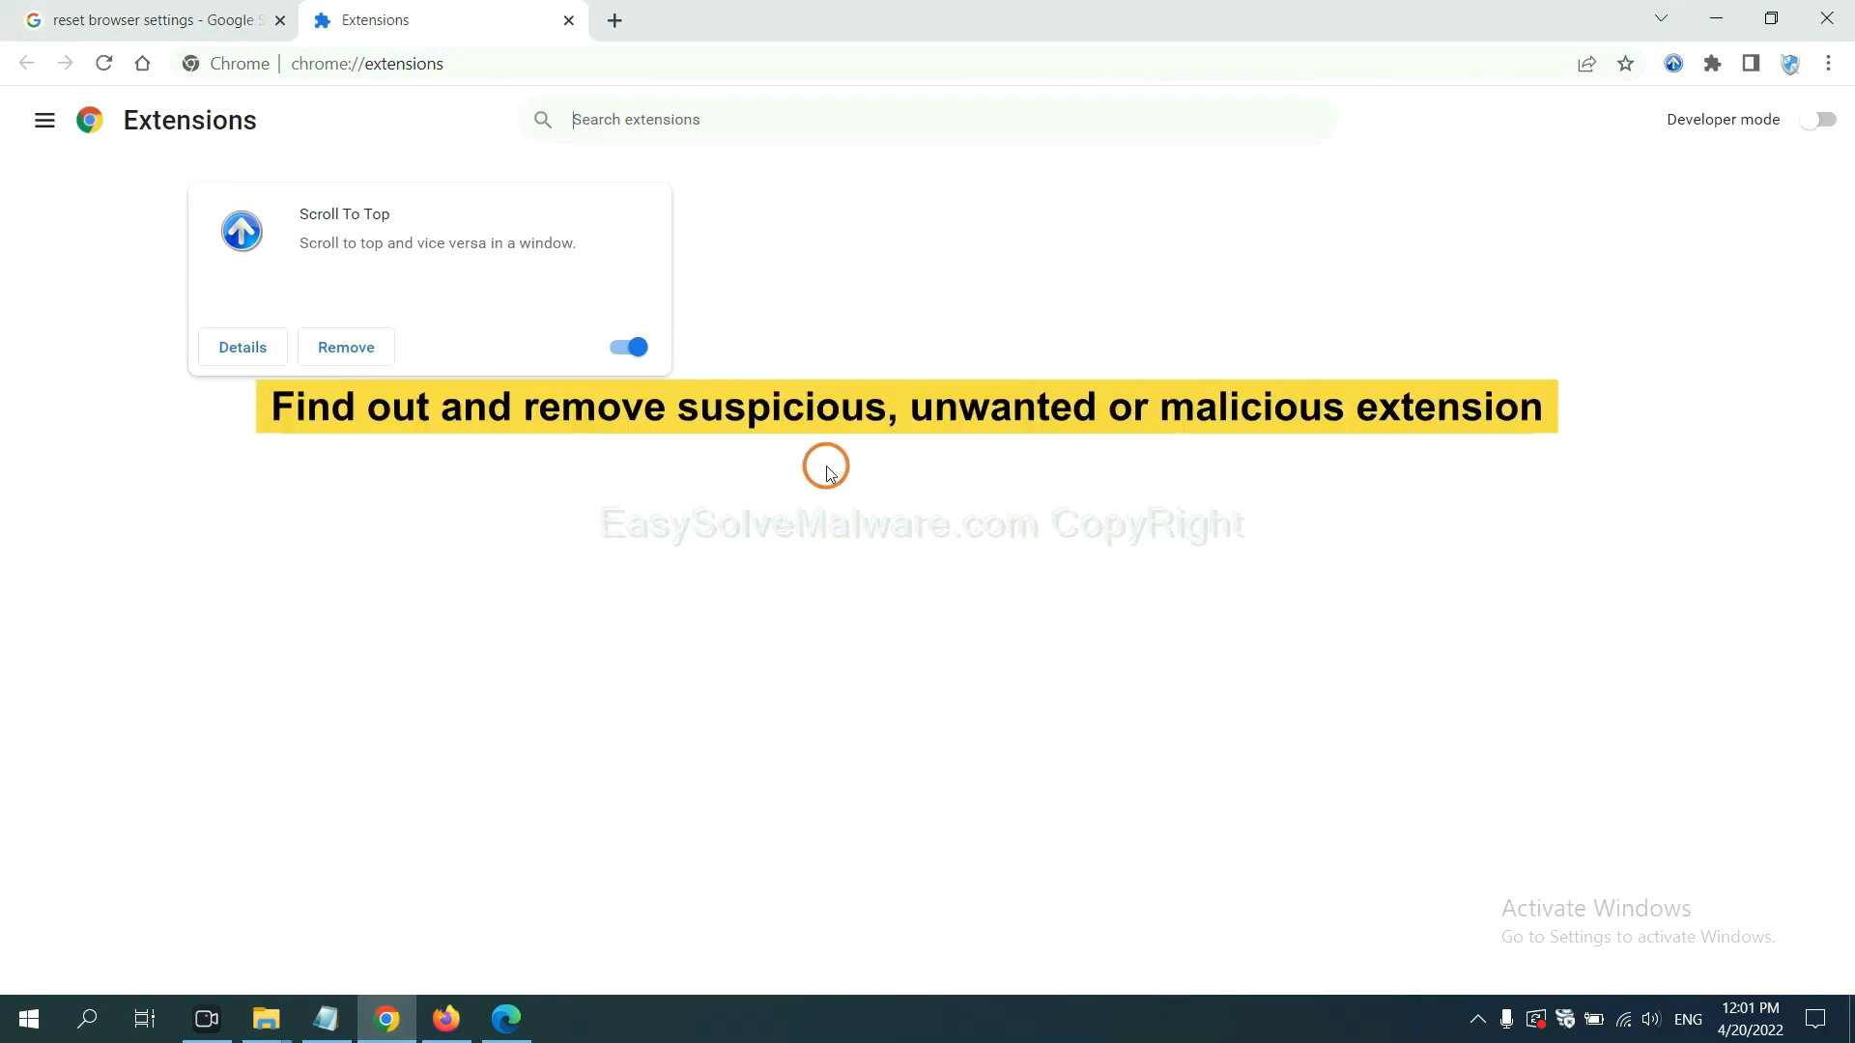
mouse_move(489, 435)
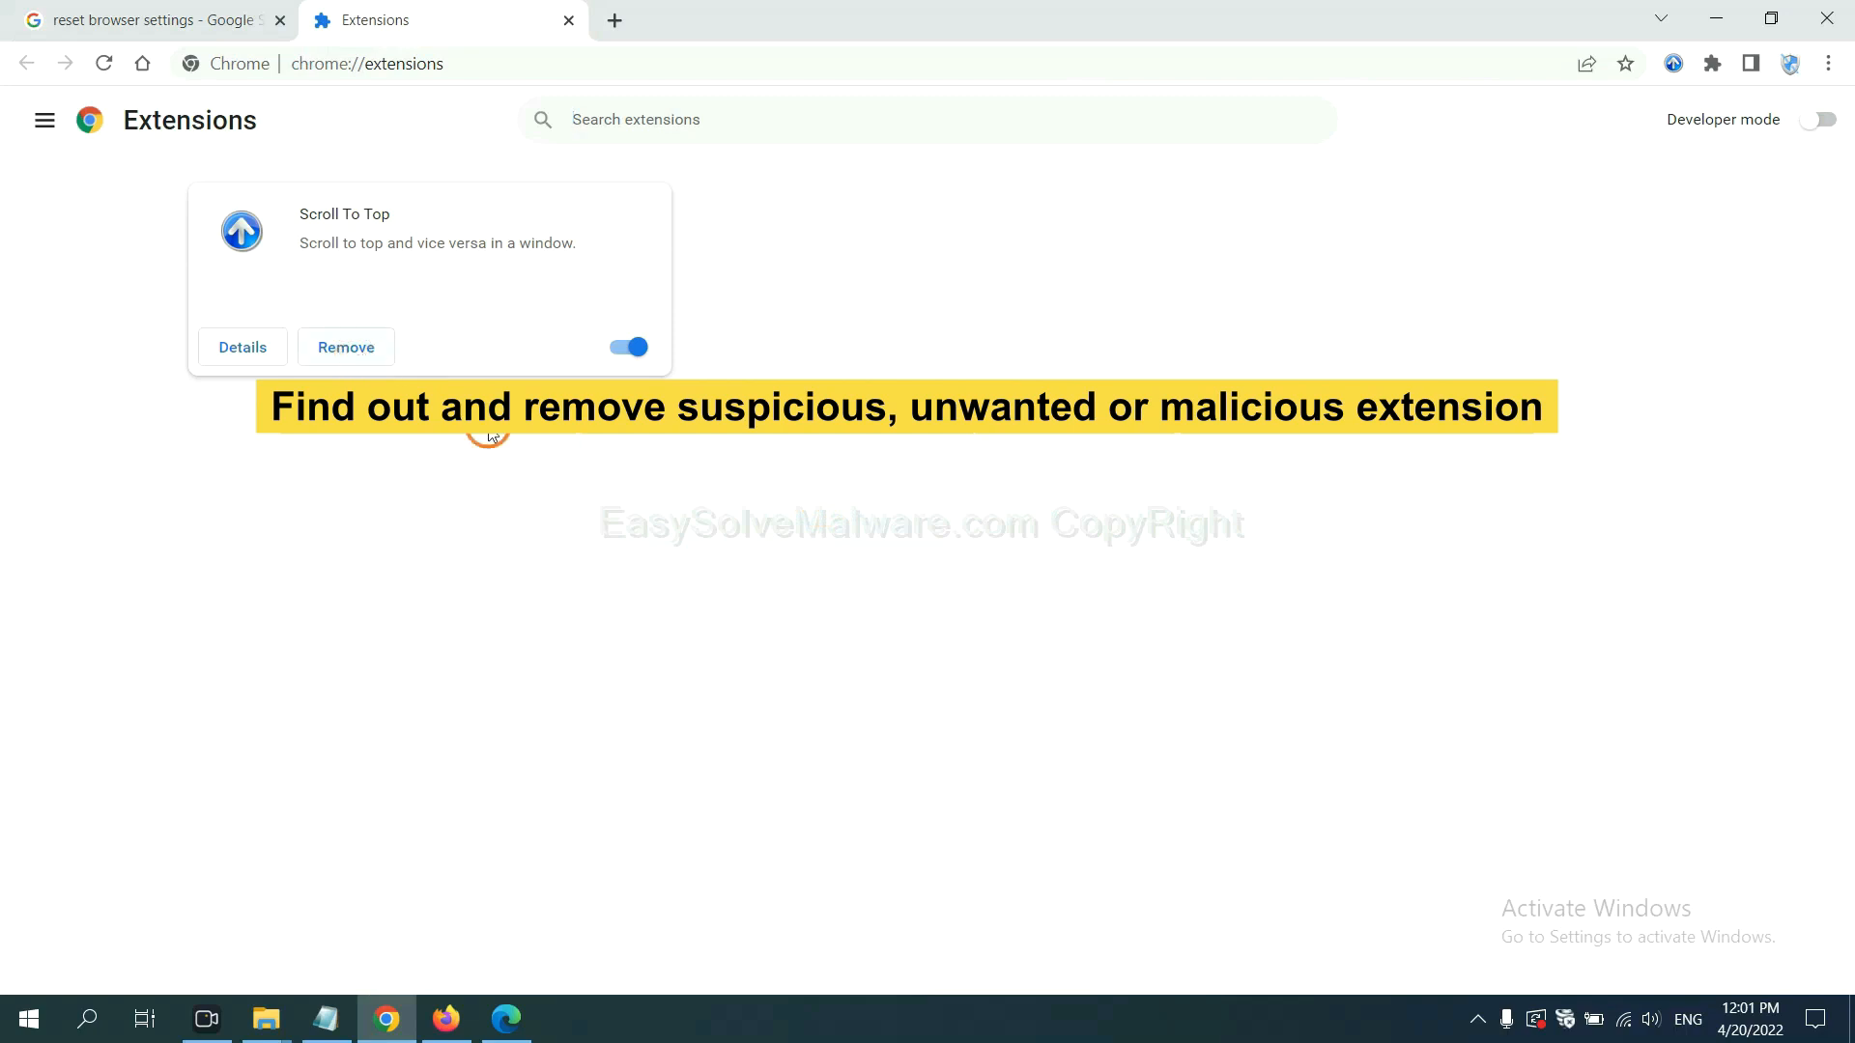
left_click(446, 1018)
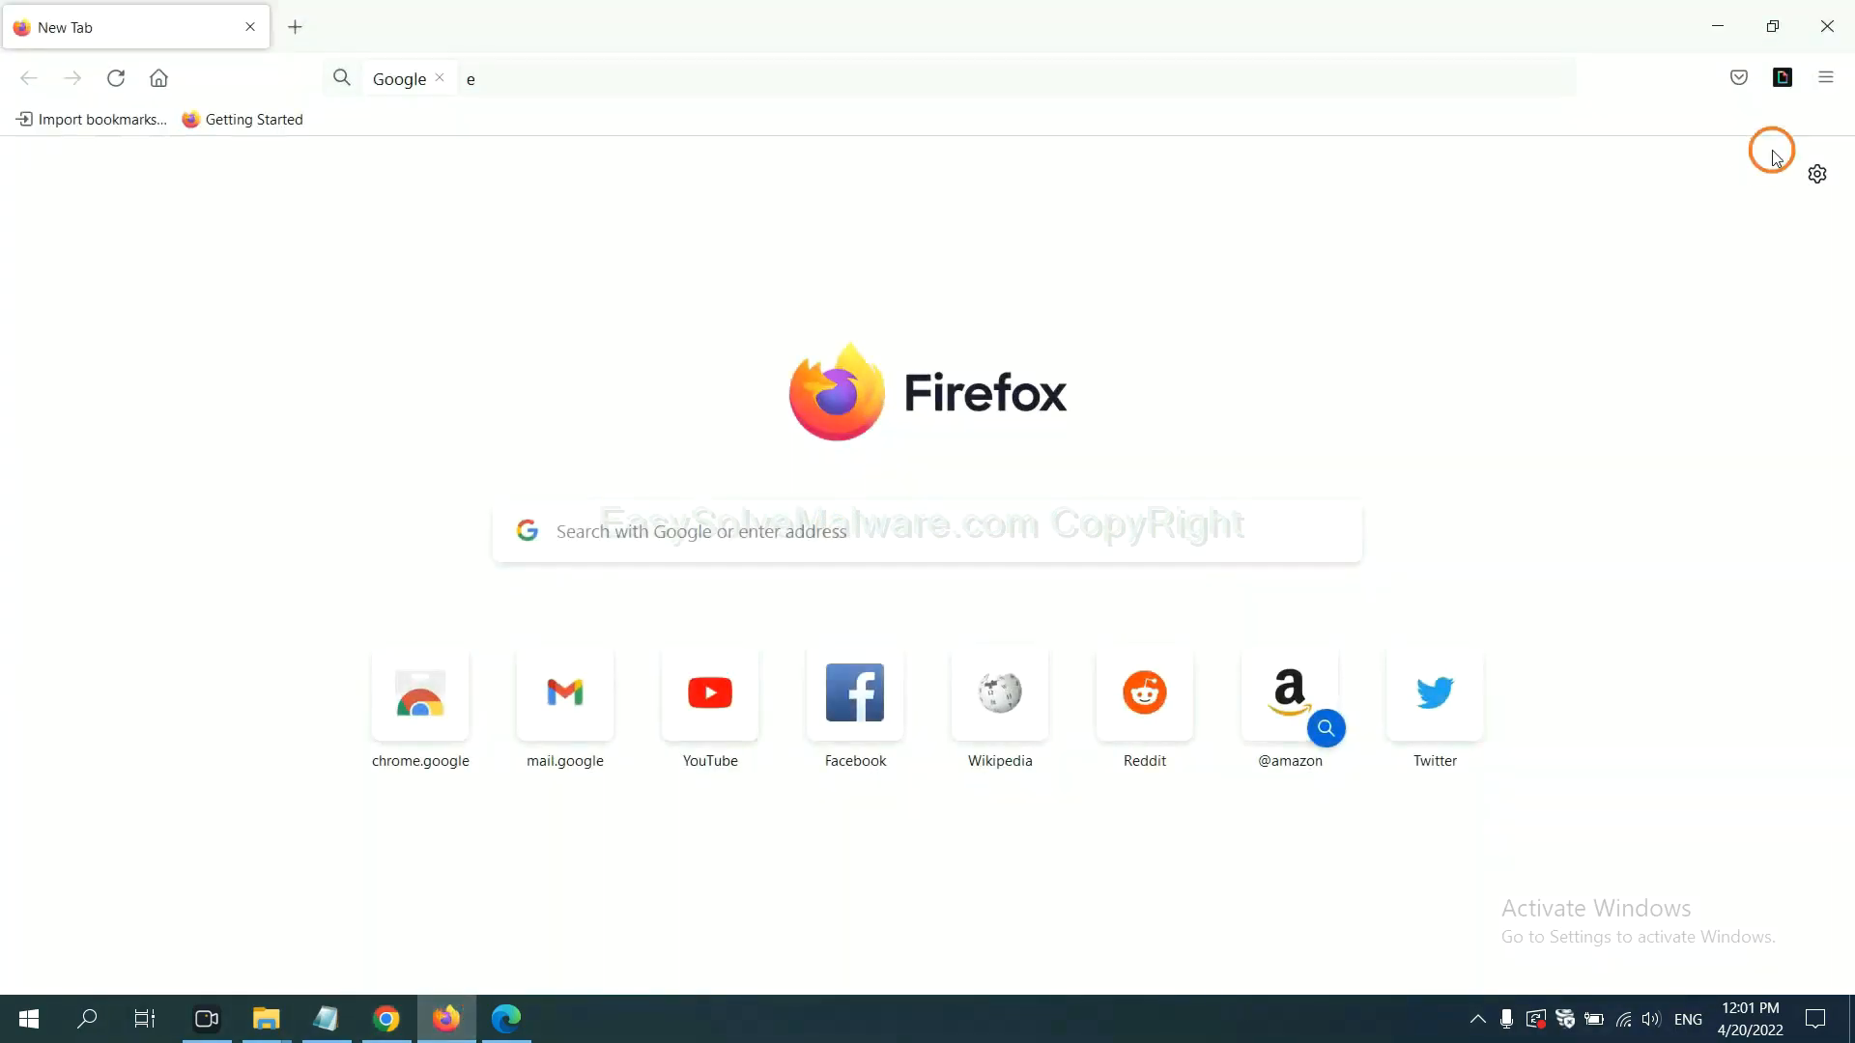
In Add-ons and themes, show the options menu for the GIPHY for Firefox extension
left_click(1825, 79)
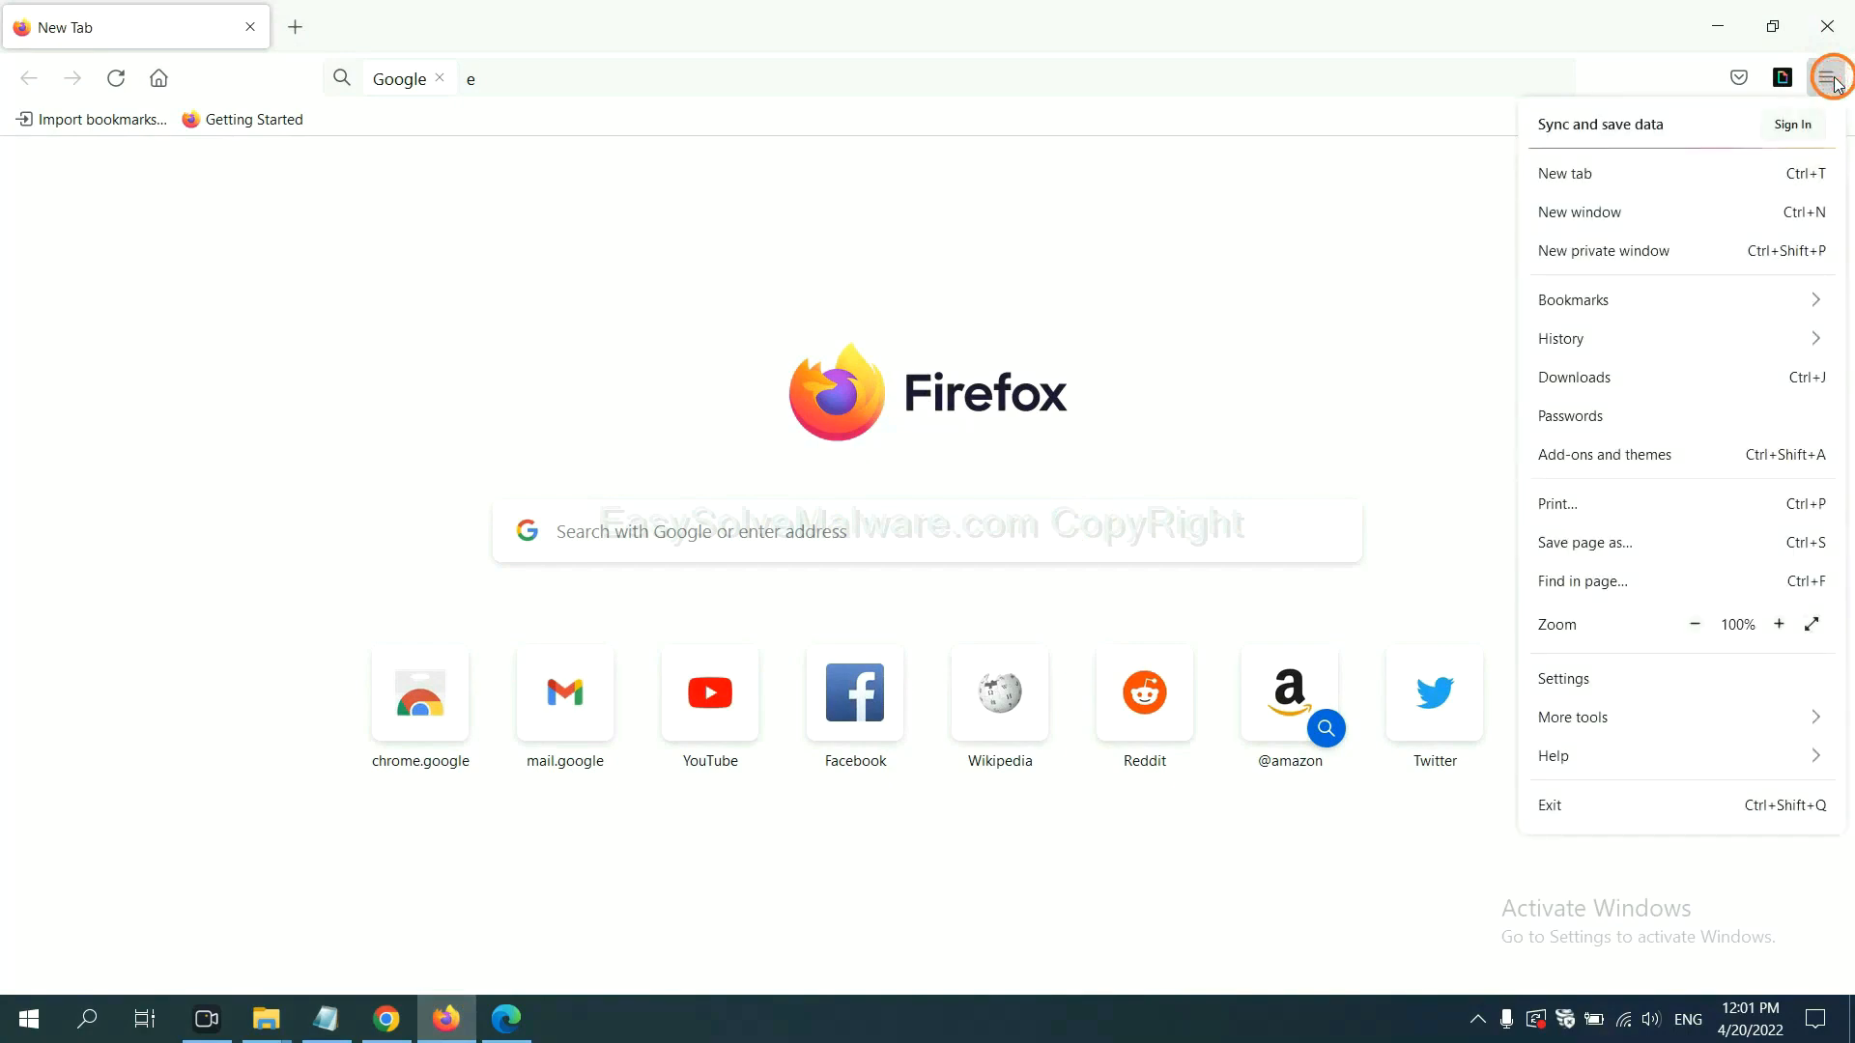
mouse_move(1660, 339)
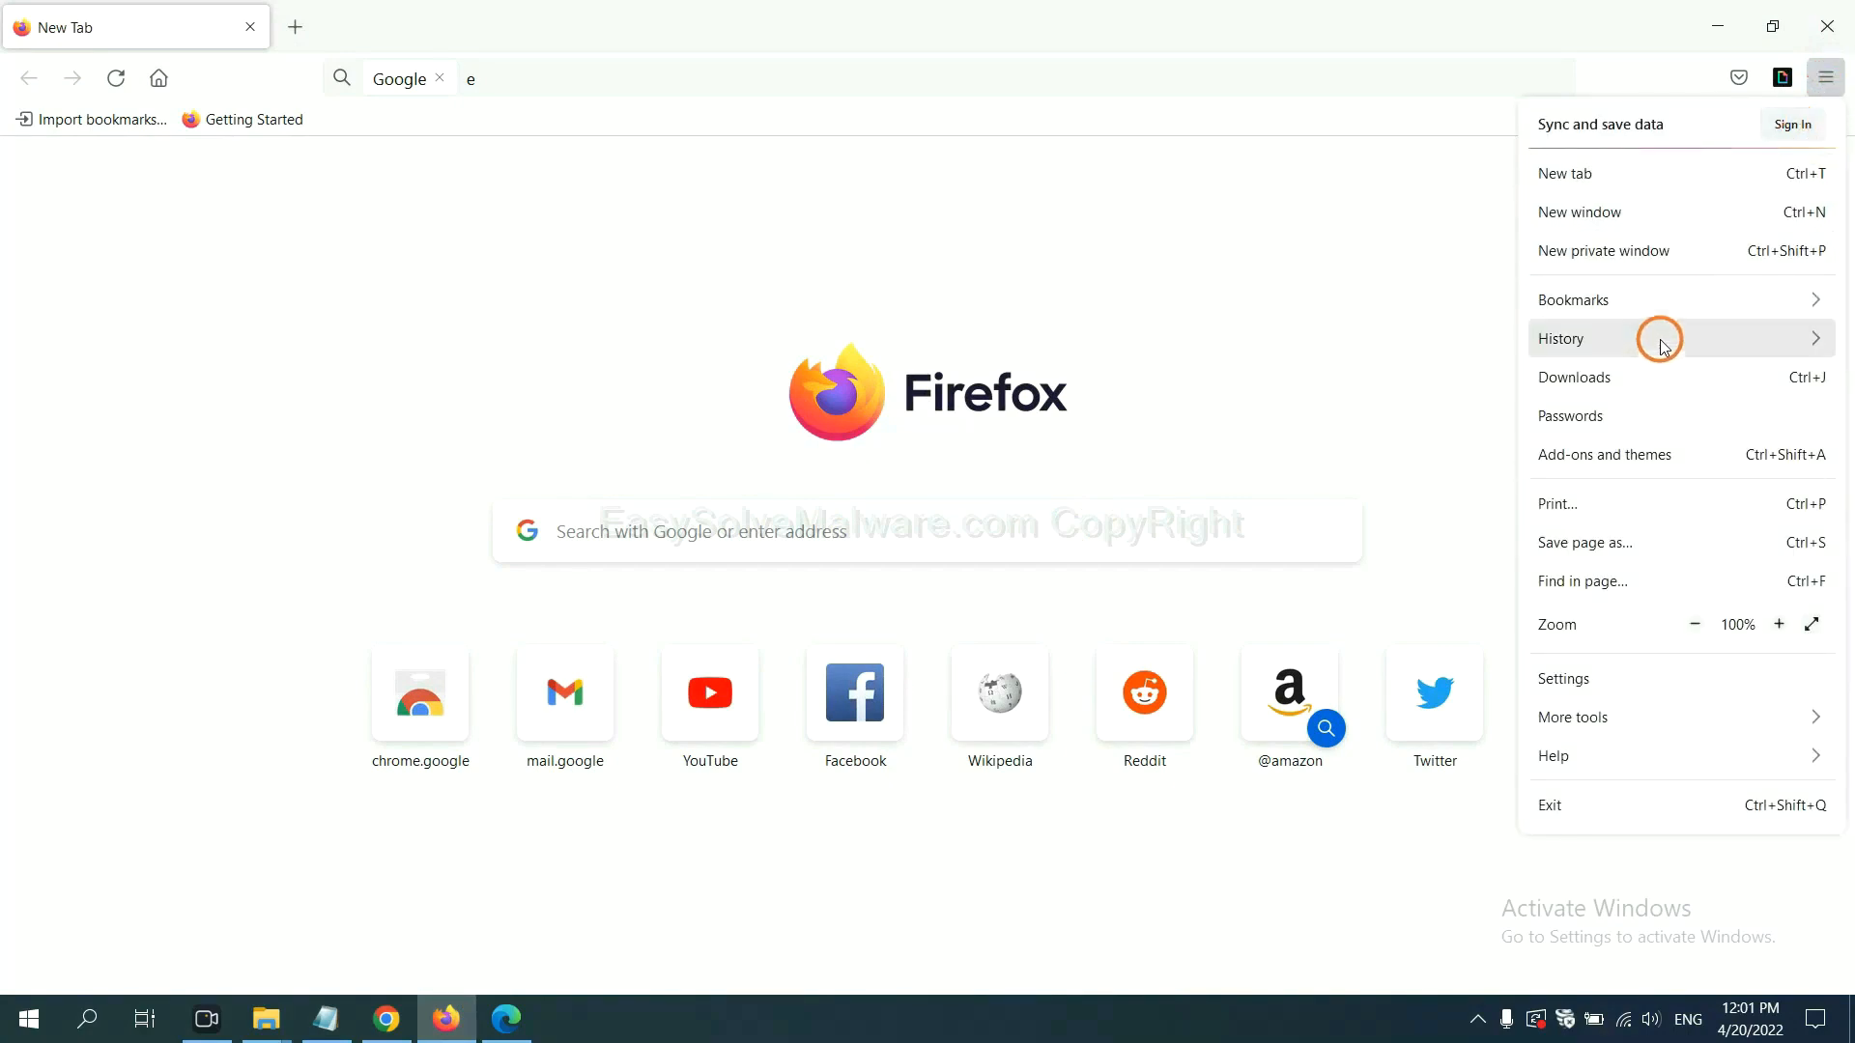
mouse_move(1622, 454)
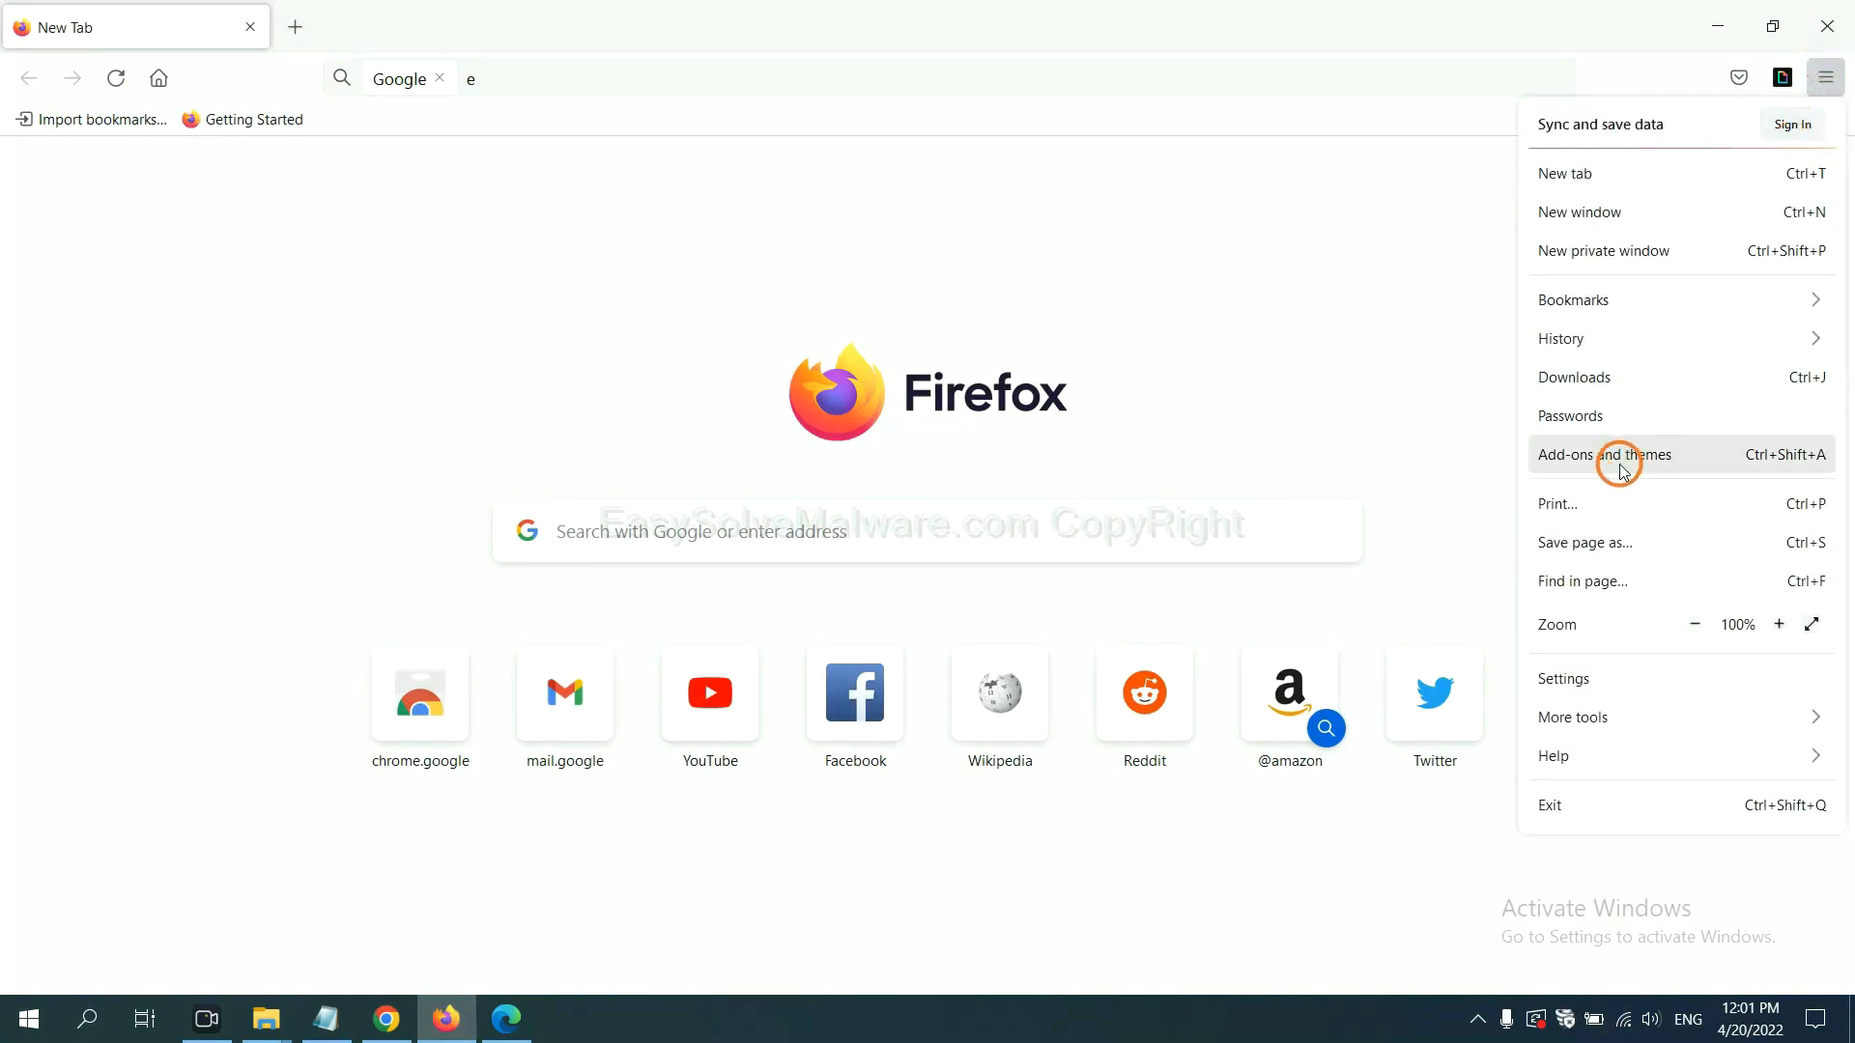
left_click(1603, 454)
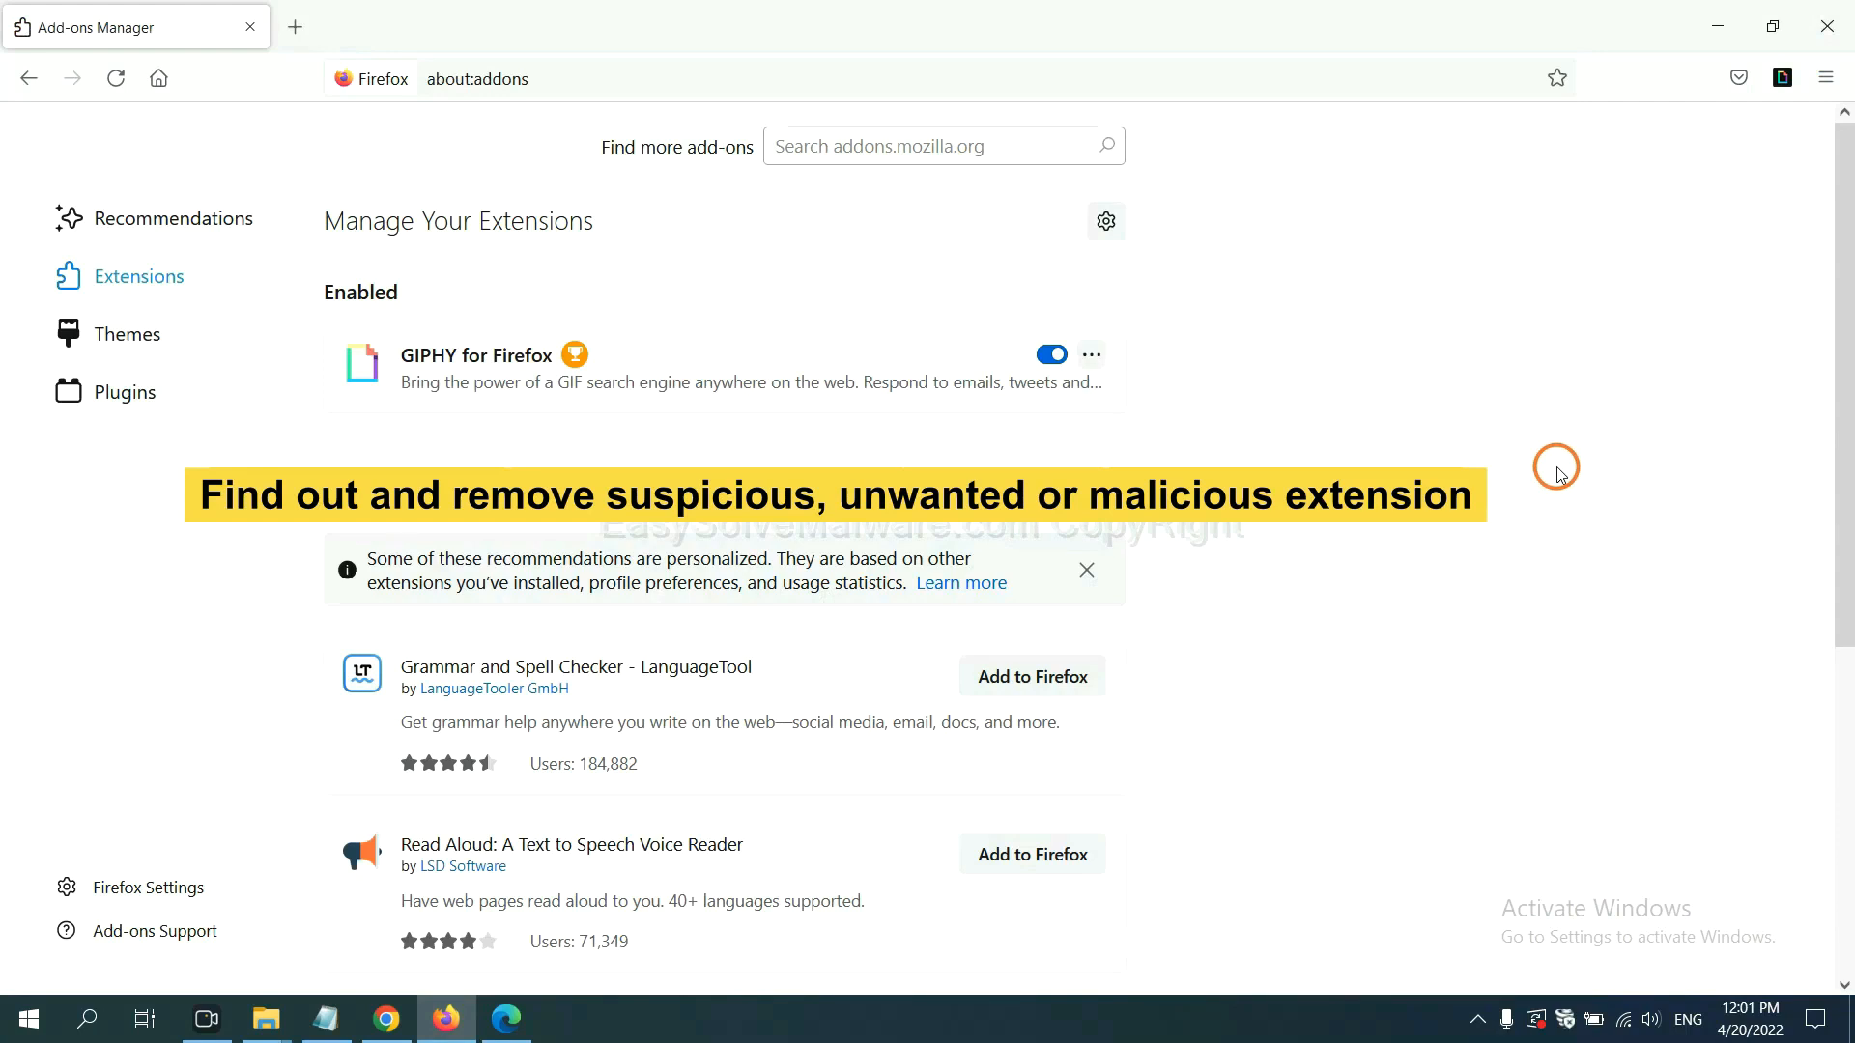
left_click(1090, 354)
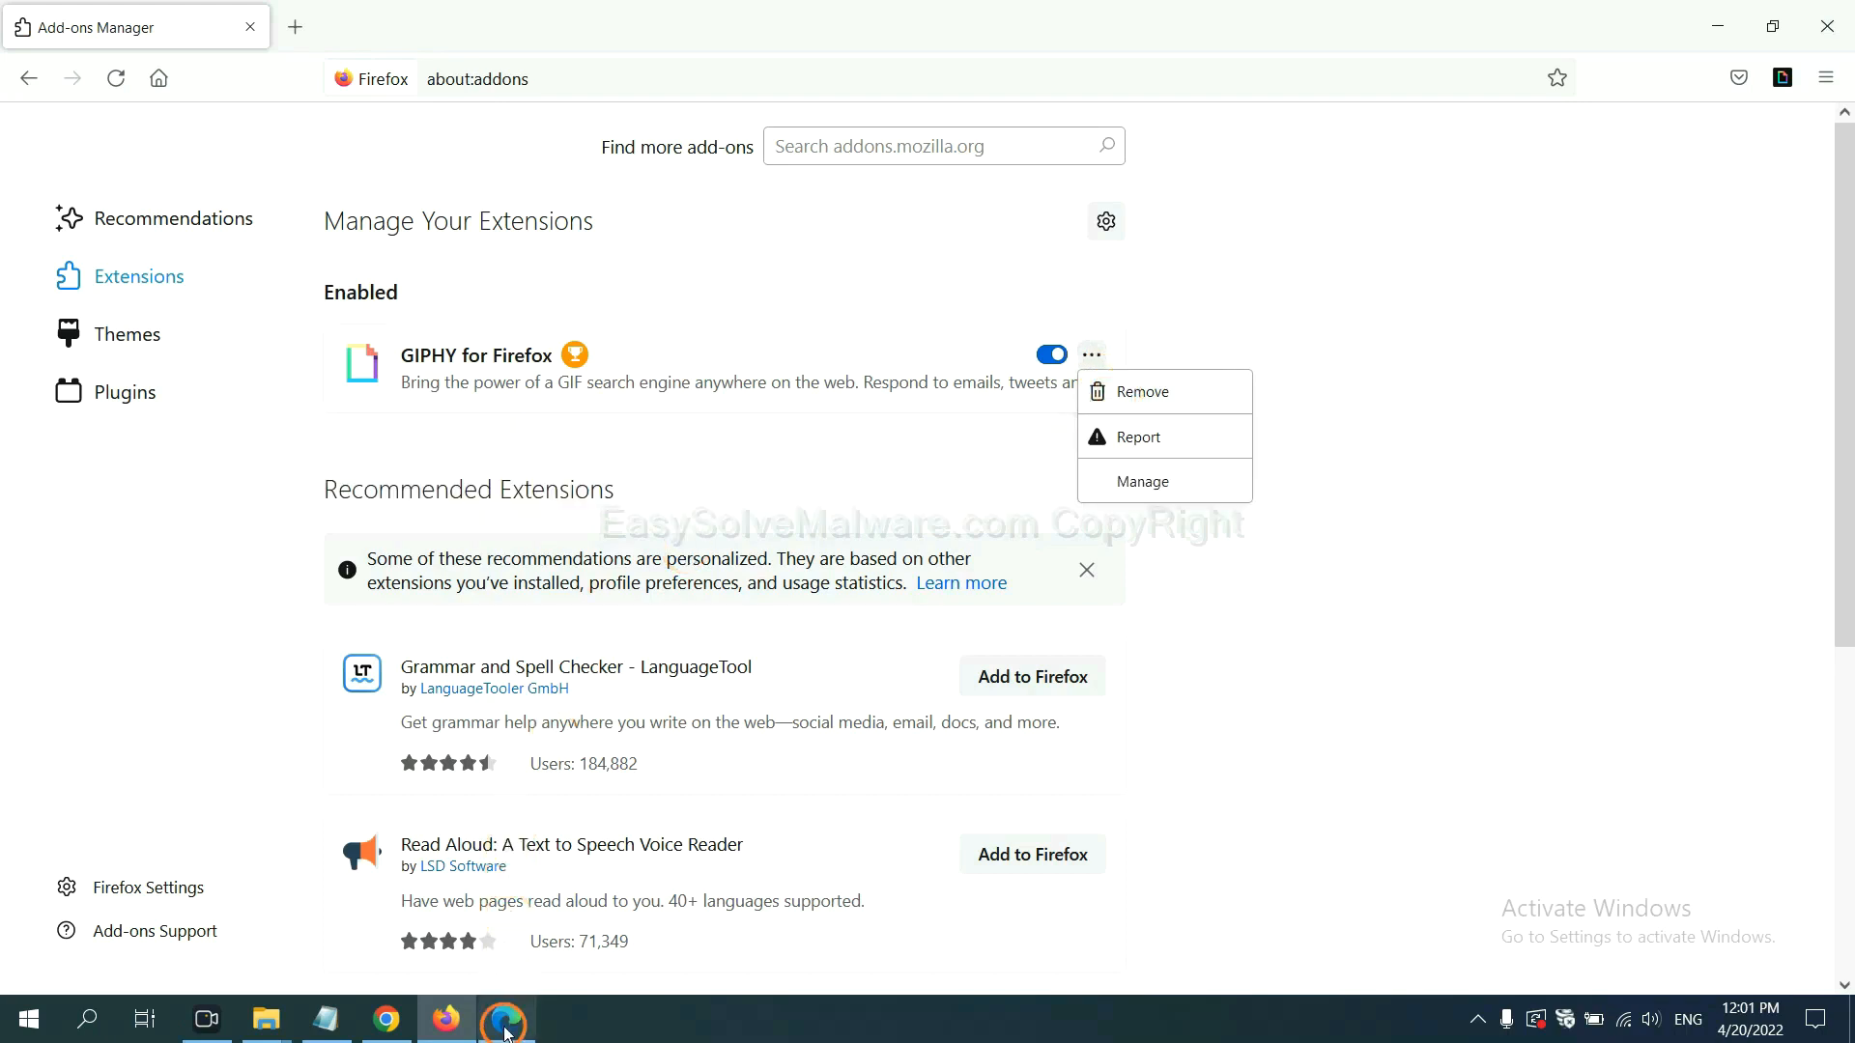
On Edge's Manage extensions page, remove ArcVpn Free Fast VPN Proxy and confirm
left_click(507, 1018)
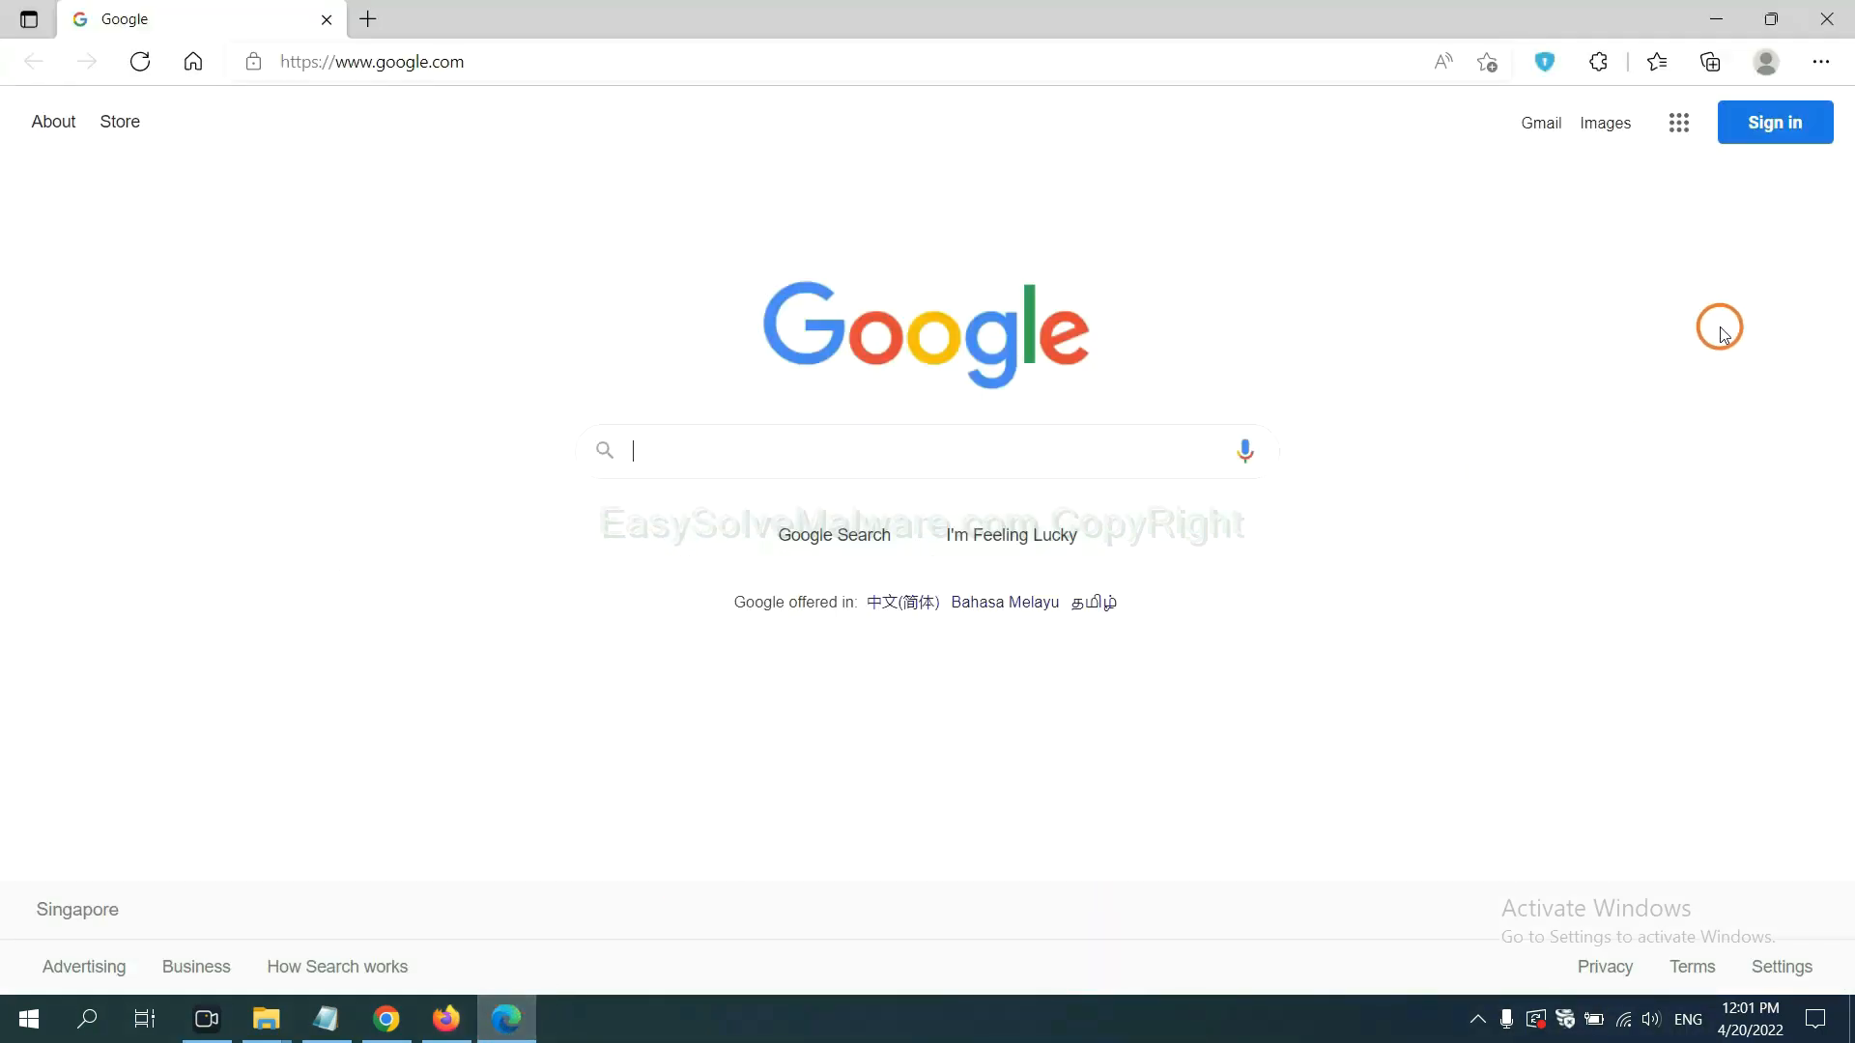
mouse_move(1820, 62)
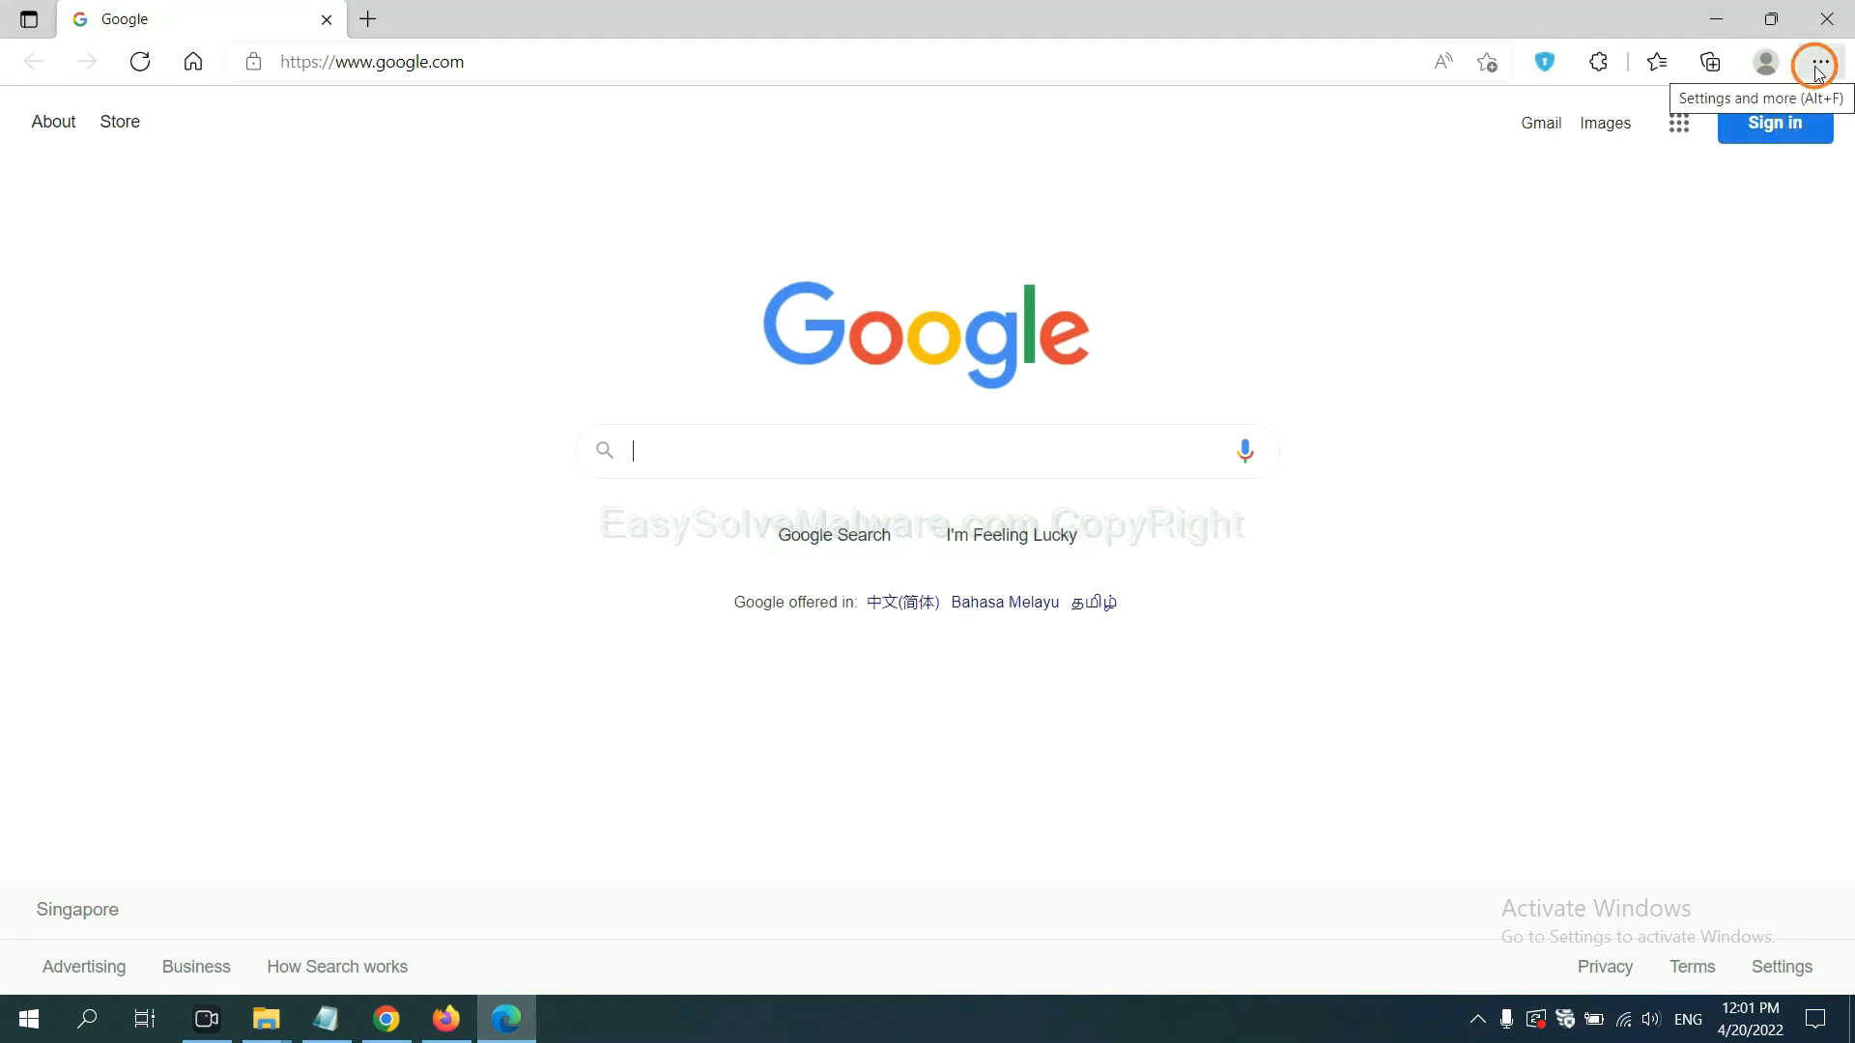
left_click(1820, 62)
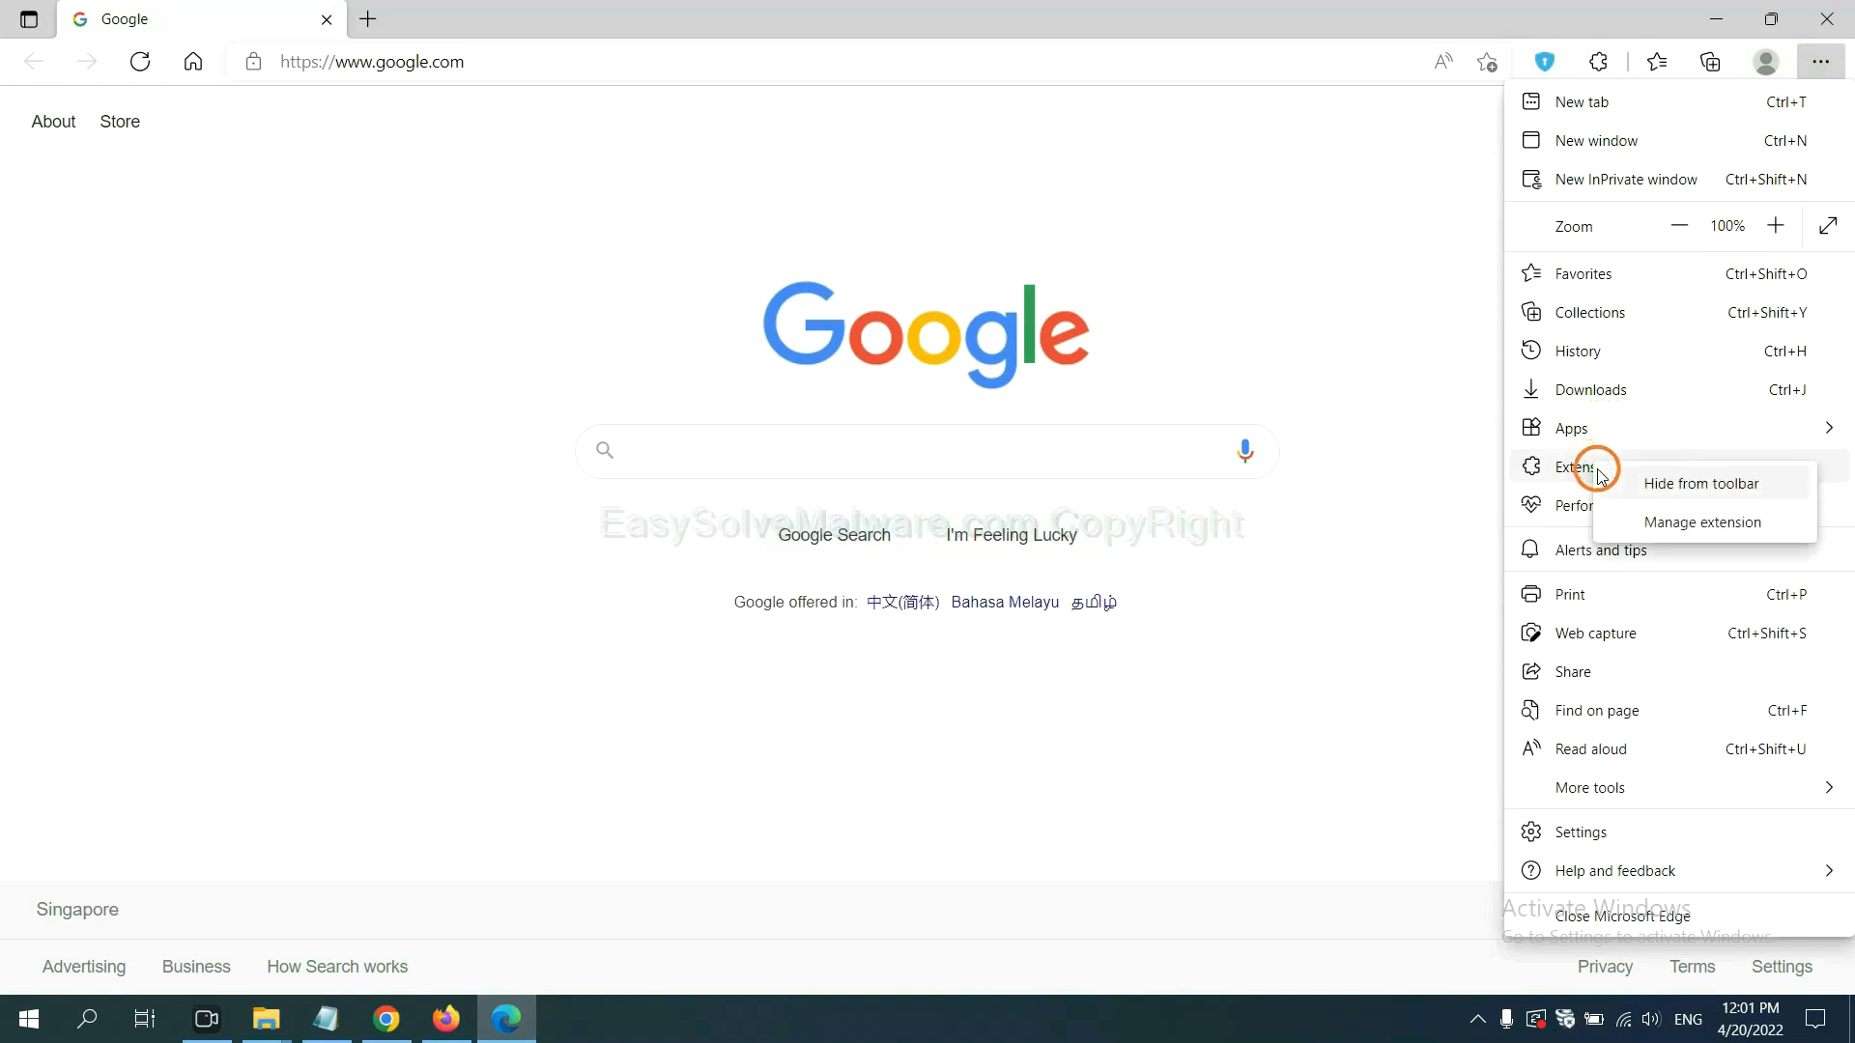
mouse_move(1669, 521)
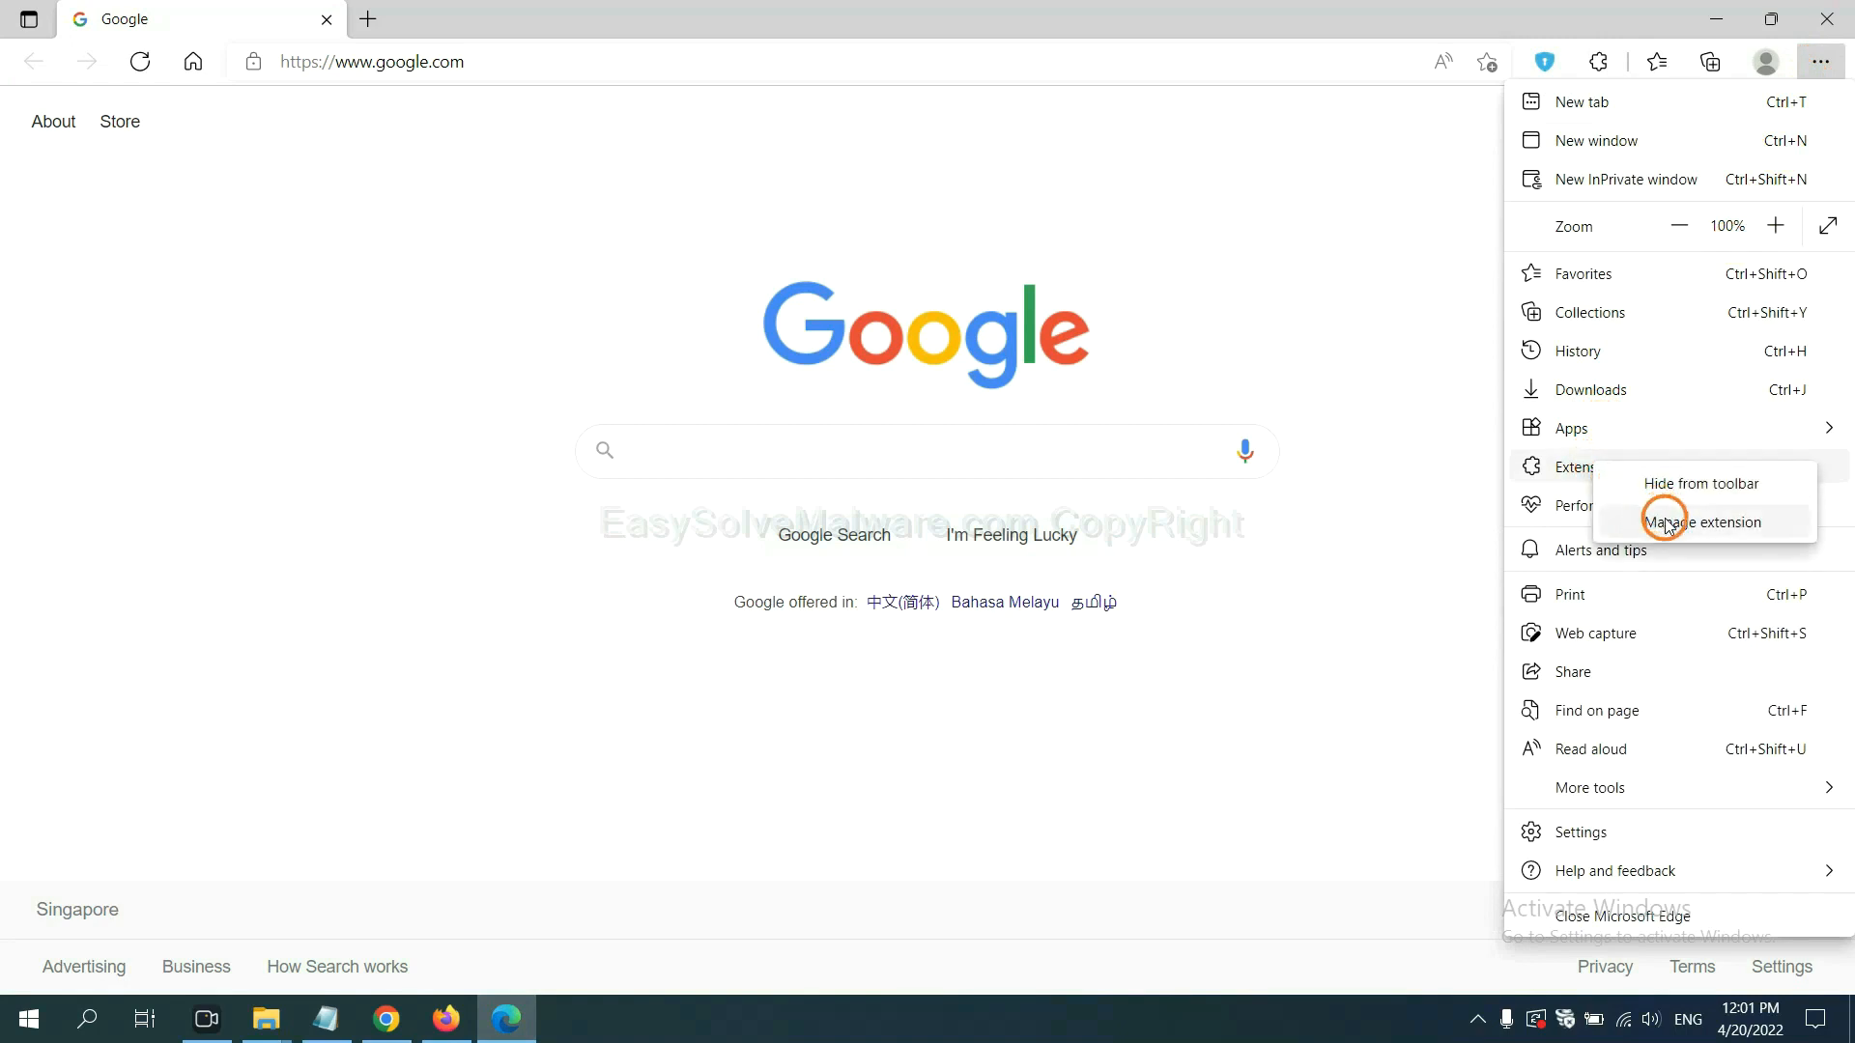
left_click(1699, 522)
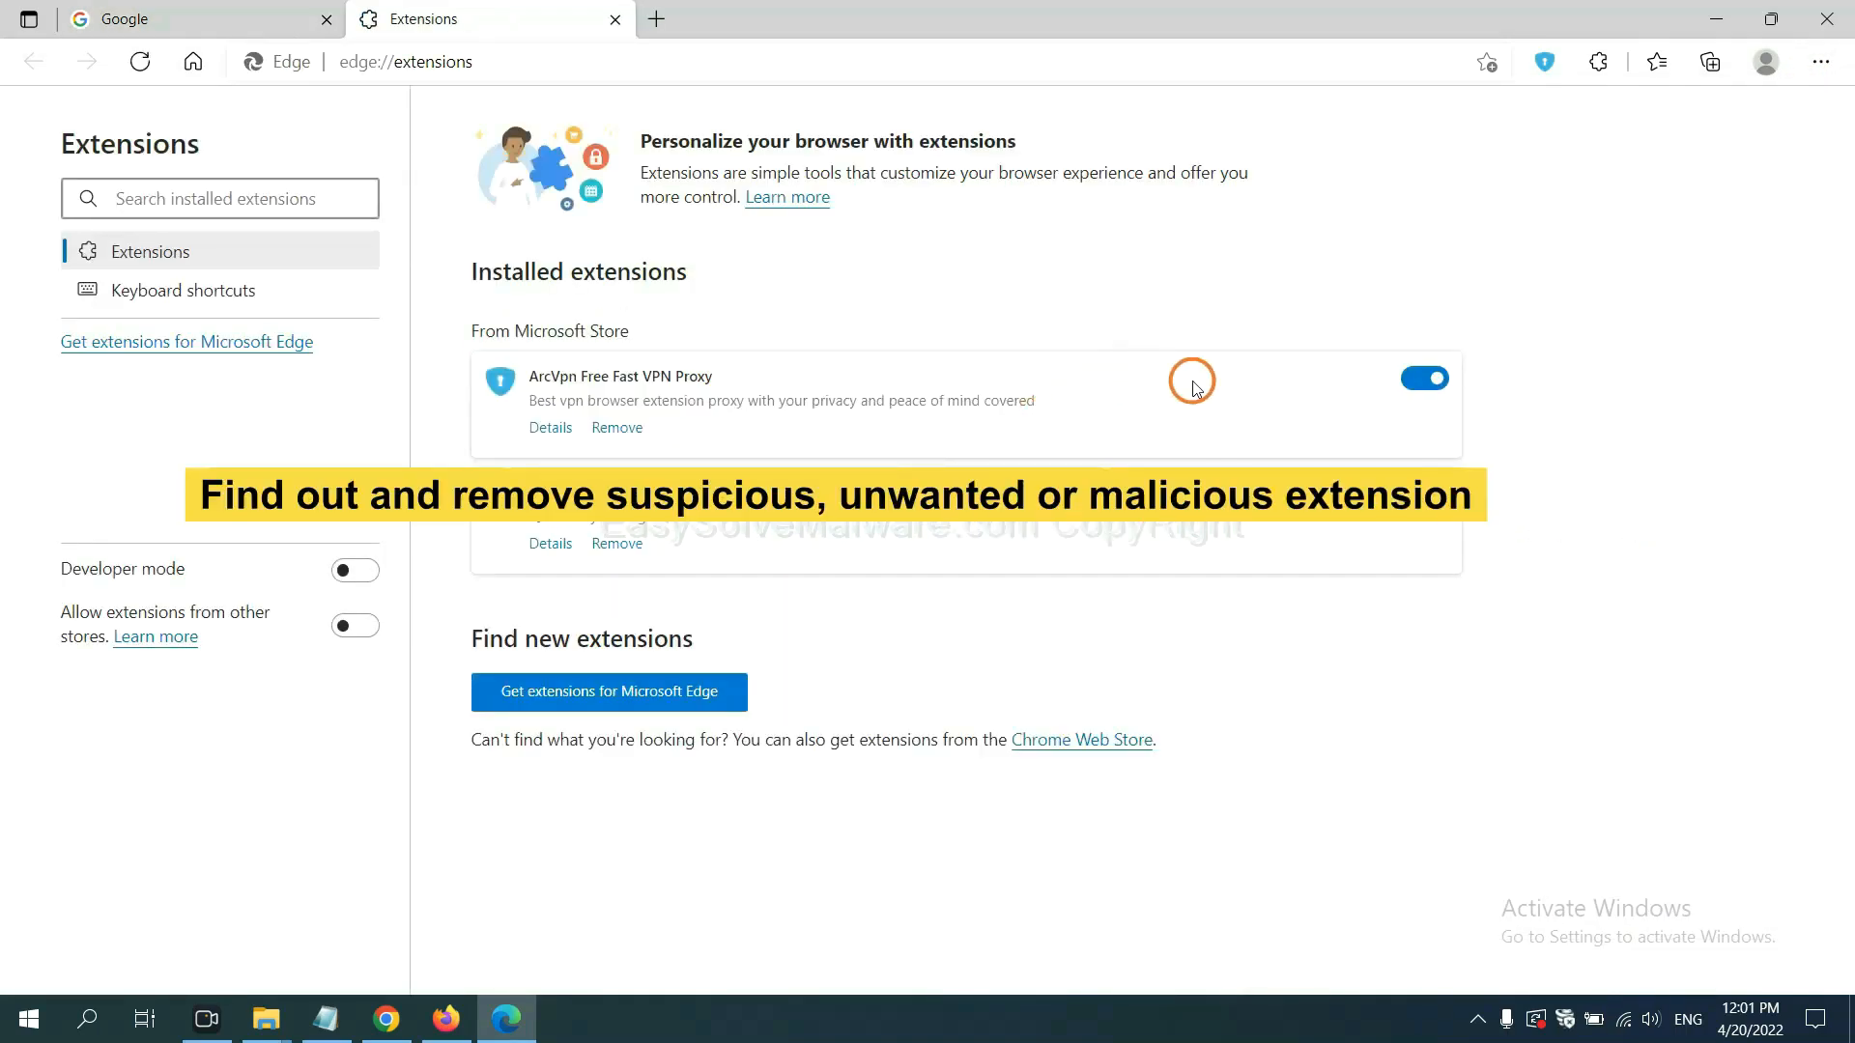
mouse_move(770, 460)
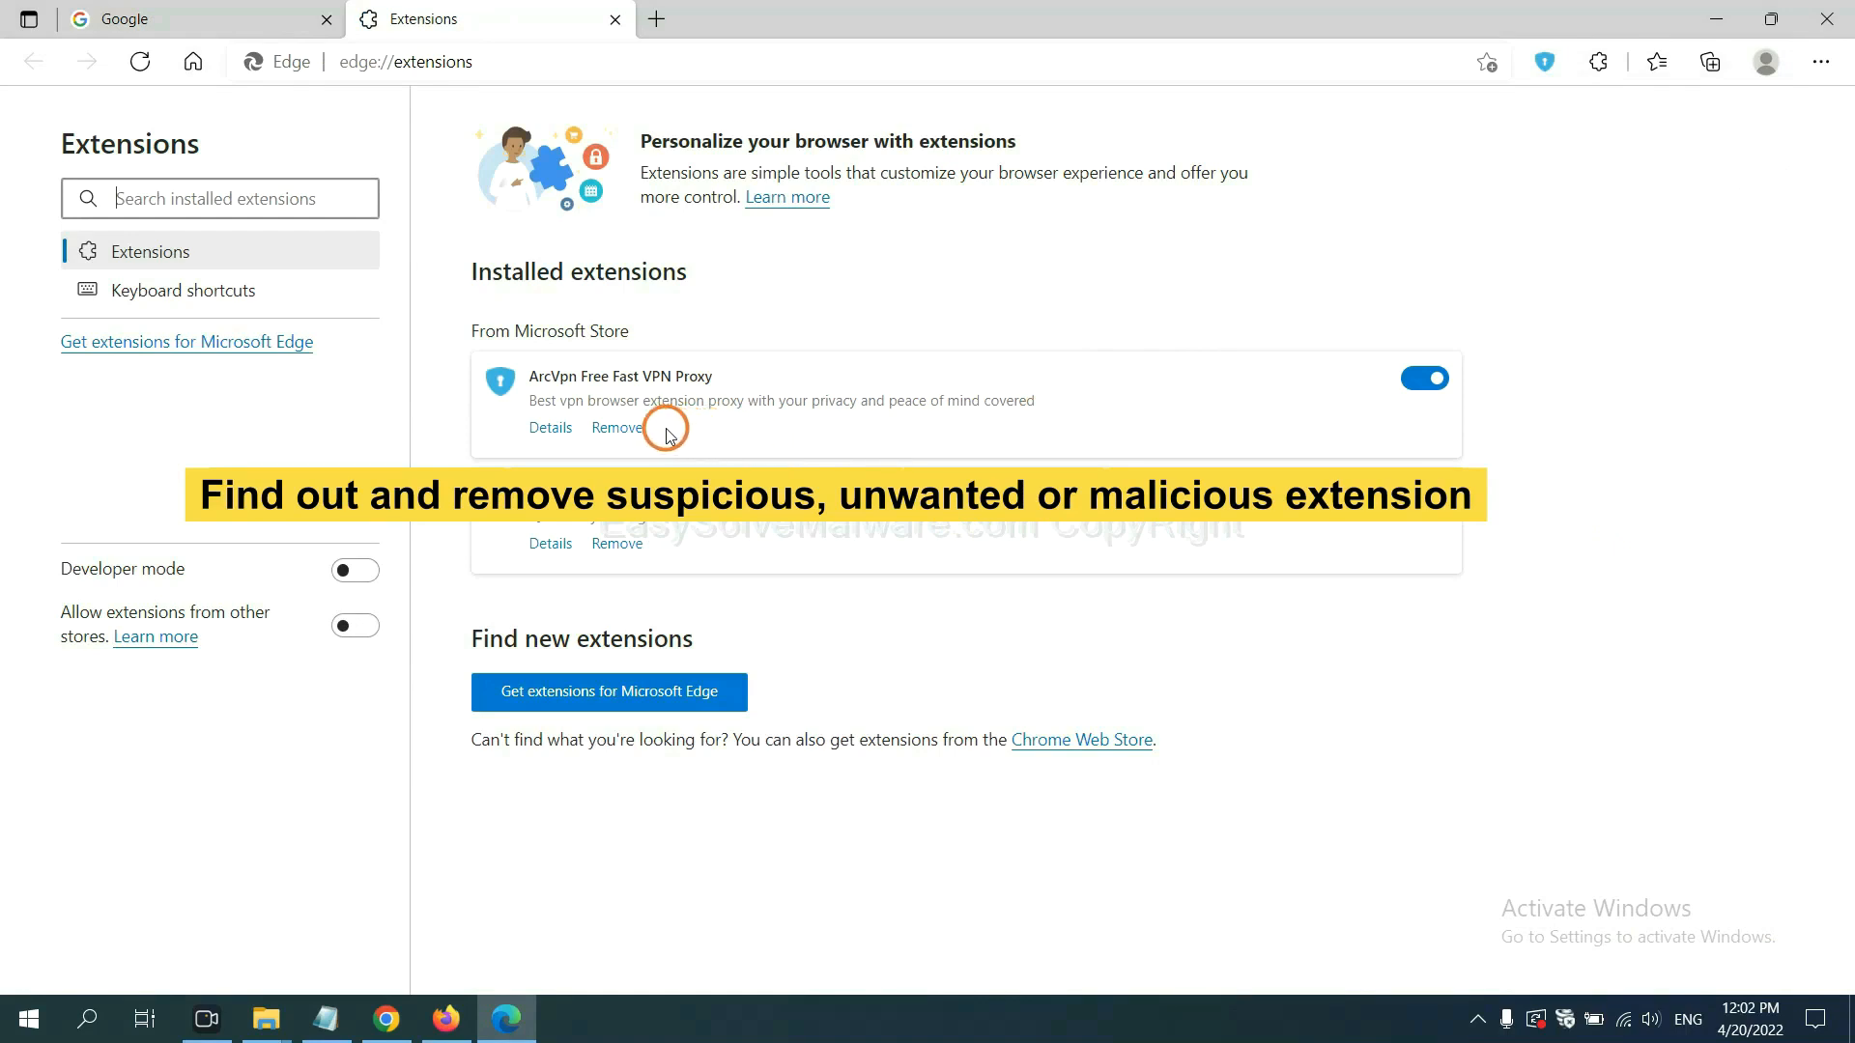
left_click(616, 427)
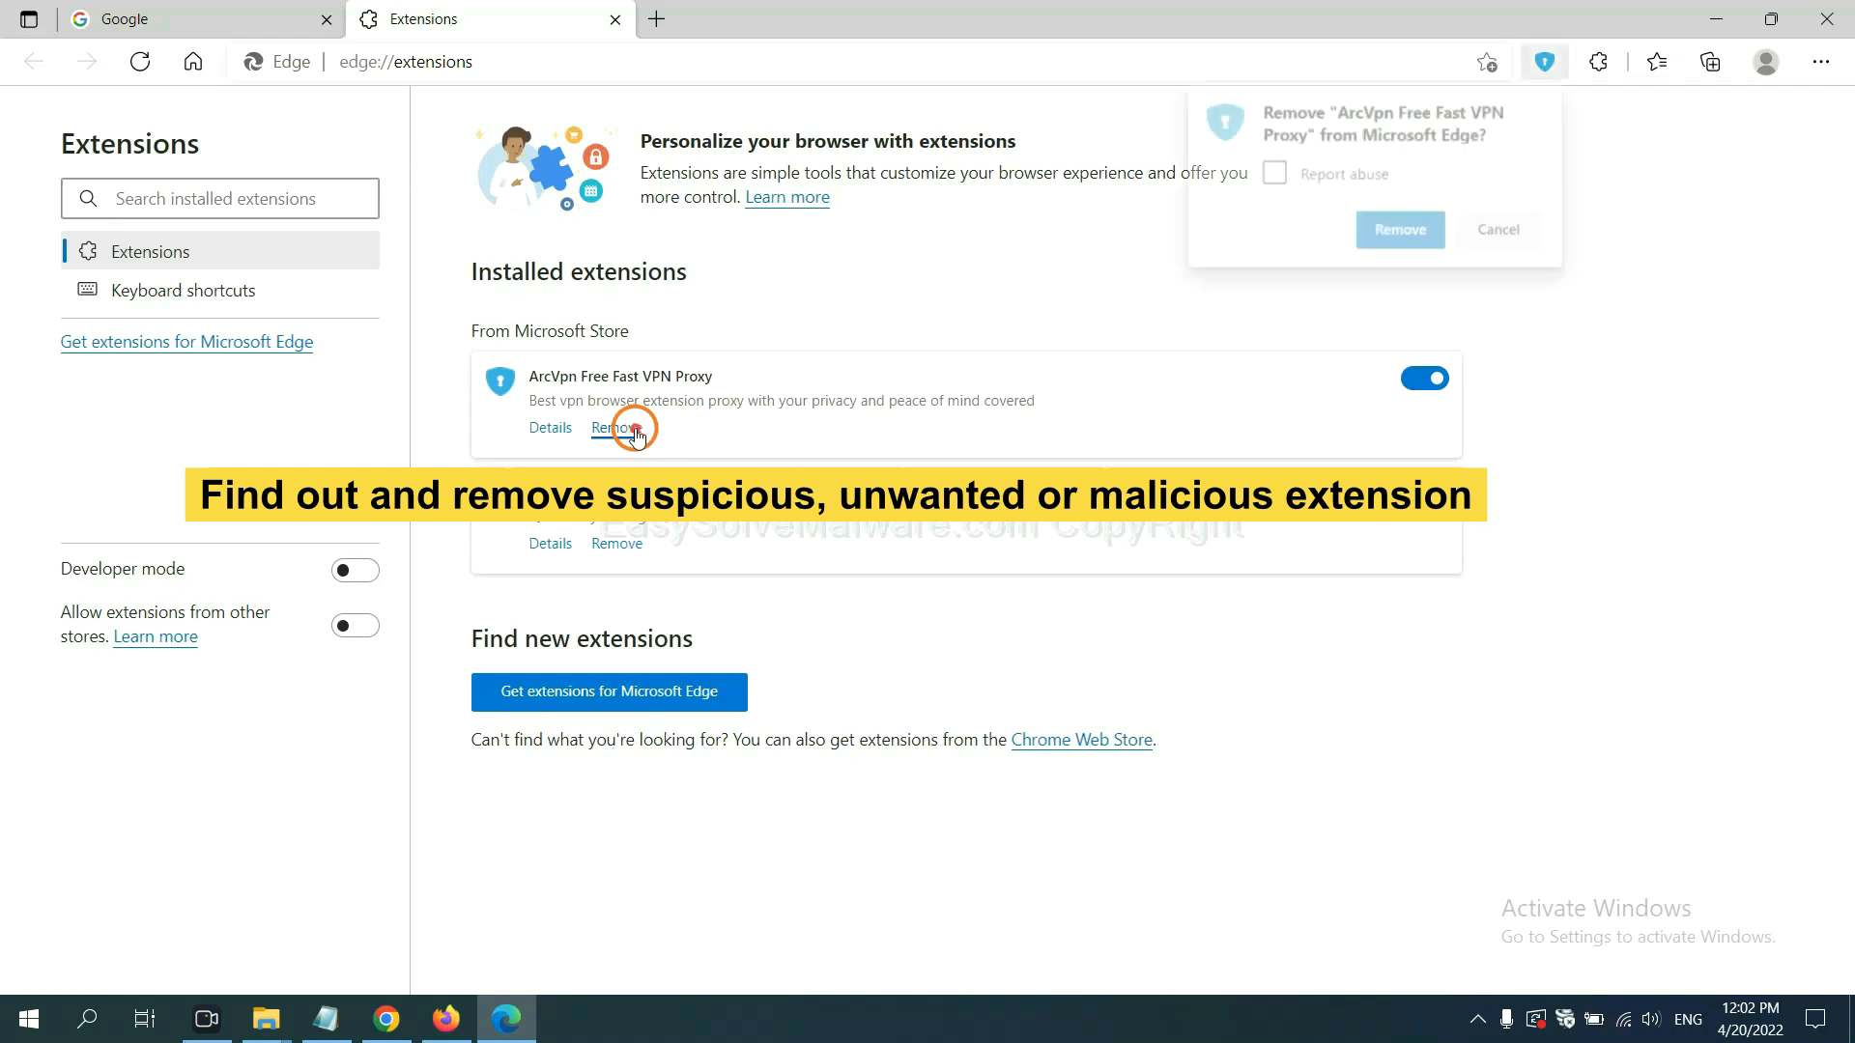
left_click(1398, 233)
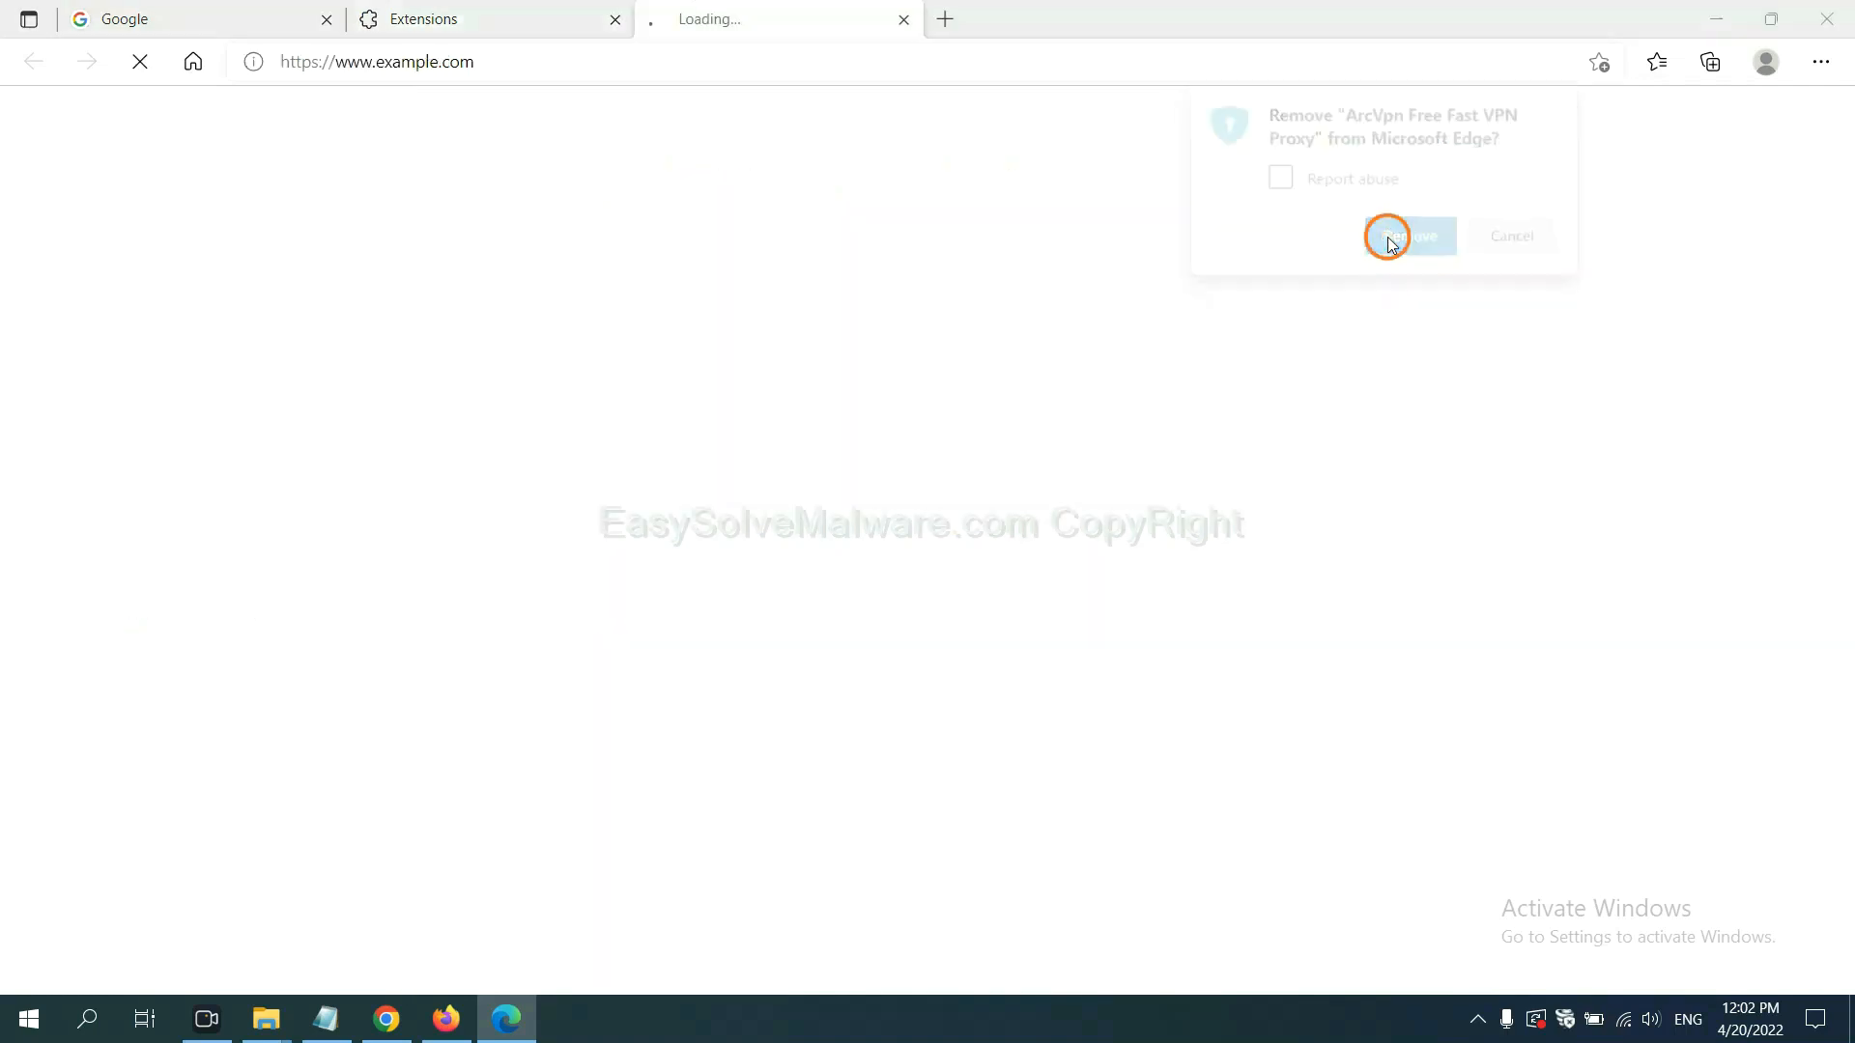
left_click(1408, 235)
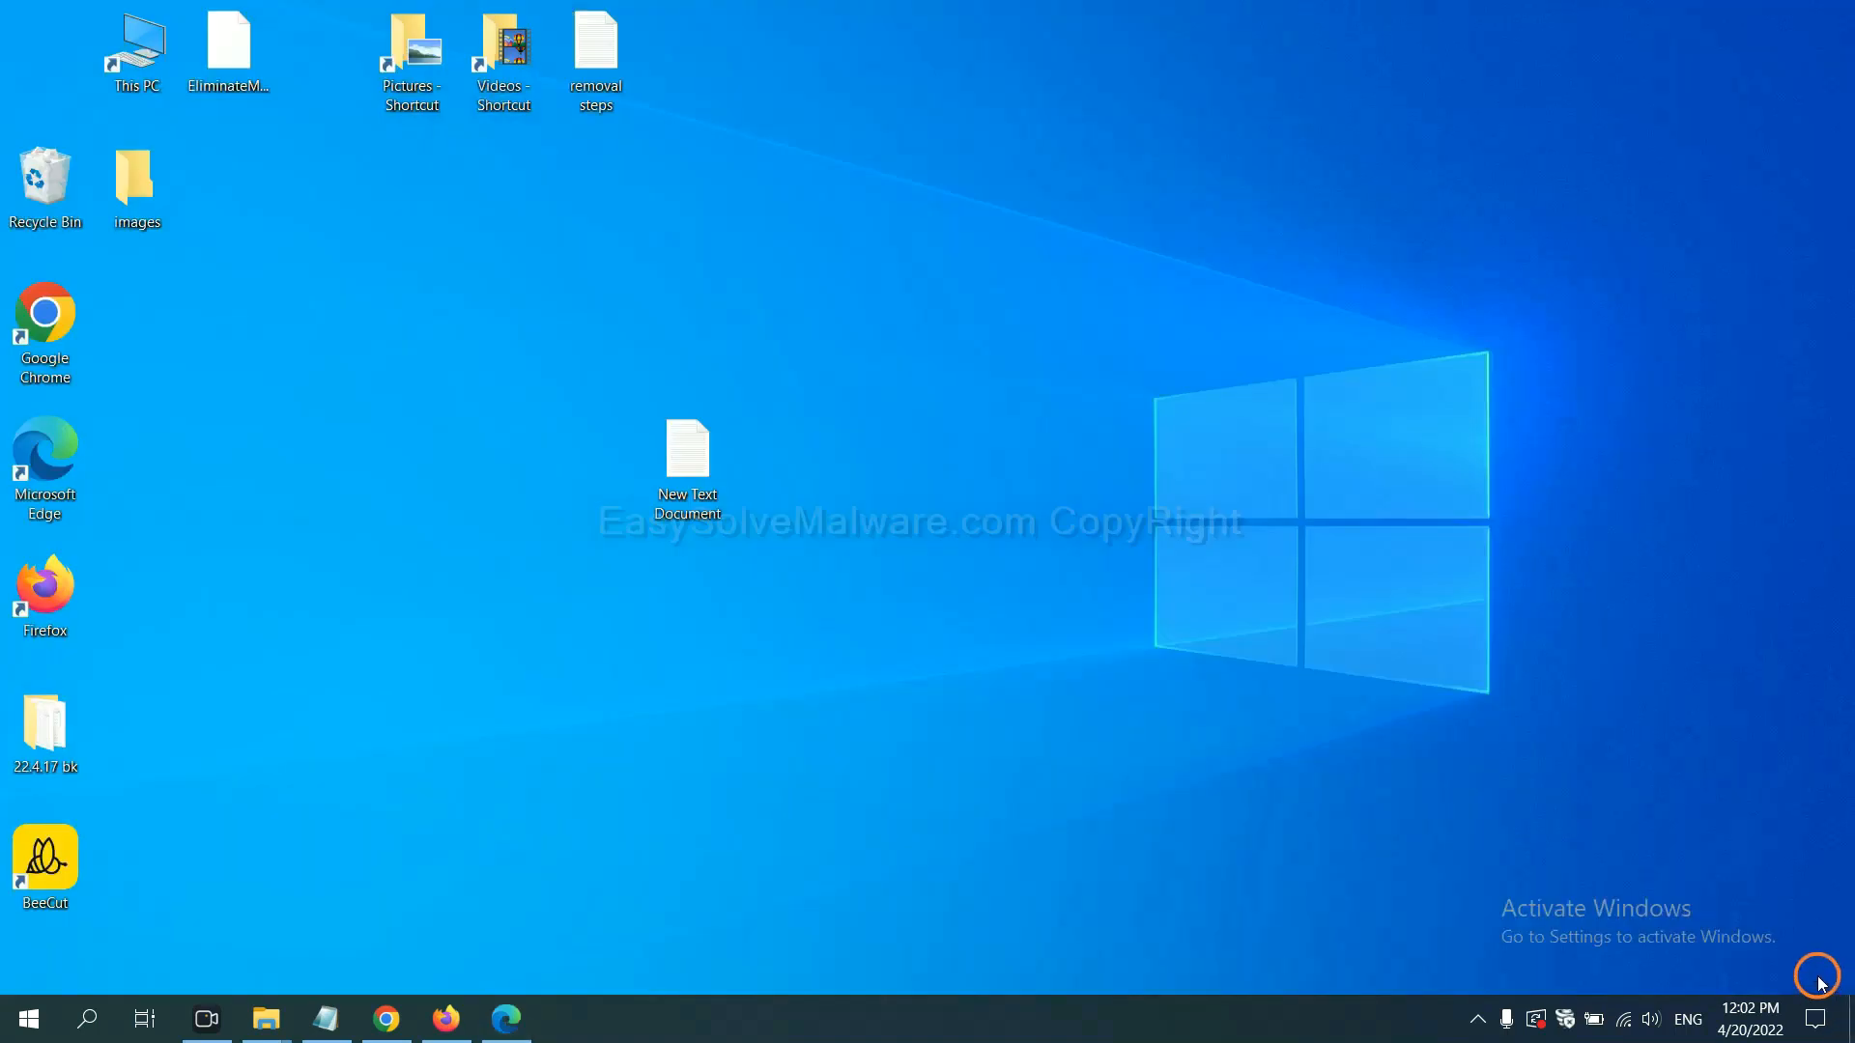
Reopen New Text Document at step 4 and bring up the Run dialog for regedit
double_click(686, 462)
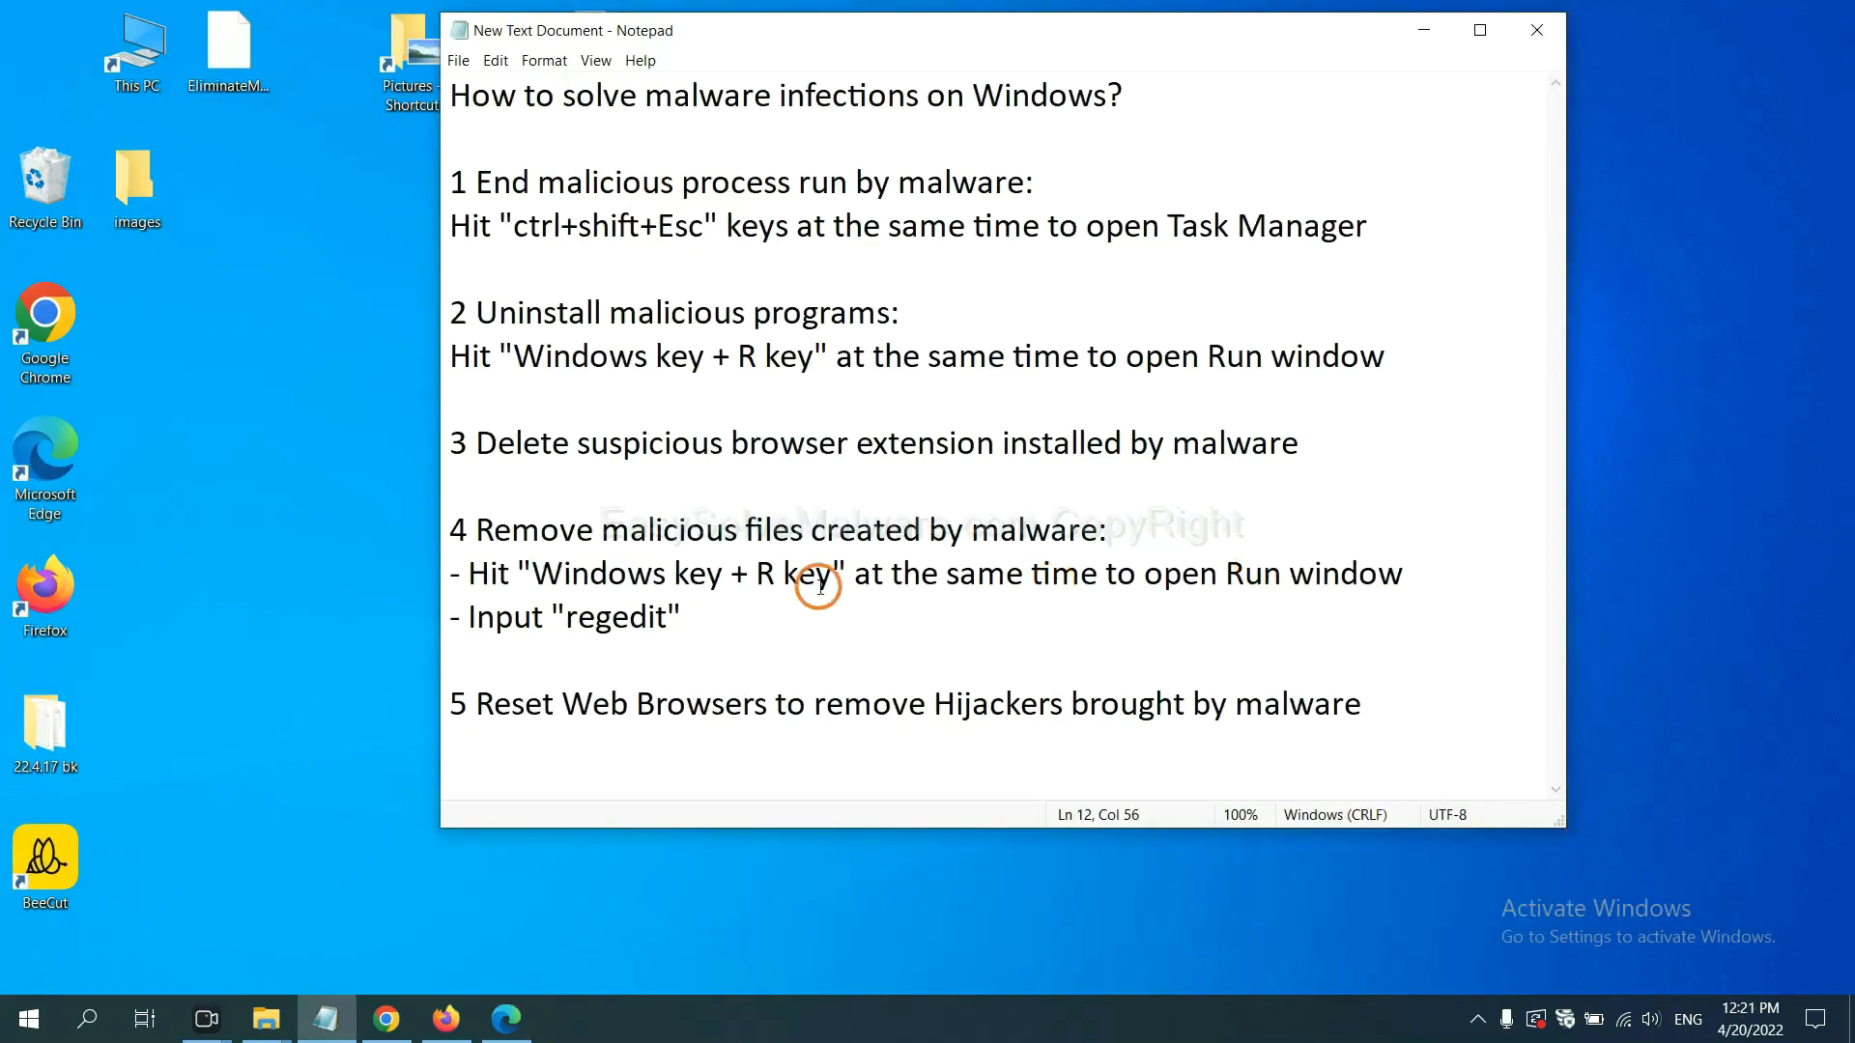
mouse_move(559, 588)
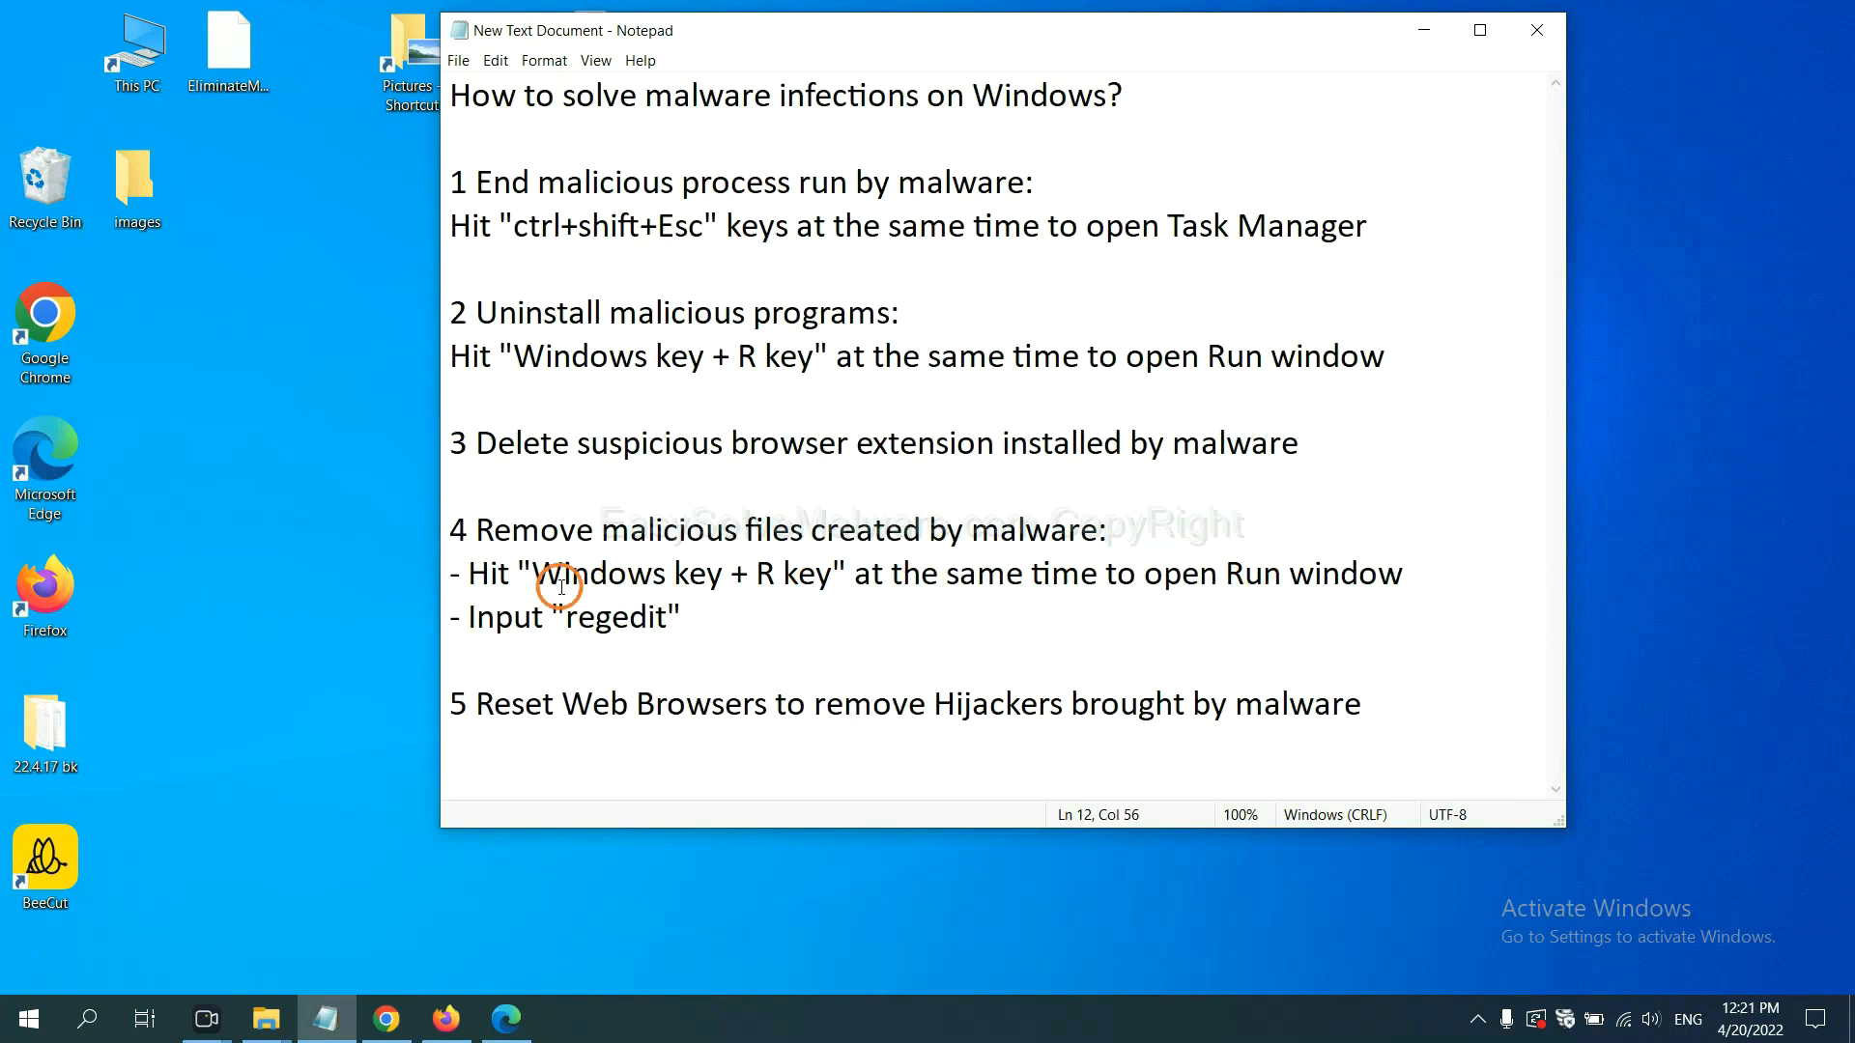
mouse_move(805, 531)
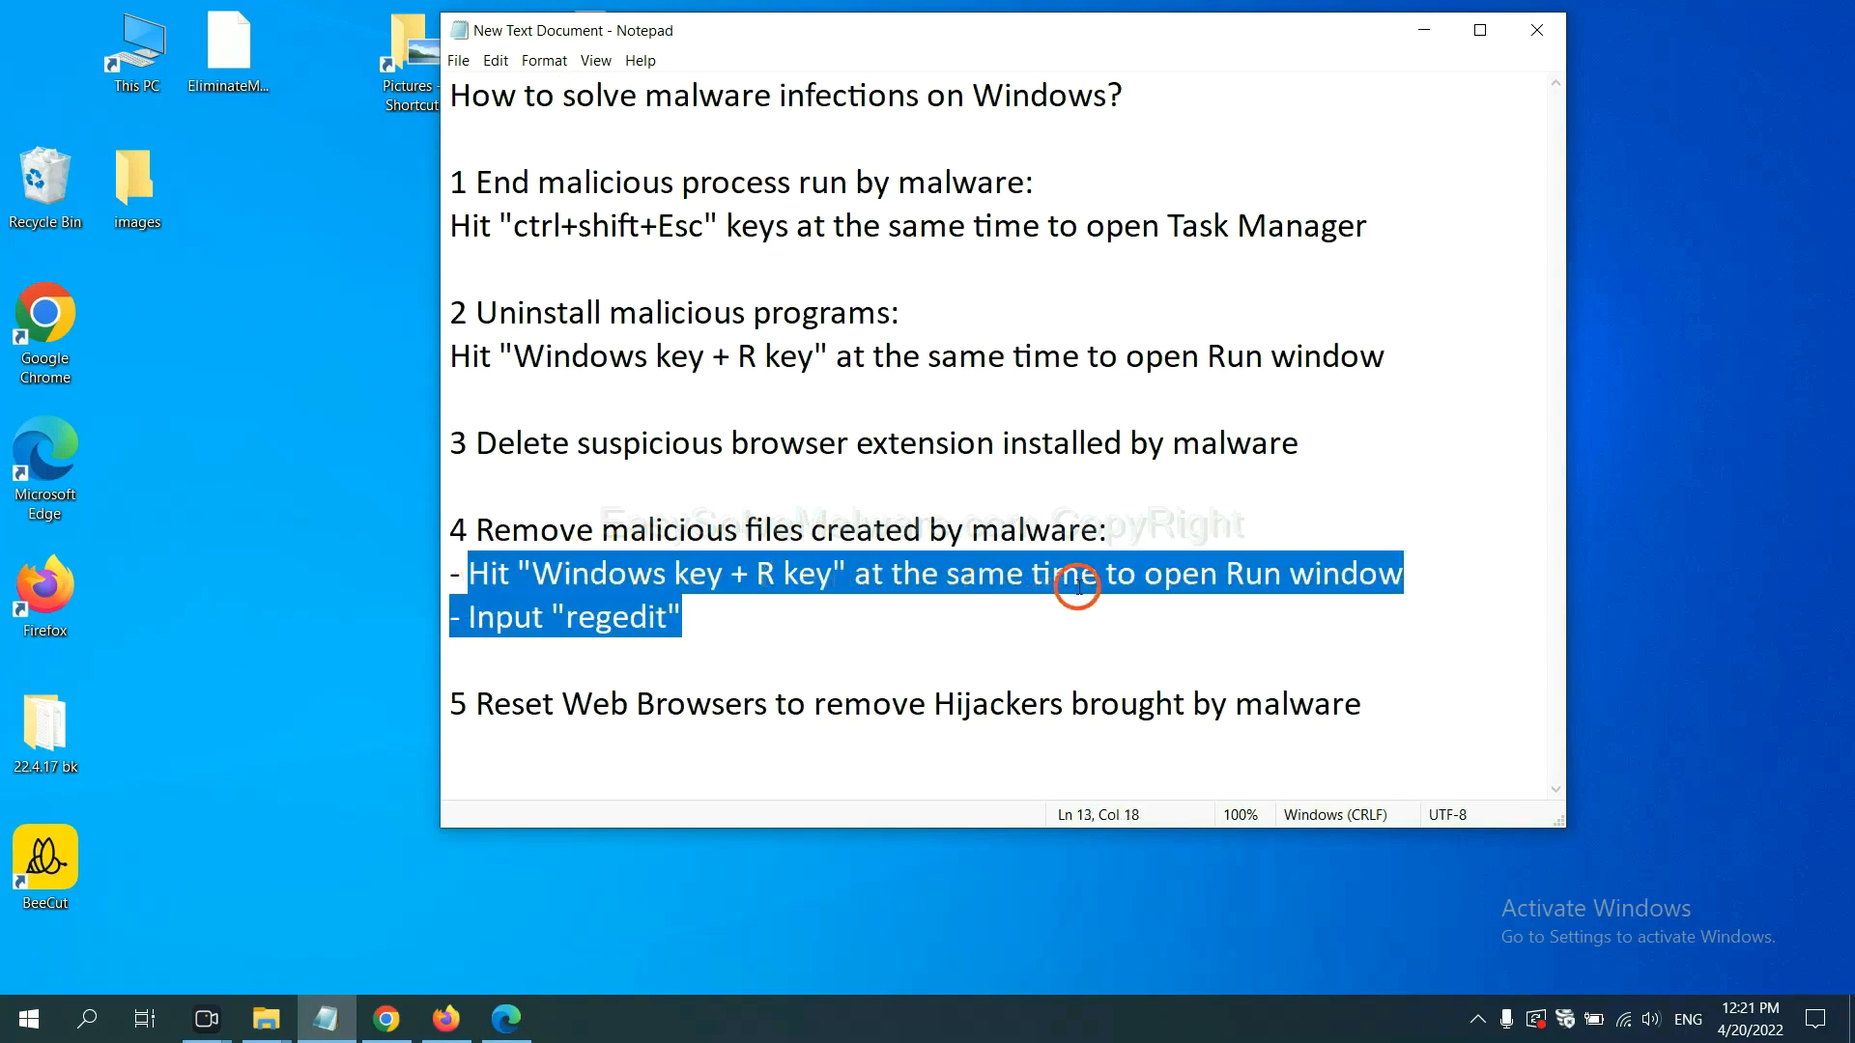
key("Win+r")
type("regedit")
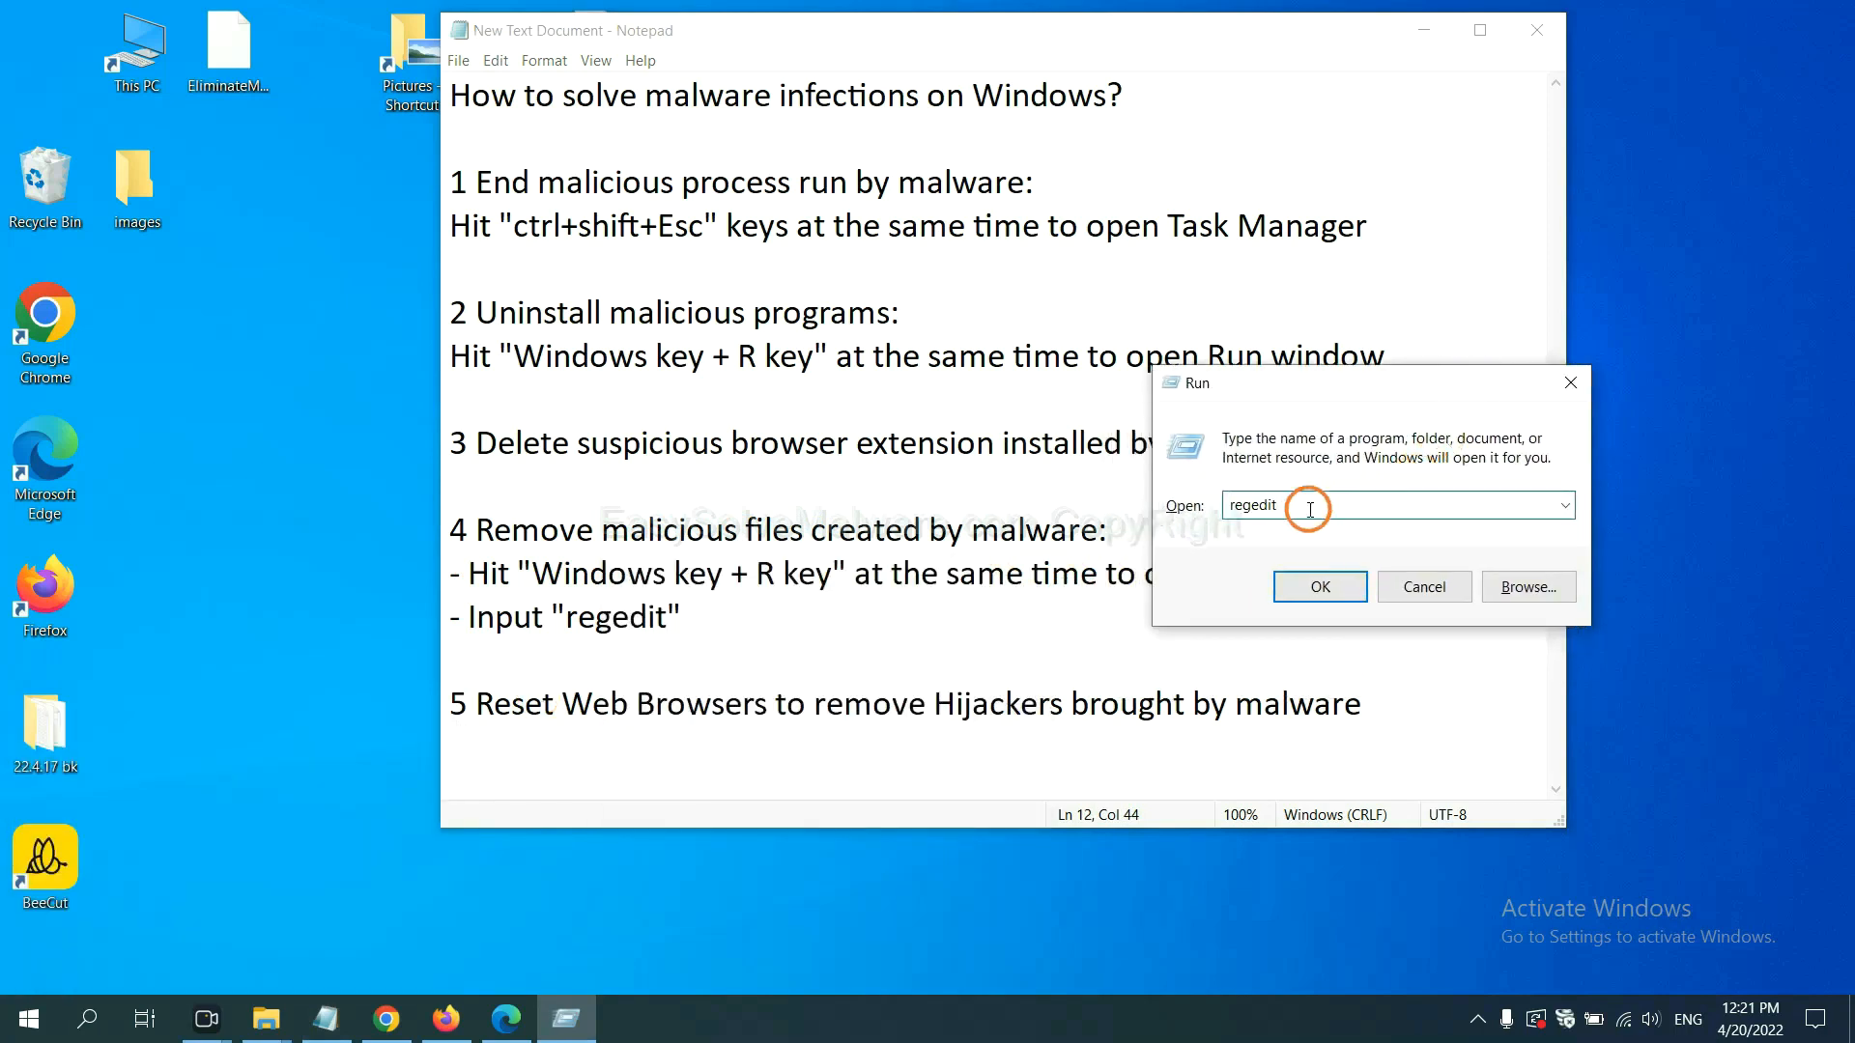
Launch Registry Editor and bring up its Find search from the Edit menu
left_click(1318, 587)
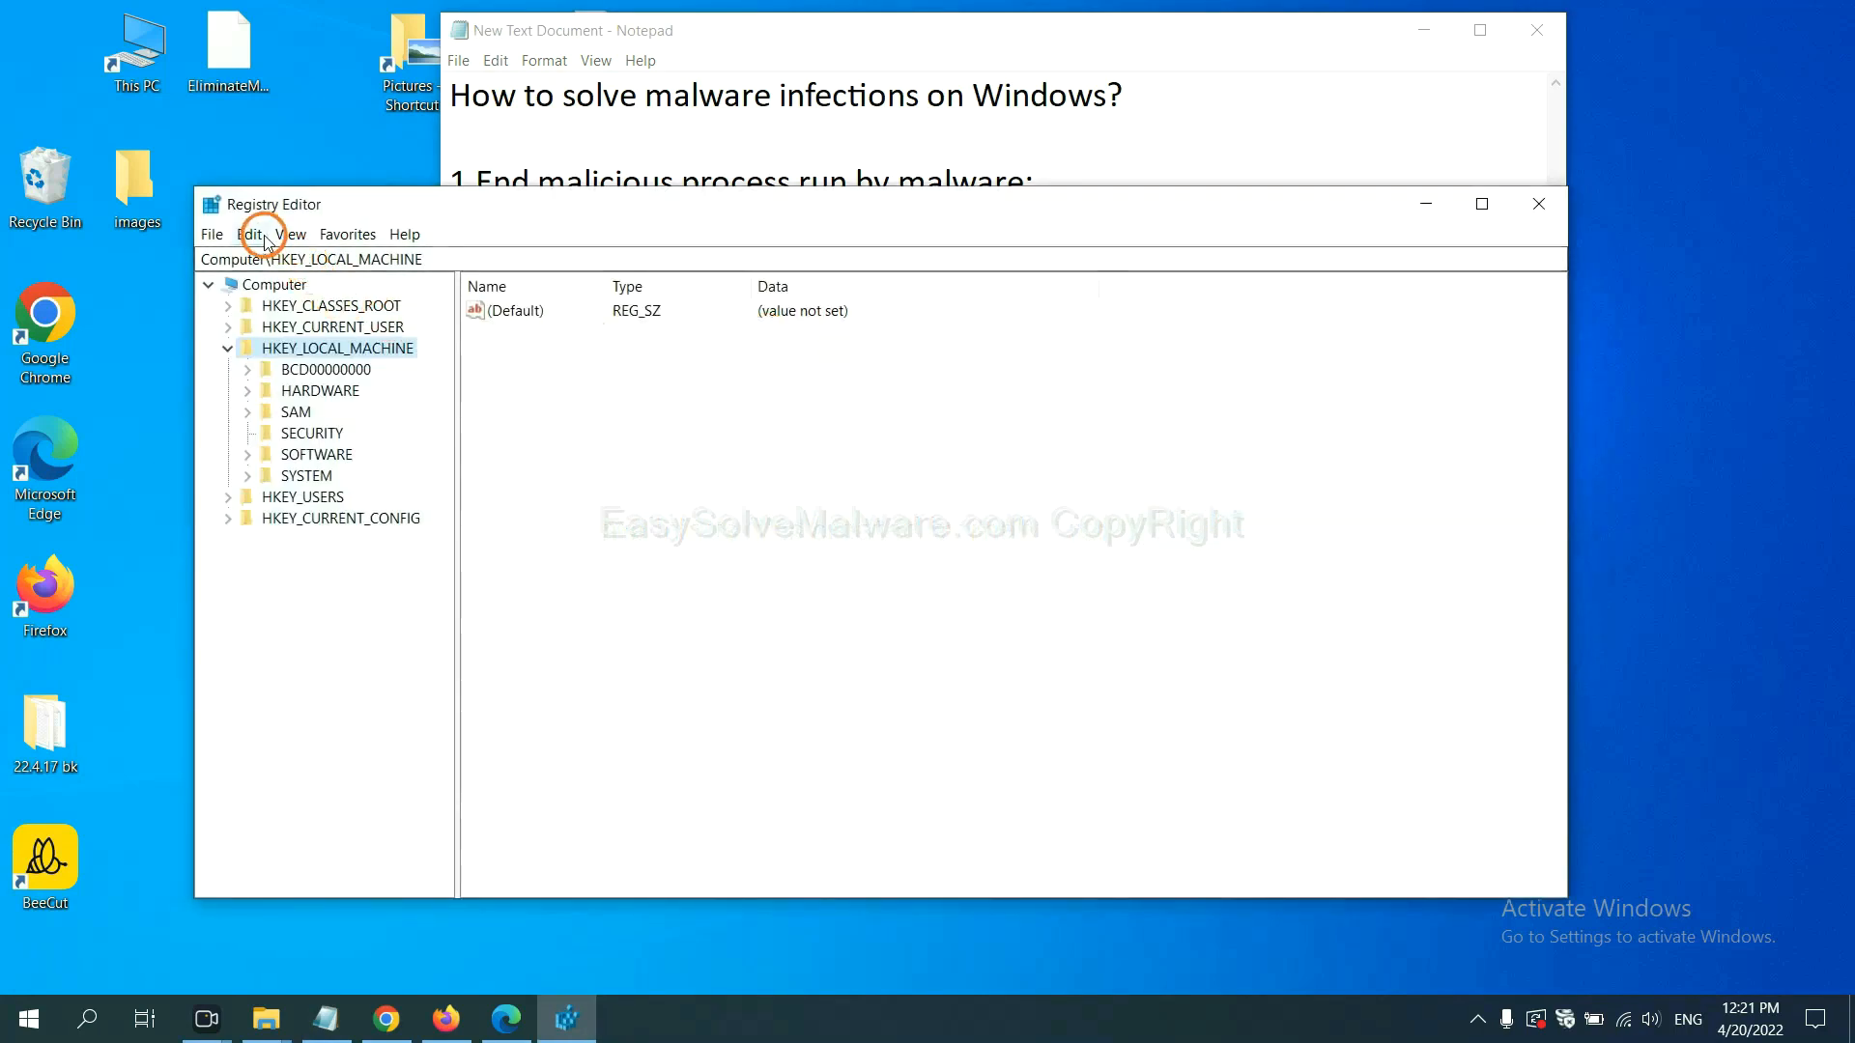
left_click(253, 234)
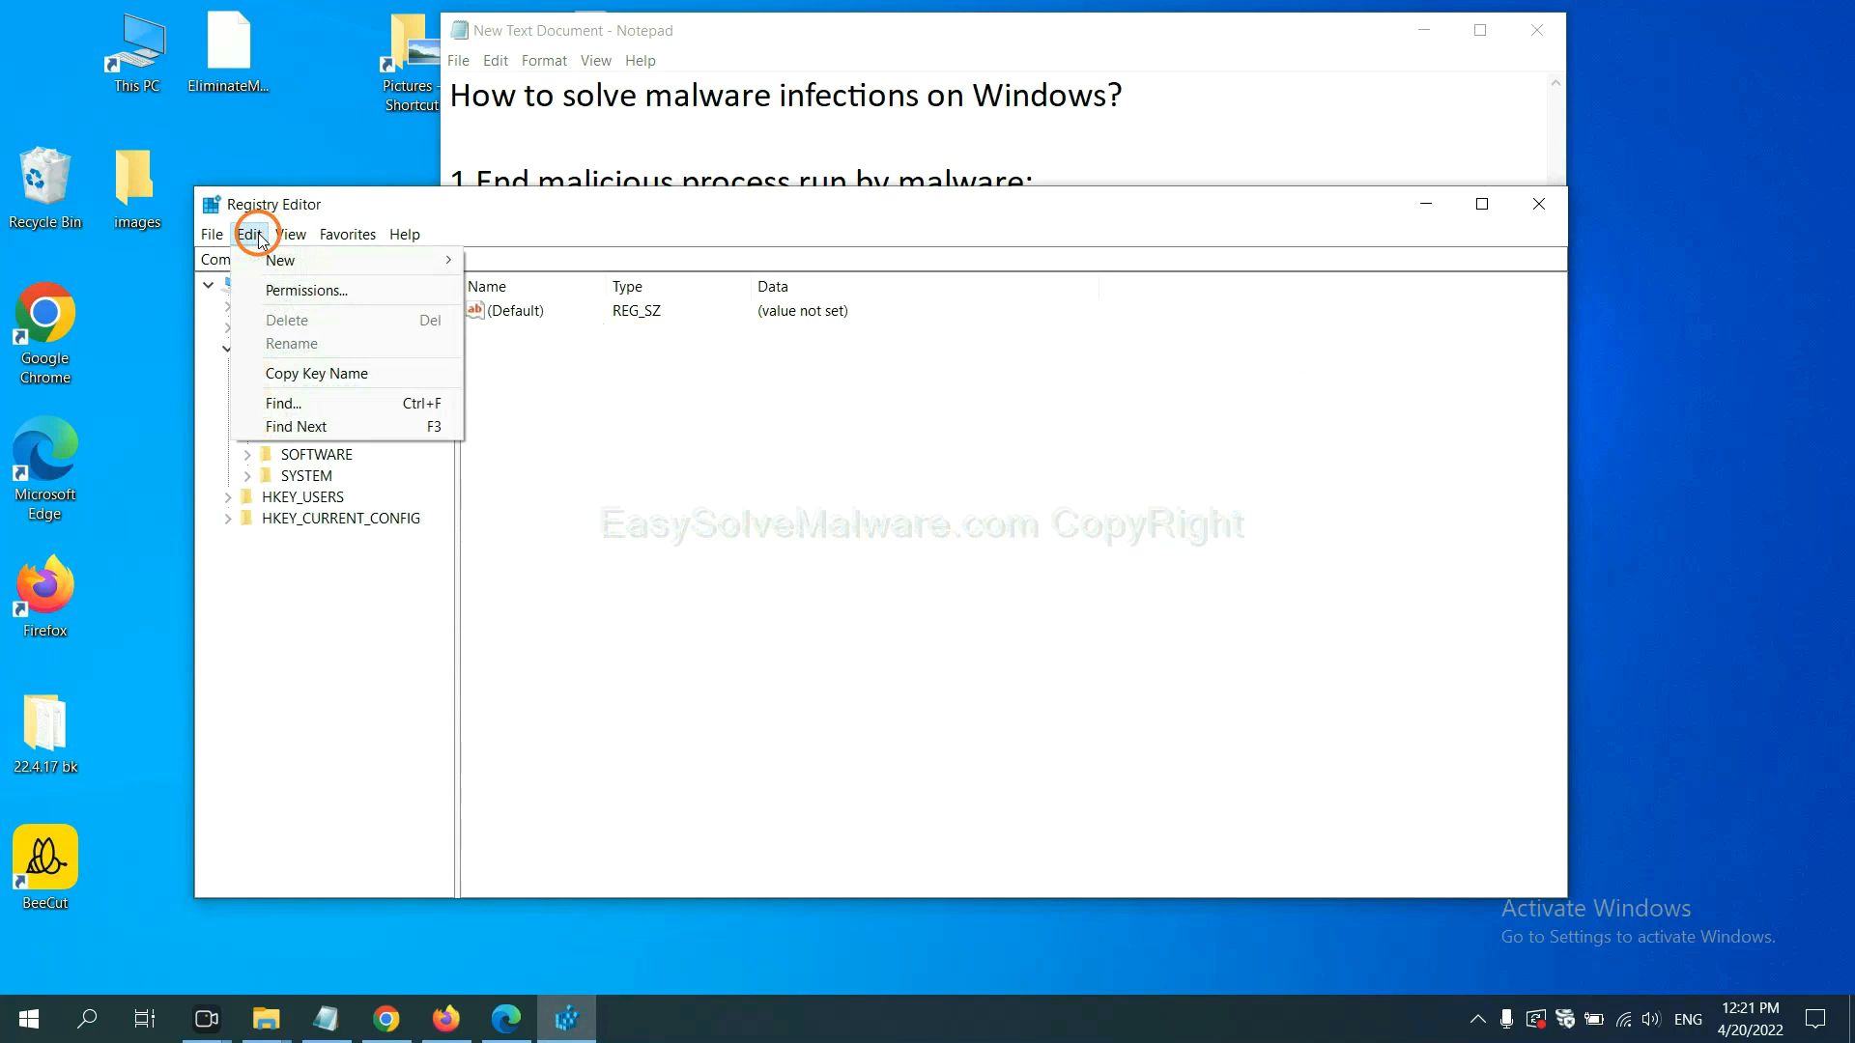
mouse_move(326, 404)
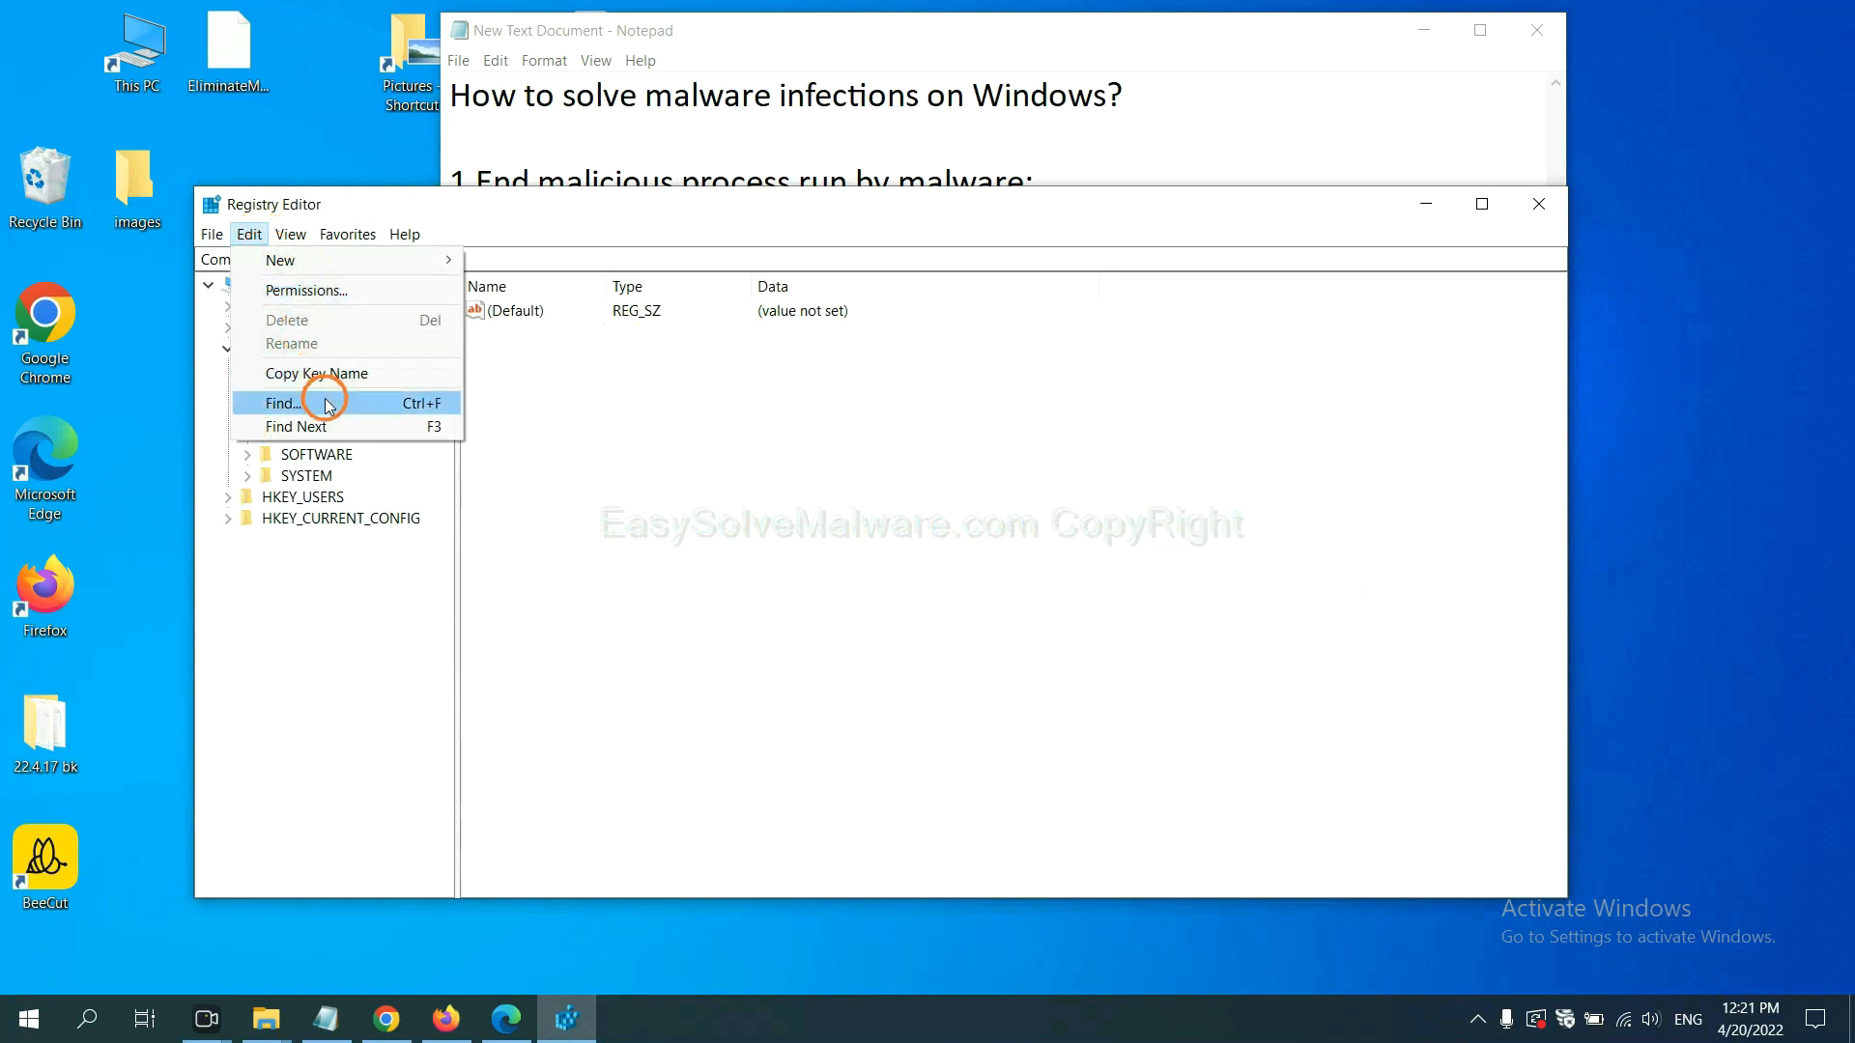
left_click(281, 404)
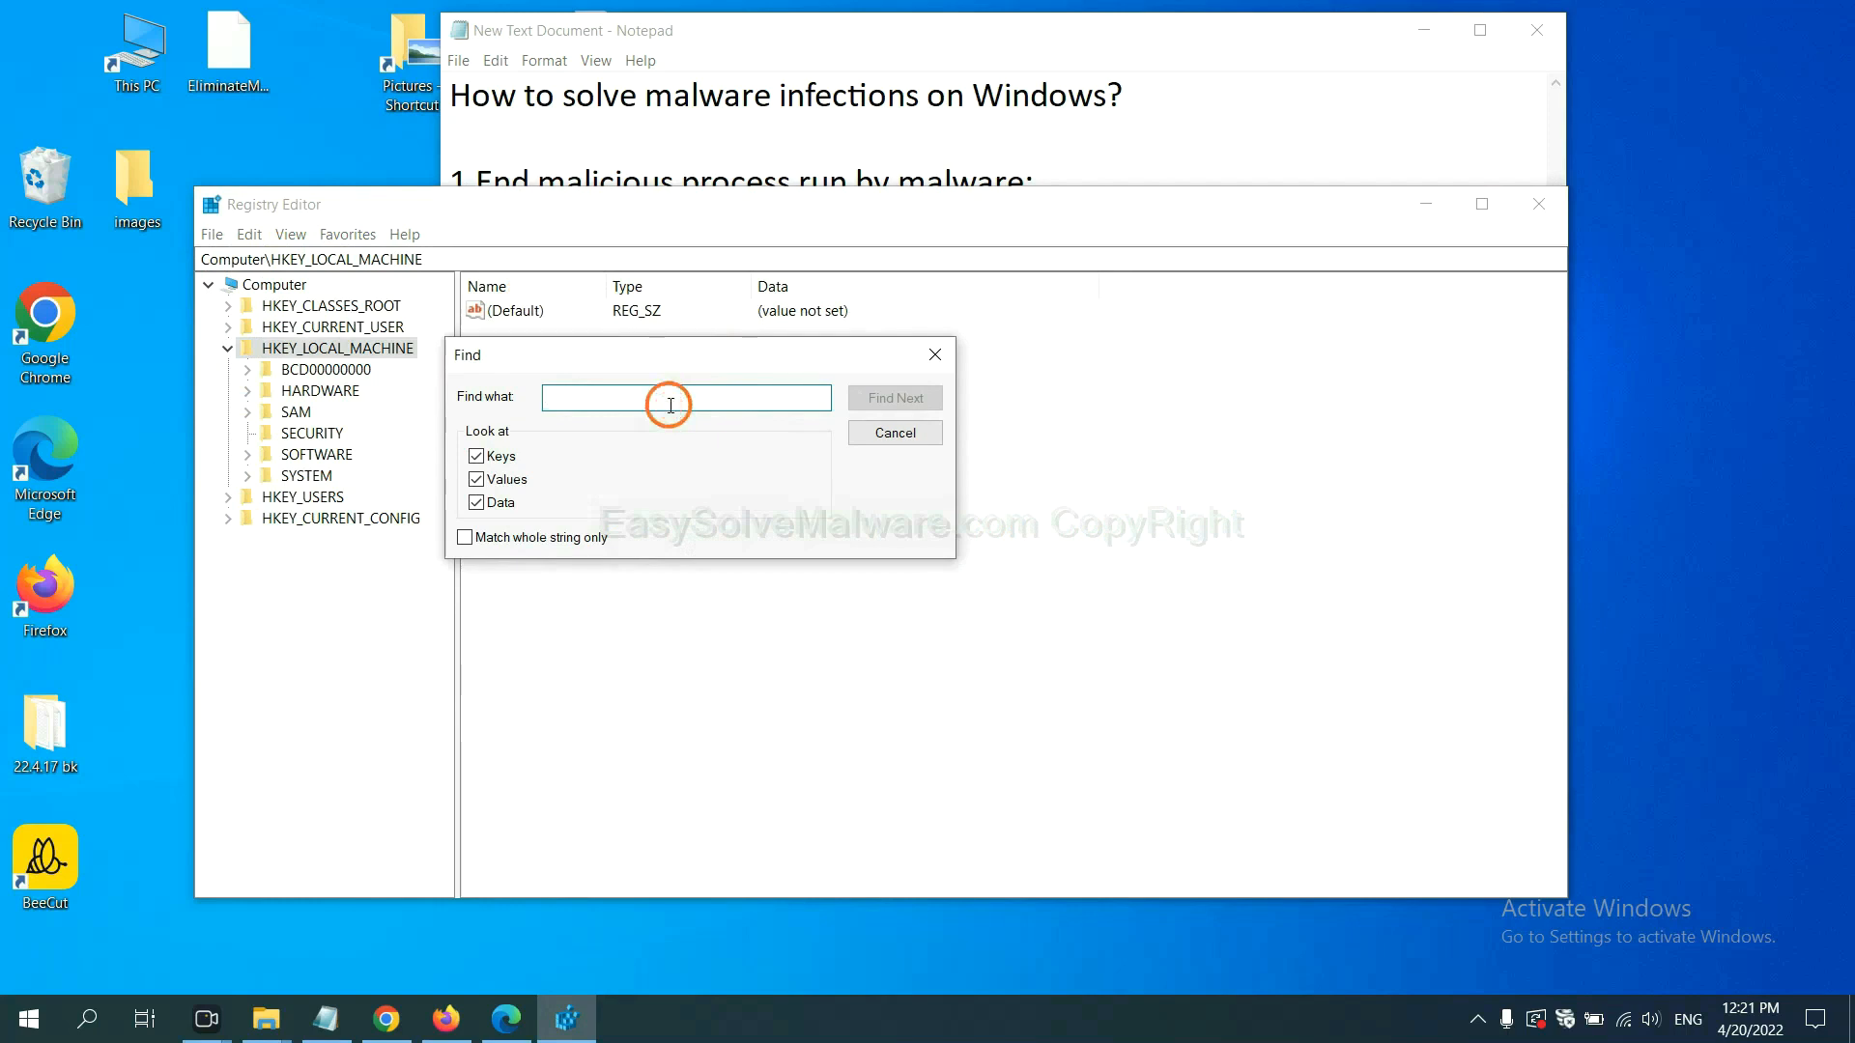
Search the registry for the malware name 'be' and reach the BeeCut.exe match
type("Input the name of malware")
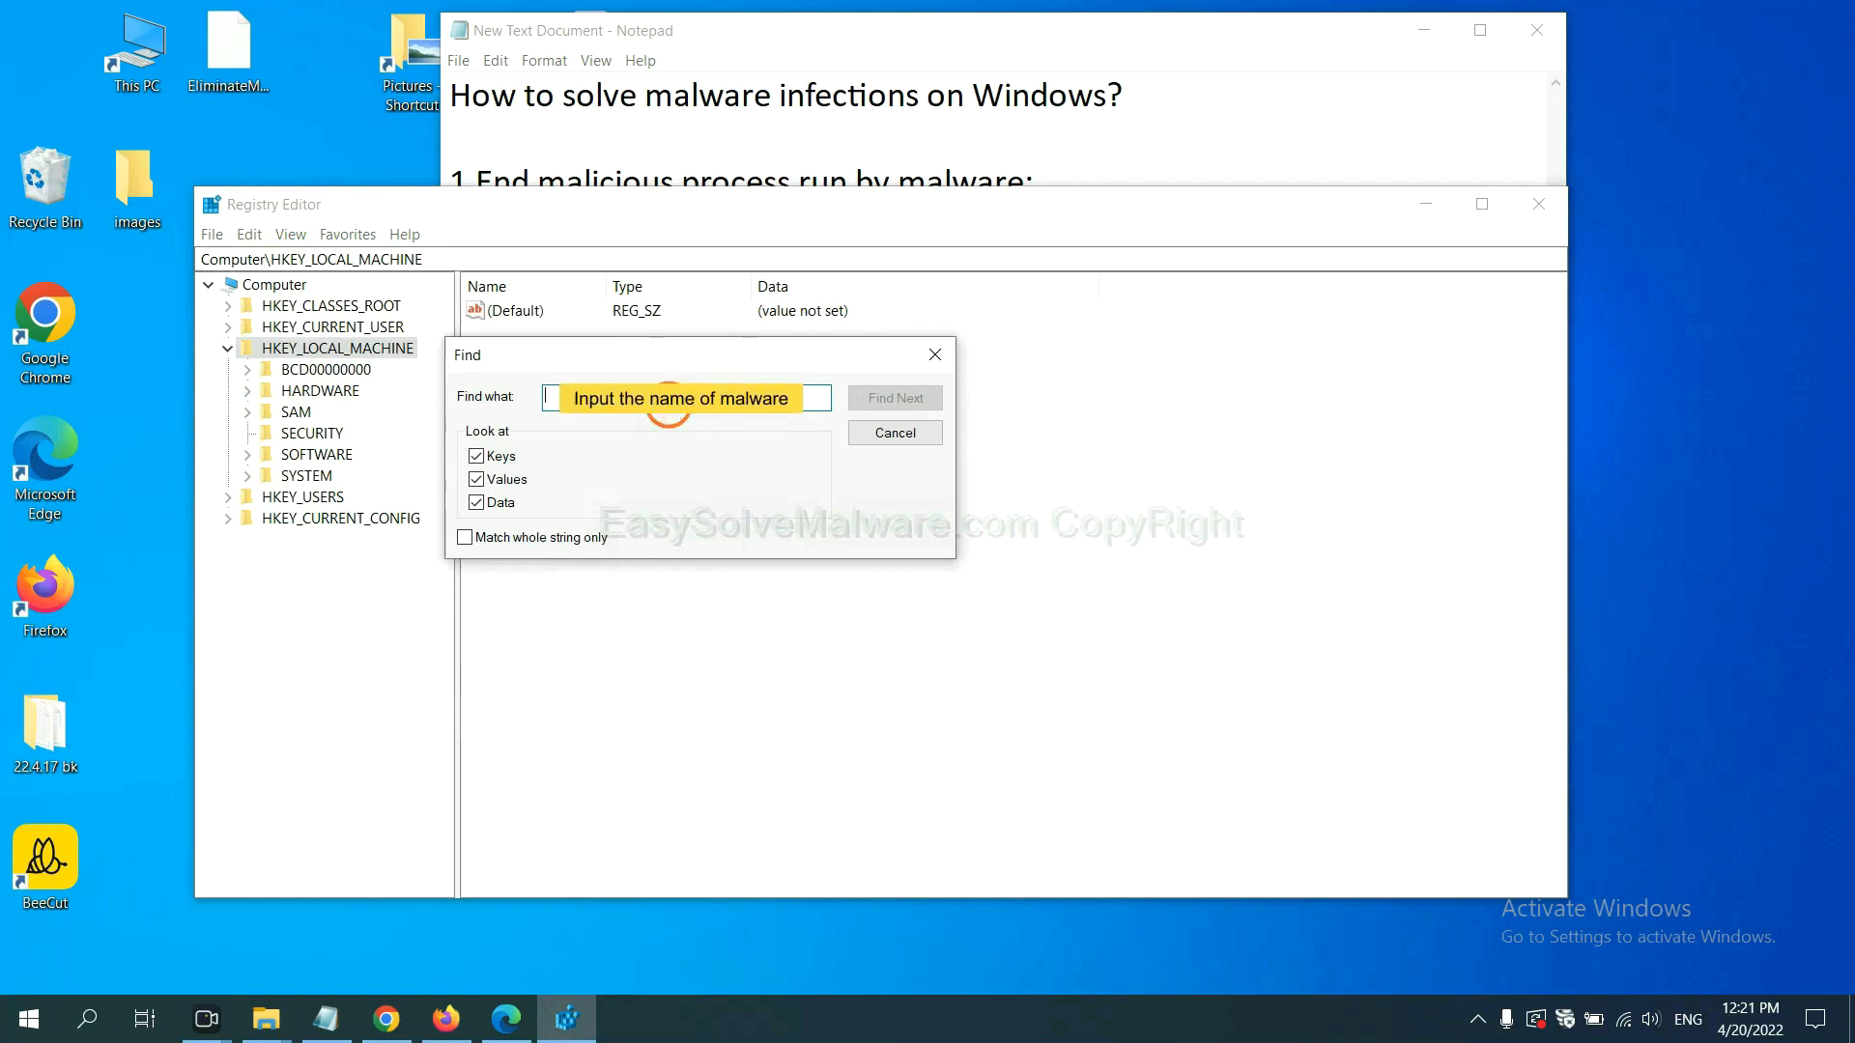
type("be")
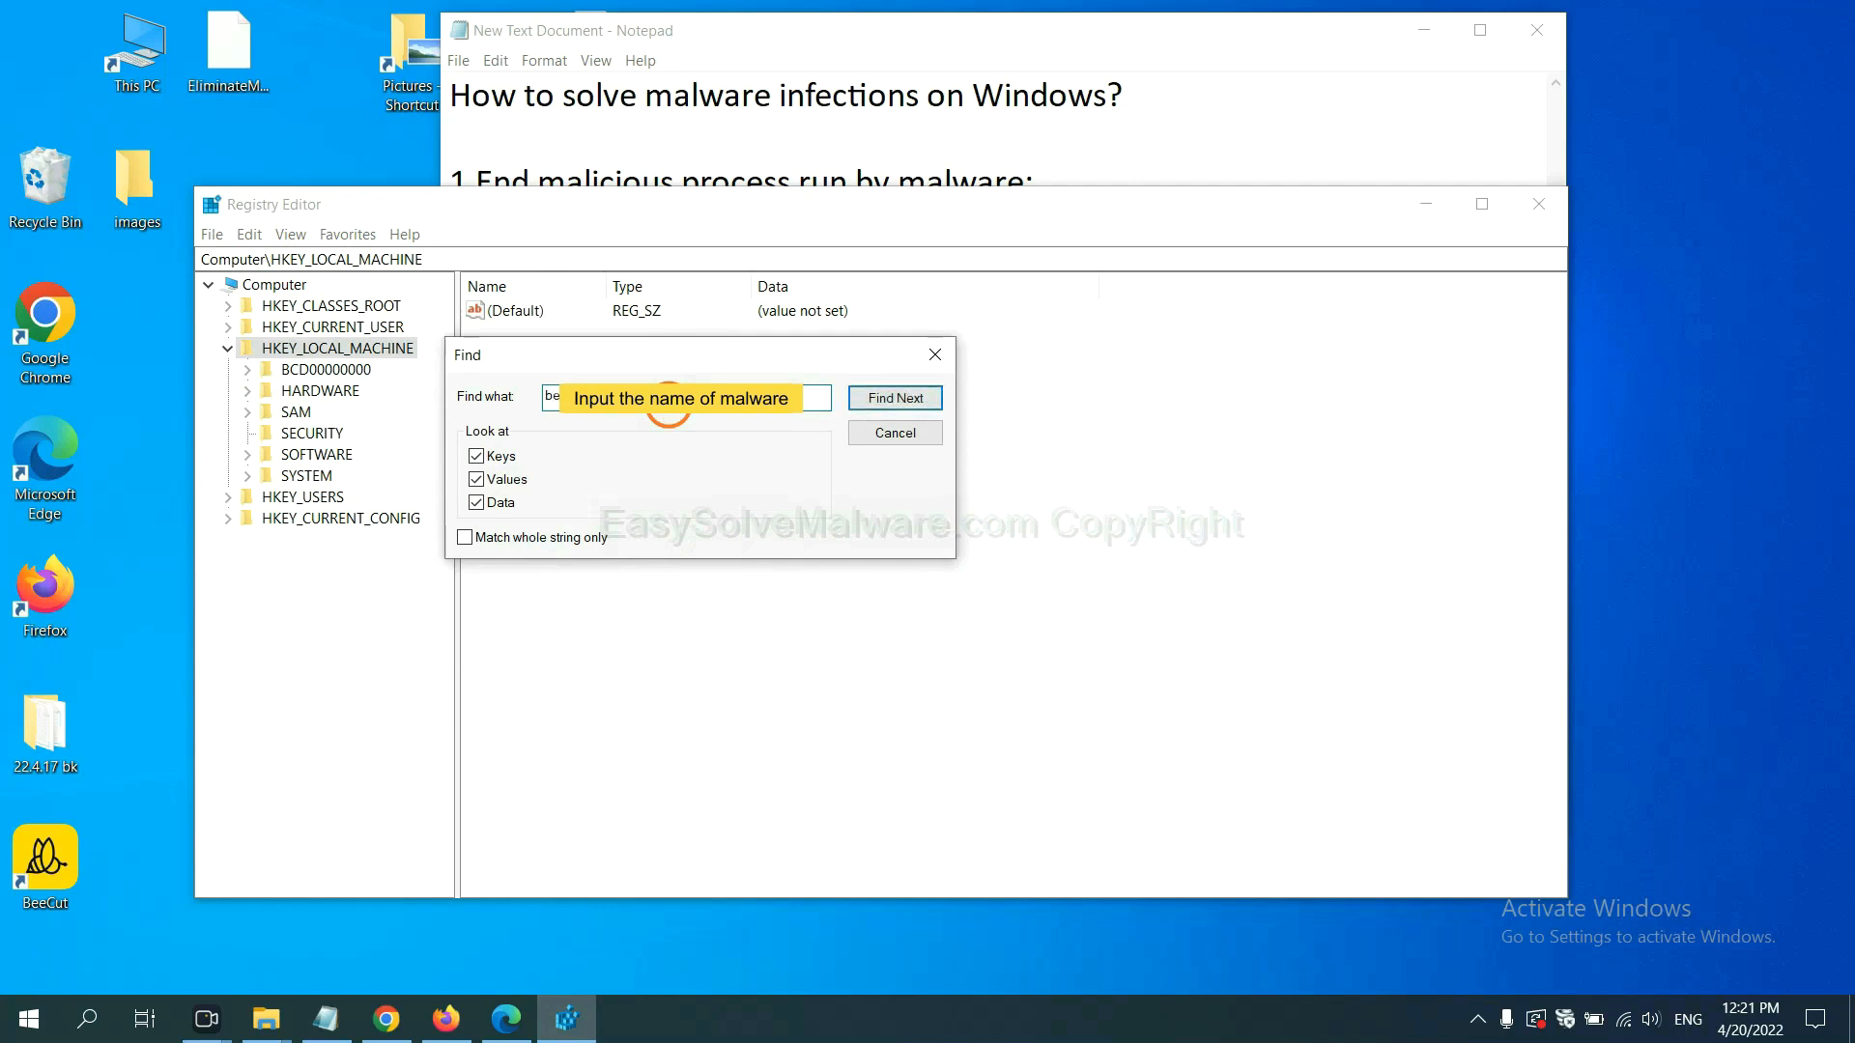
left_click(894, 397)
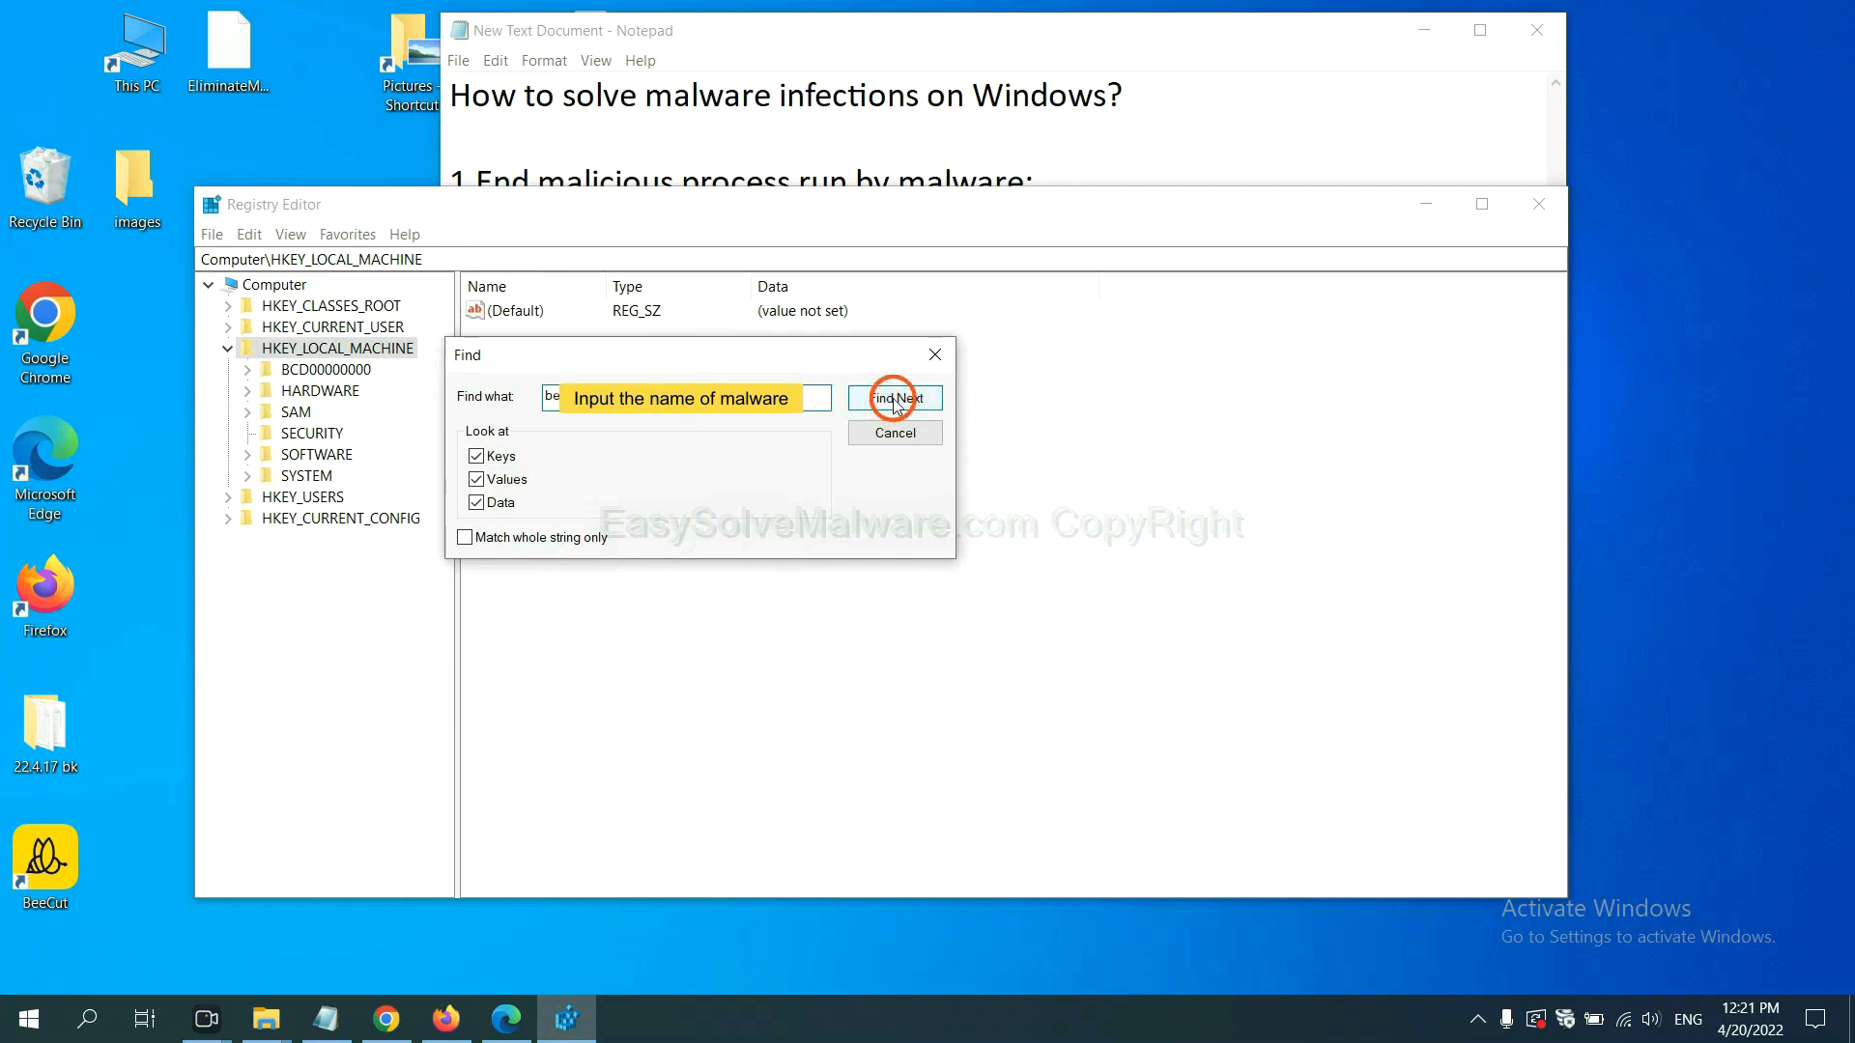
left_click(893, 397)
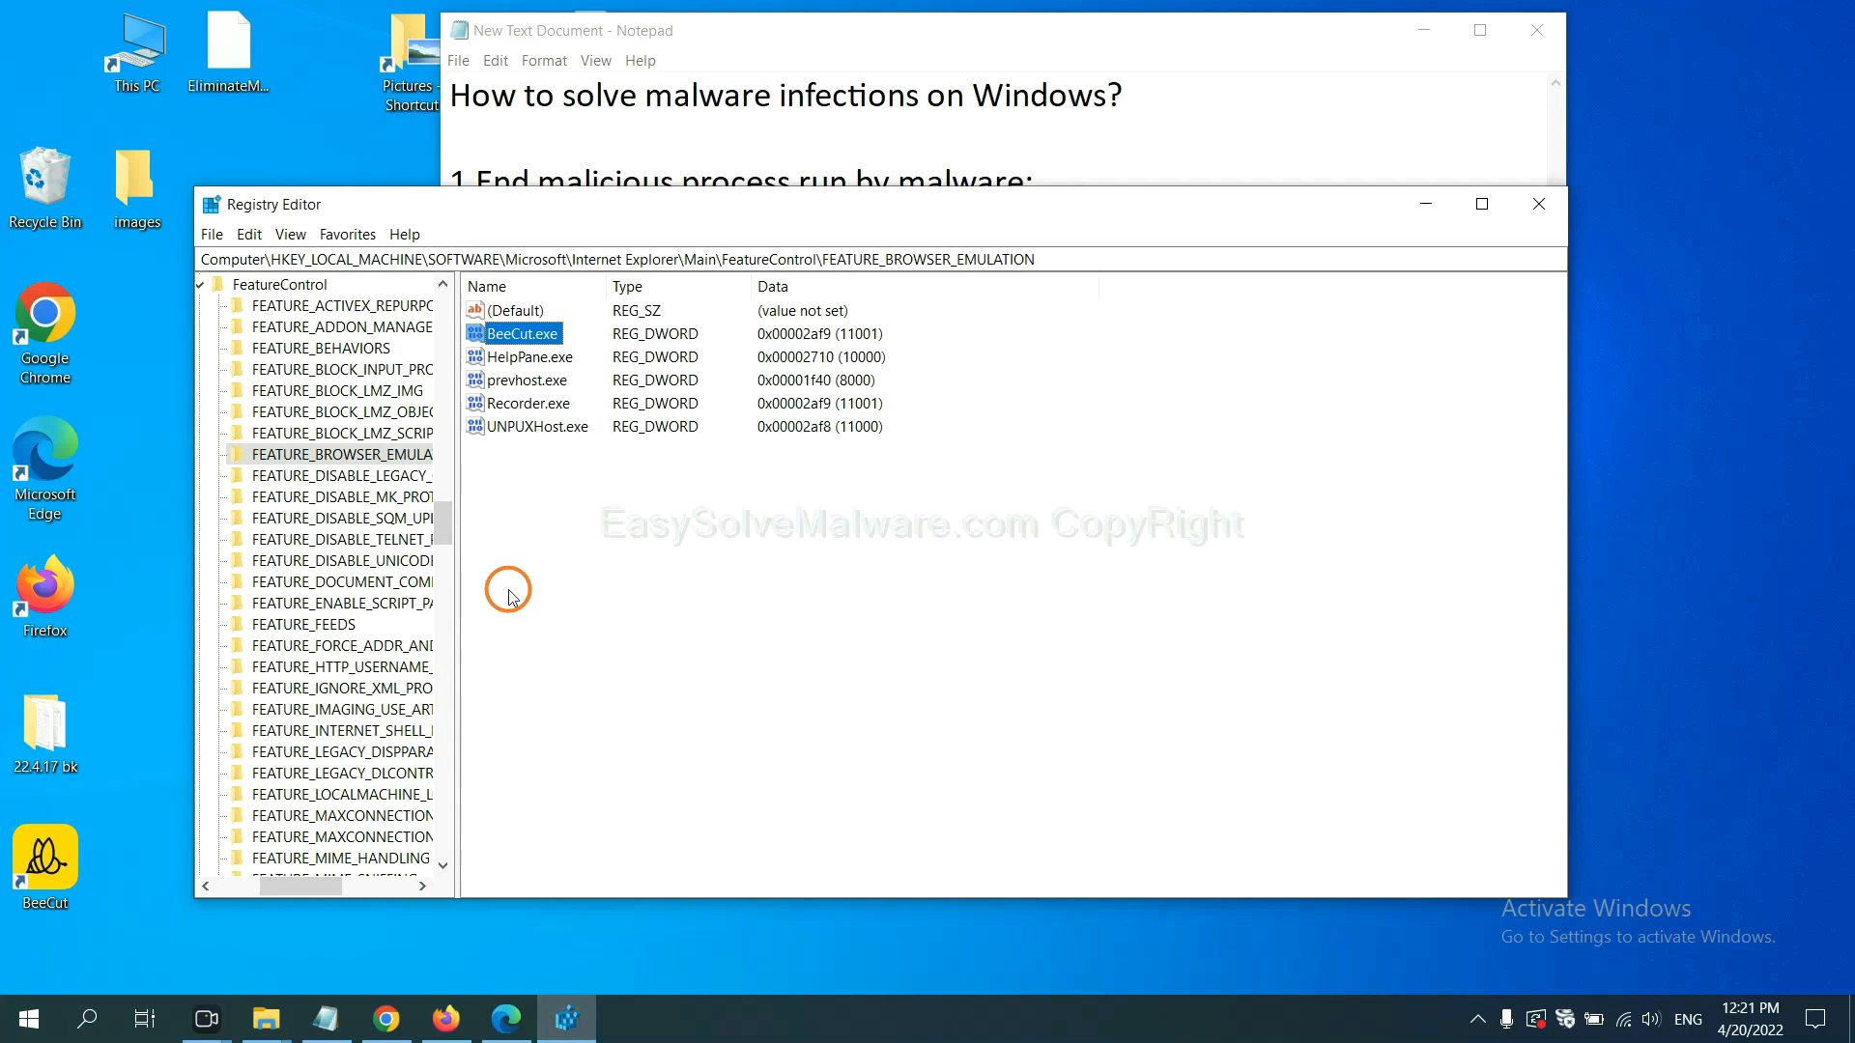
Show the context menu for the FEATURE_BROWSER_EMULATION key holding the BeeCut.exe match
right_click(342, 454)
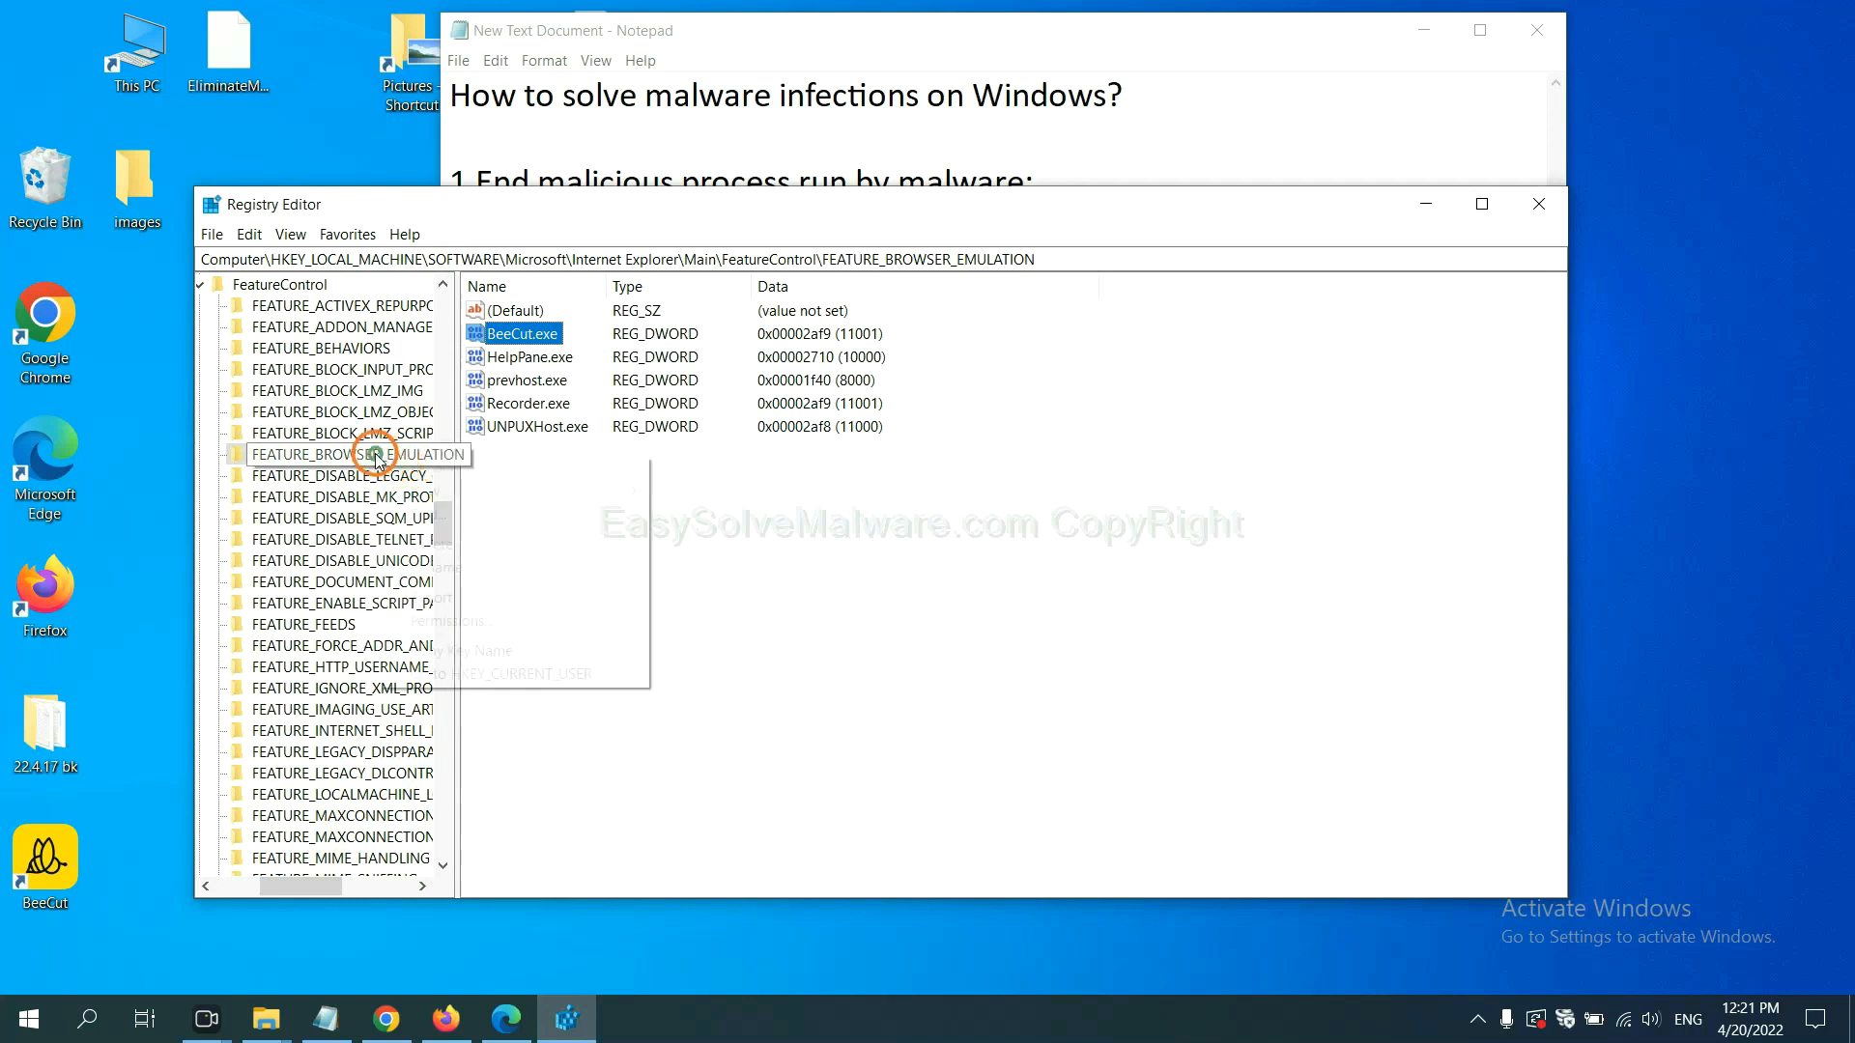
right_click(373, 454)
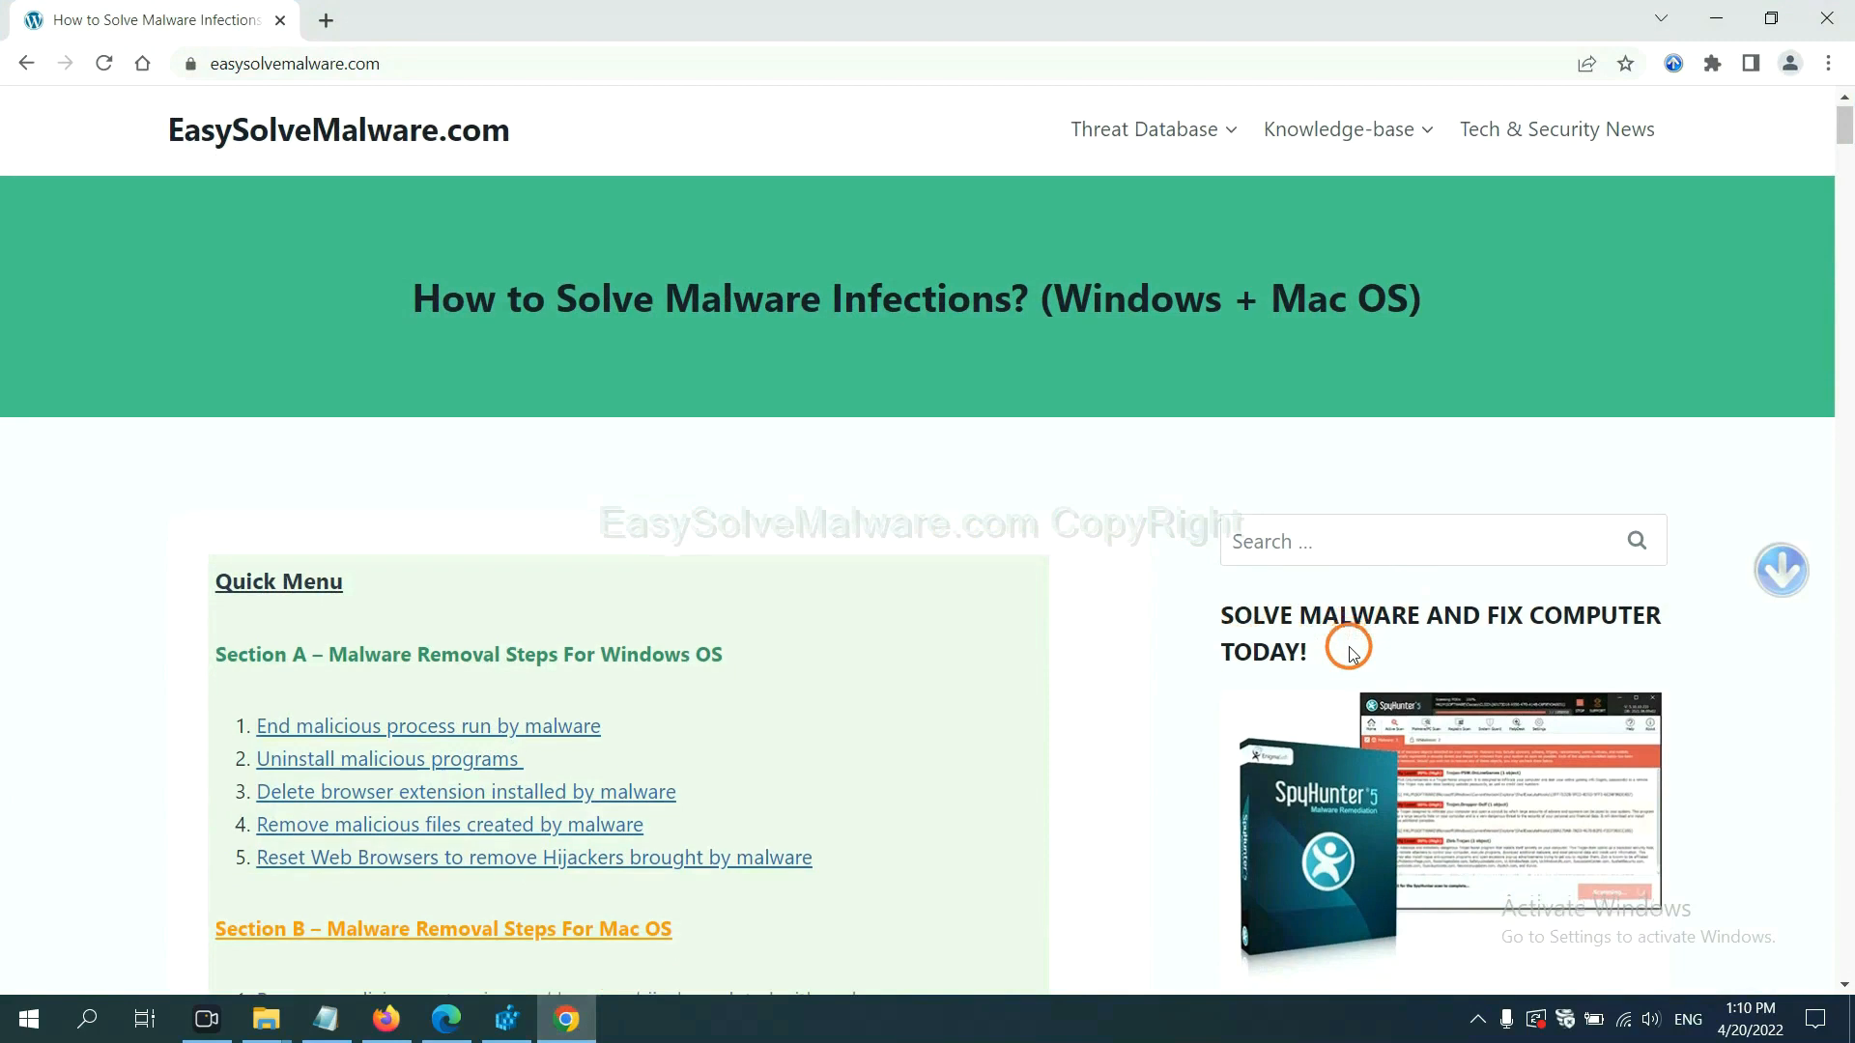
Scroll the guide past the Quick Menu to the Section A Windows removal steps
scroll("down", 3)
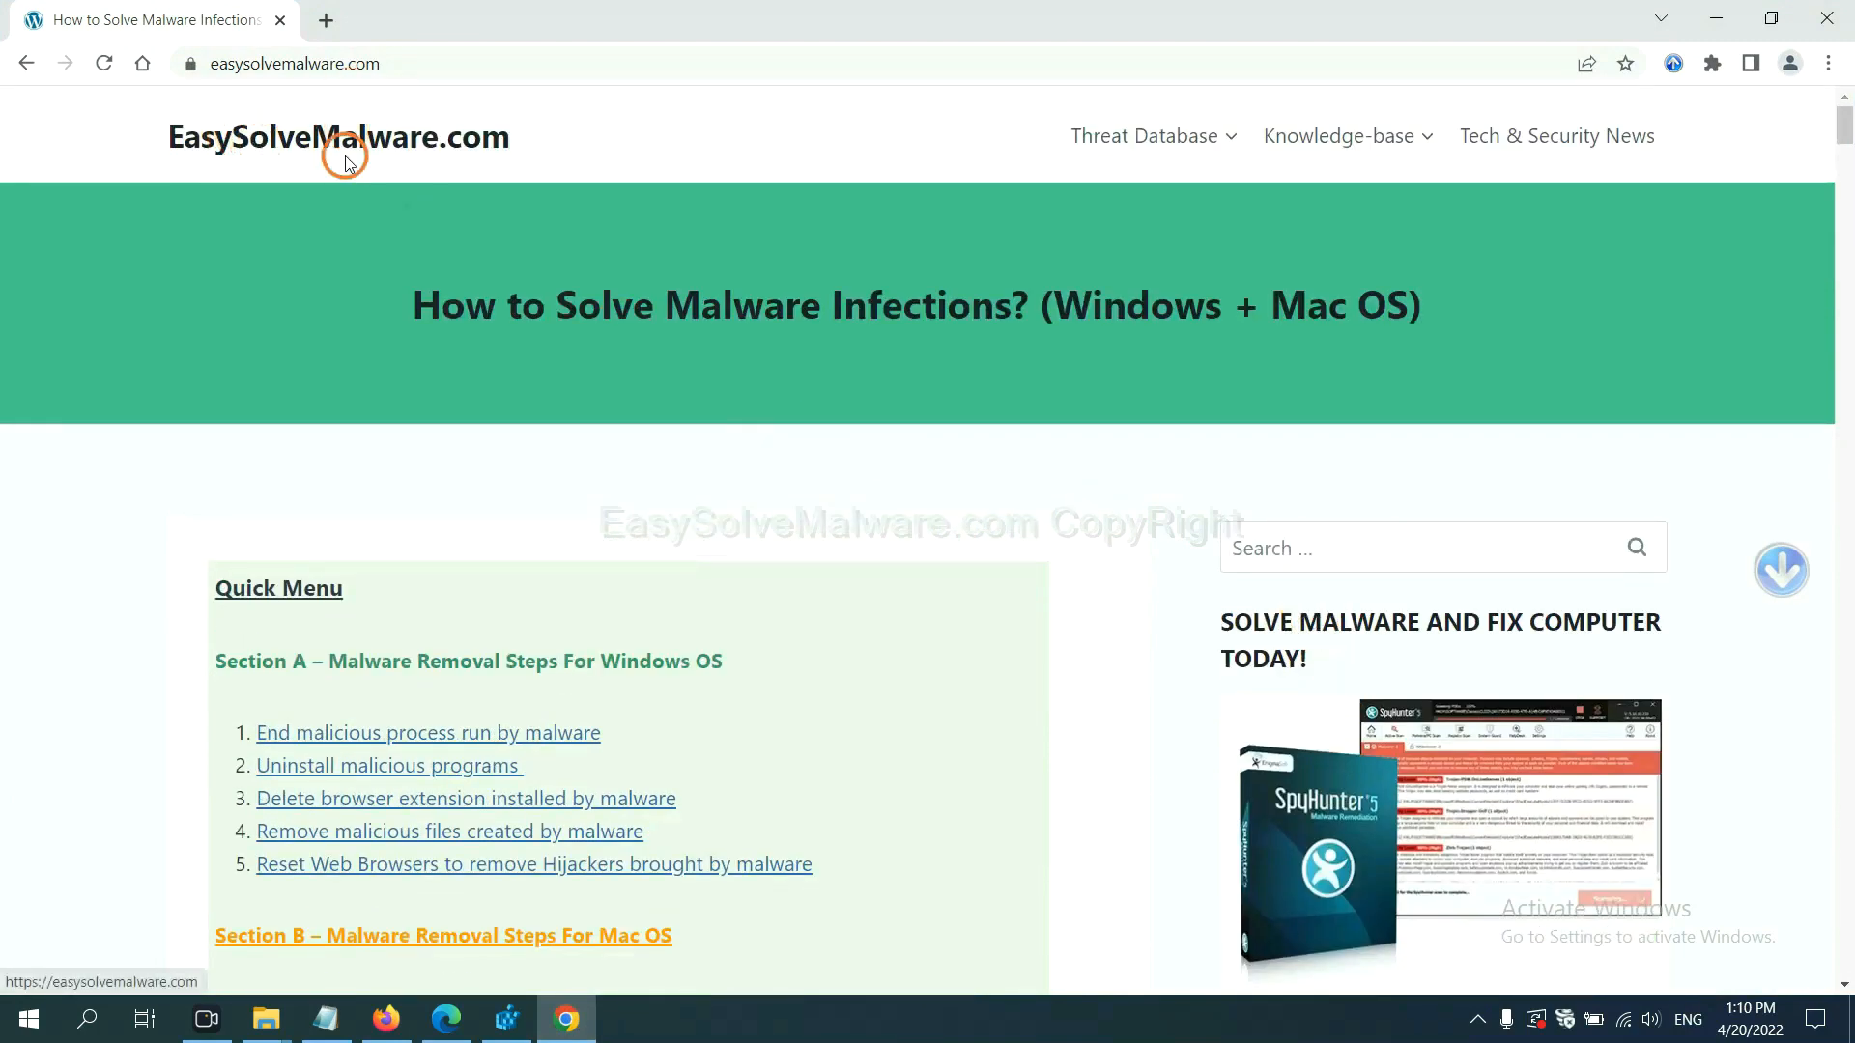
scroll("down", 3)
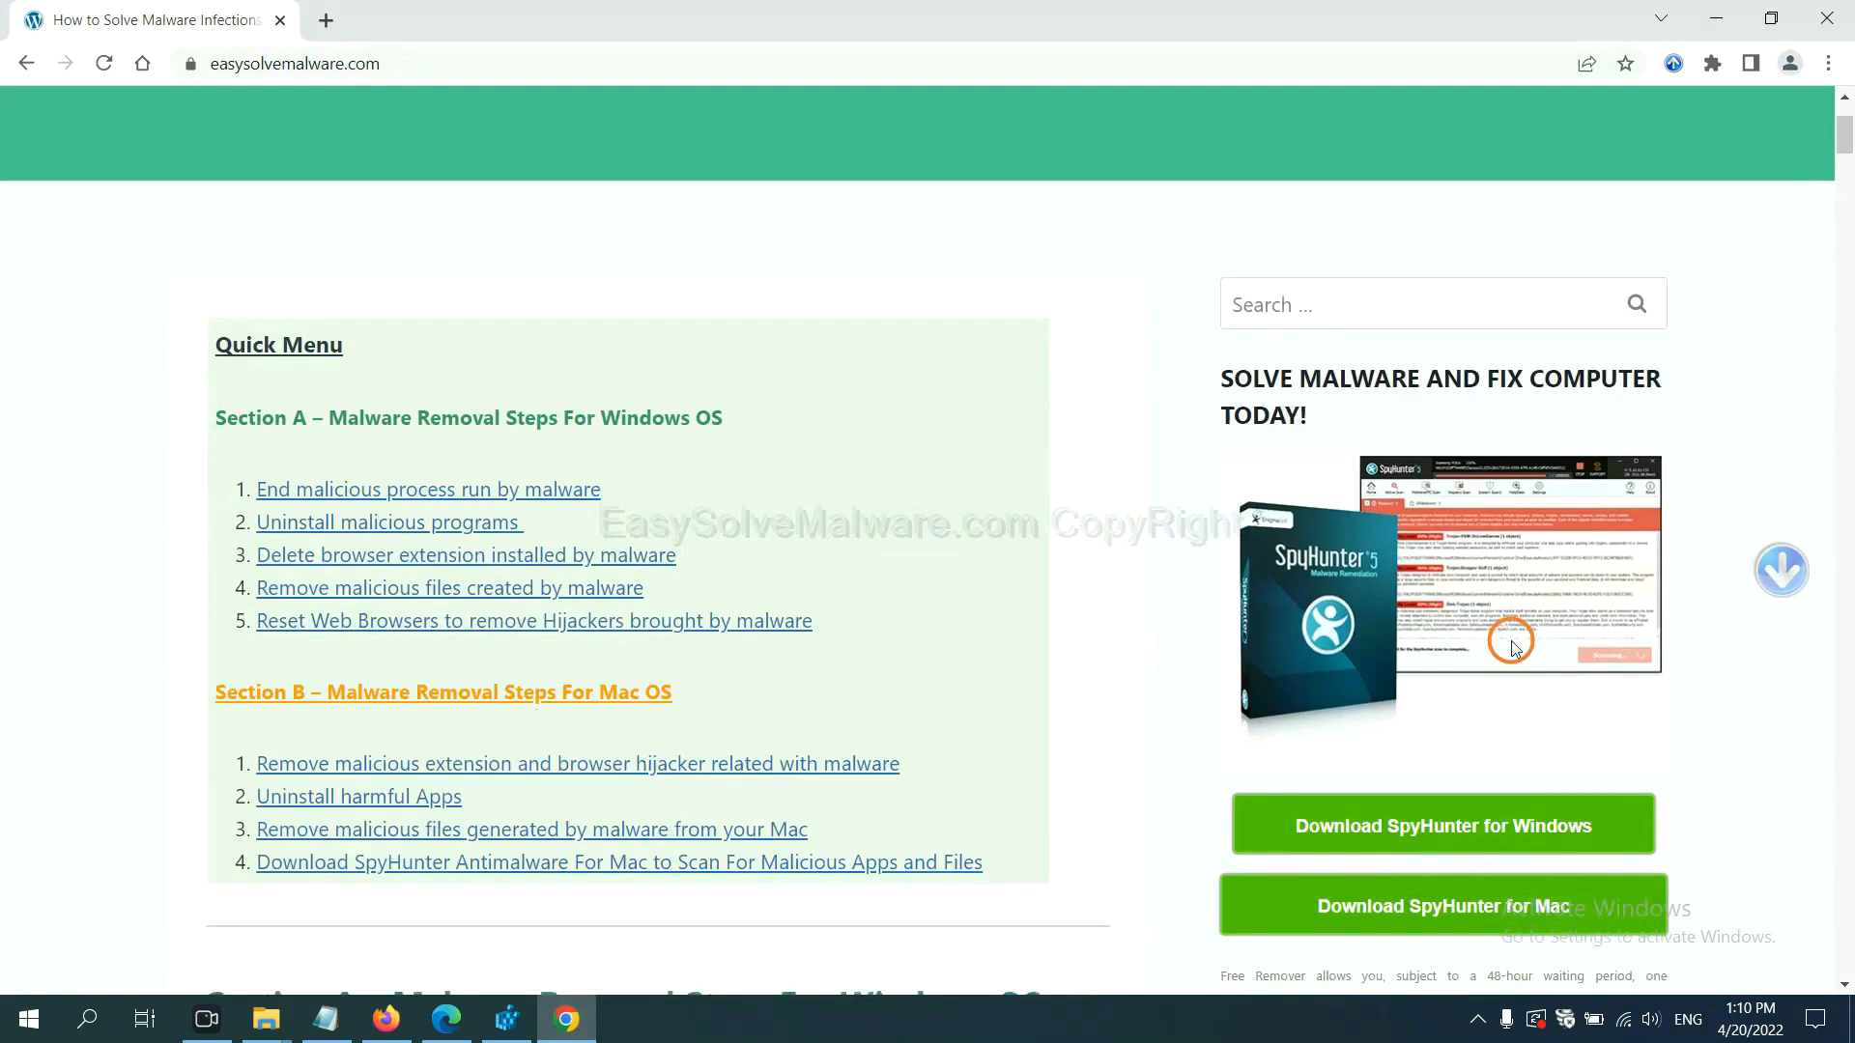
scroll("down", 3)
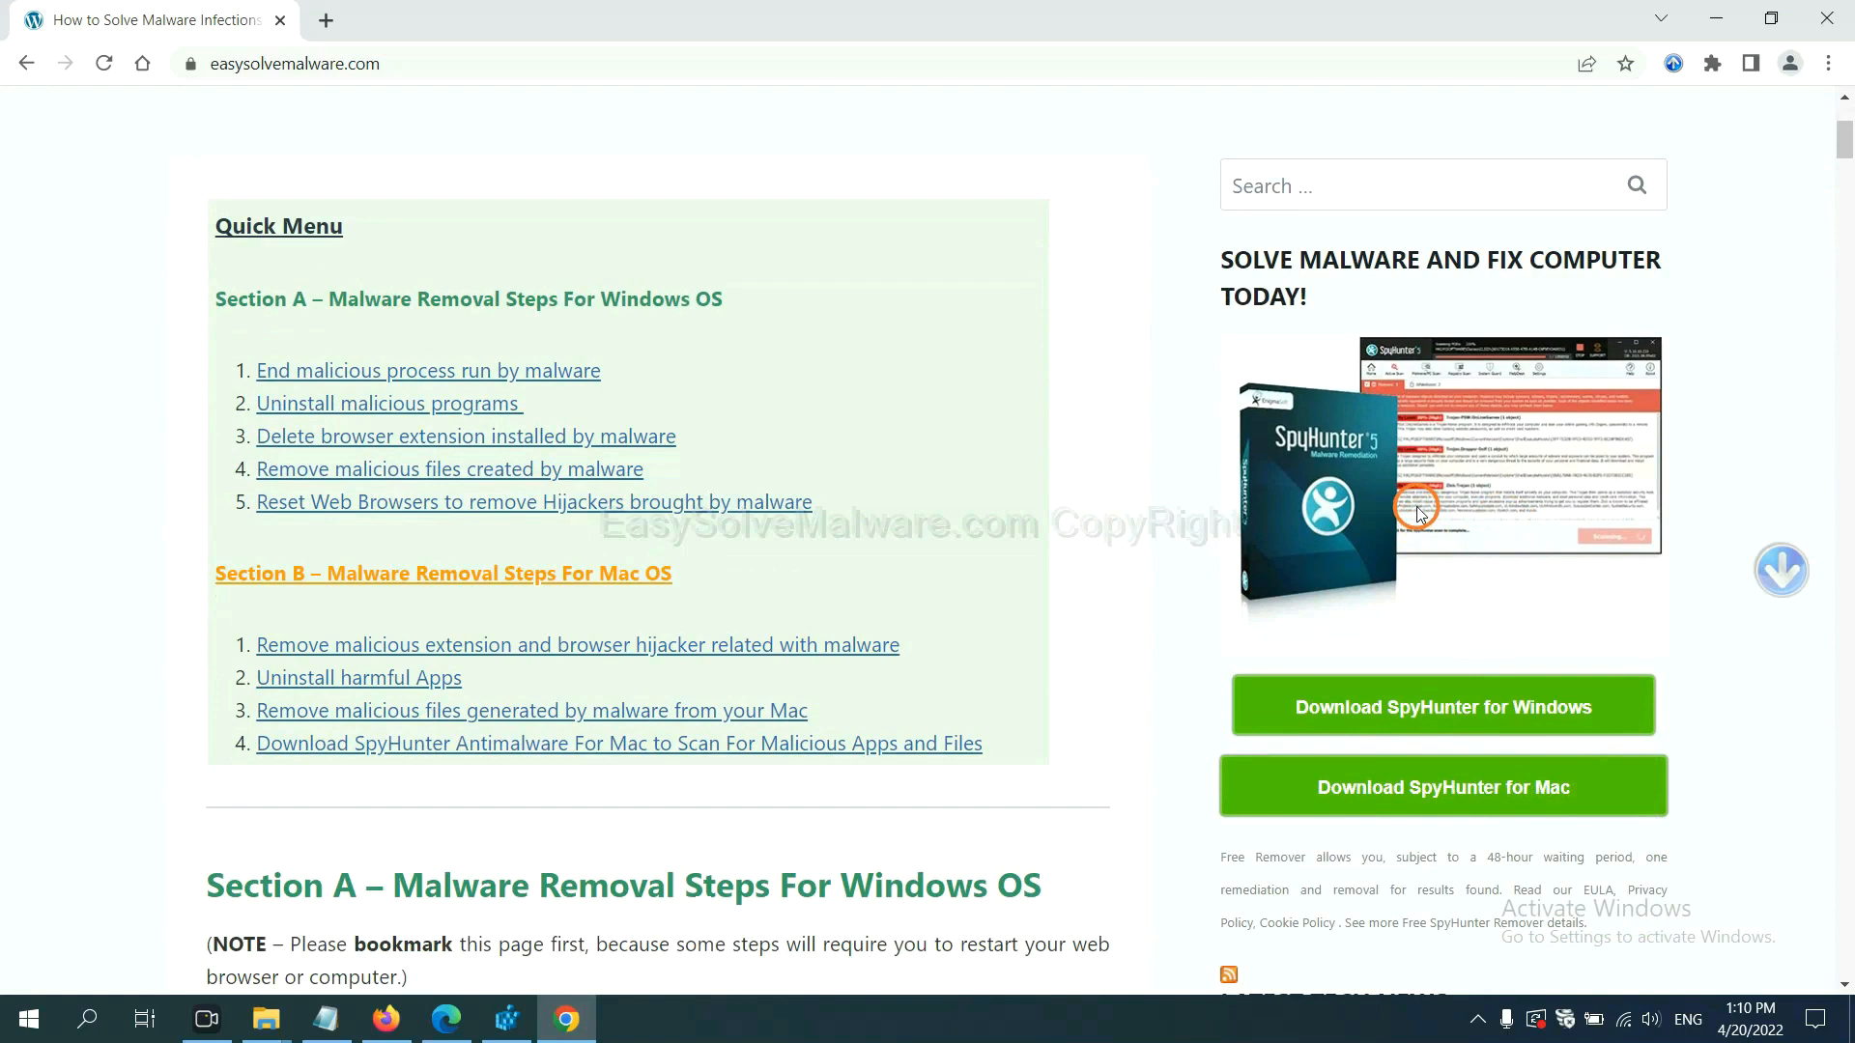
mouse_move(1443, 785)
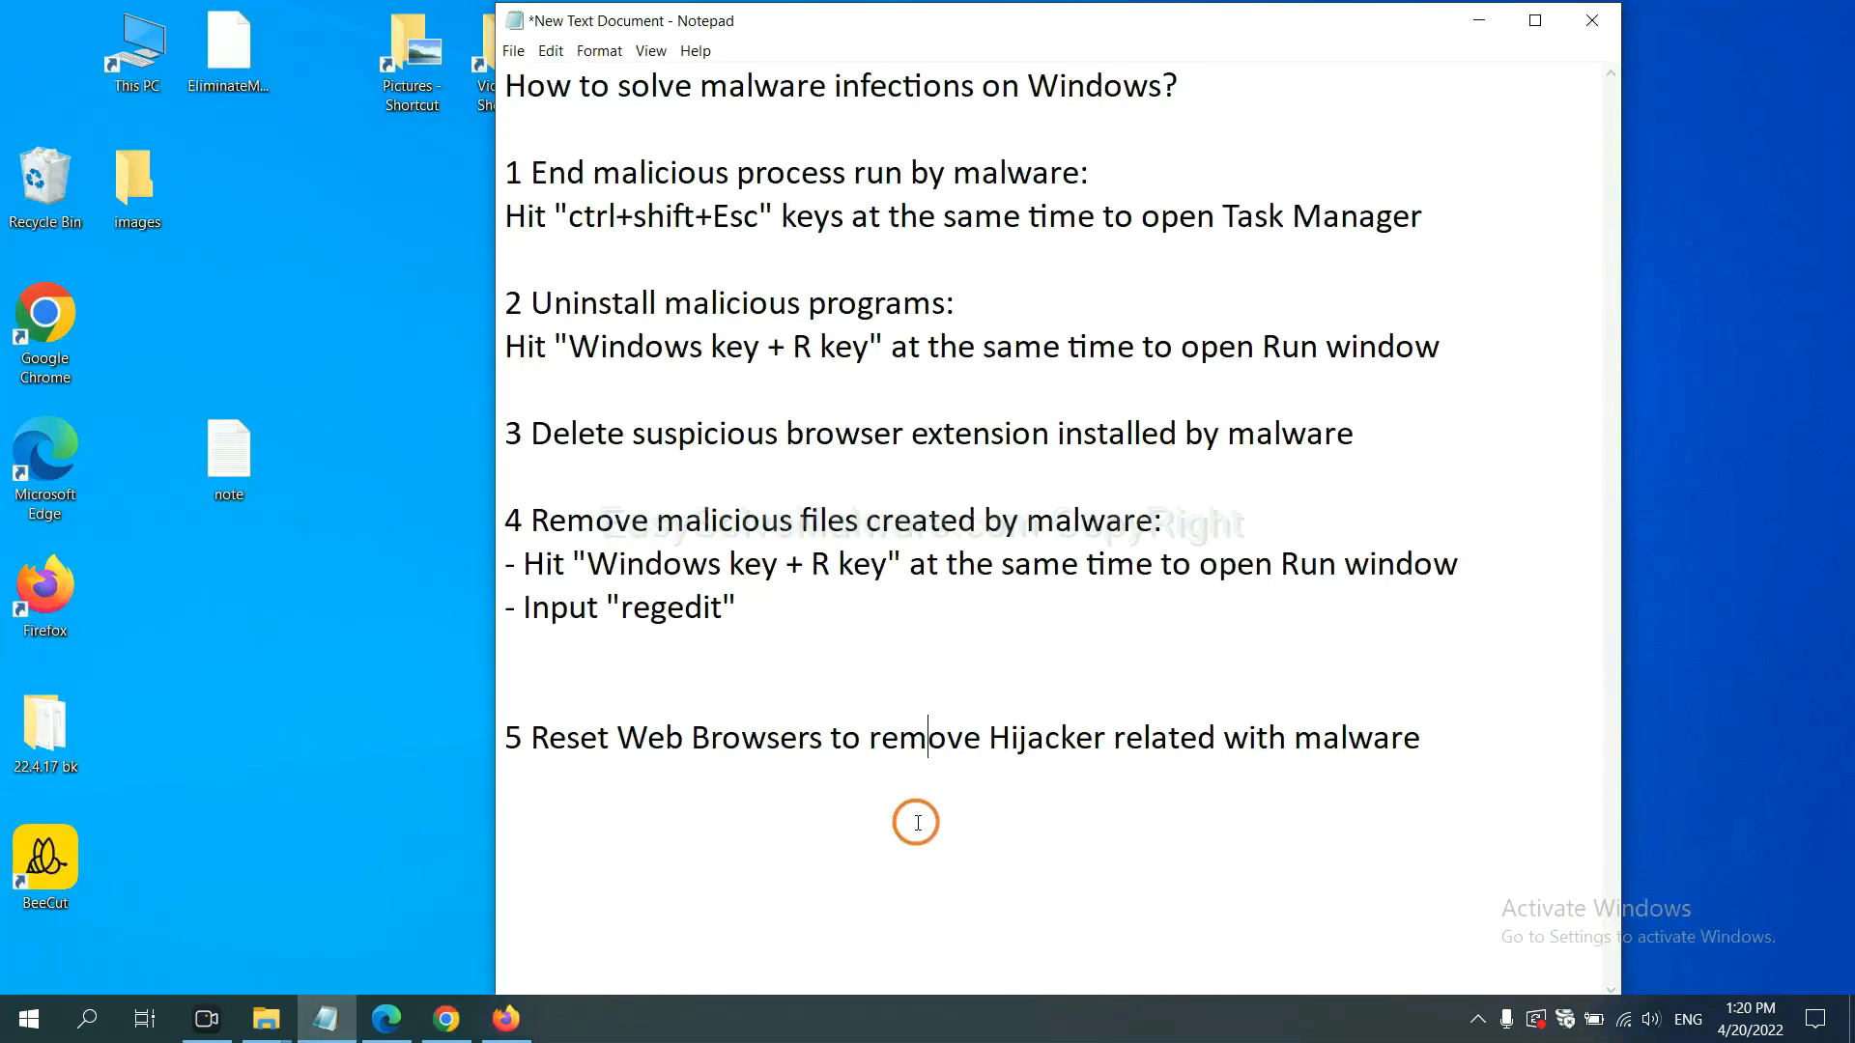
mouse_move(648, 797)
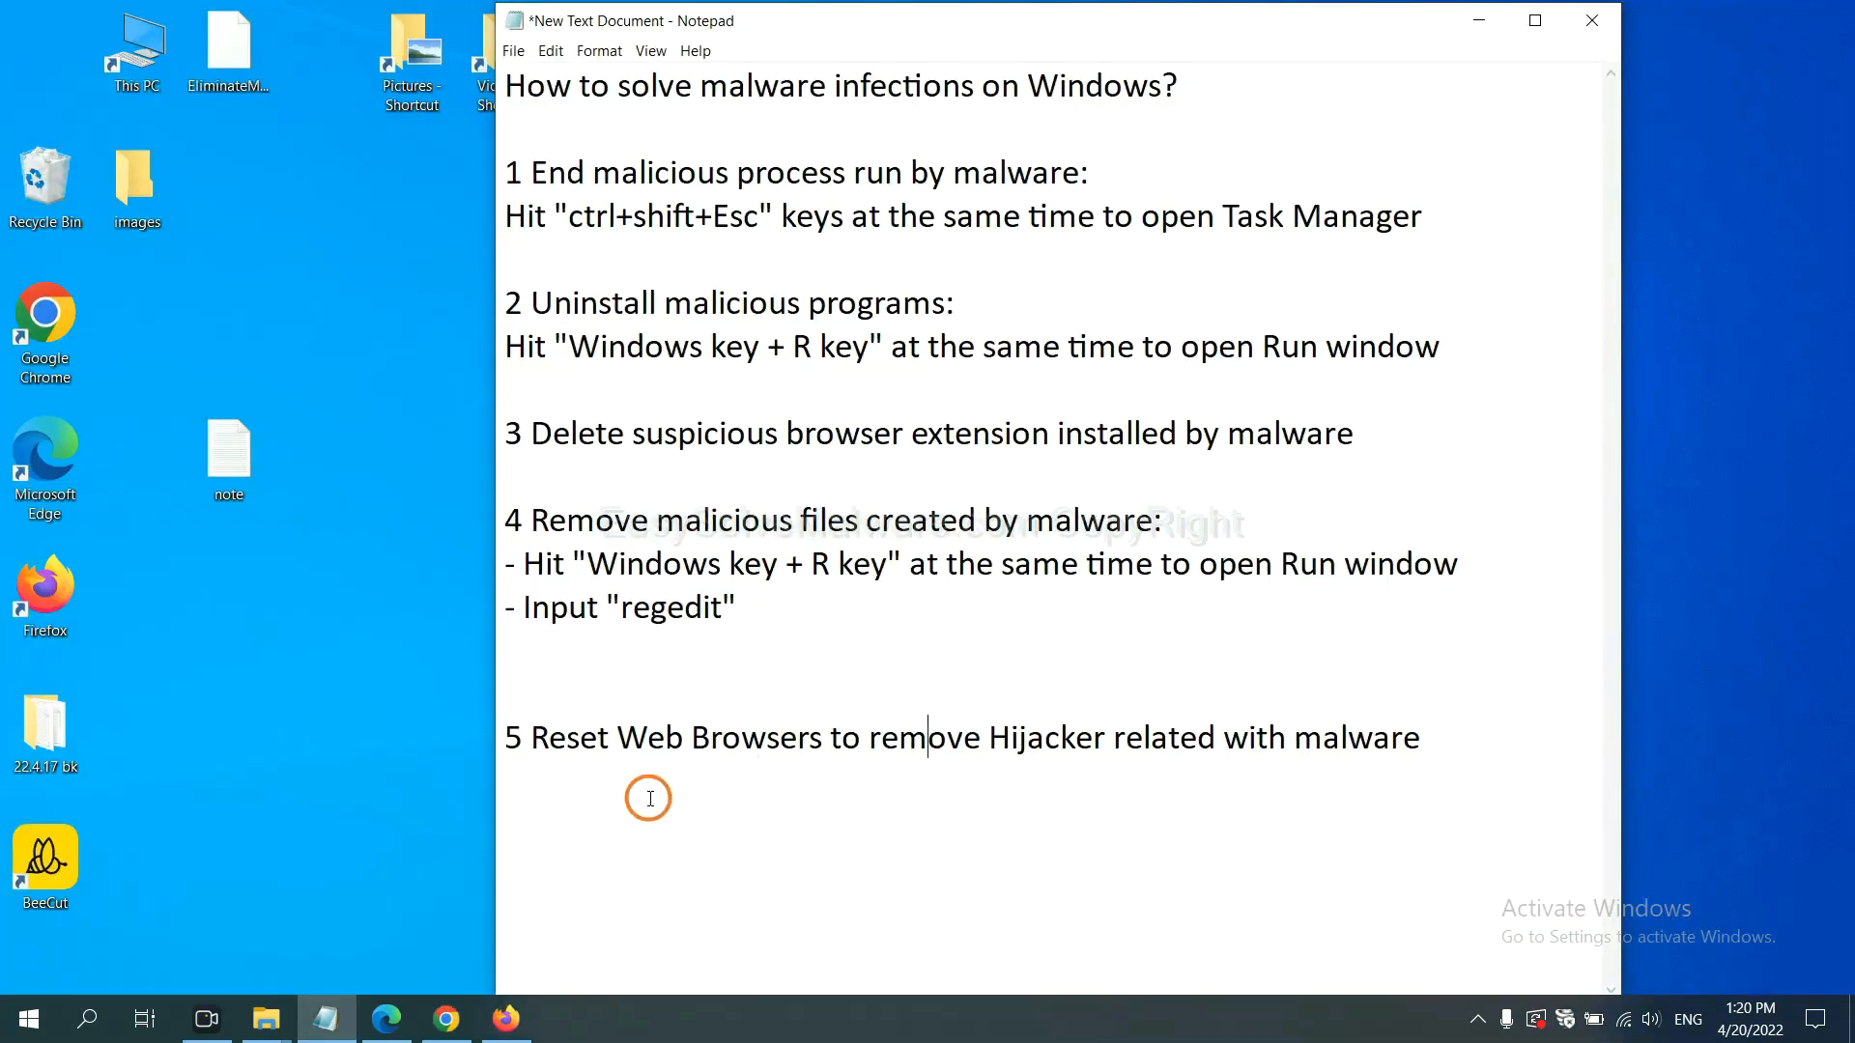
In Chrome settings, search 'reset' and choose Restore settings to their original defaults
left_click(444, 1018)
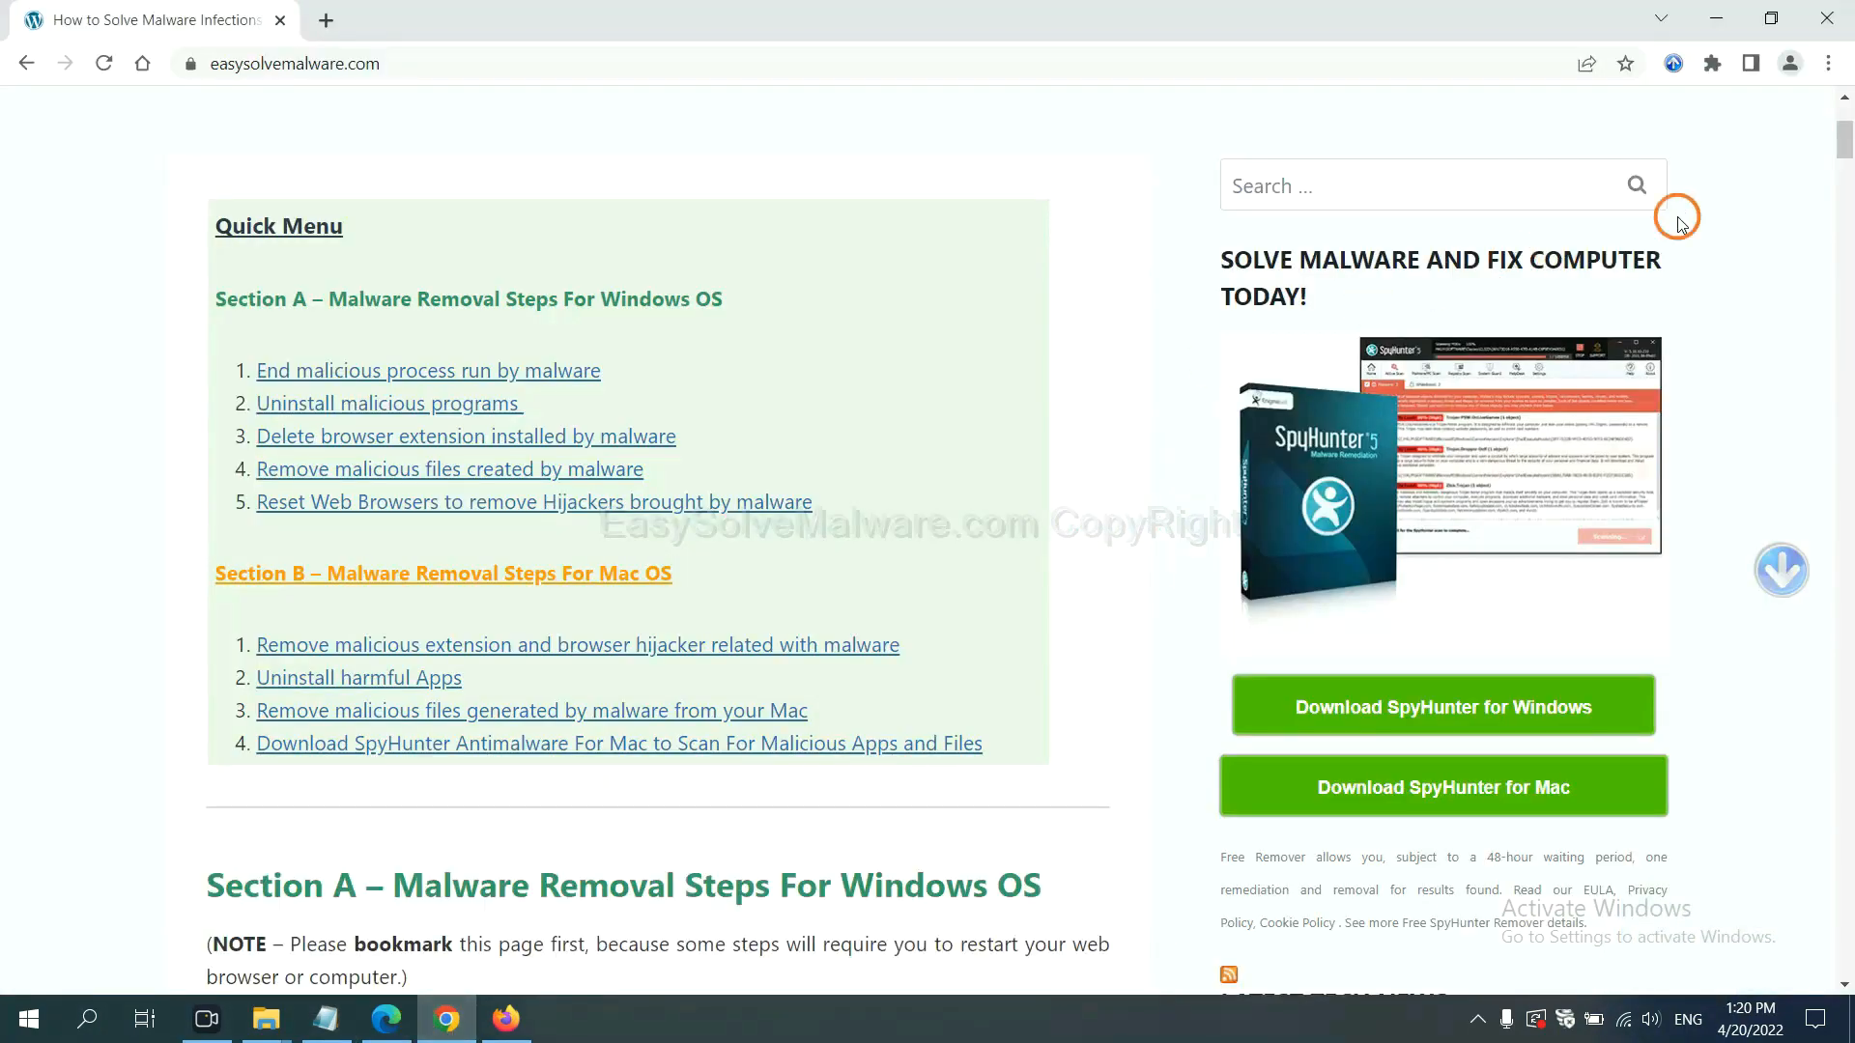
left_click(1832, 63)
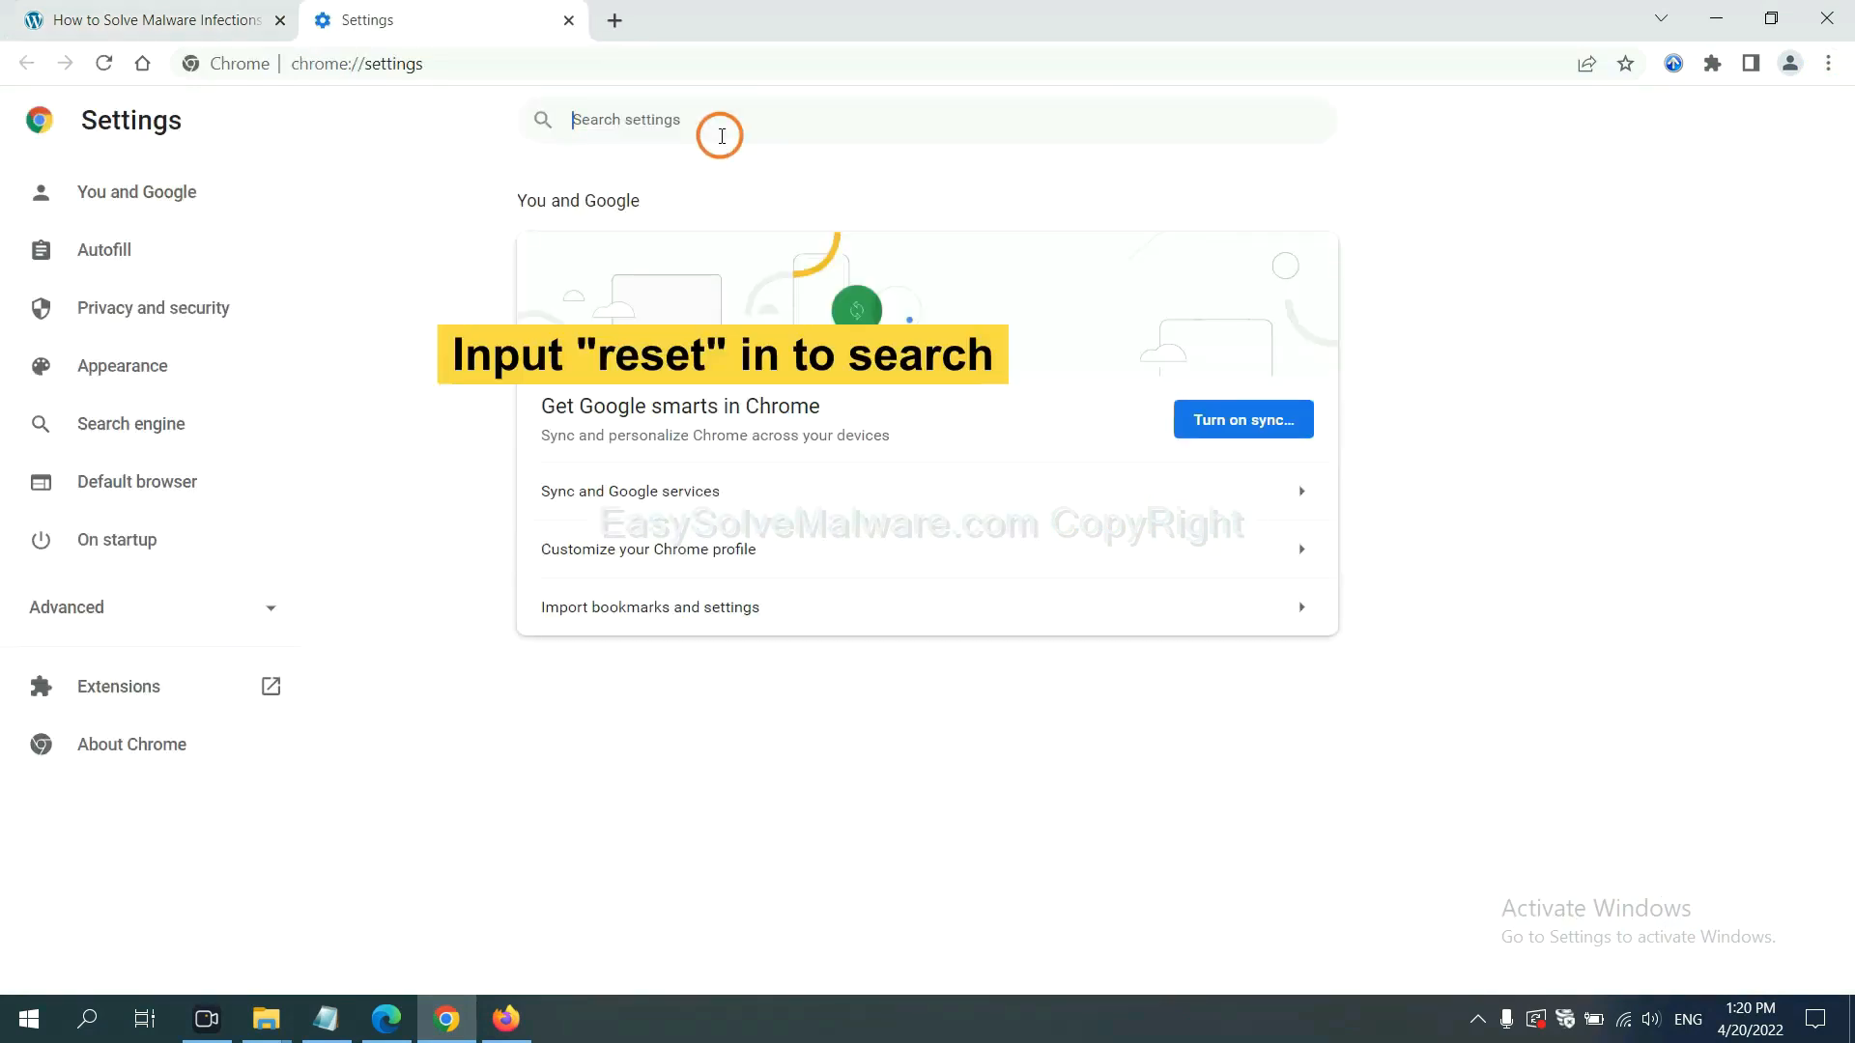
type("reset")
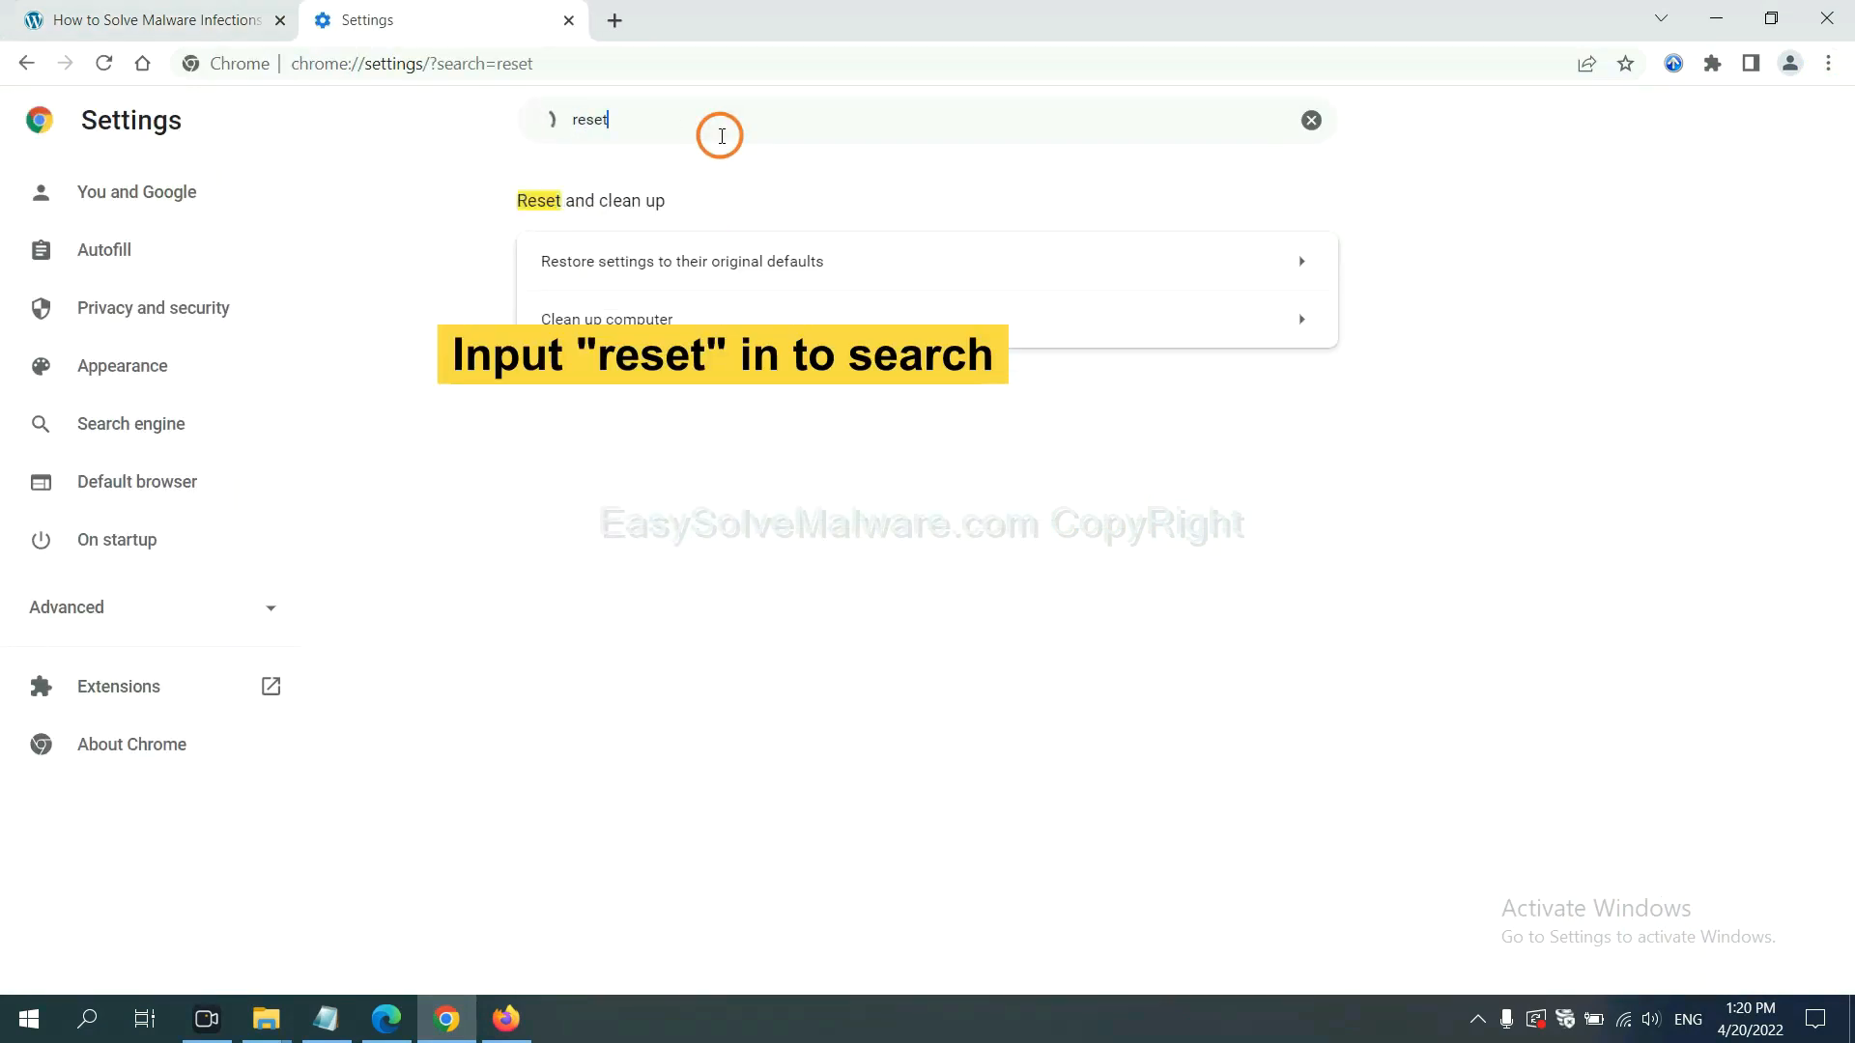
left_click(680, 262)
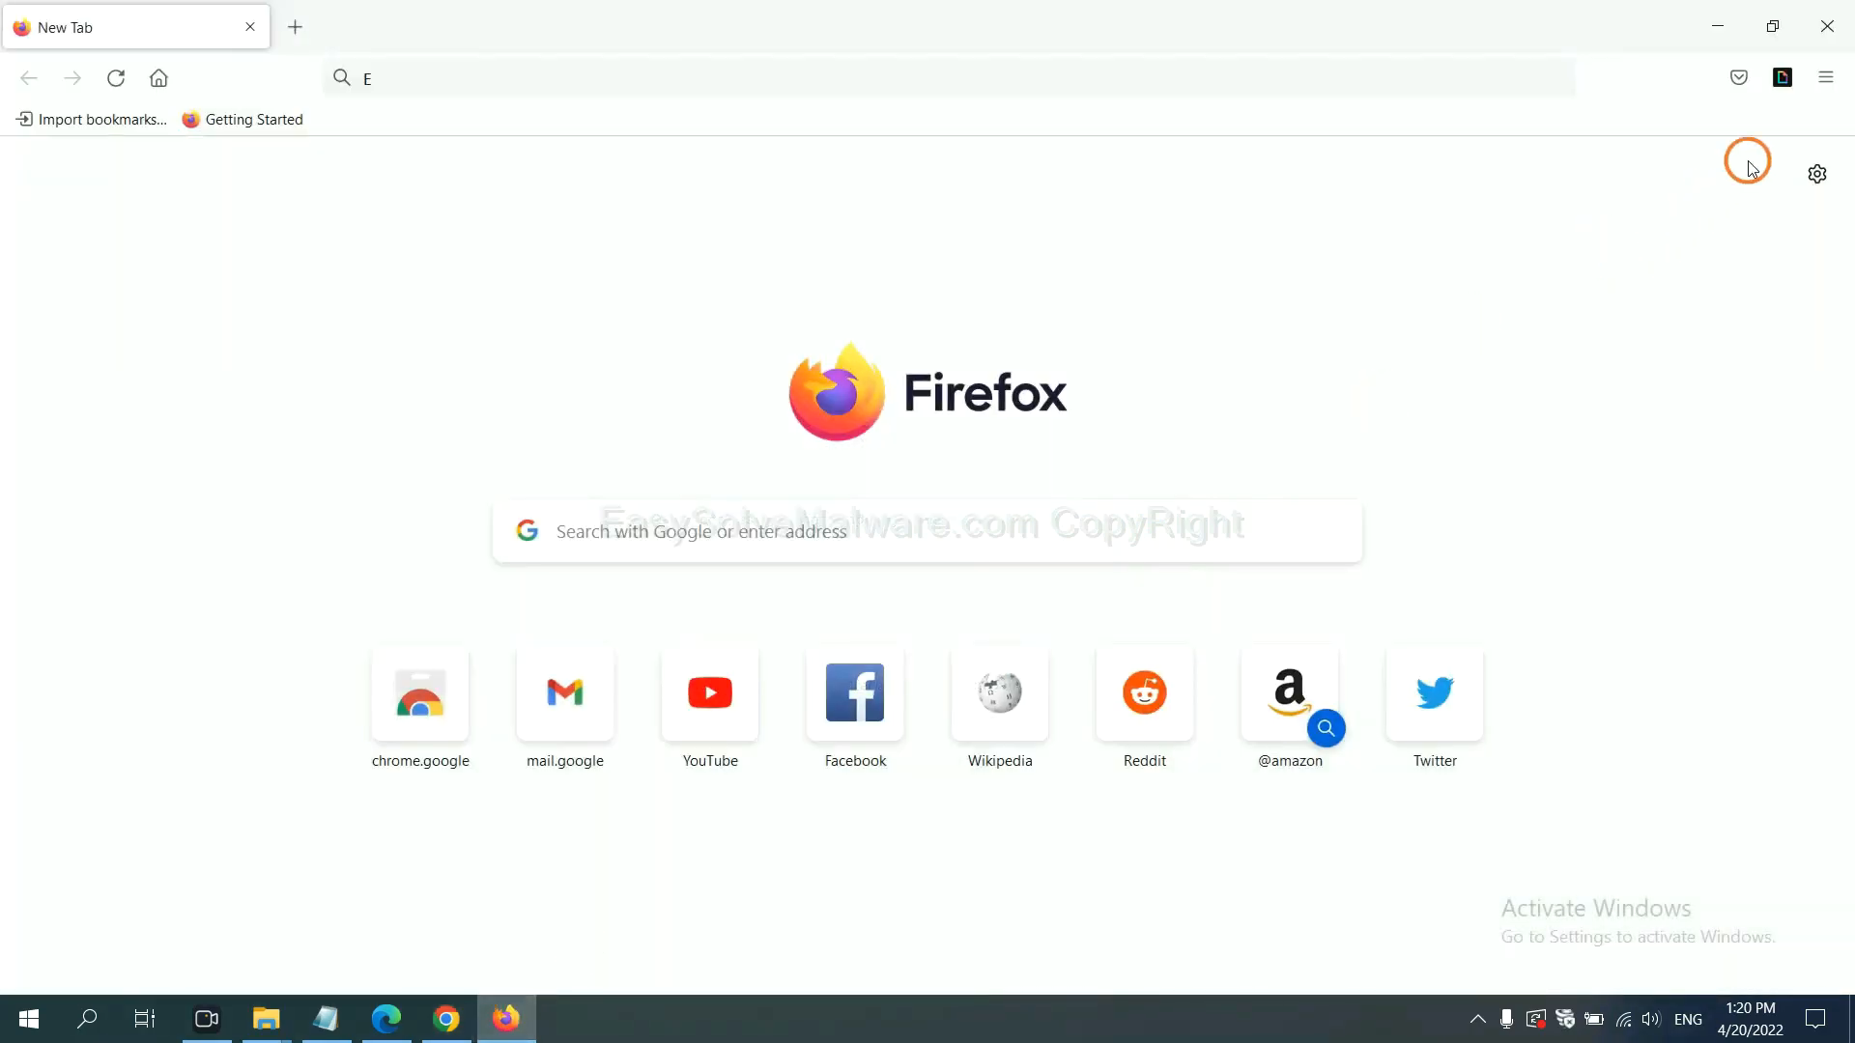
From Firefox's Help troubleshooting information page, request Refresh Firefox to reach its confirmation
left_click(1825, 78)
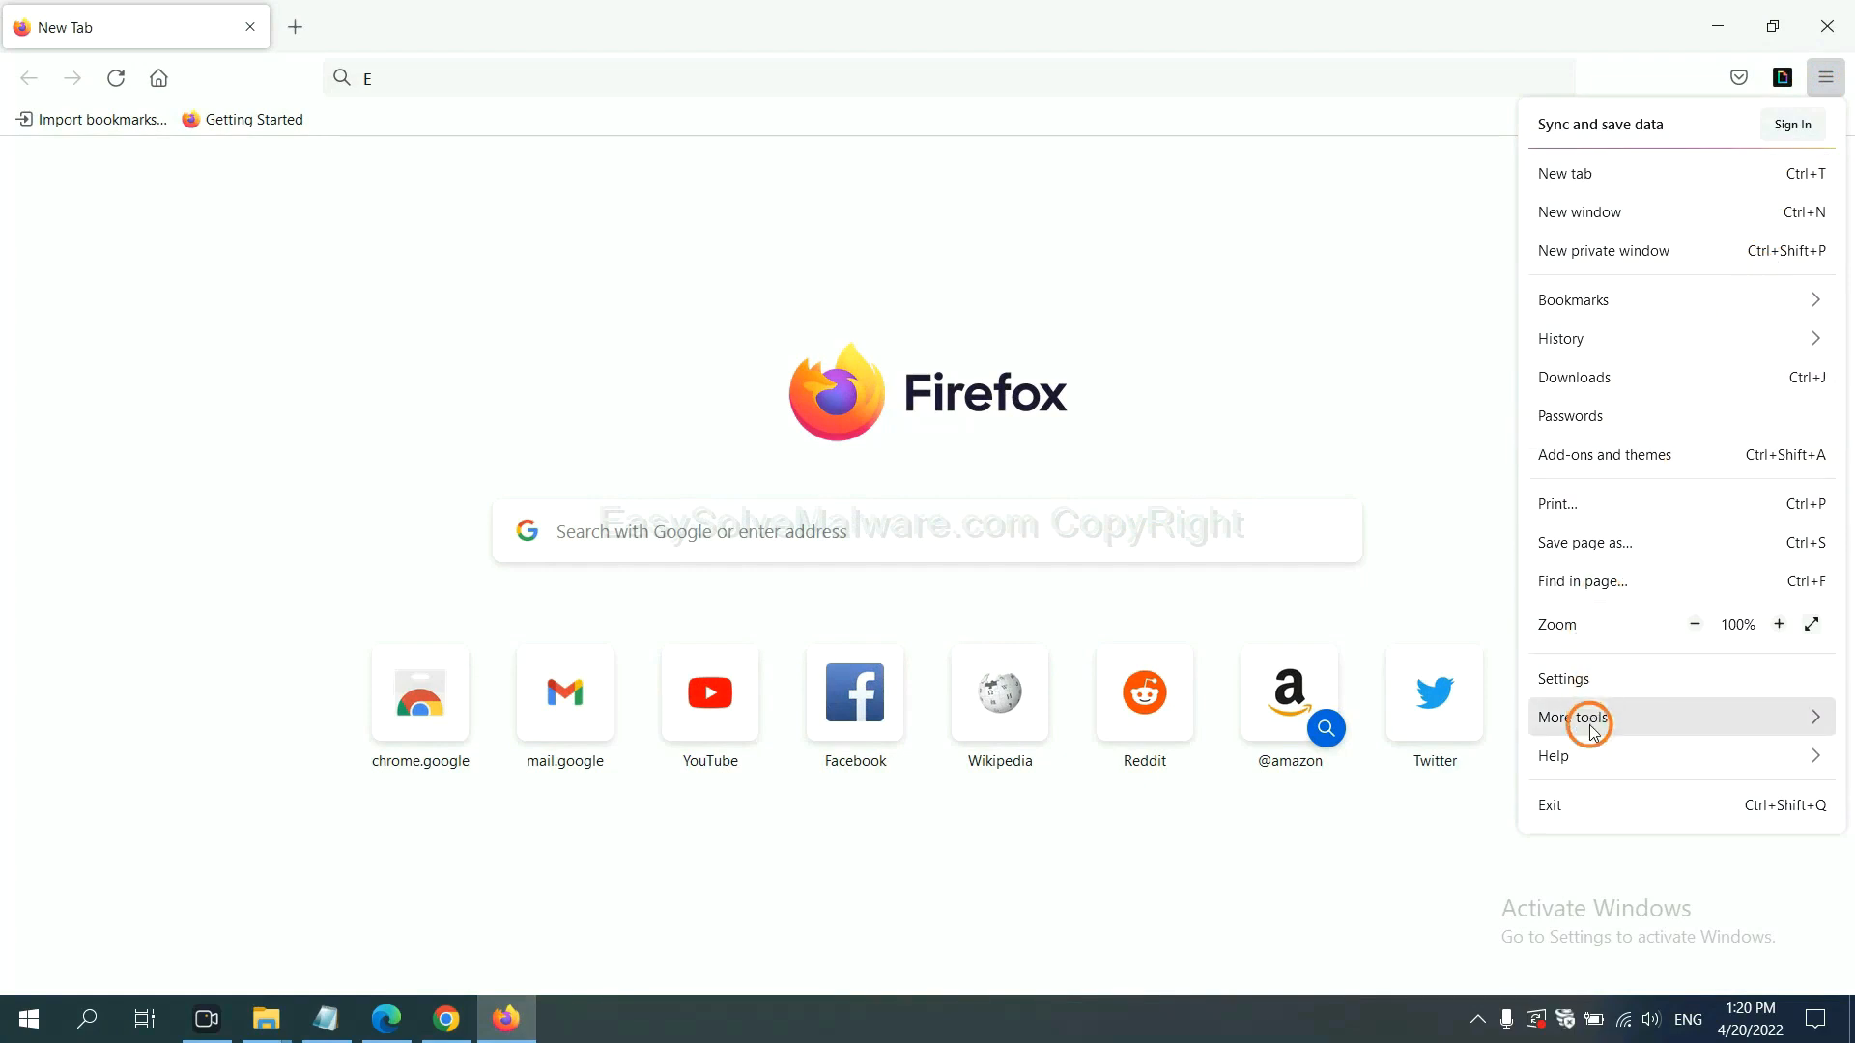
left_click(1553, 755)
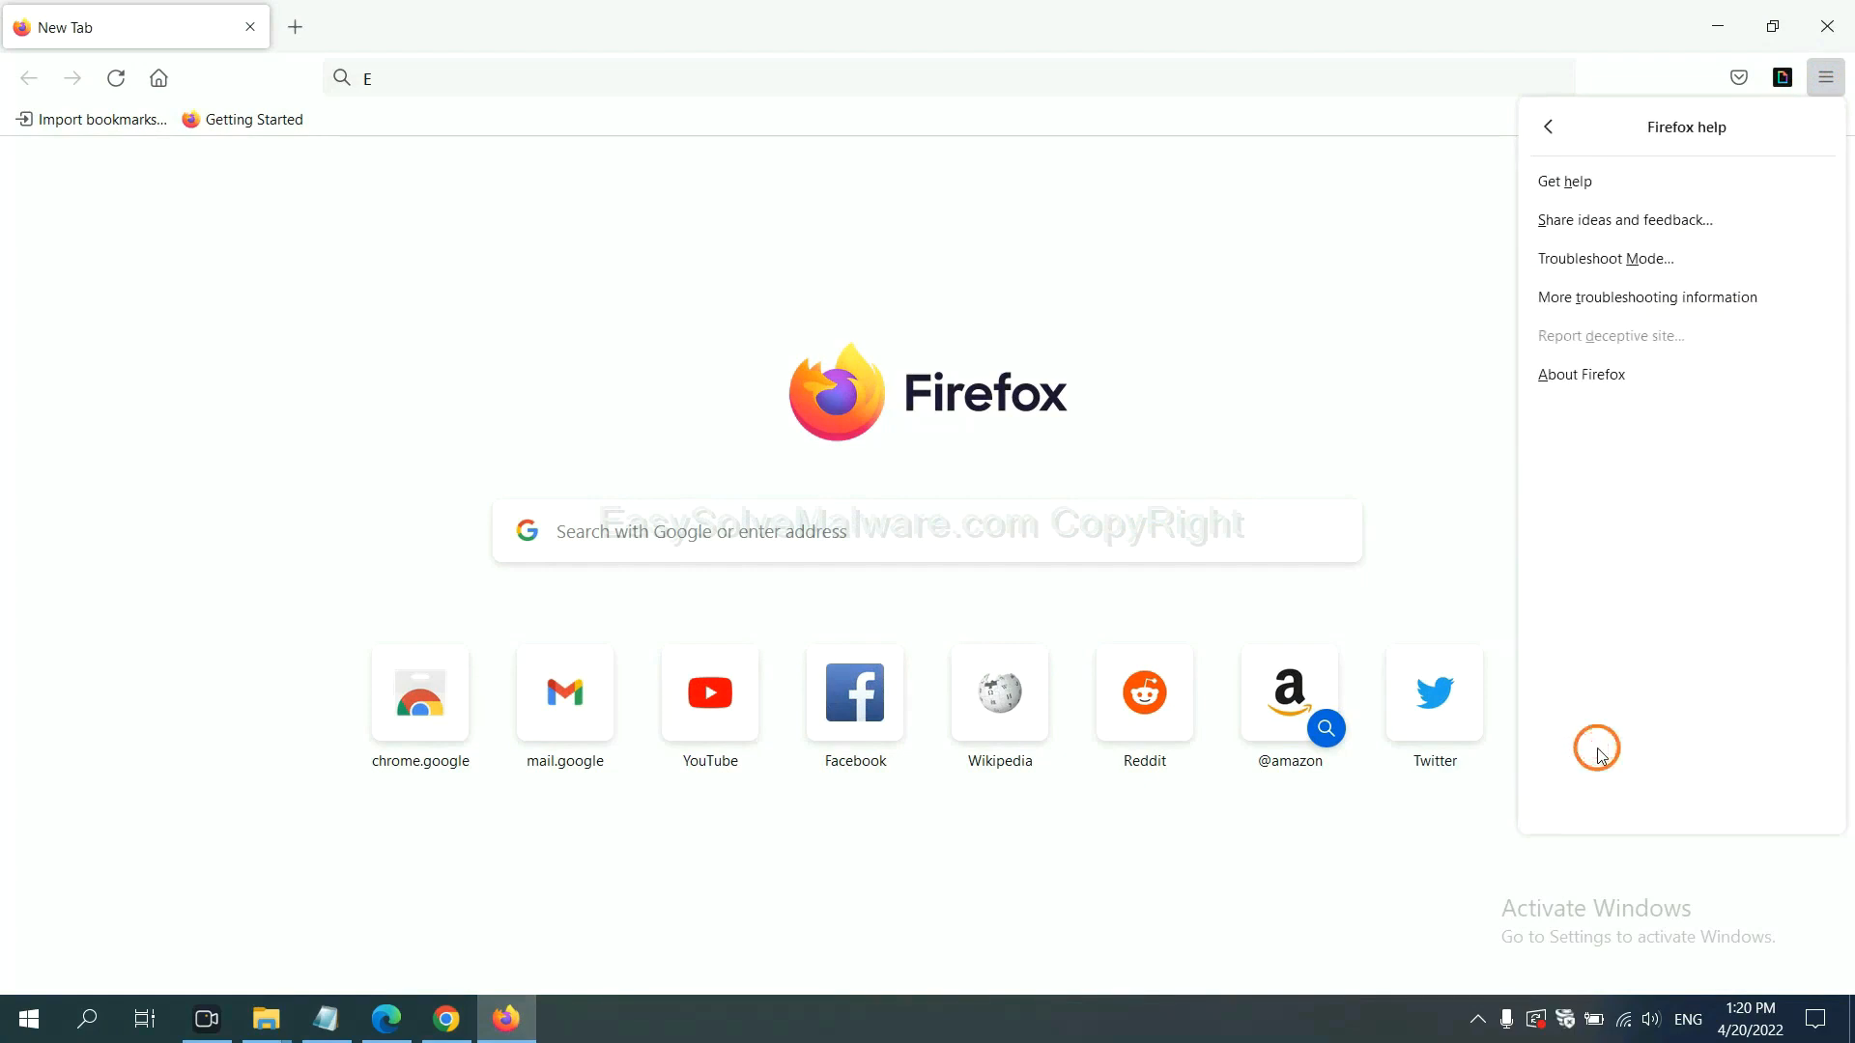
mouse_move(1630, 297)
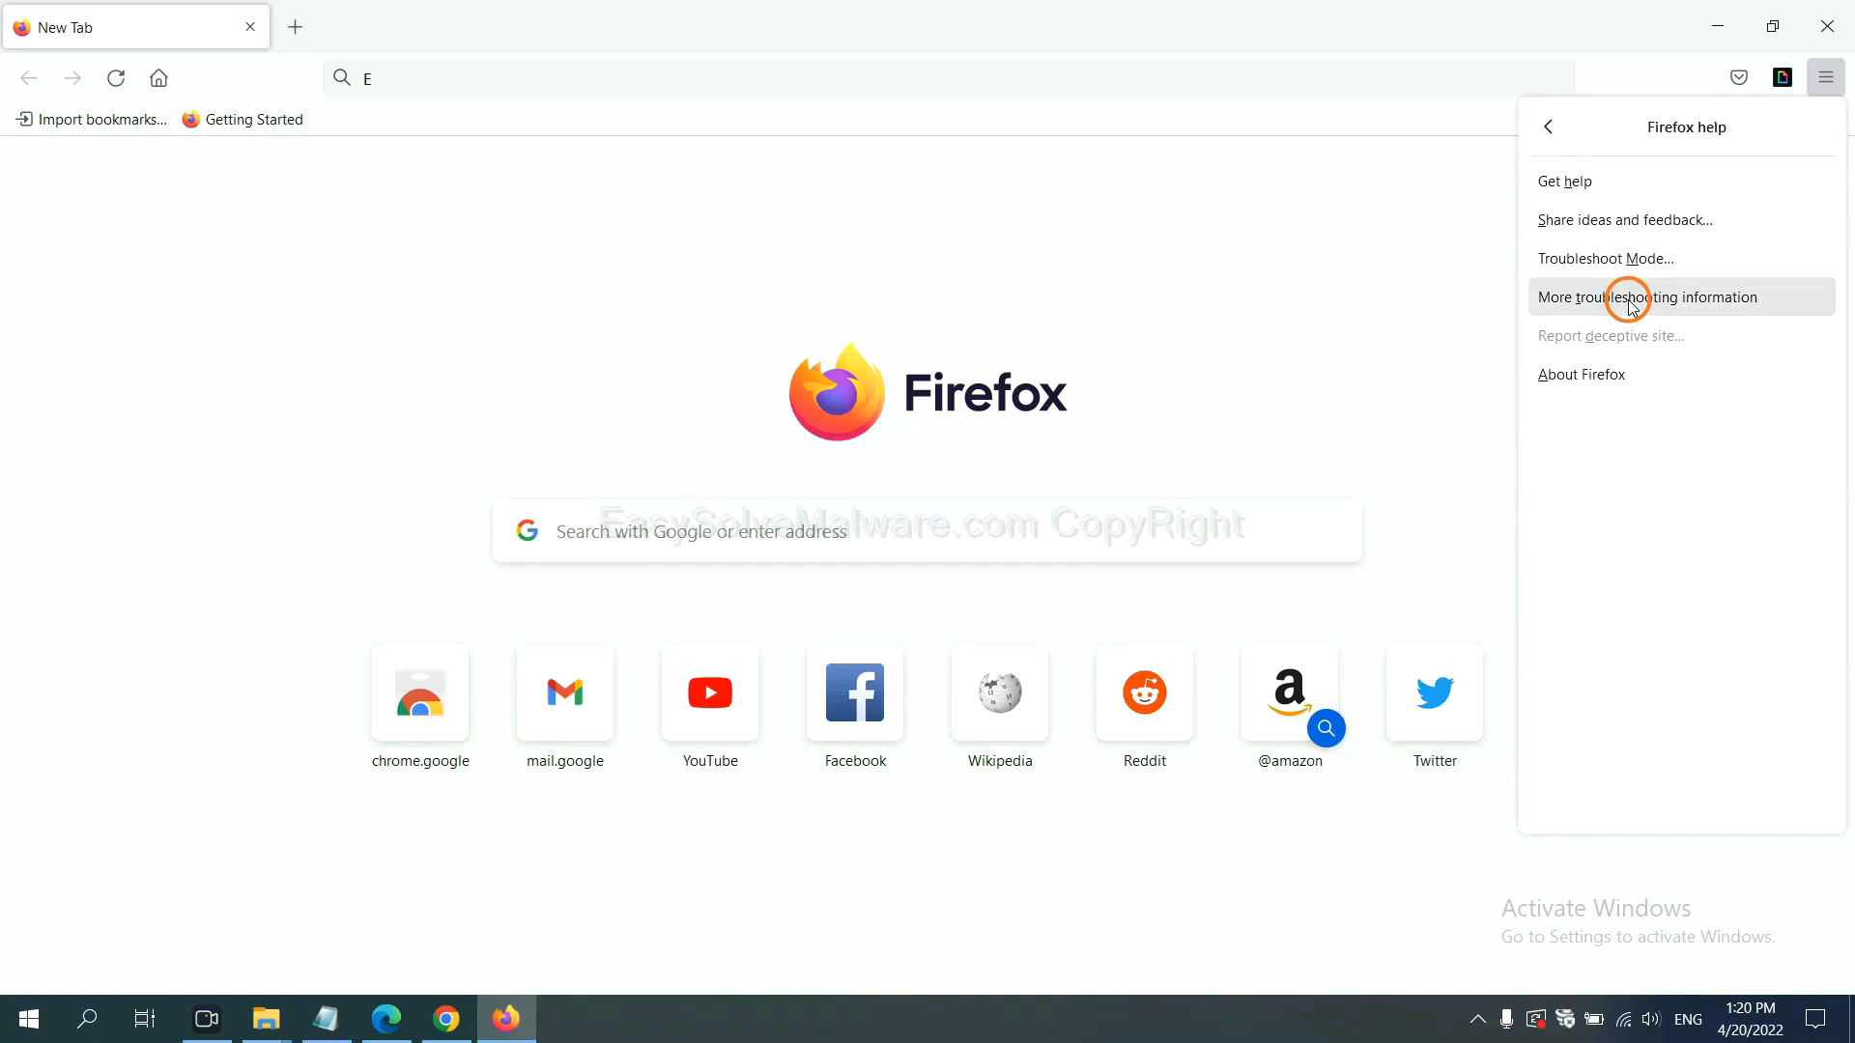
left_click(1649, 297)
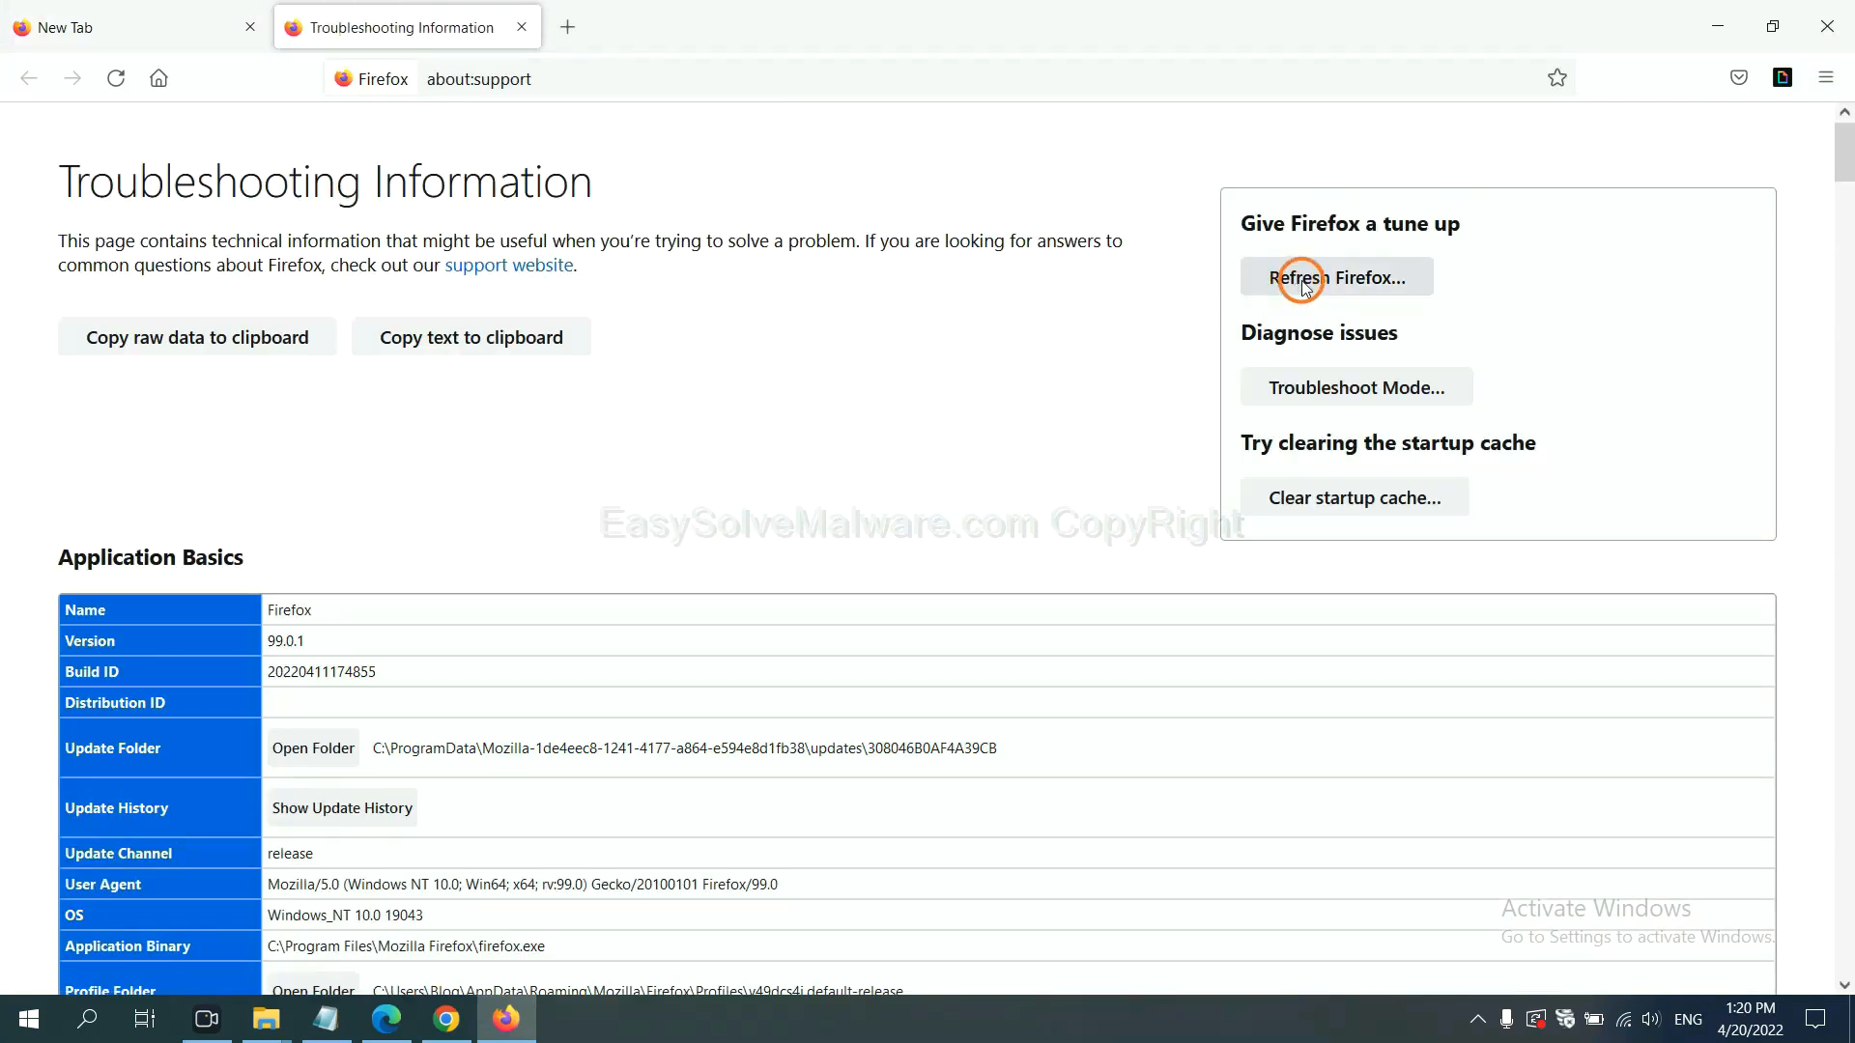
left_click(1335, 278)
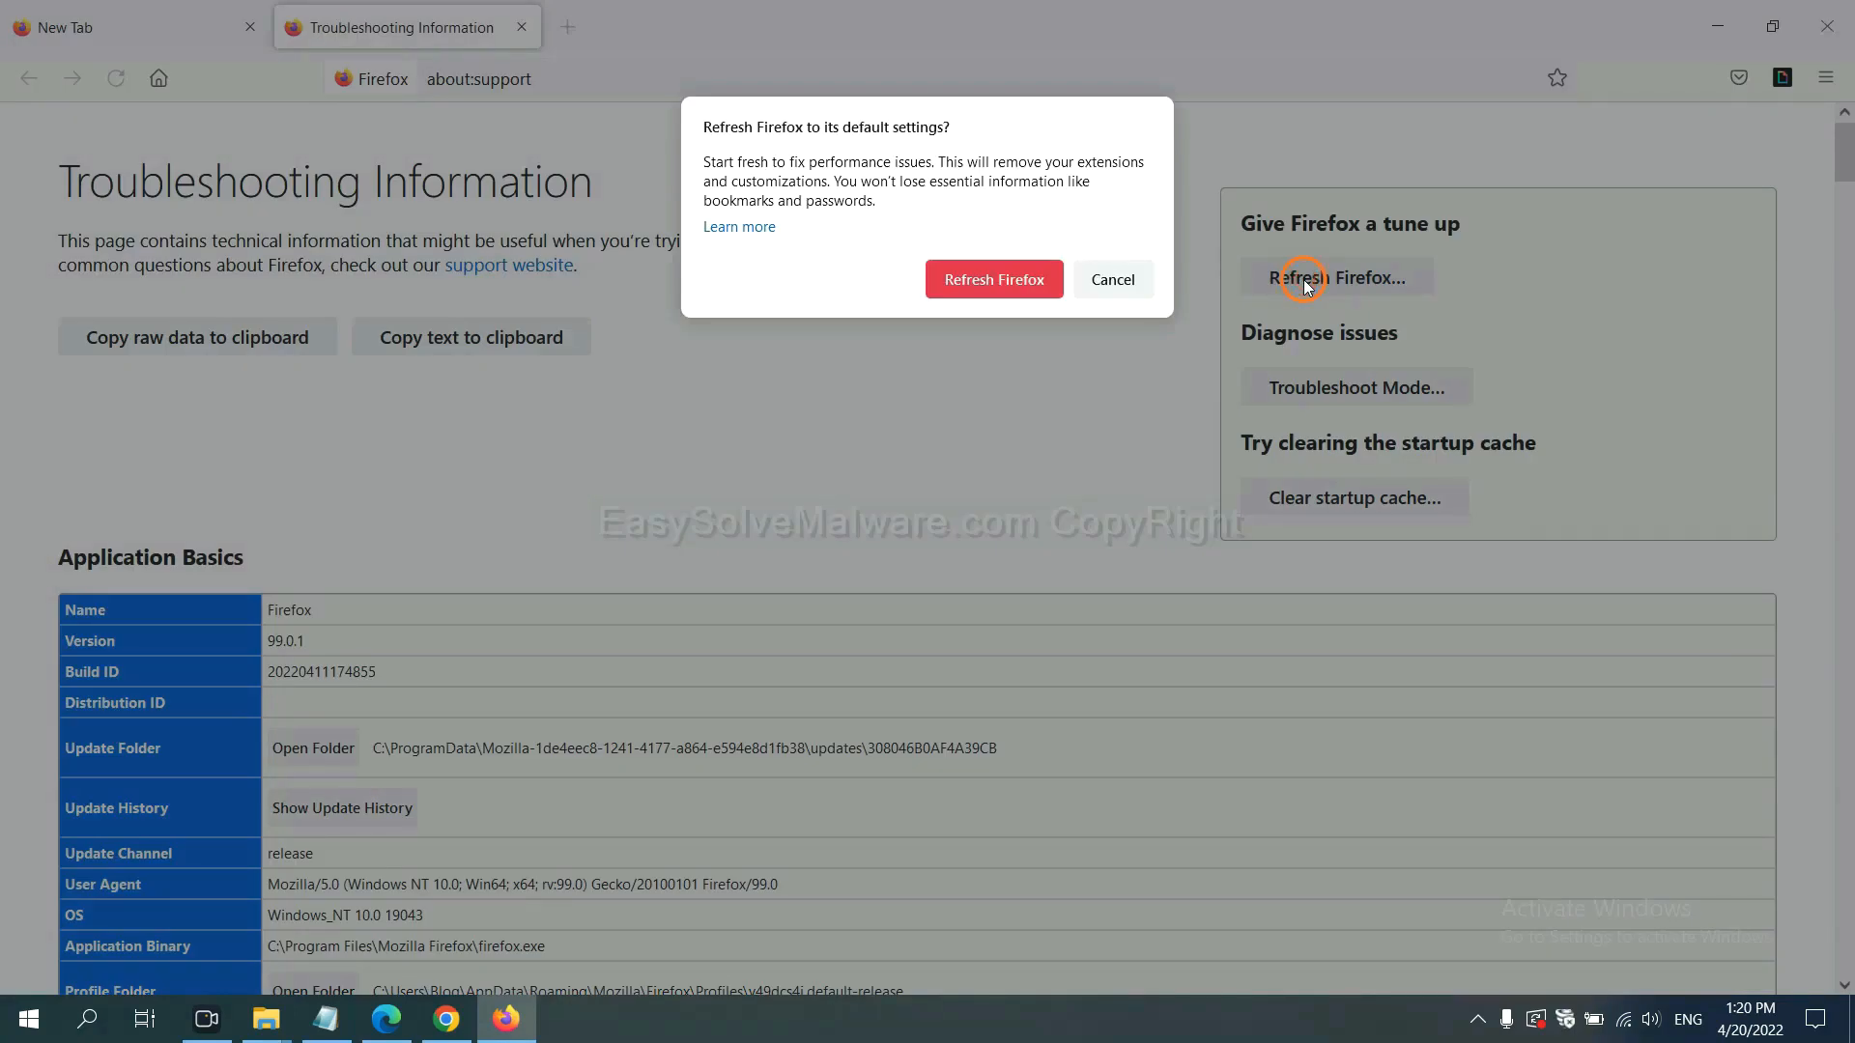
mouse_move(557, 722)
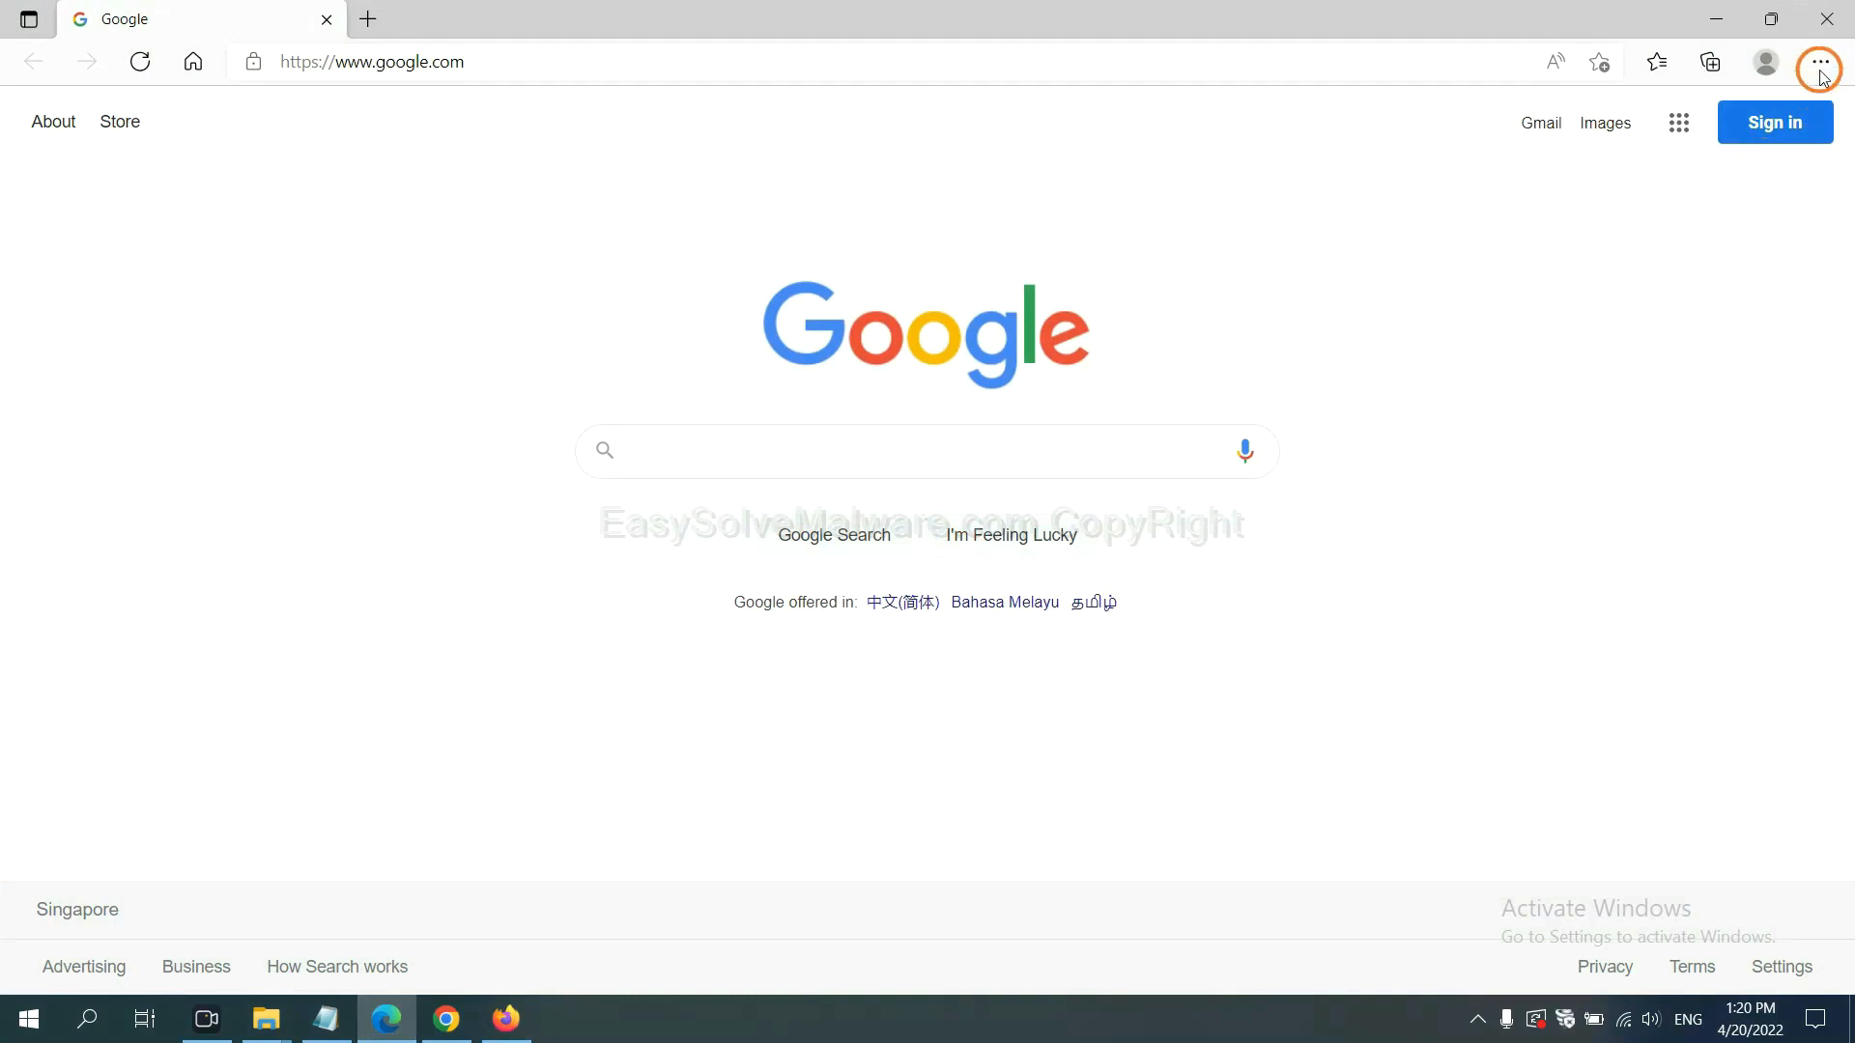
In Edge settings, search 're' and bring up the Reset settings to default values confirmation
left_click(1819, 62)
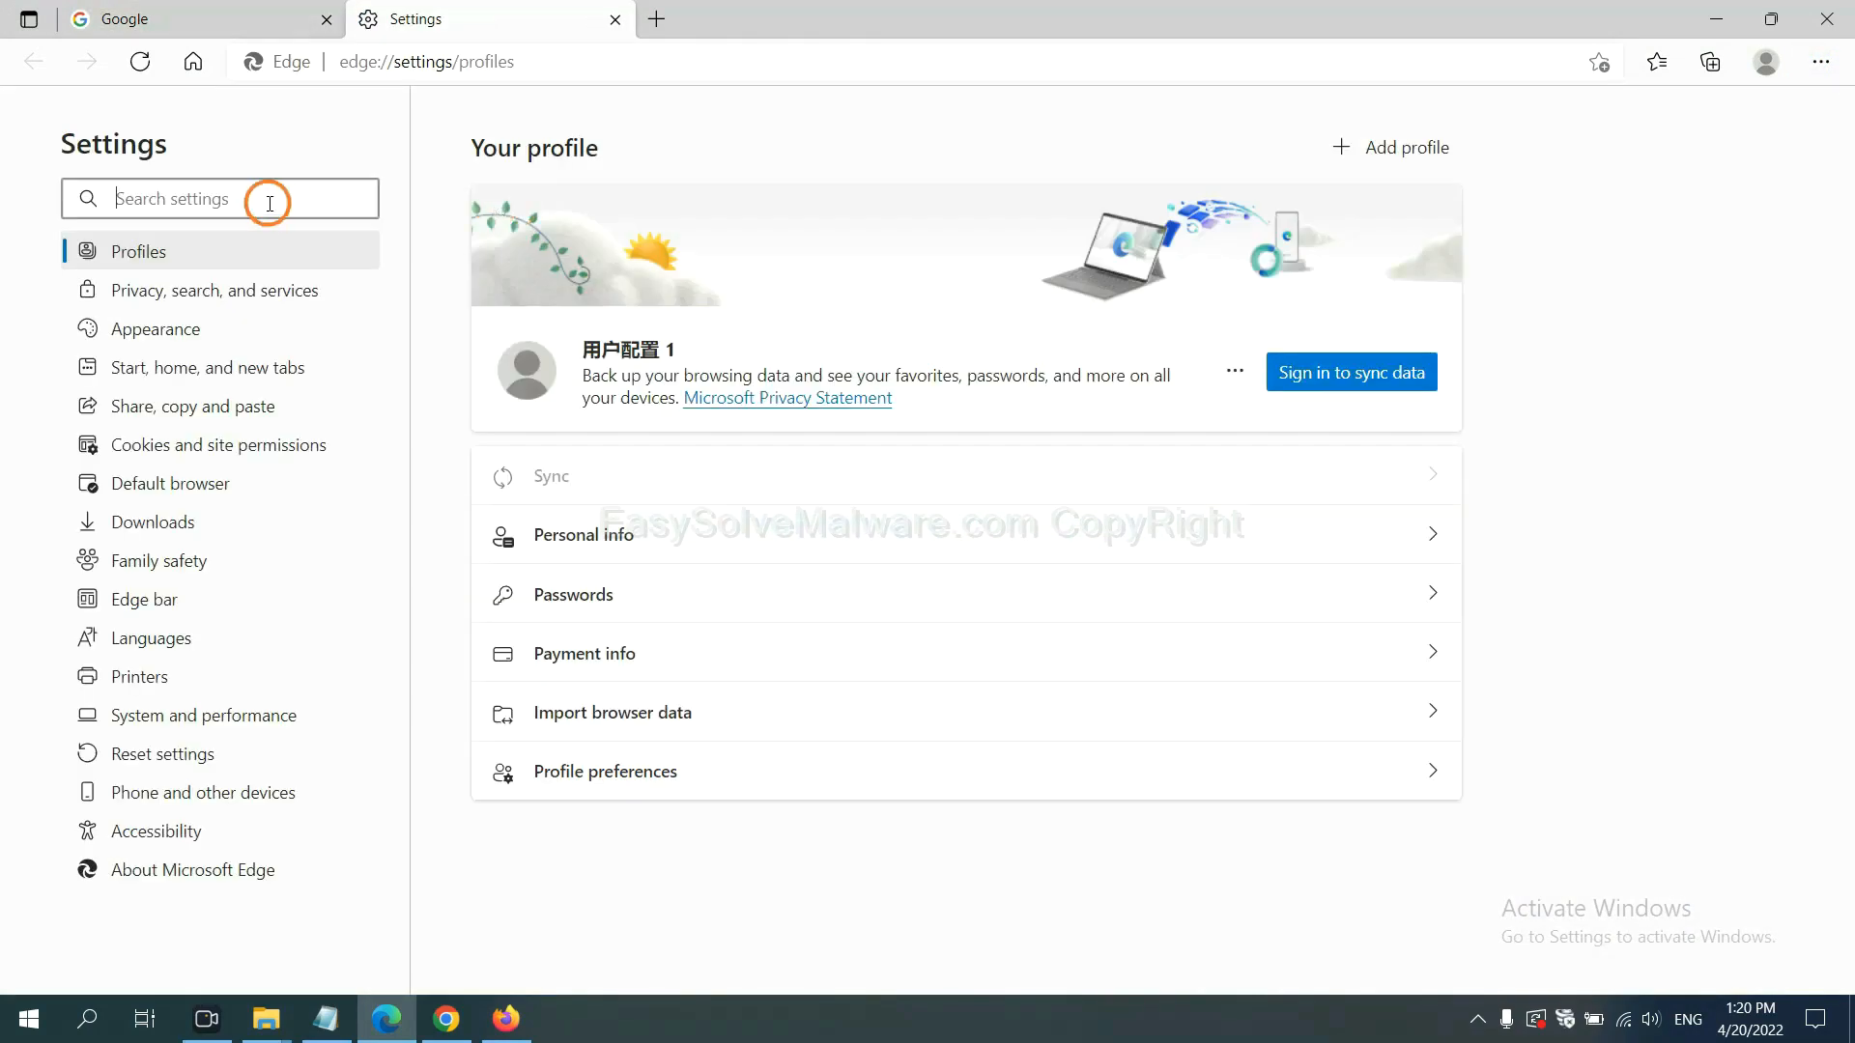
type("reset")
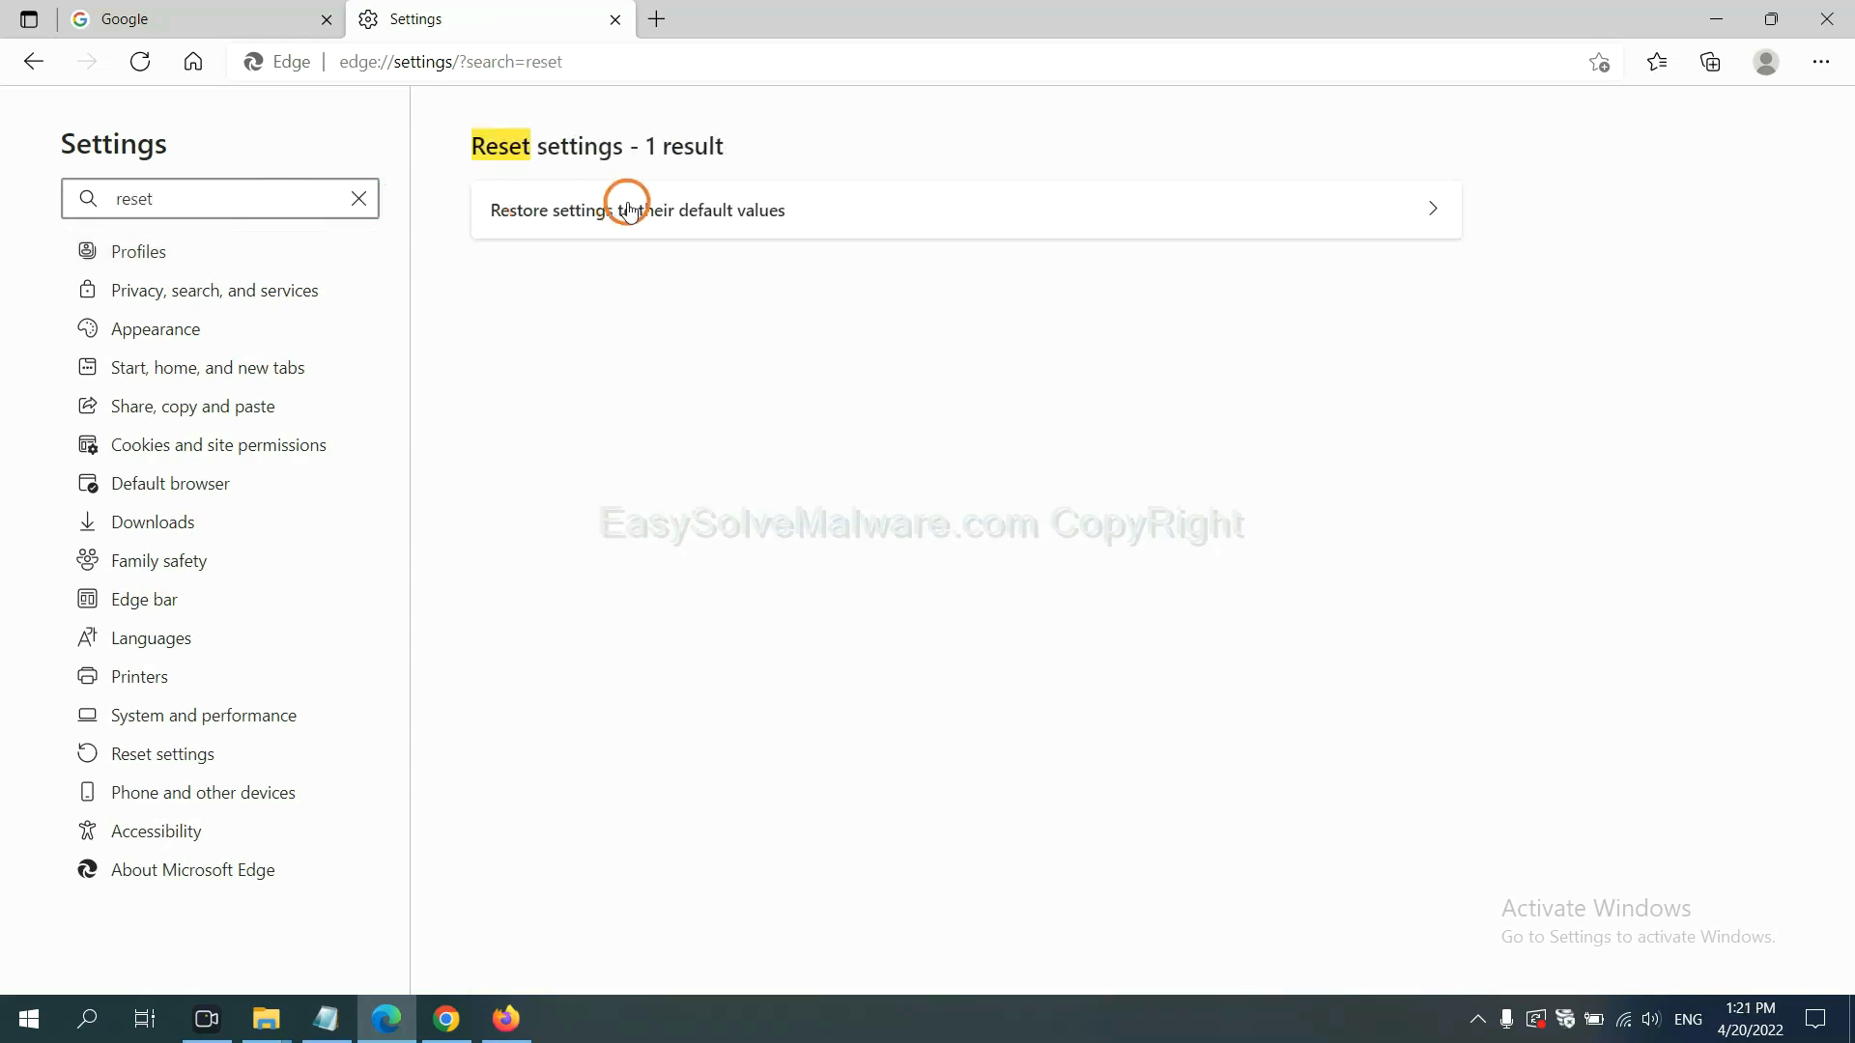
left_click(637, 209)
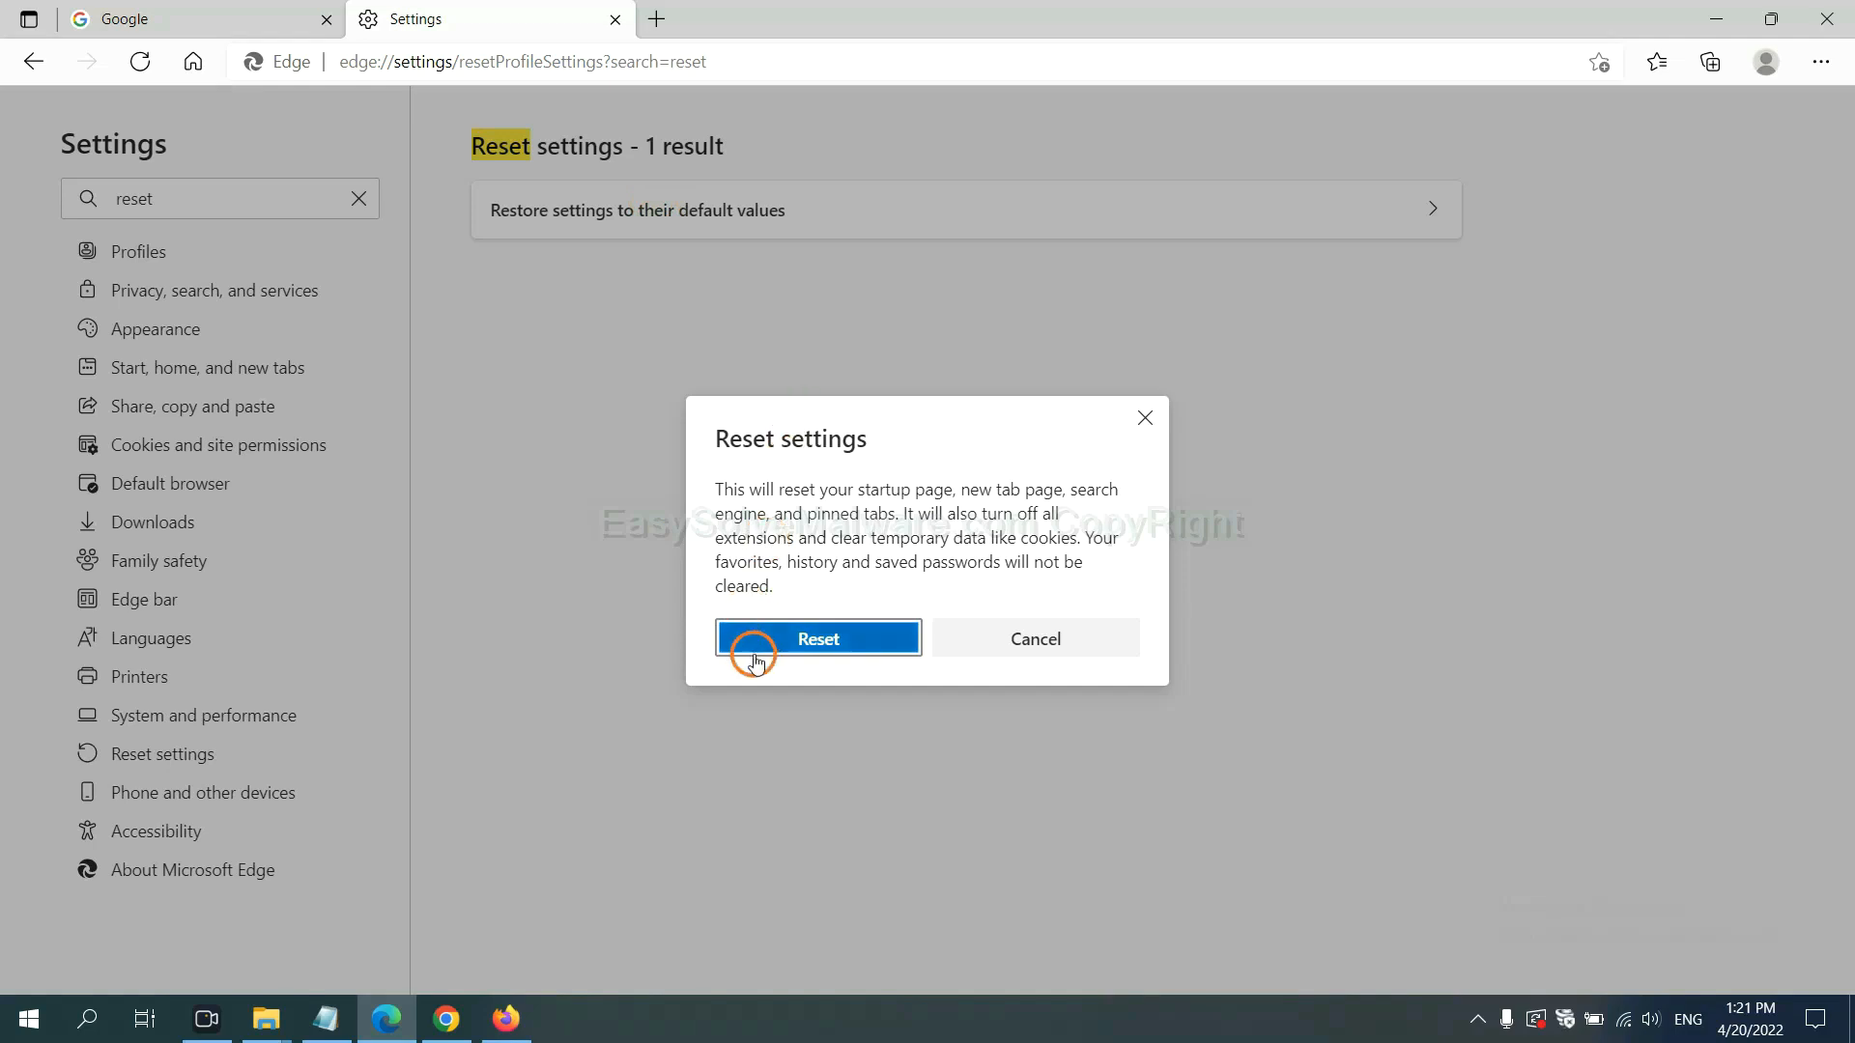
mouse_move(1021, 743)
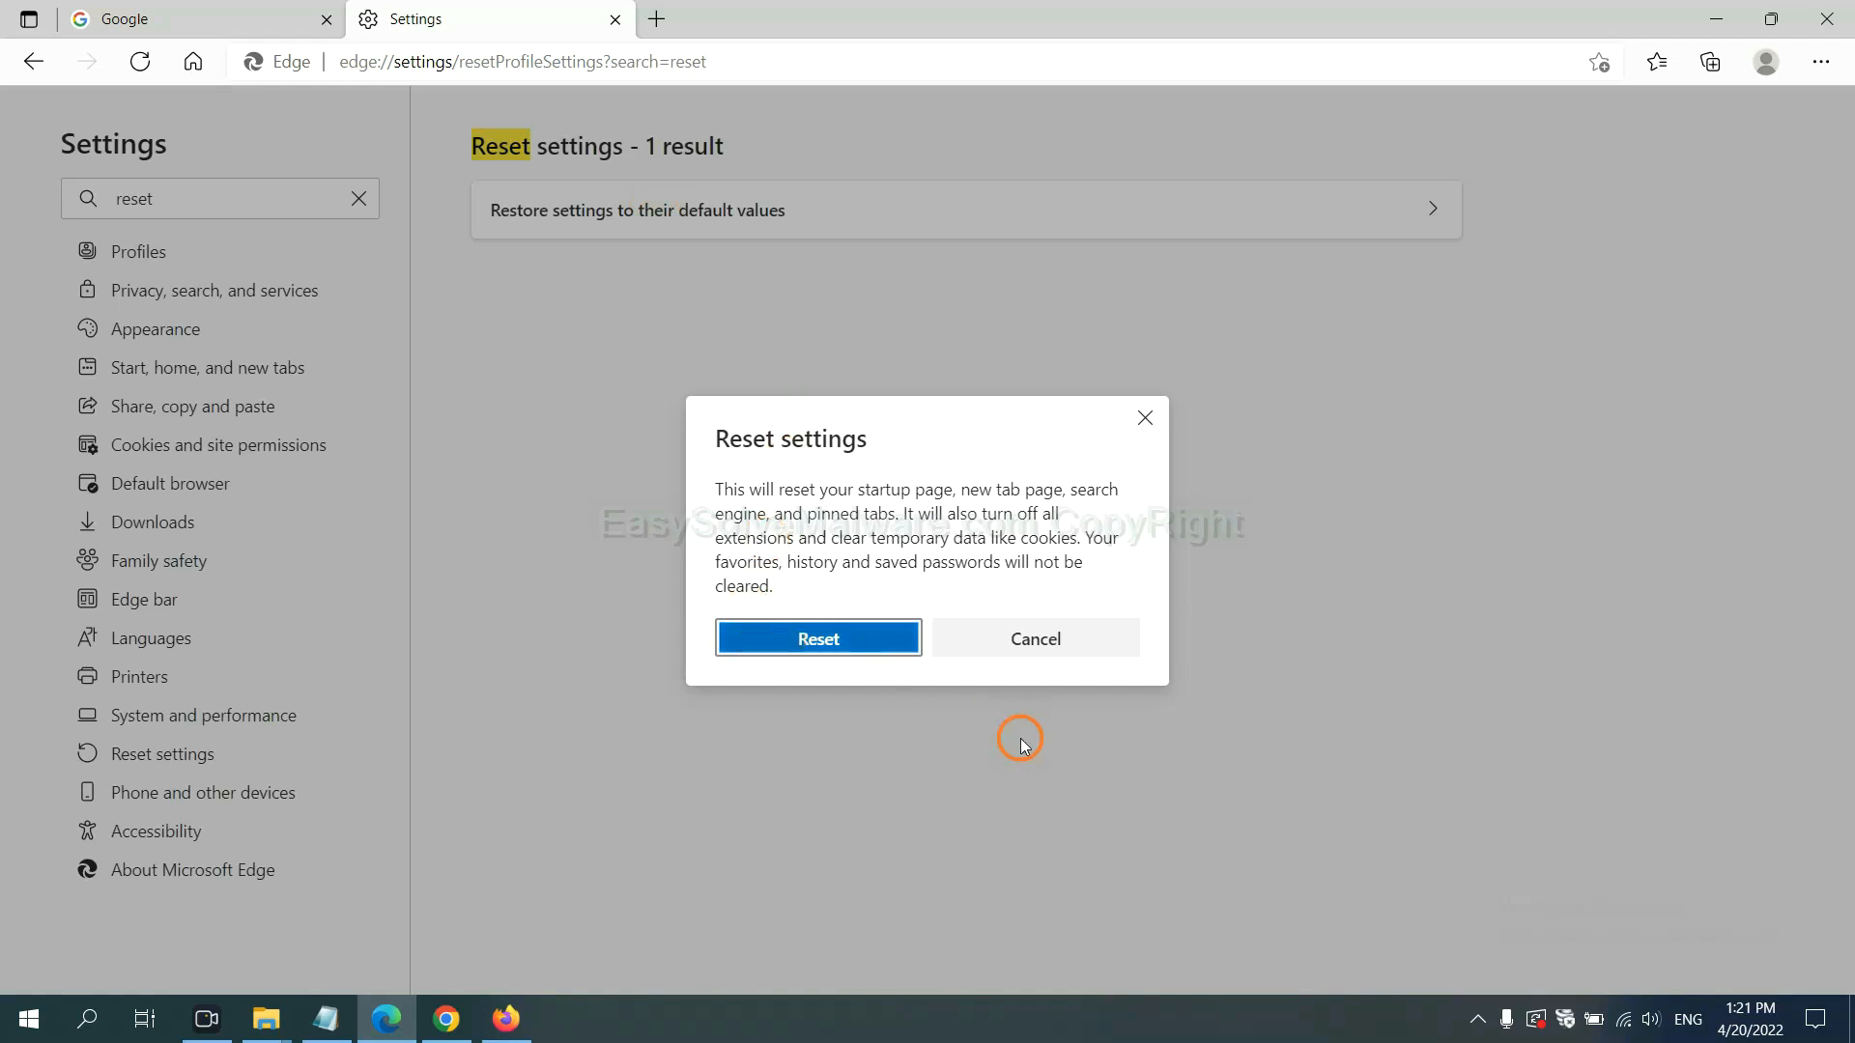